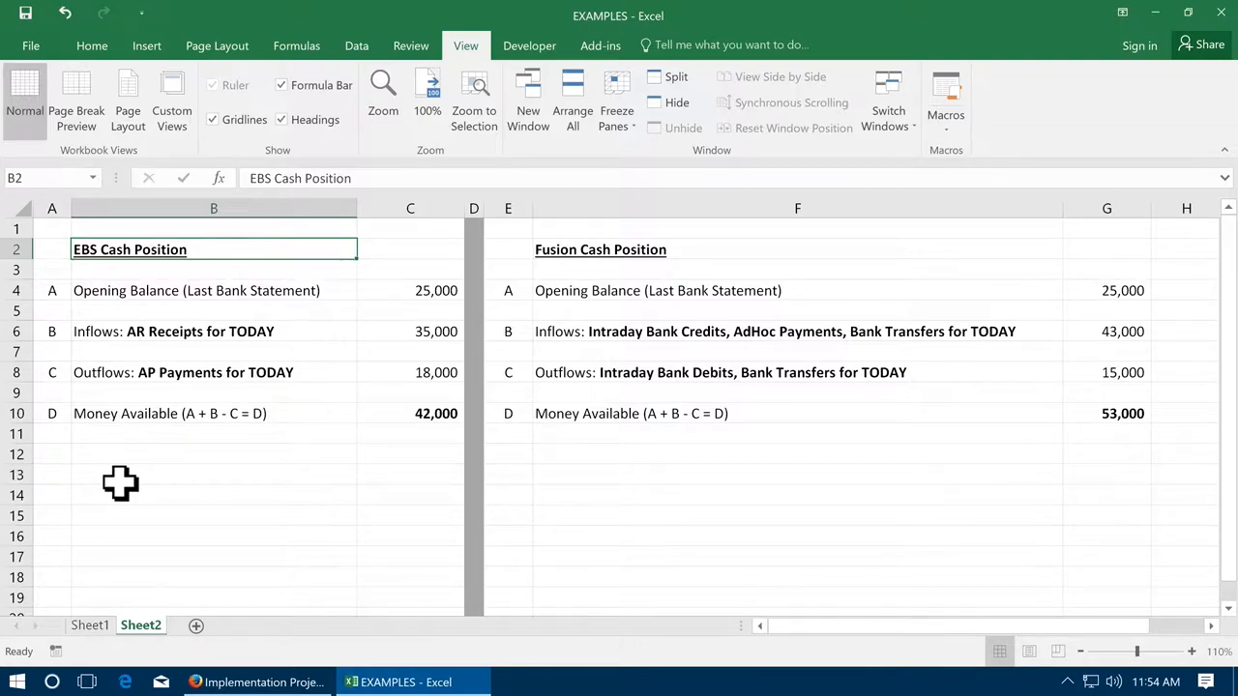
mouse_move(464, 501)
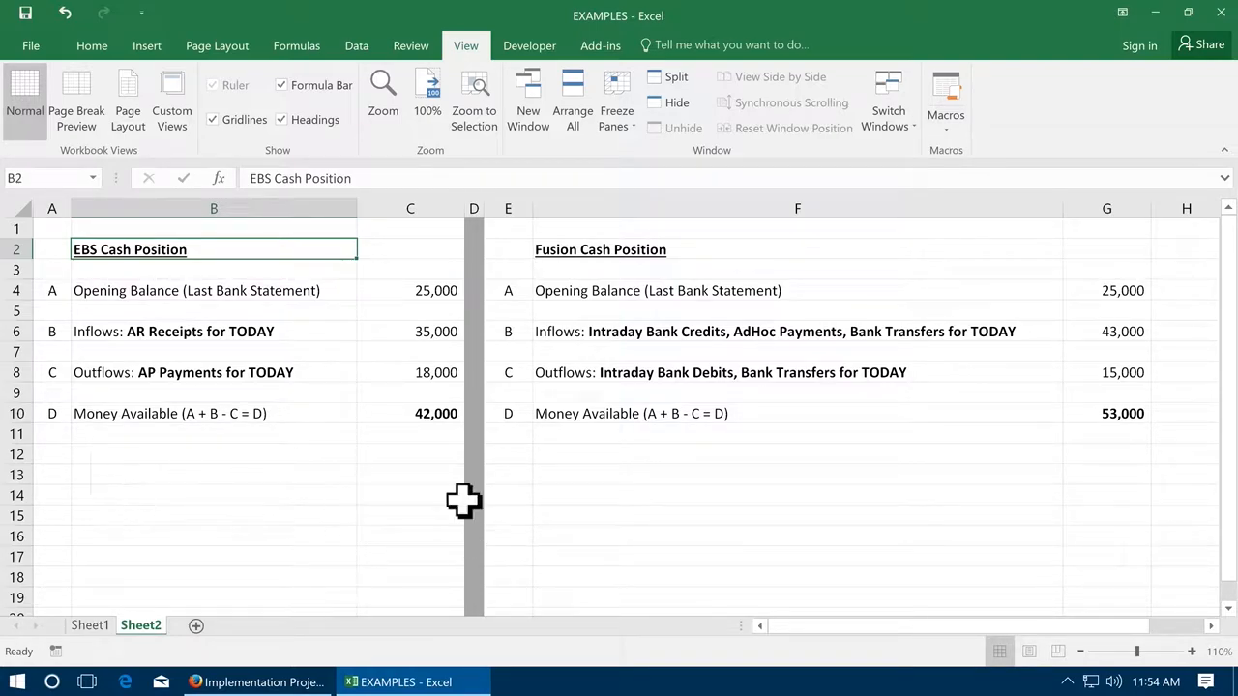
mouse_move(594, 501)
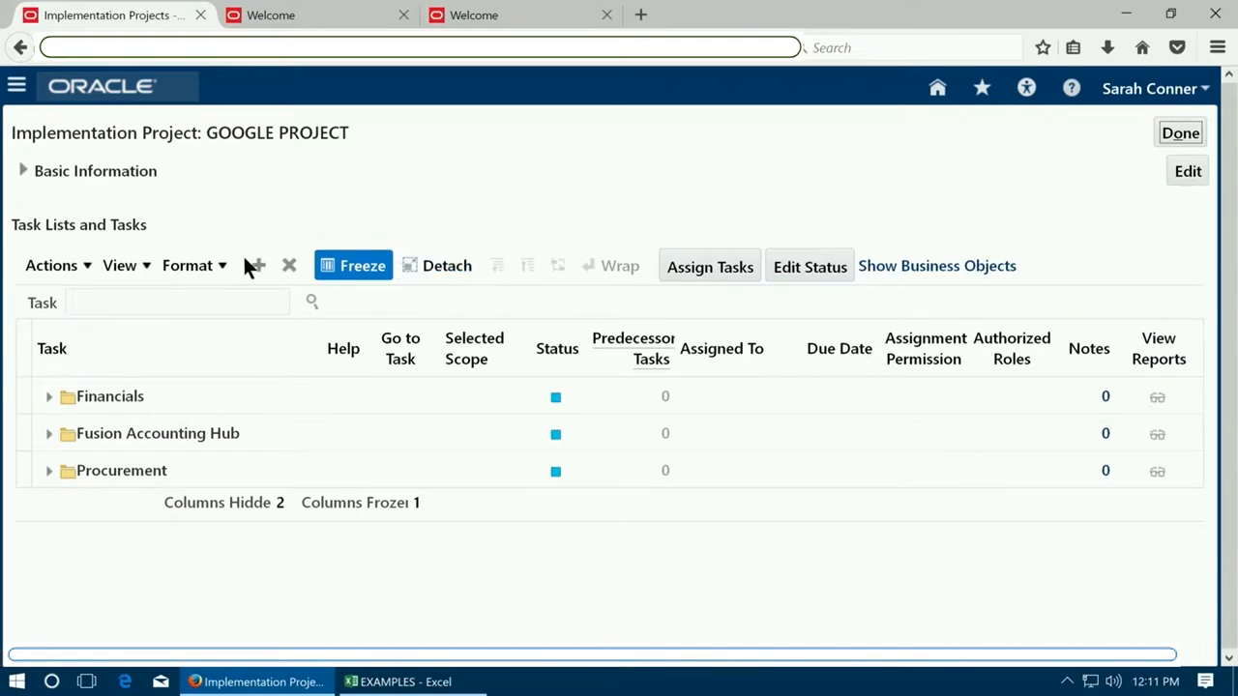
Step: Search project tasks for bank accounts and go to the Financials Manage Bank Accounts task
type("%Manag%")
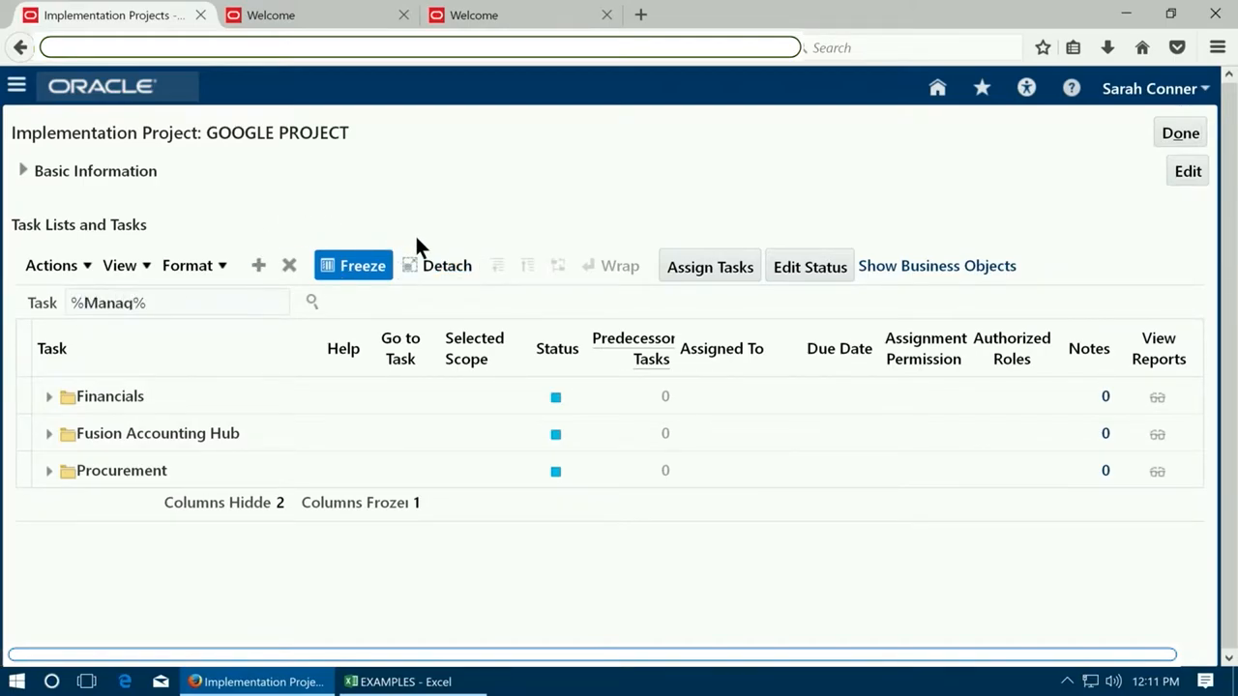
type("Bank%Acc%")
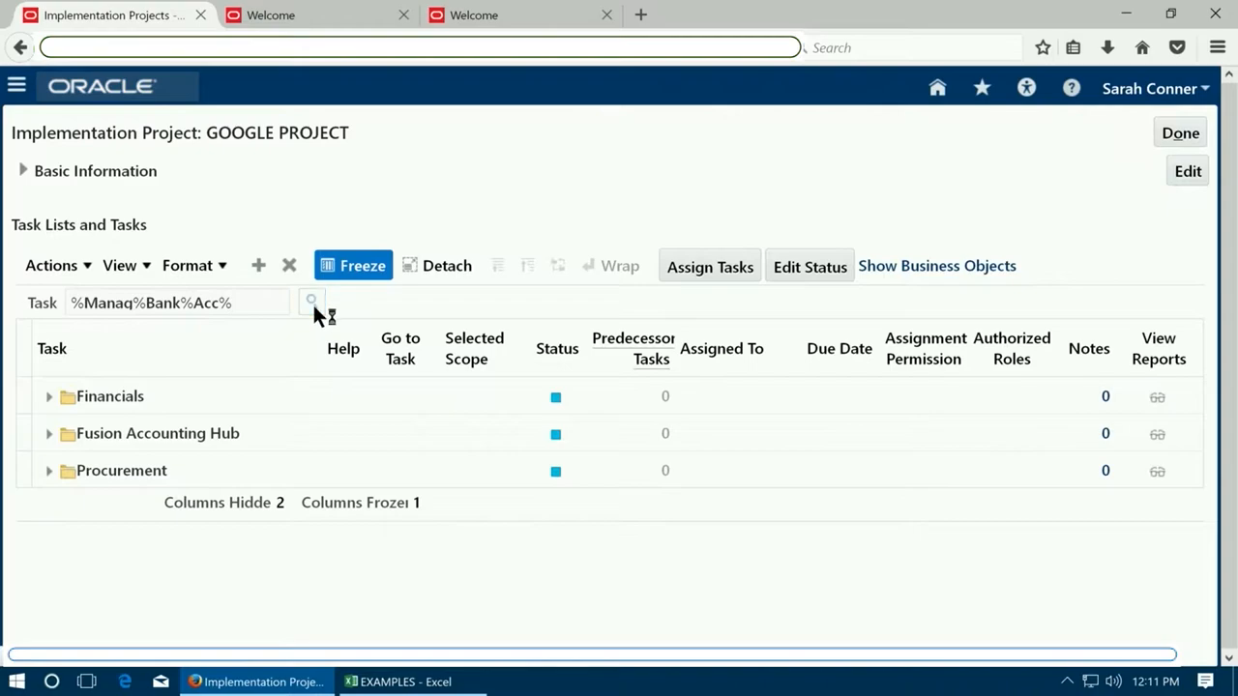
left_click(311, 303)
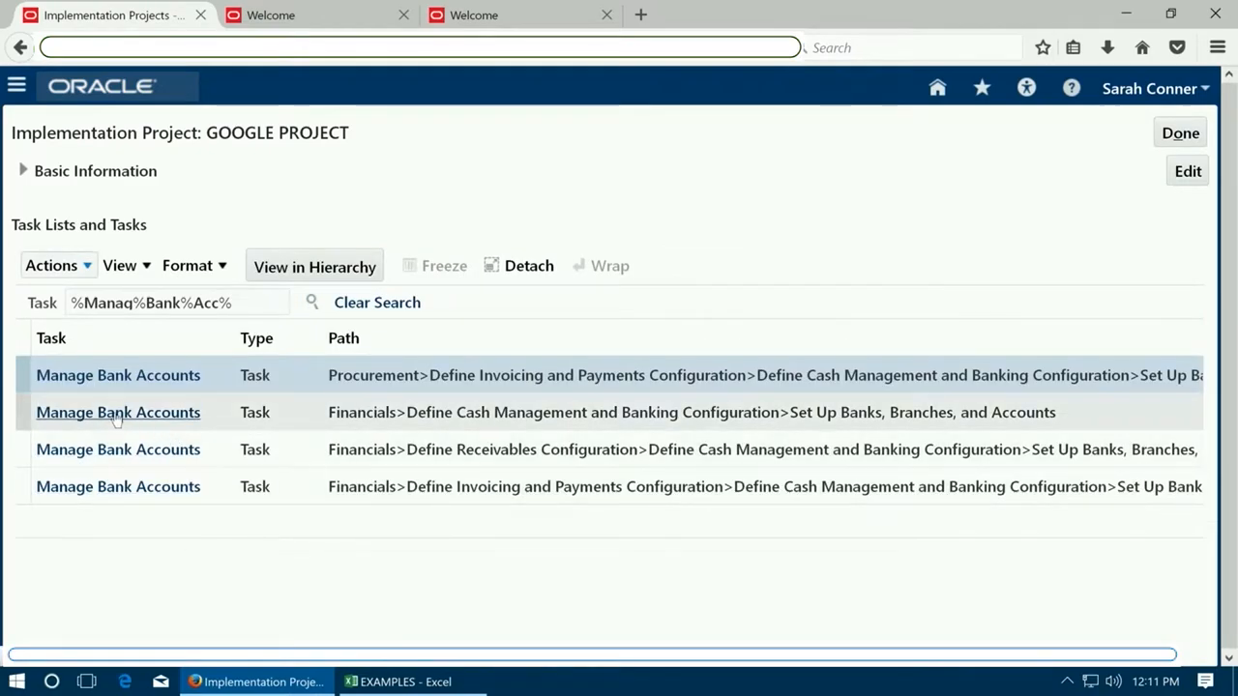
left_click(118, 412)
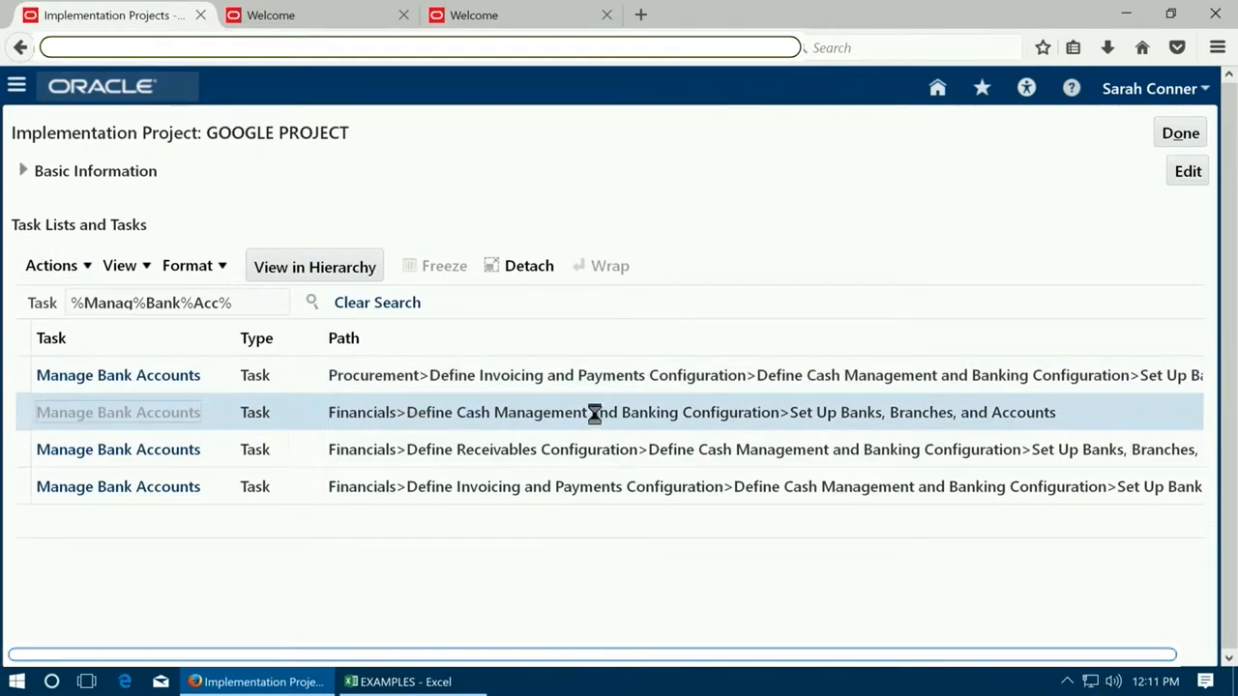
left_click(314, 266)
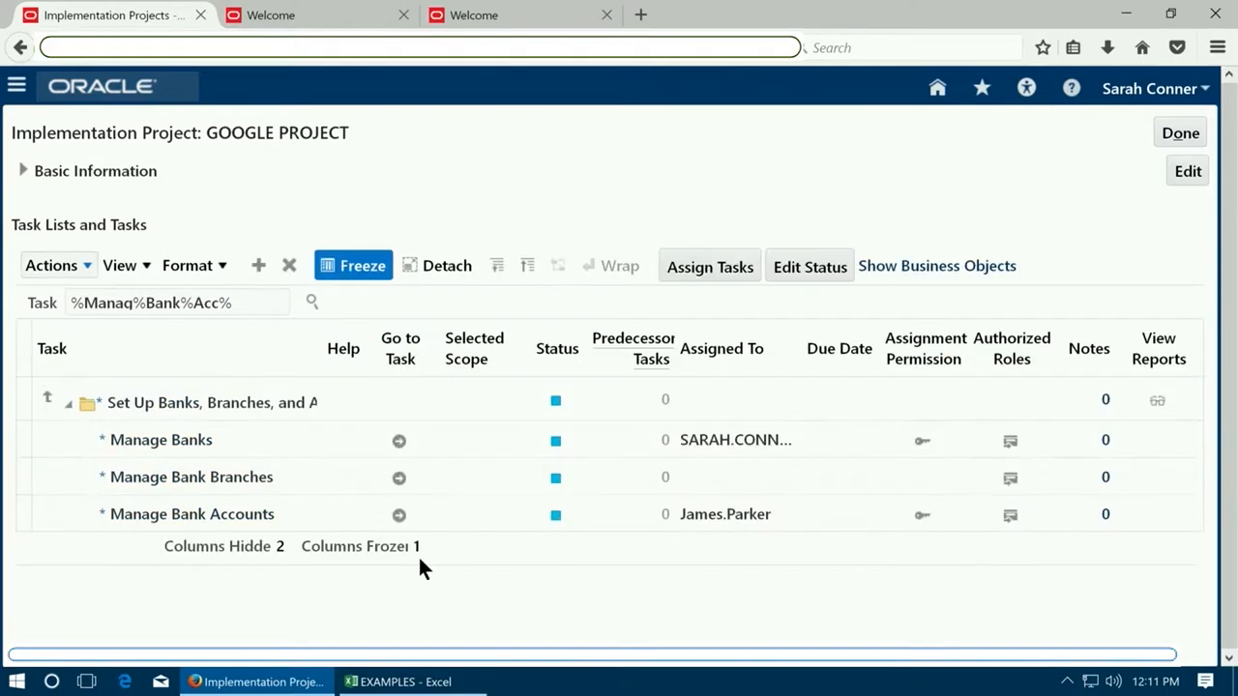
left_click(191, 514)
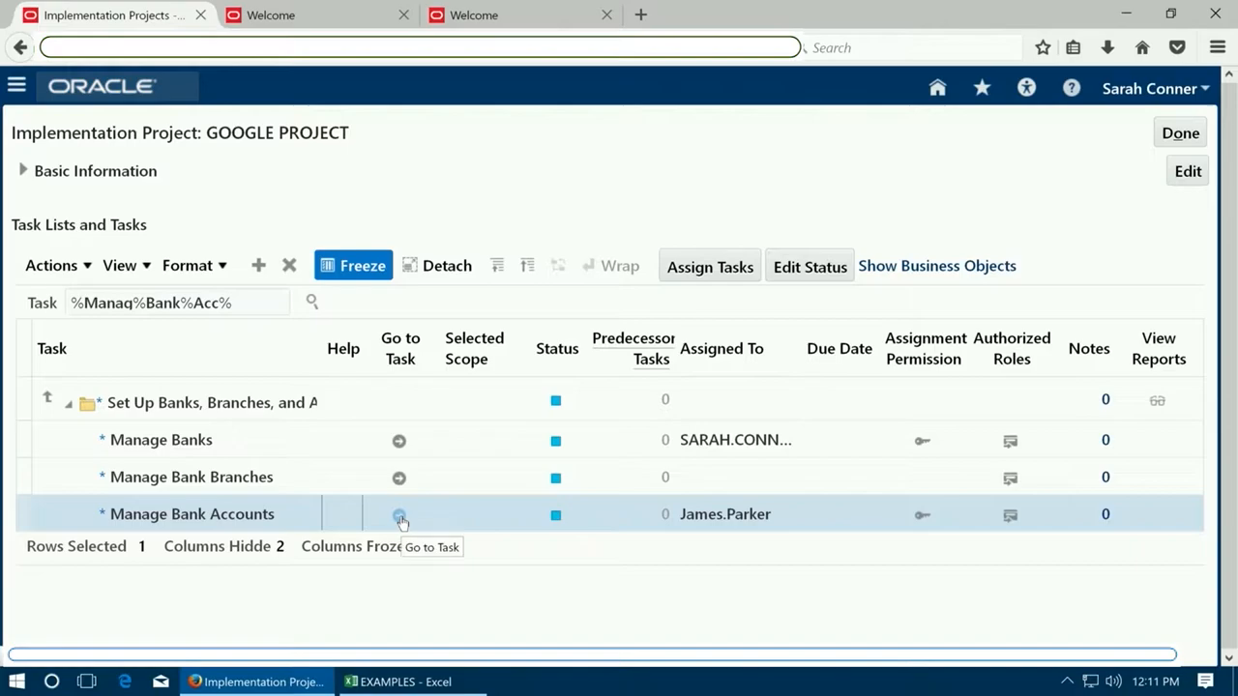
left_click(400, 514)
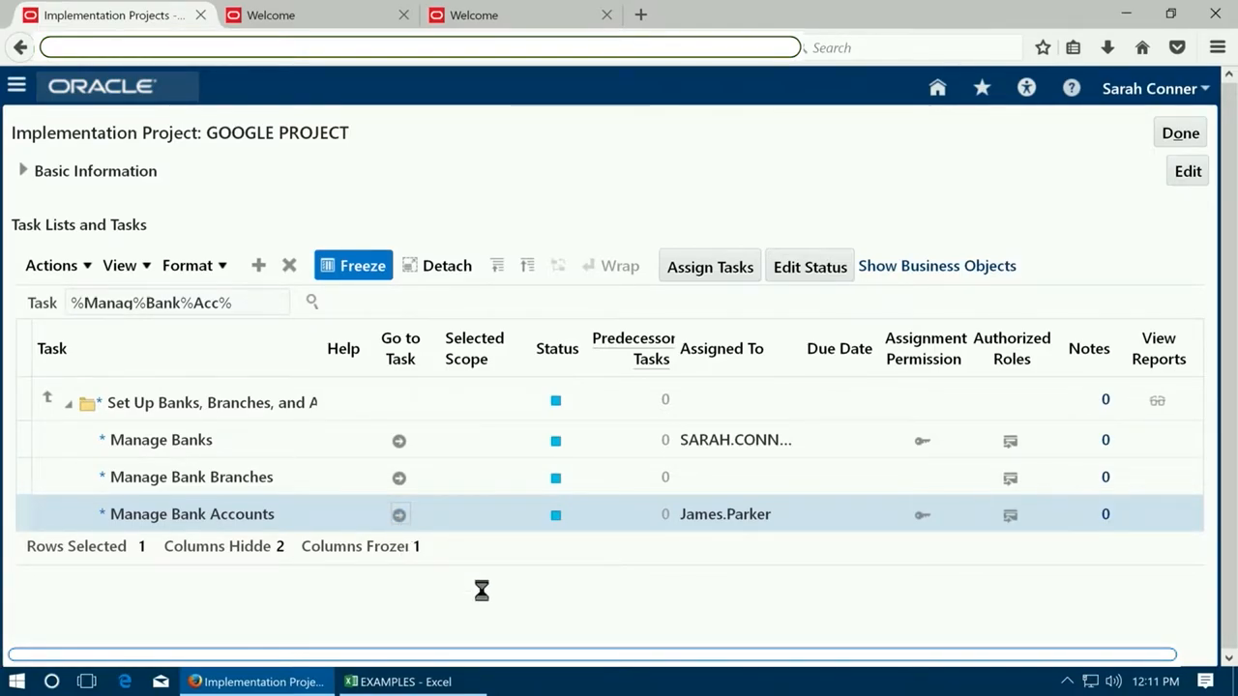
left_click(399, 514)
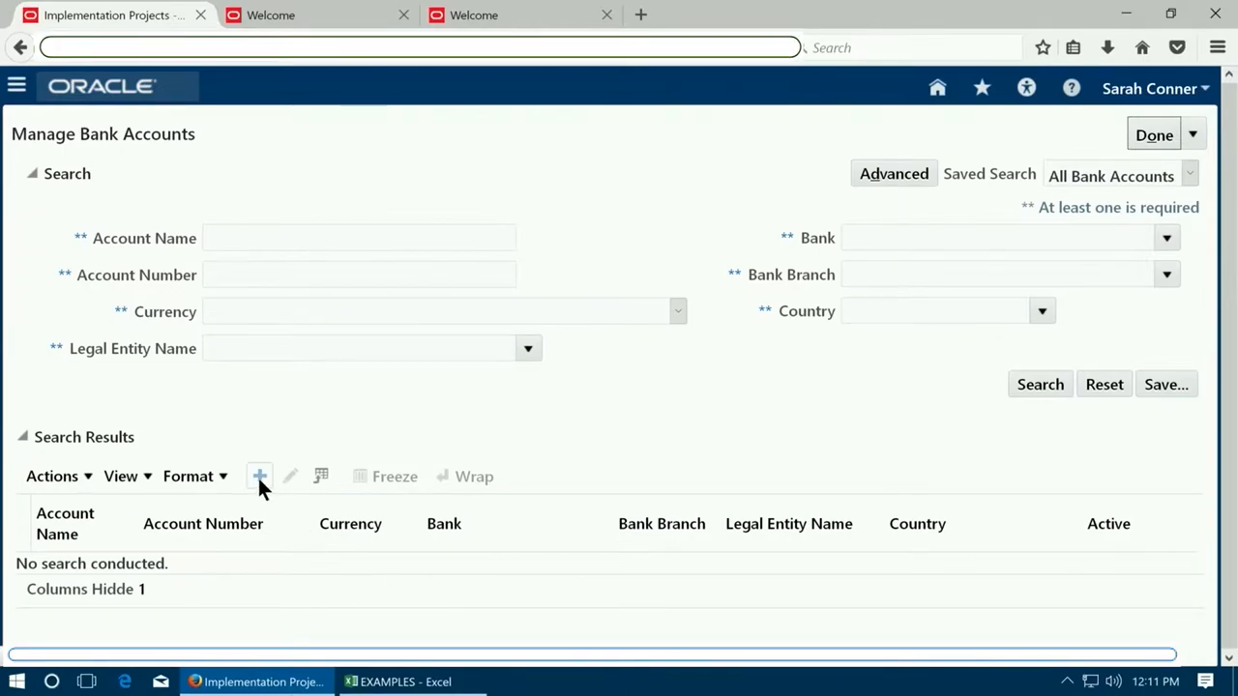
Step: Start a new bank account at the RBS-NY Royal Bank of Scotland branch
left_click(260, 476)
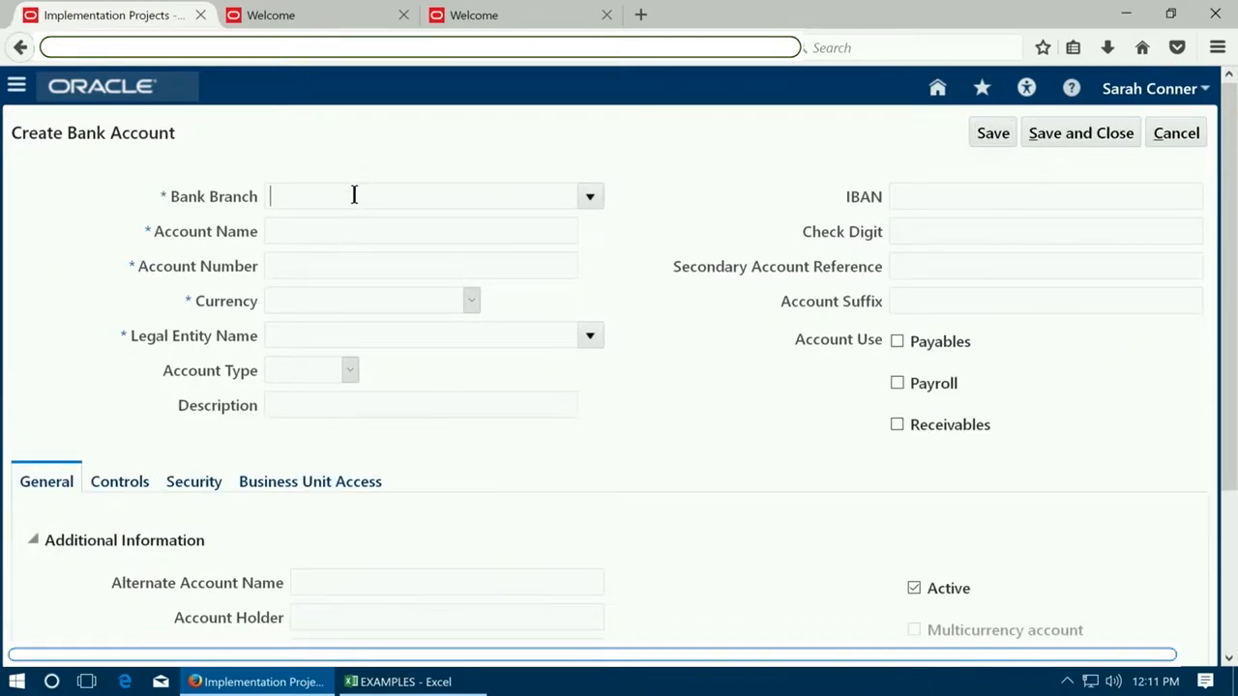
type("RBS-")
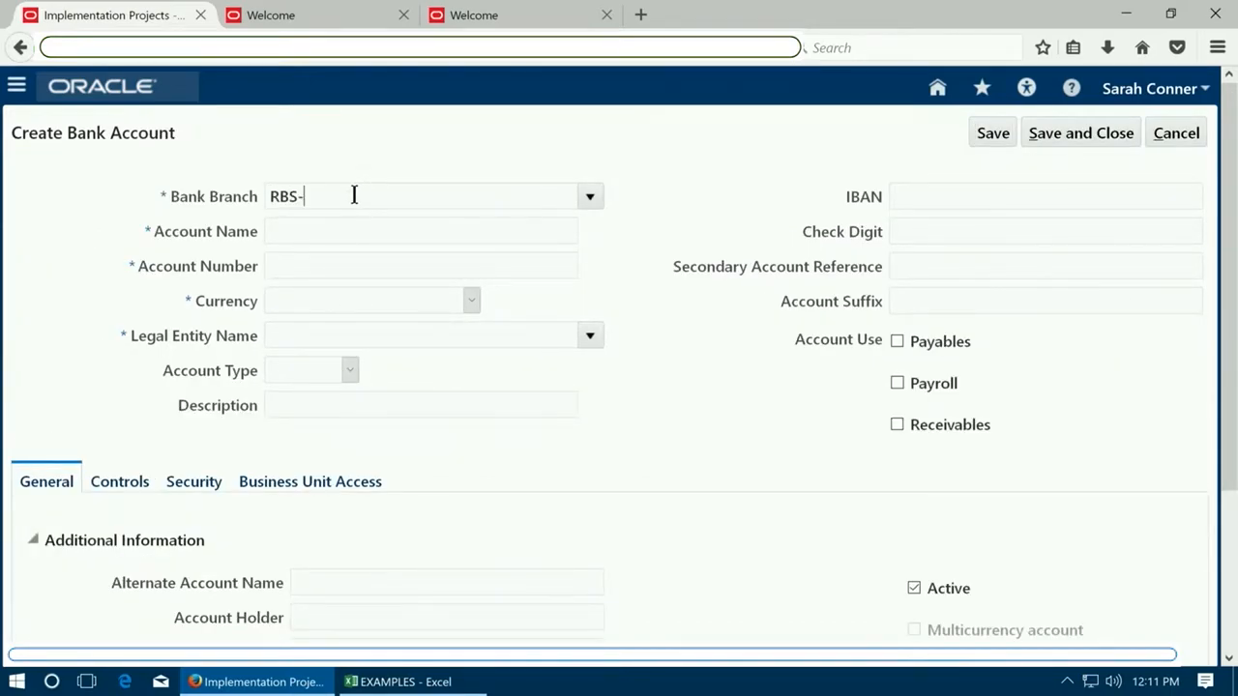
type("NY")
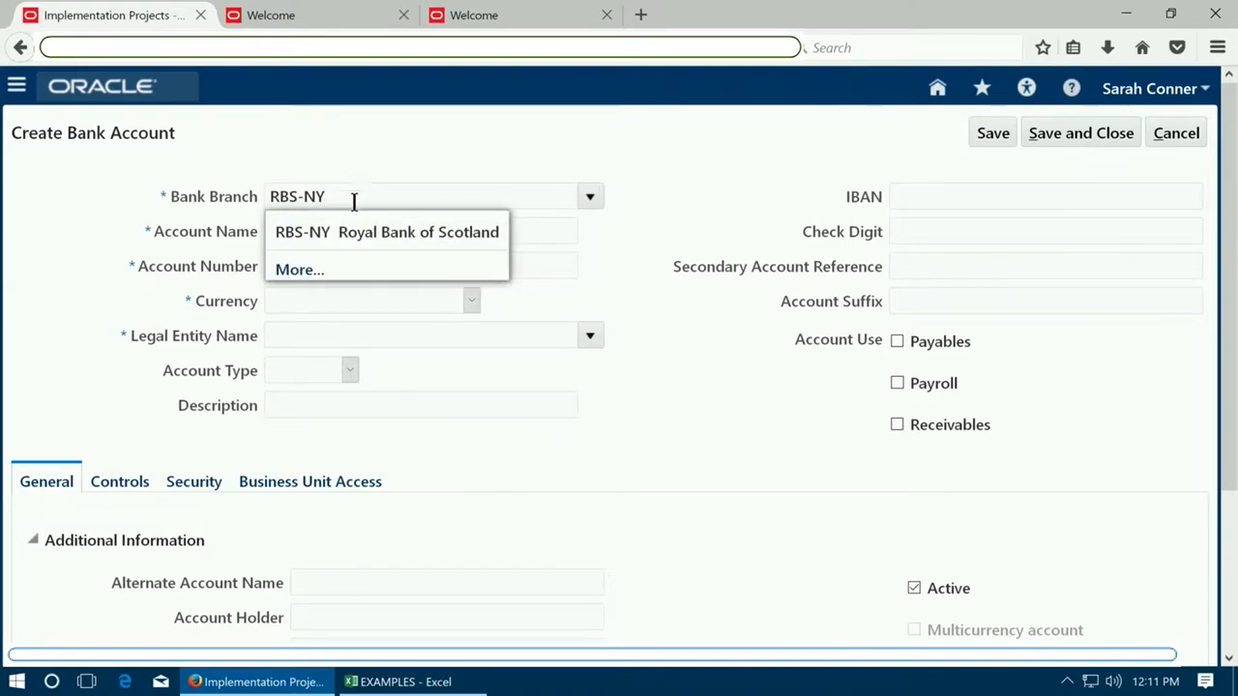
left_click(387, 232)
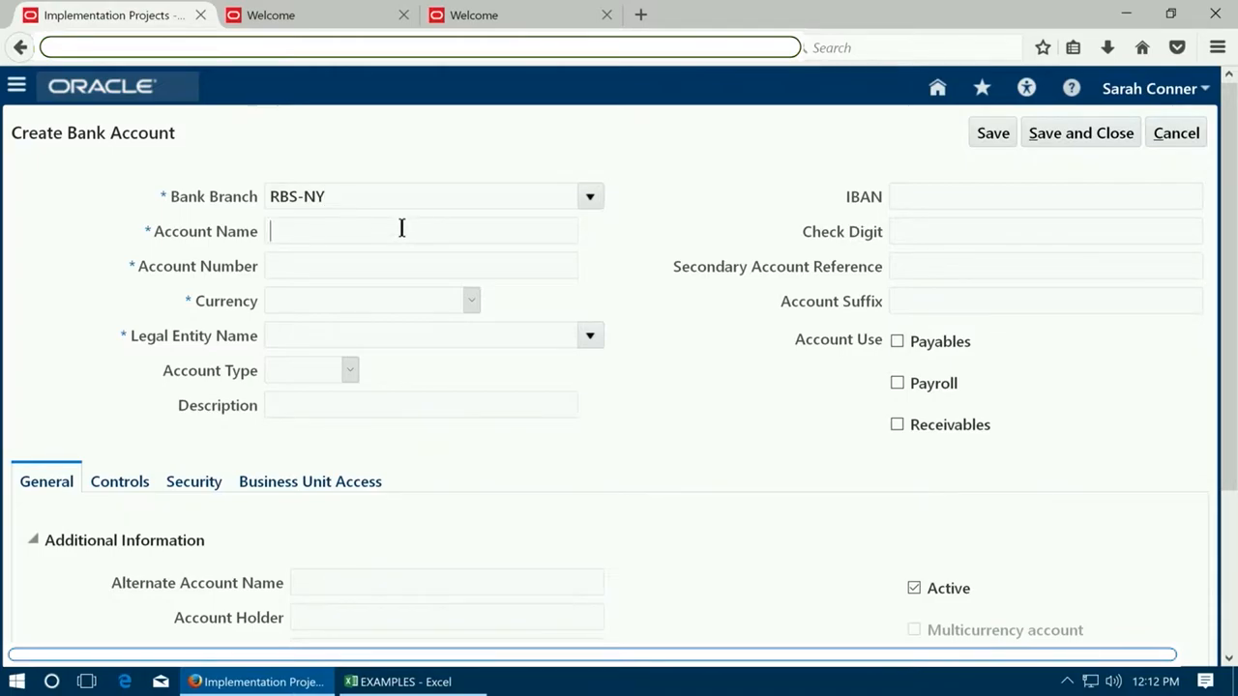
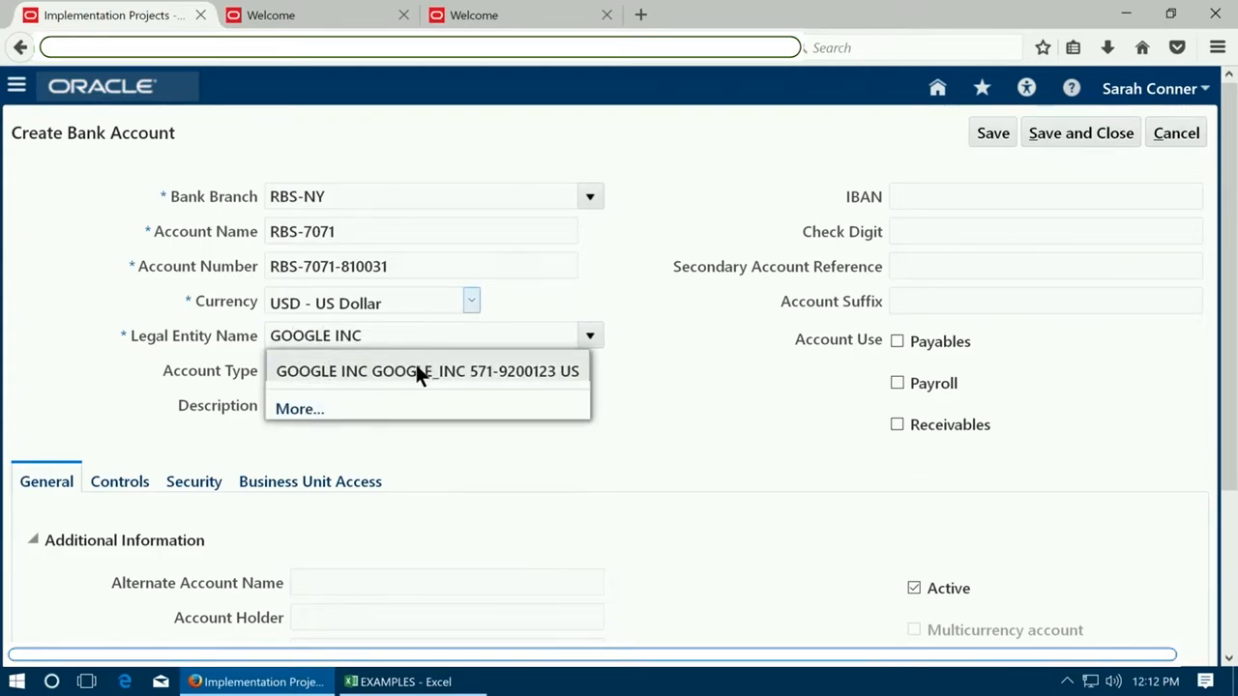
left_click(427, 371)
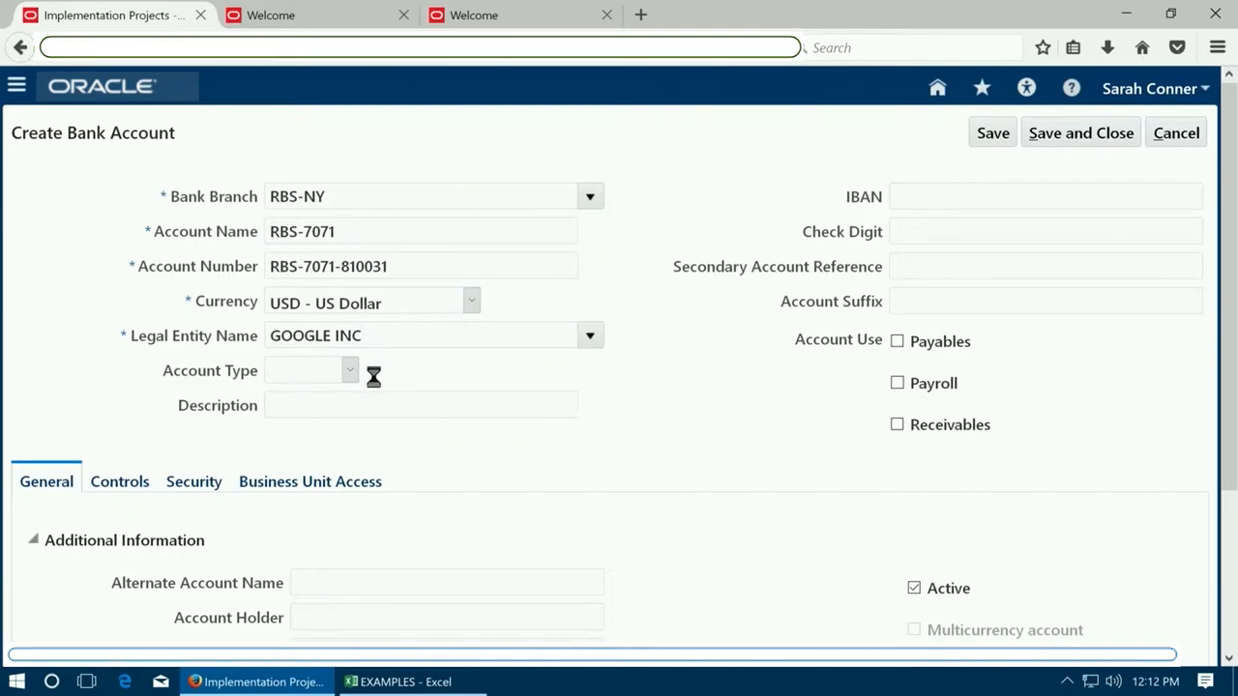
left_click(349, 370)
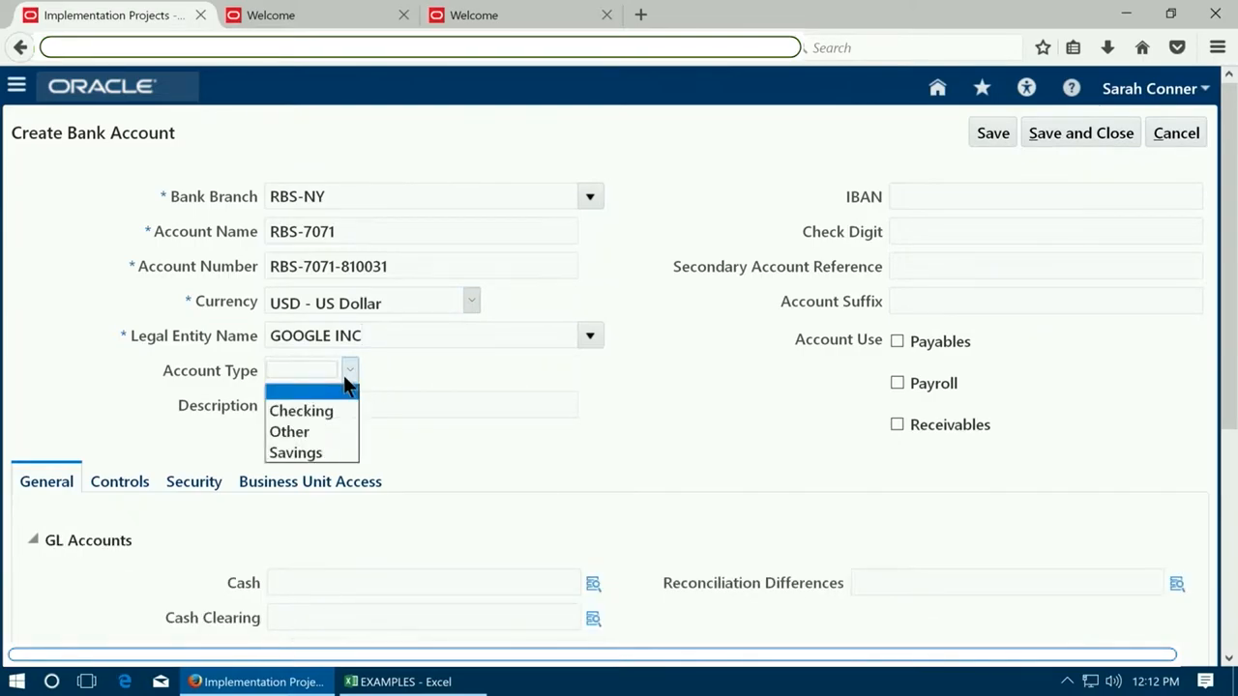
left_click(301, 410)
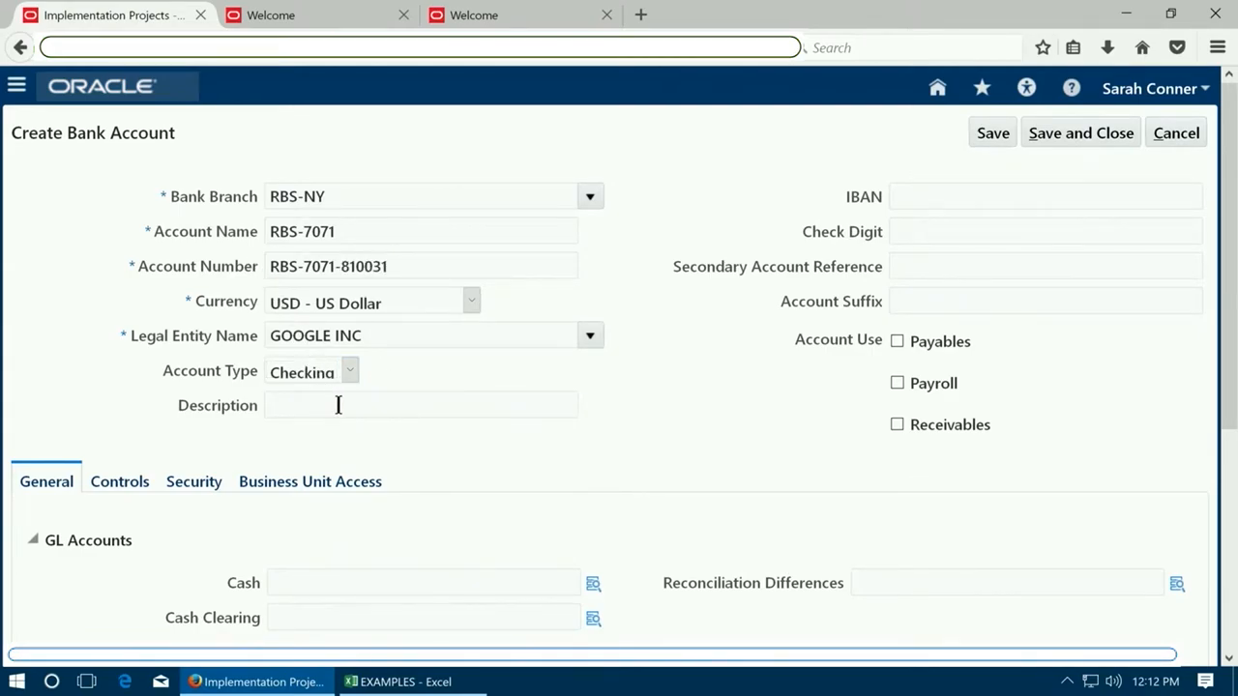
type("RBS-7071-810031")
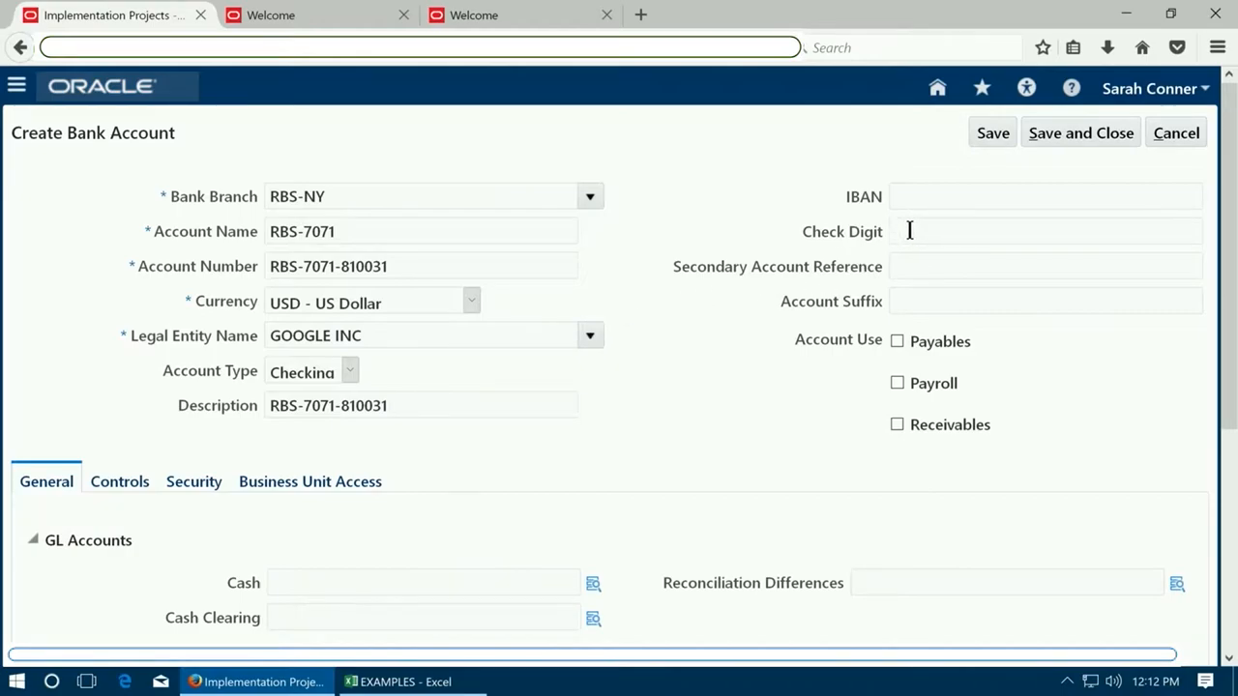
type("6")
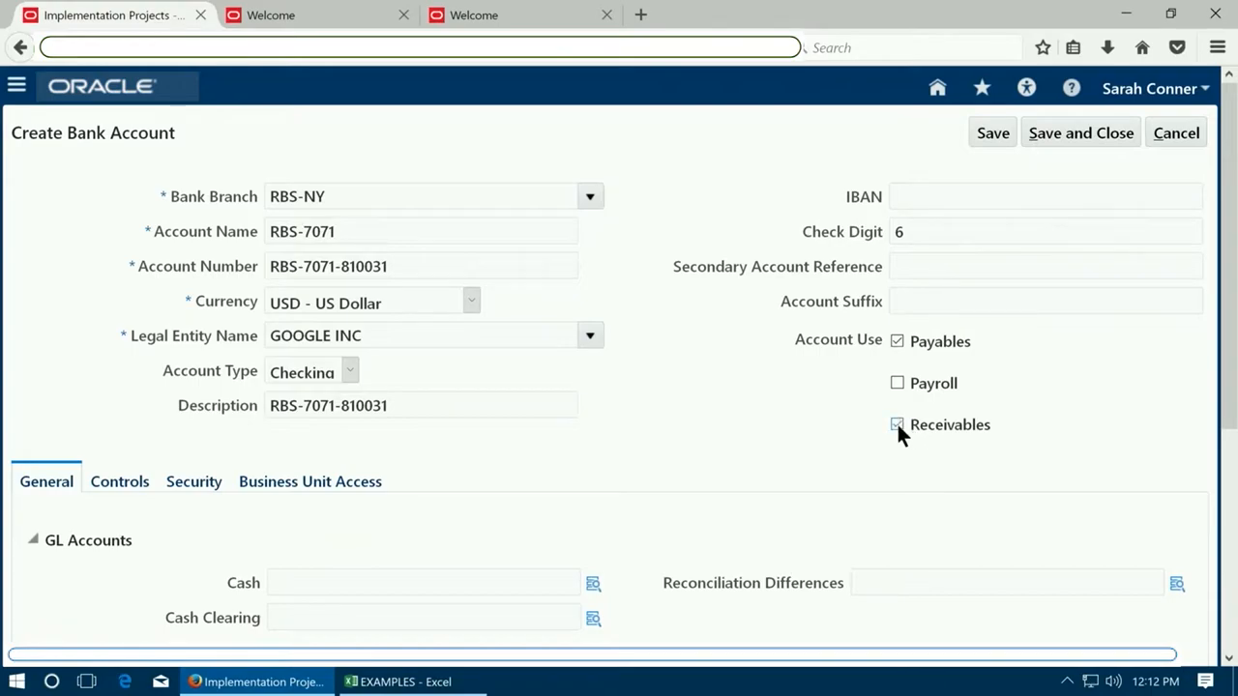
left_click(897, 424)
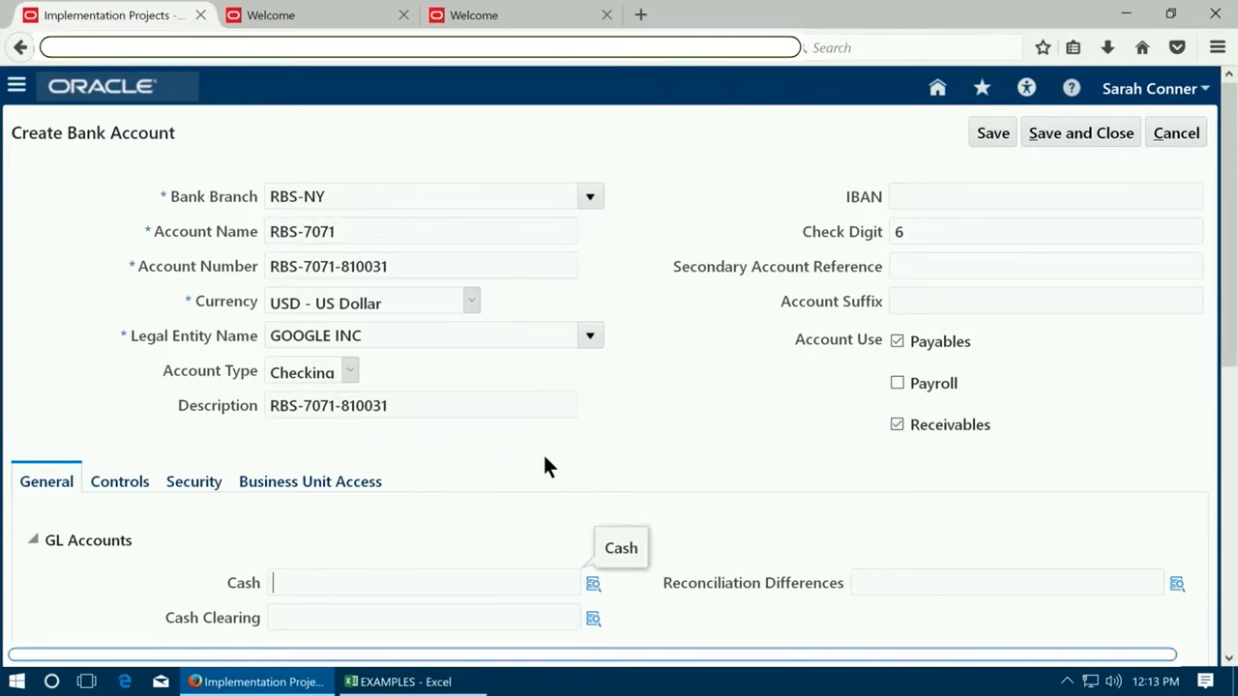
type("10-107")
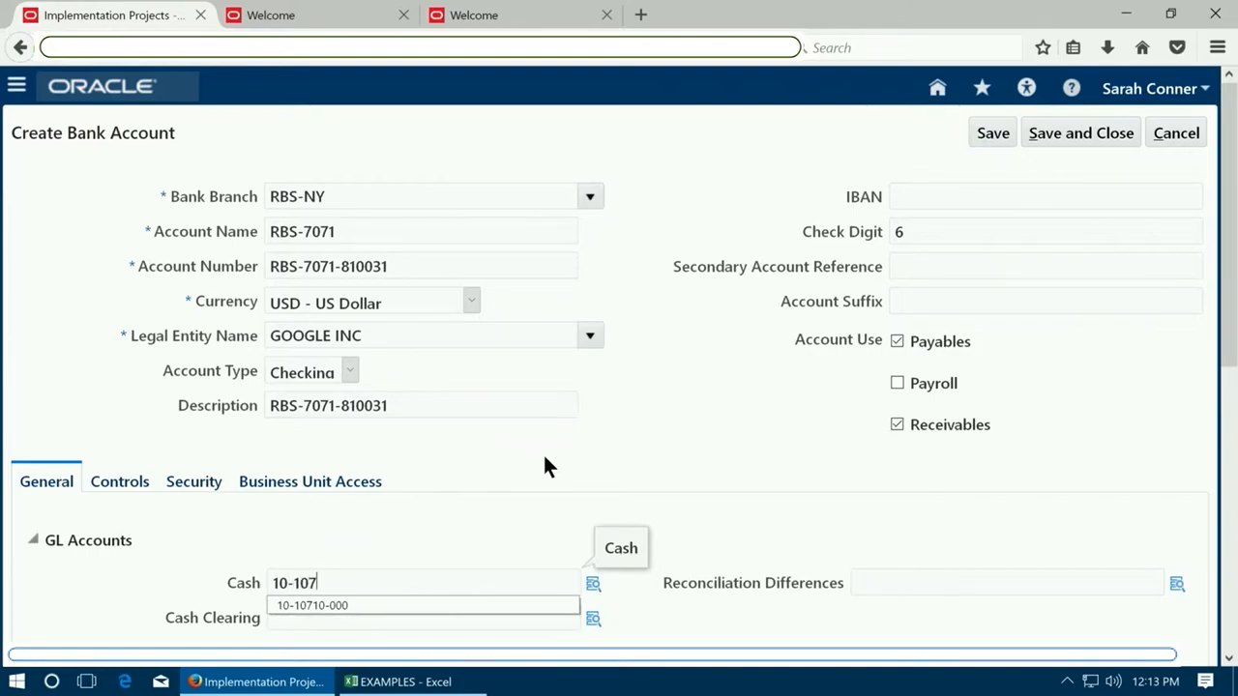
left_click(312, 605)
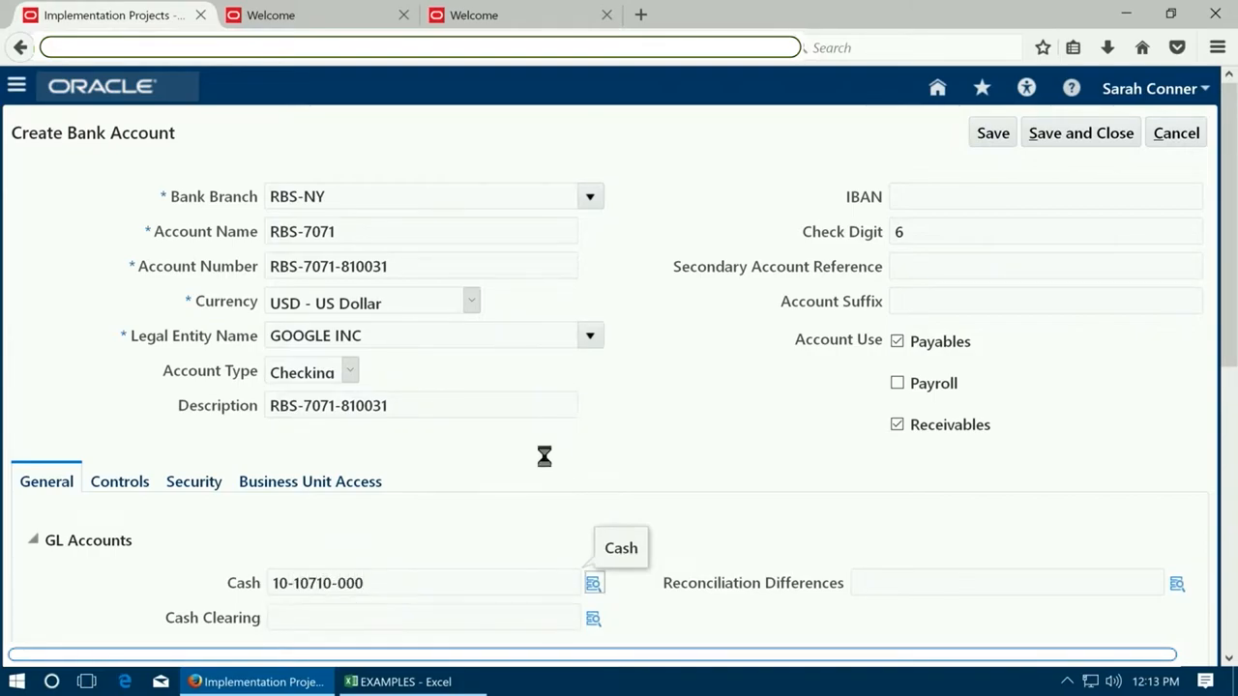
left_click(119, 481)
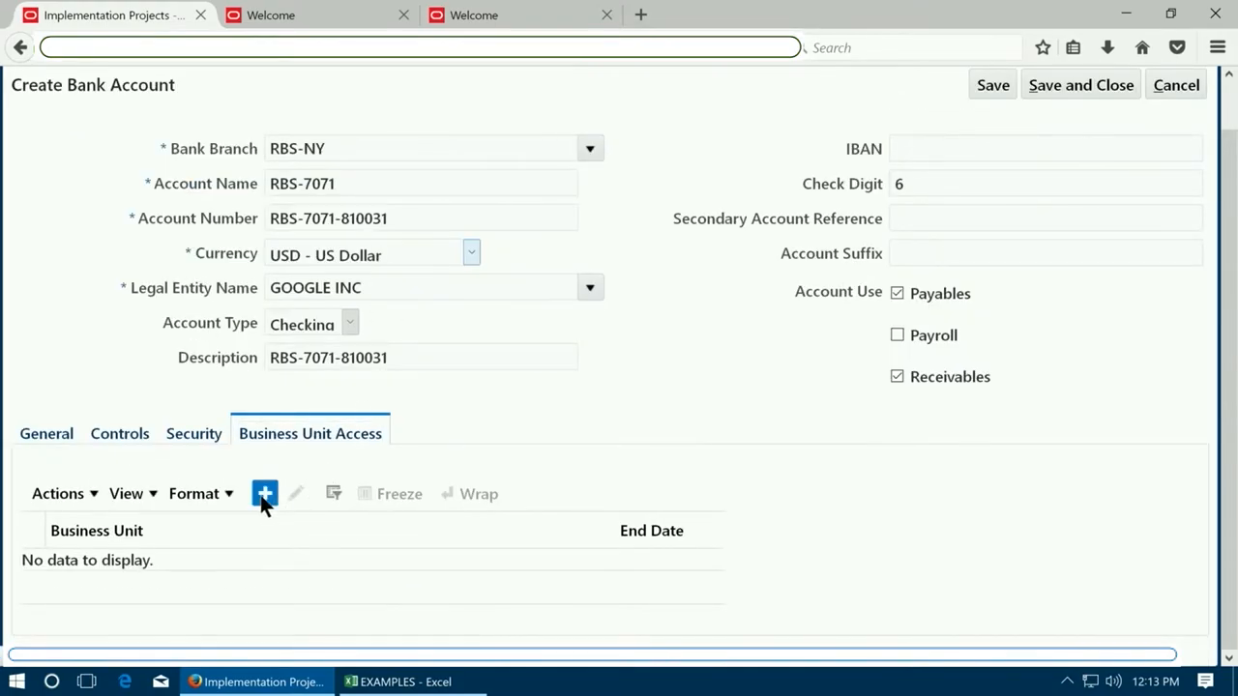
Step: Give the GOOGLE OPERATIONS business unit access to RBS-7071 and save the account
left_click(264, 493)
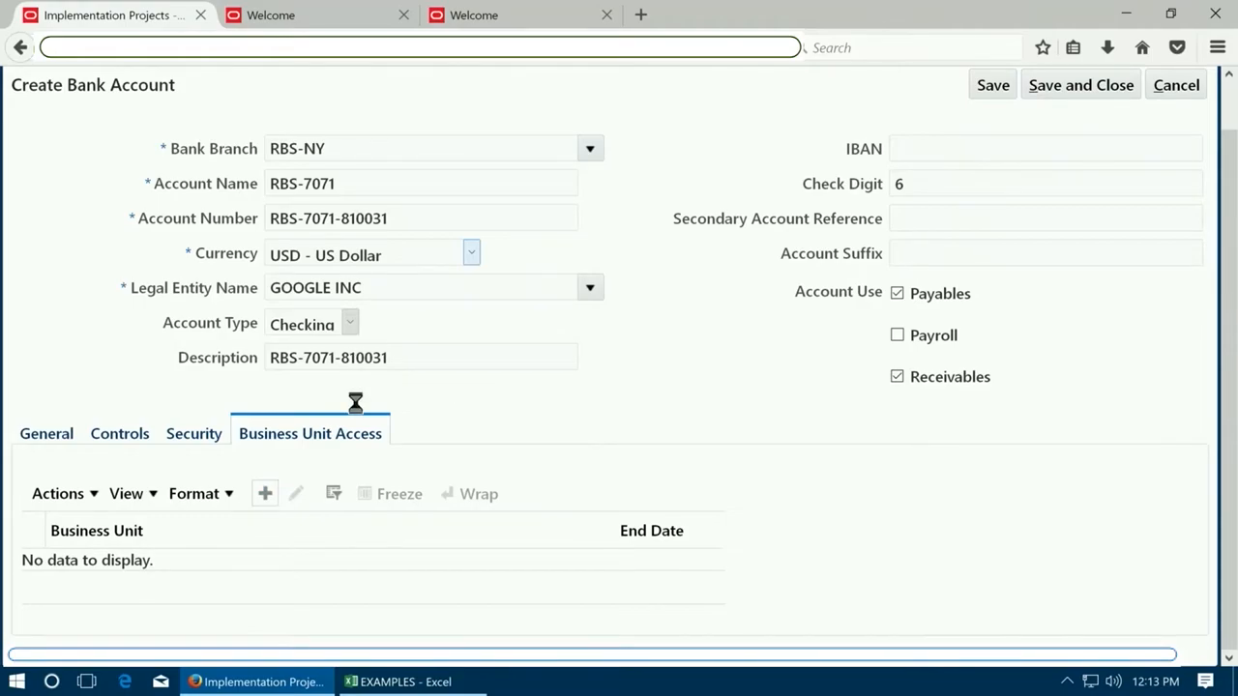
left_click(264, 493)
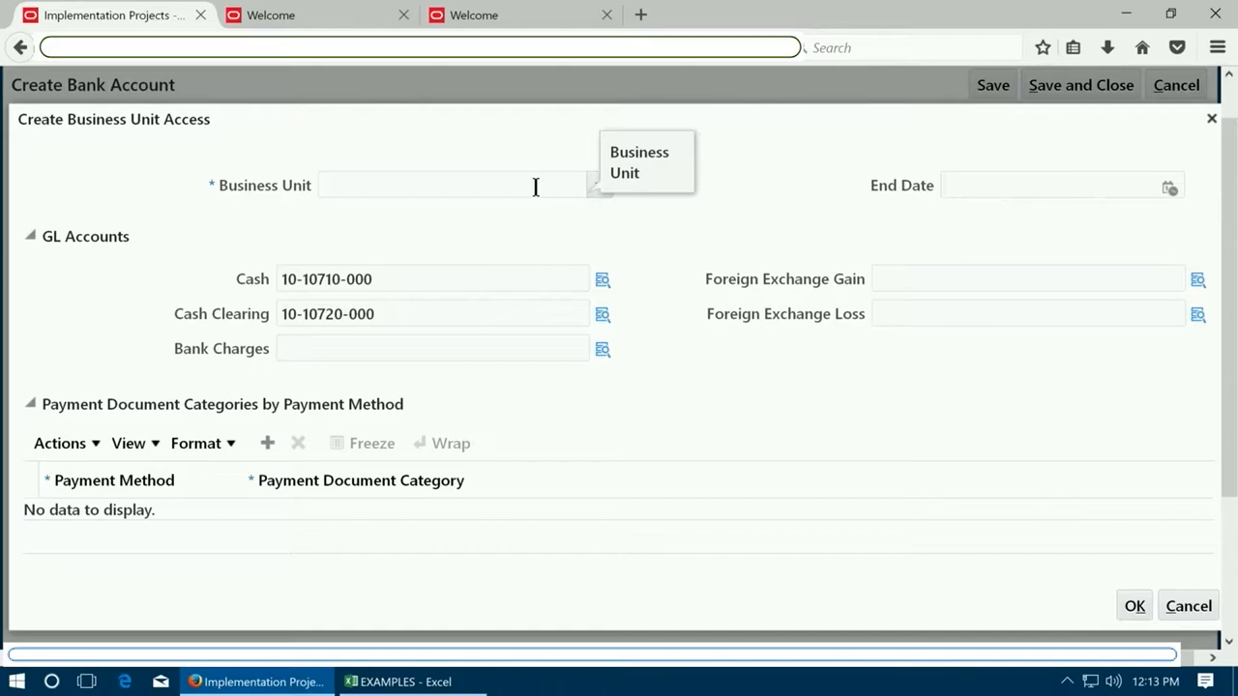
type("GOOGLE OPERATIONS")
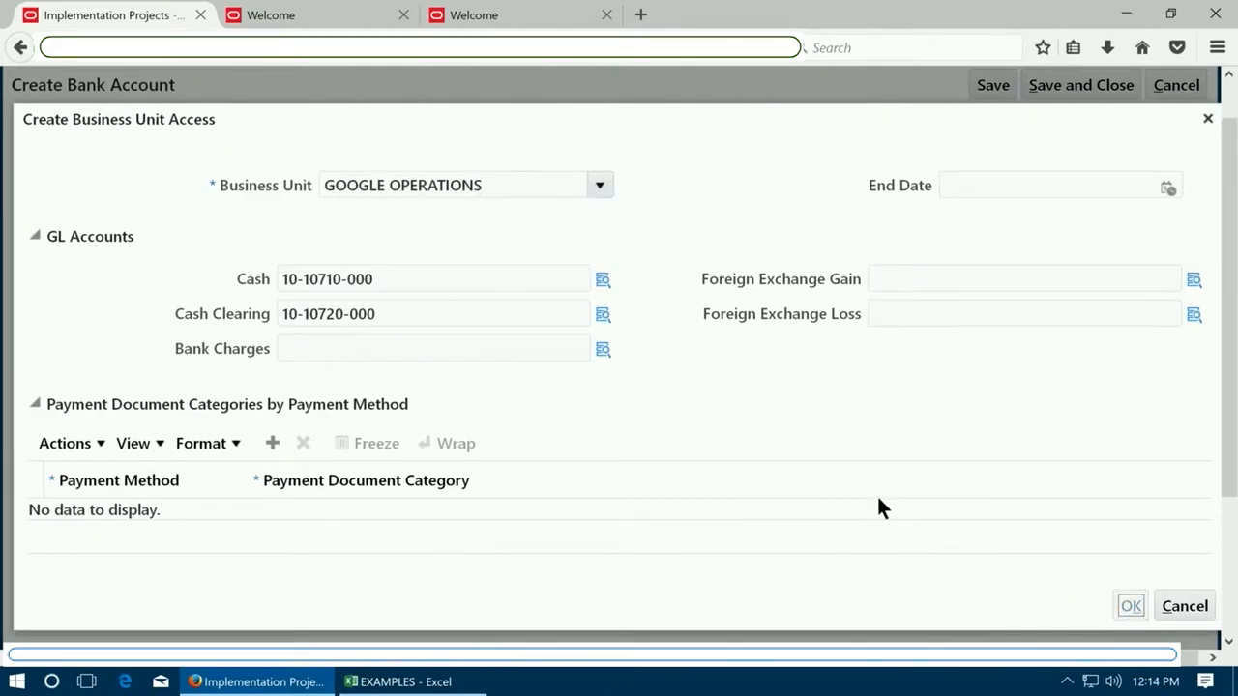
left_click(1129, 605)
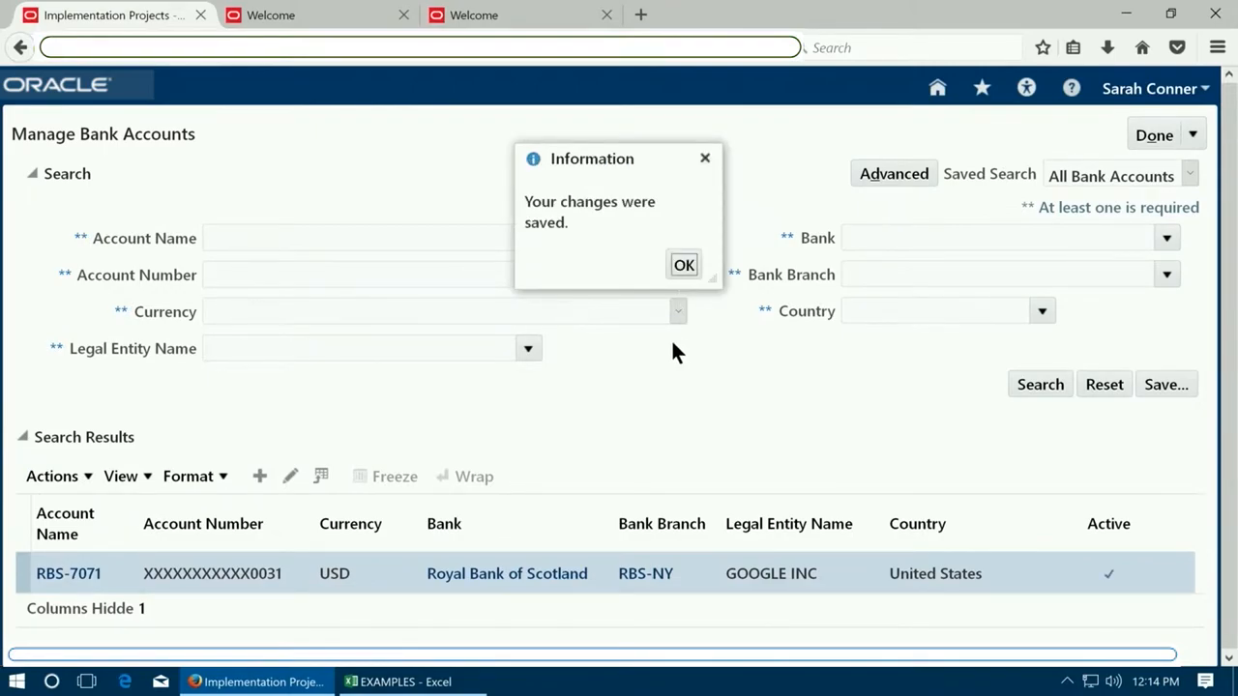
Step: Dismiss the save message, finish managing bank accounts, and switch to the Welcome page
left_click(683, 265)
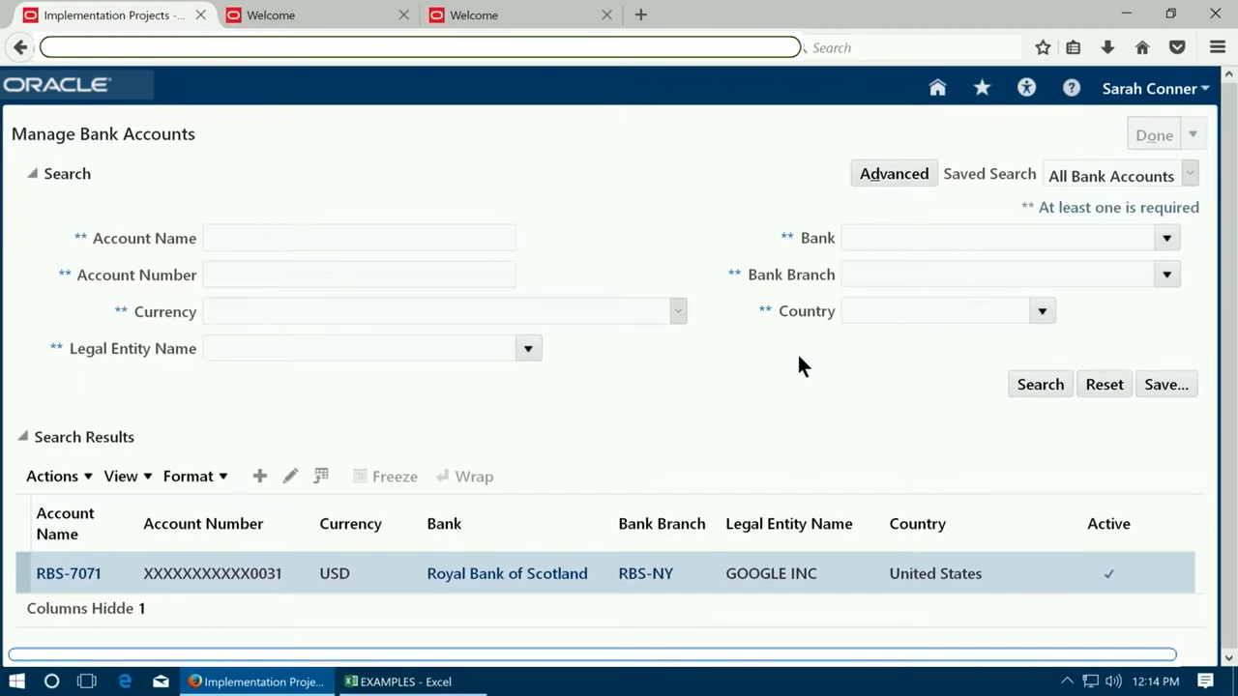
left_click(1153, 134)
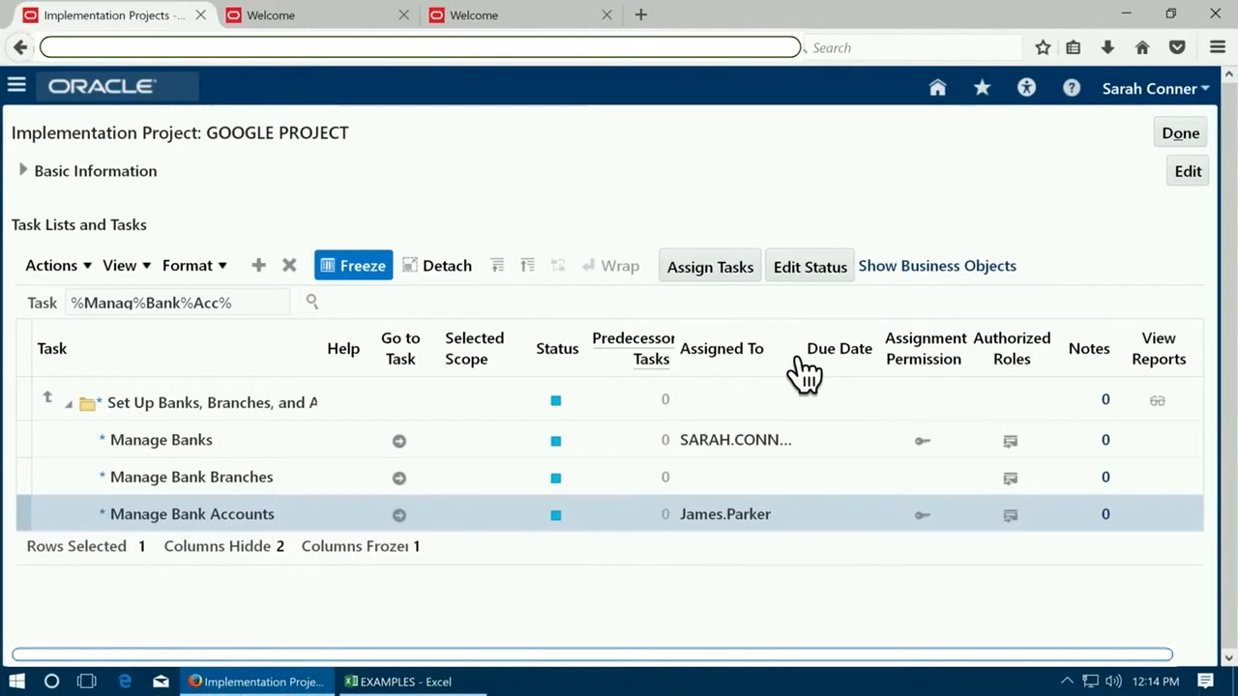
left_click(271, 14)
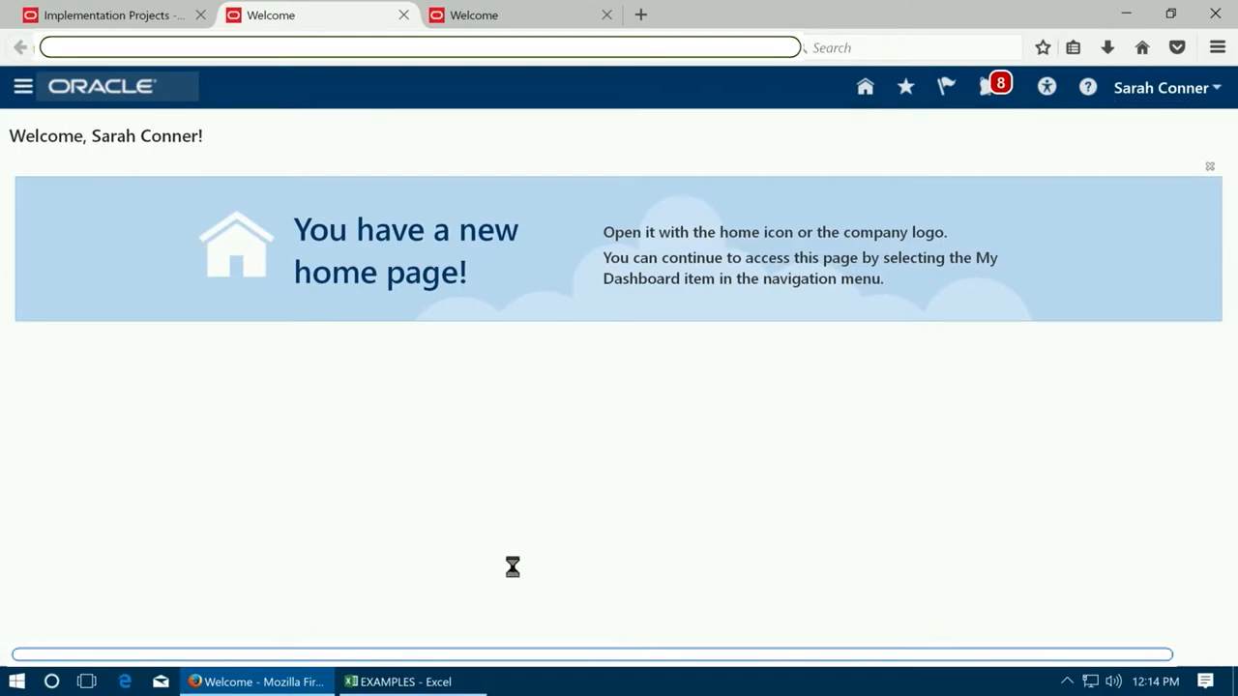
Step: Go to Cash Management's Bank Statements and Reconciliation work area from the Navigator
left_click(24, 87)
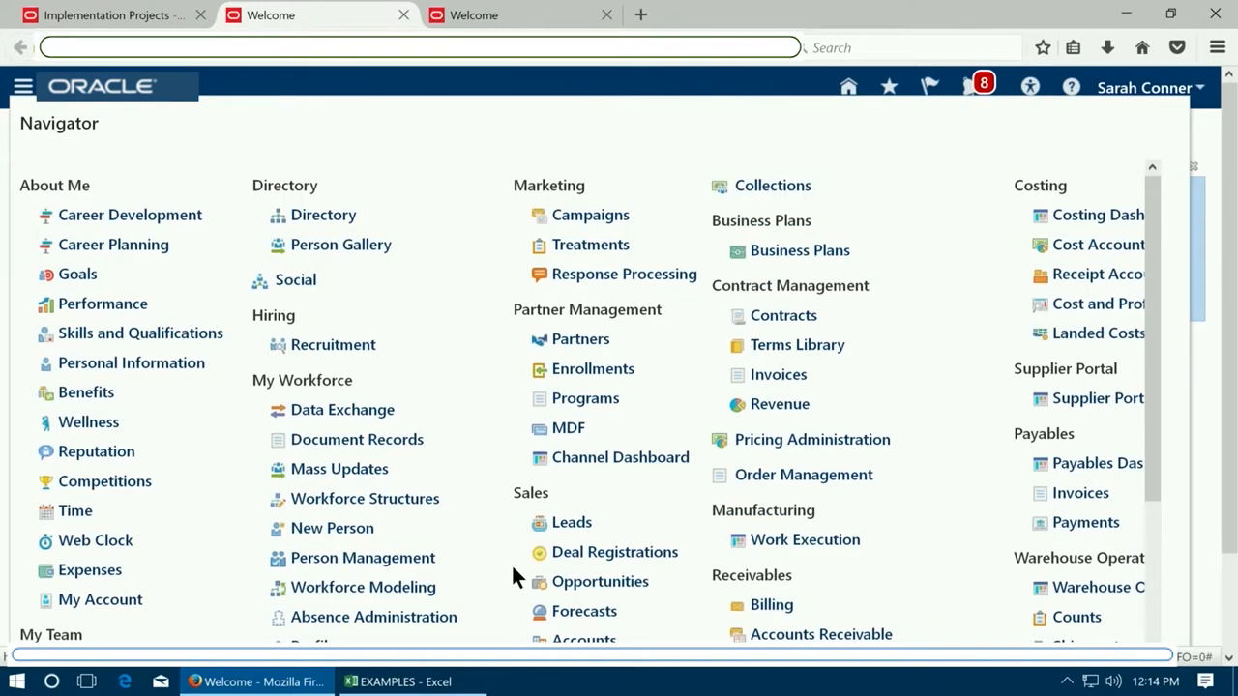
scroll("down", 3)
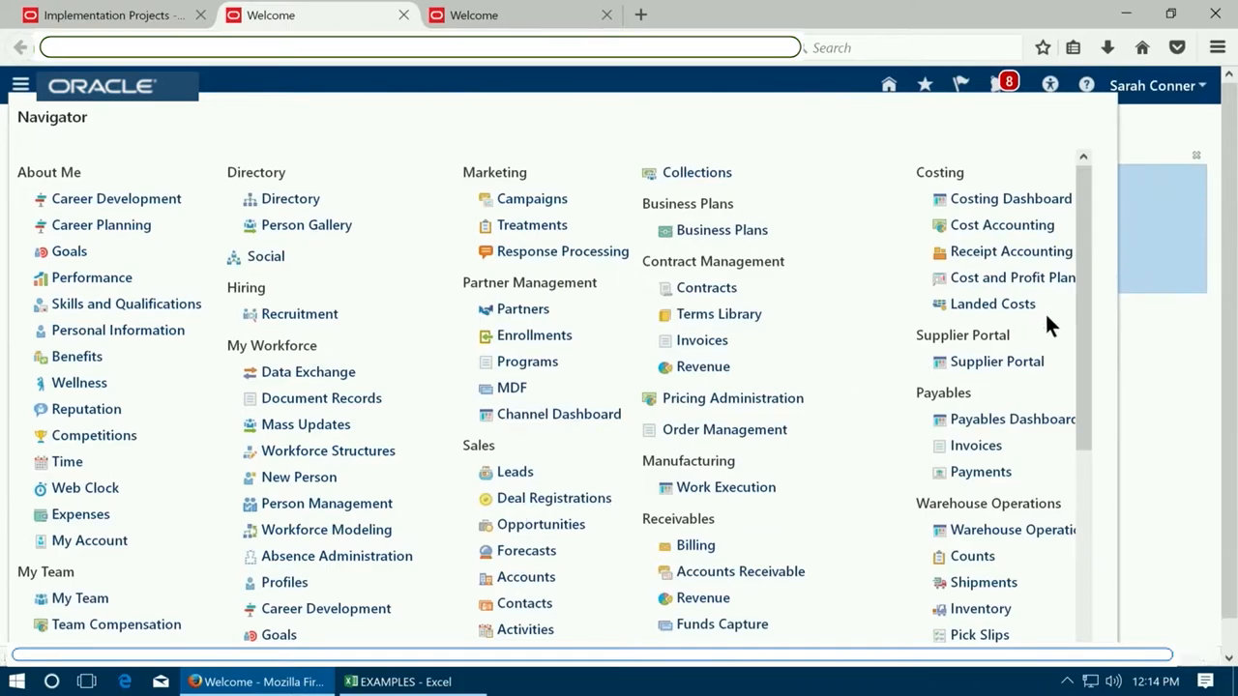
scroll("down", 3)
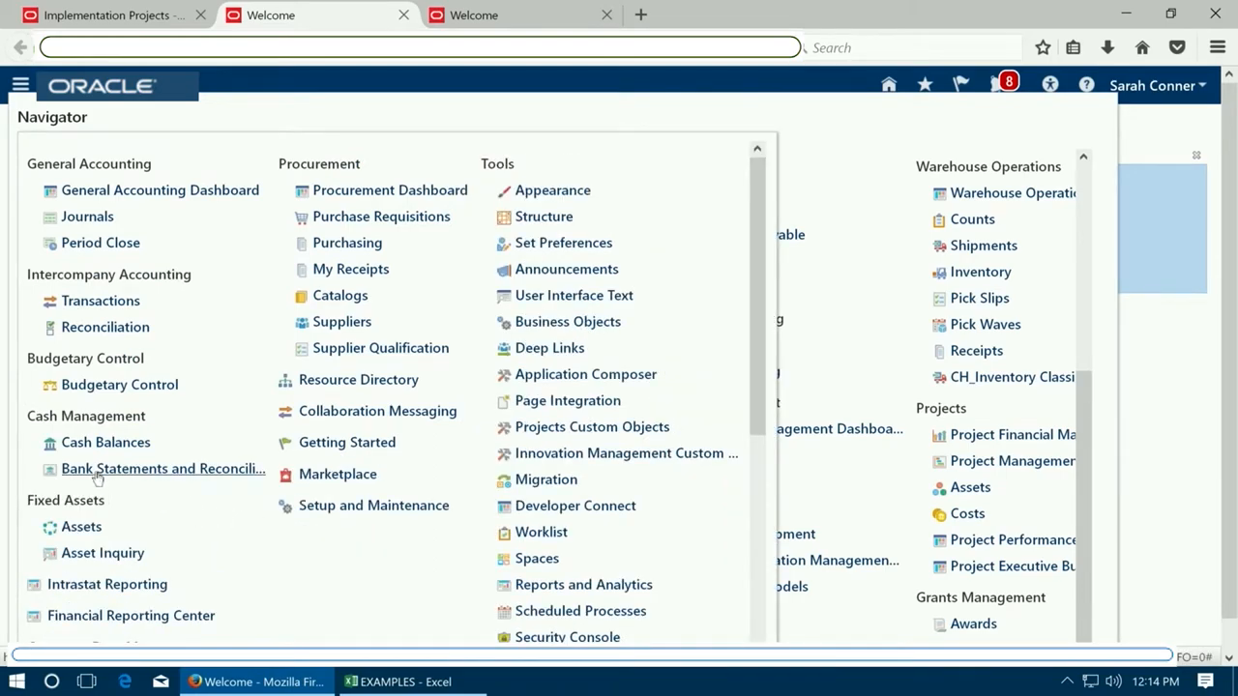
left_click(163, 468)
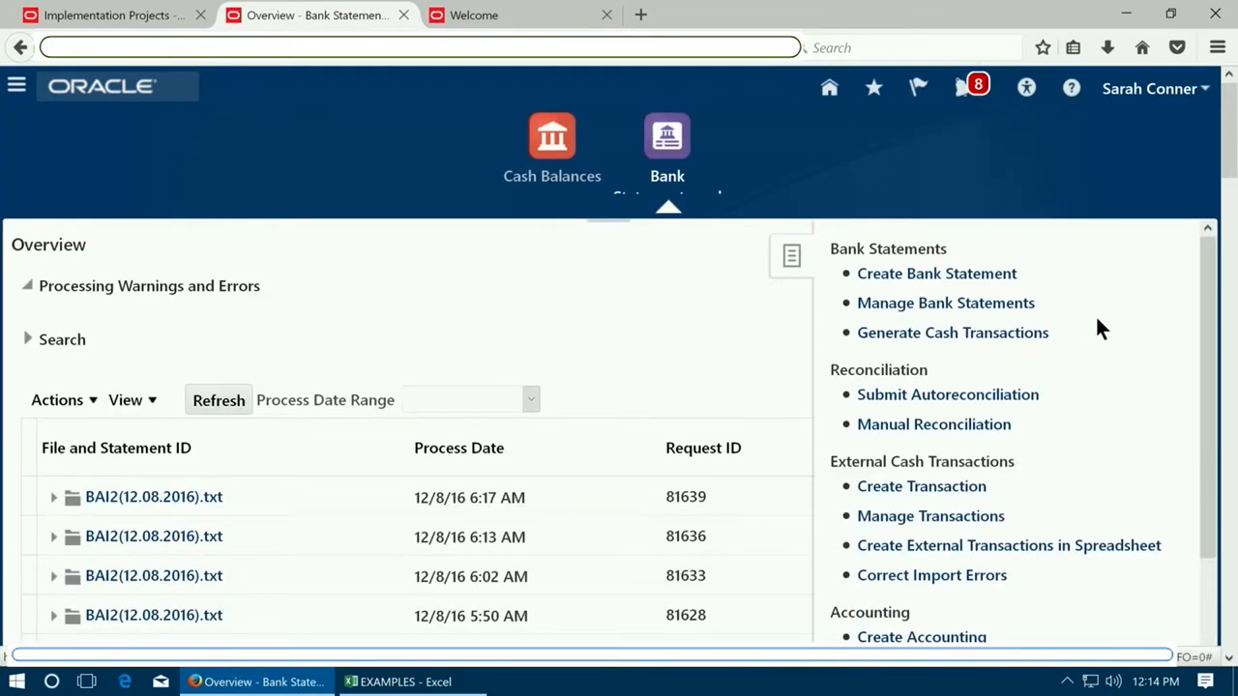
mouse_move(936, 274)
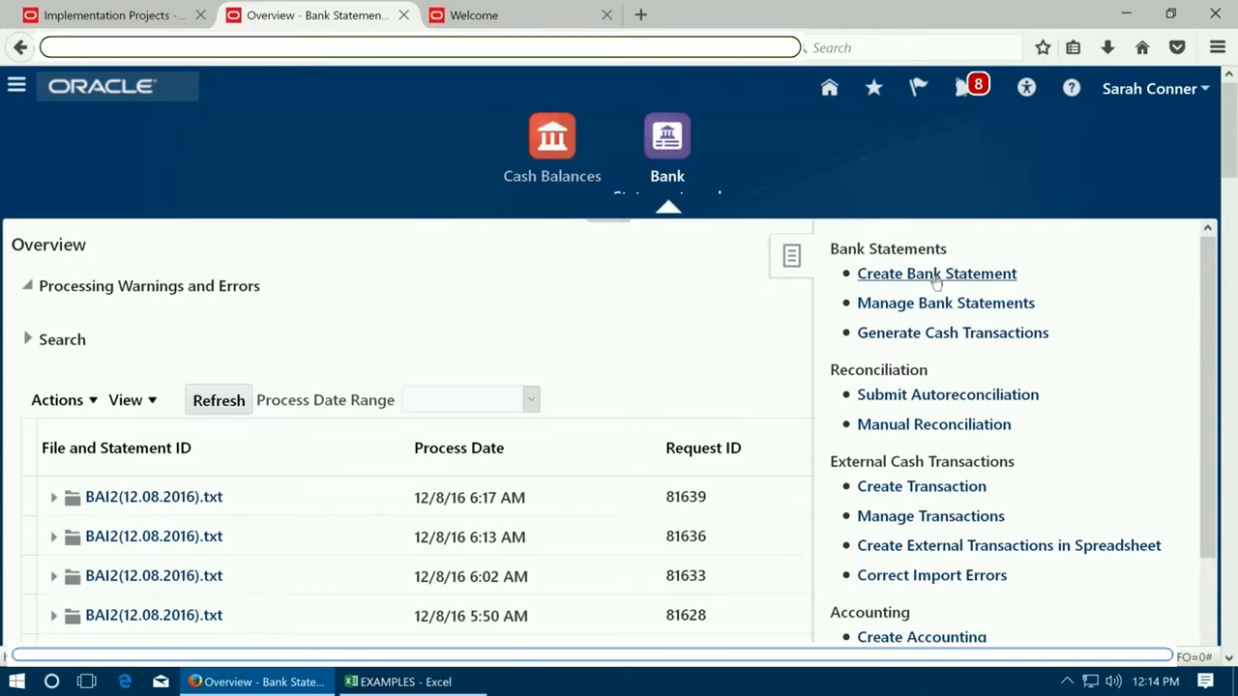
Step: Start a bank statement for account RBS-7071 with period dates 8/12/17
left_click(936, 274)
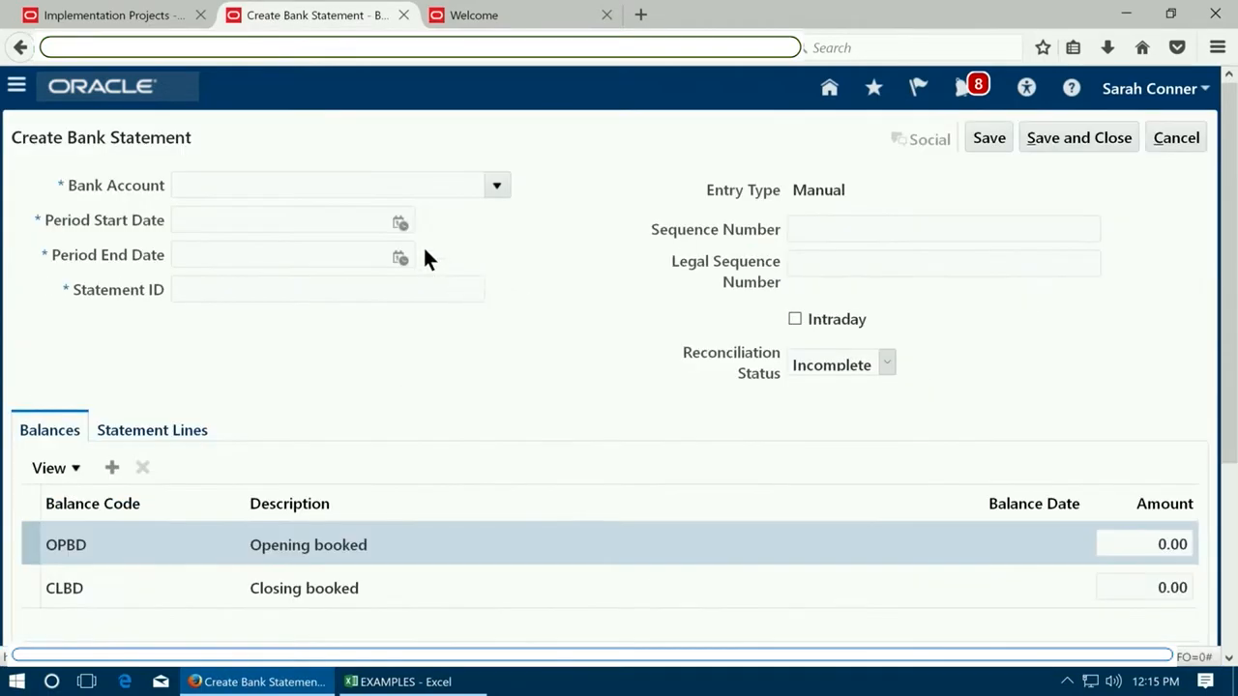
left_click(303, 185)
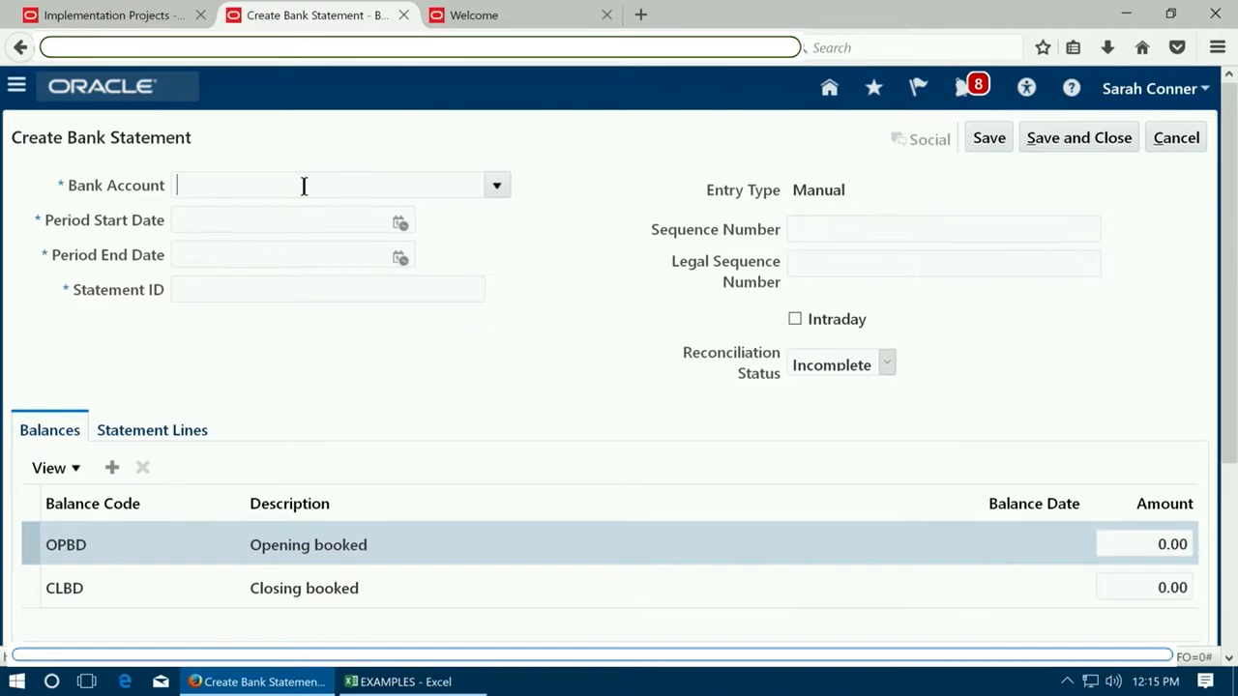
type("RBS-7")
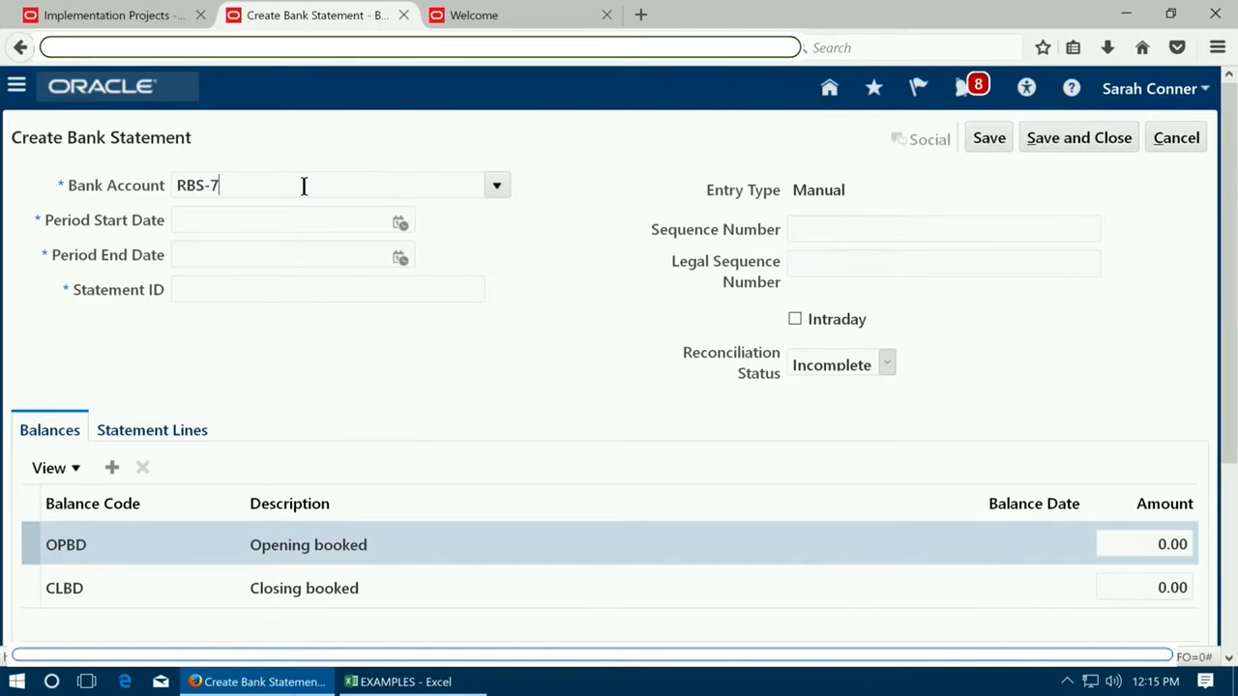
type("071")
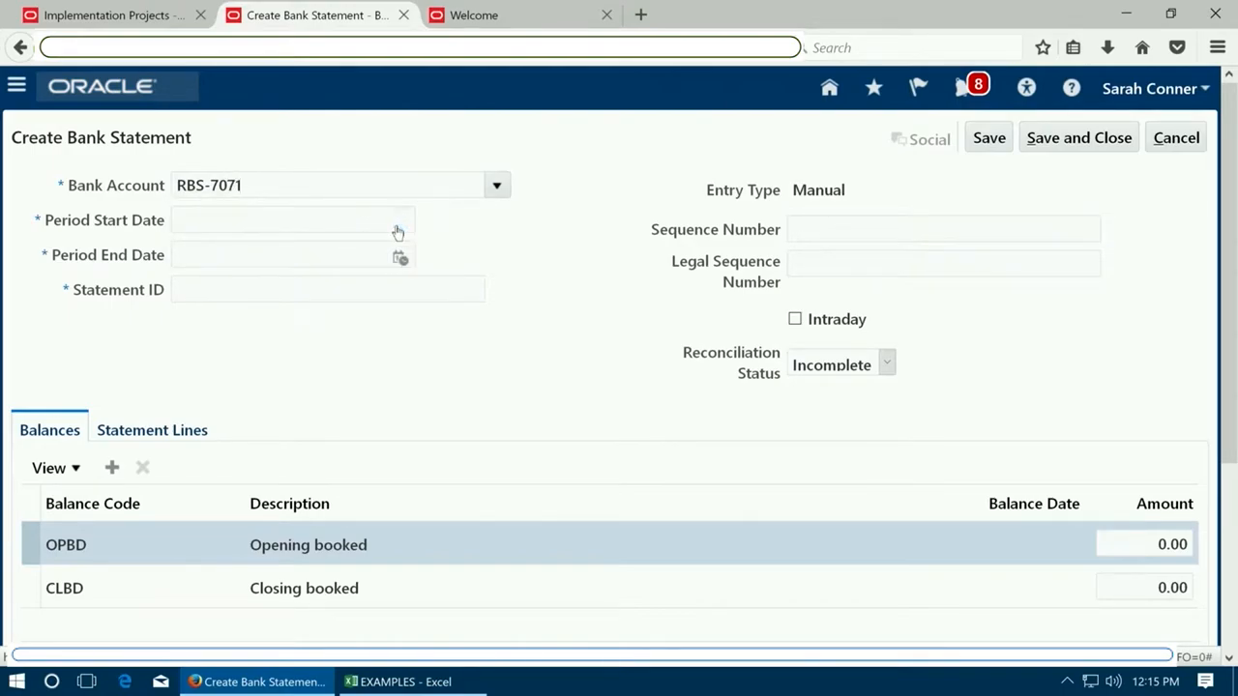
left_click(400, 222)
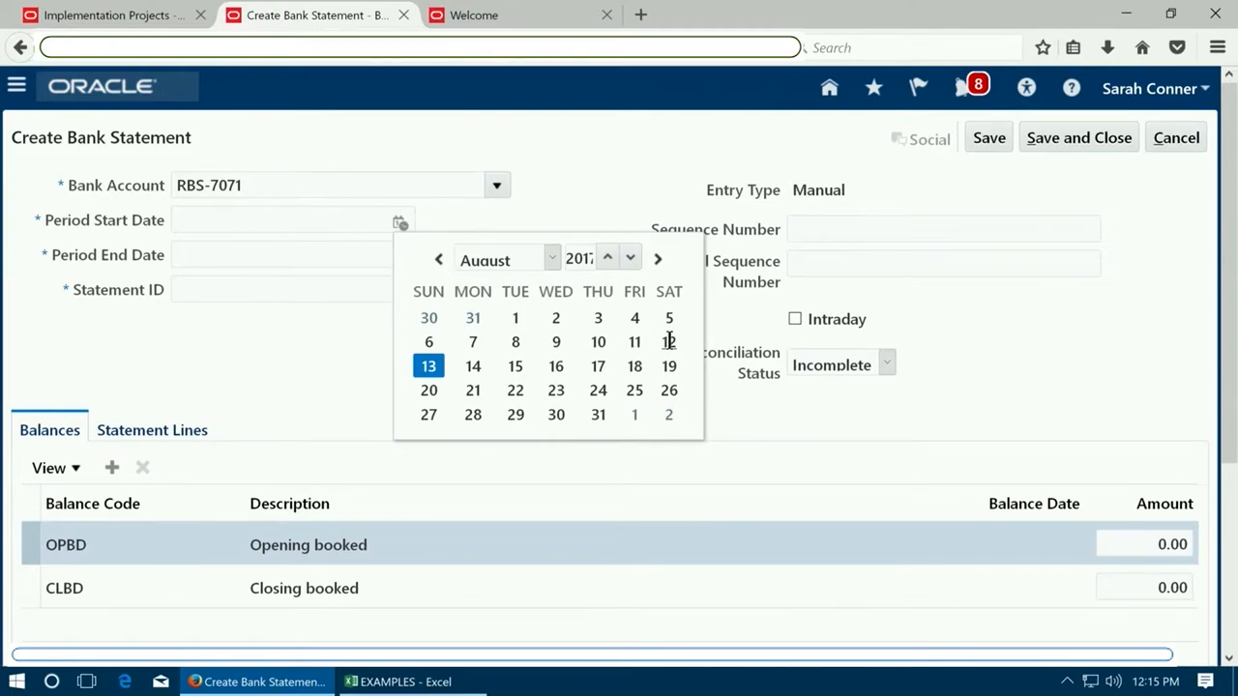
left_click(668, 341)
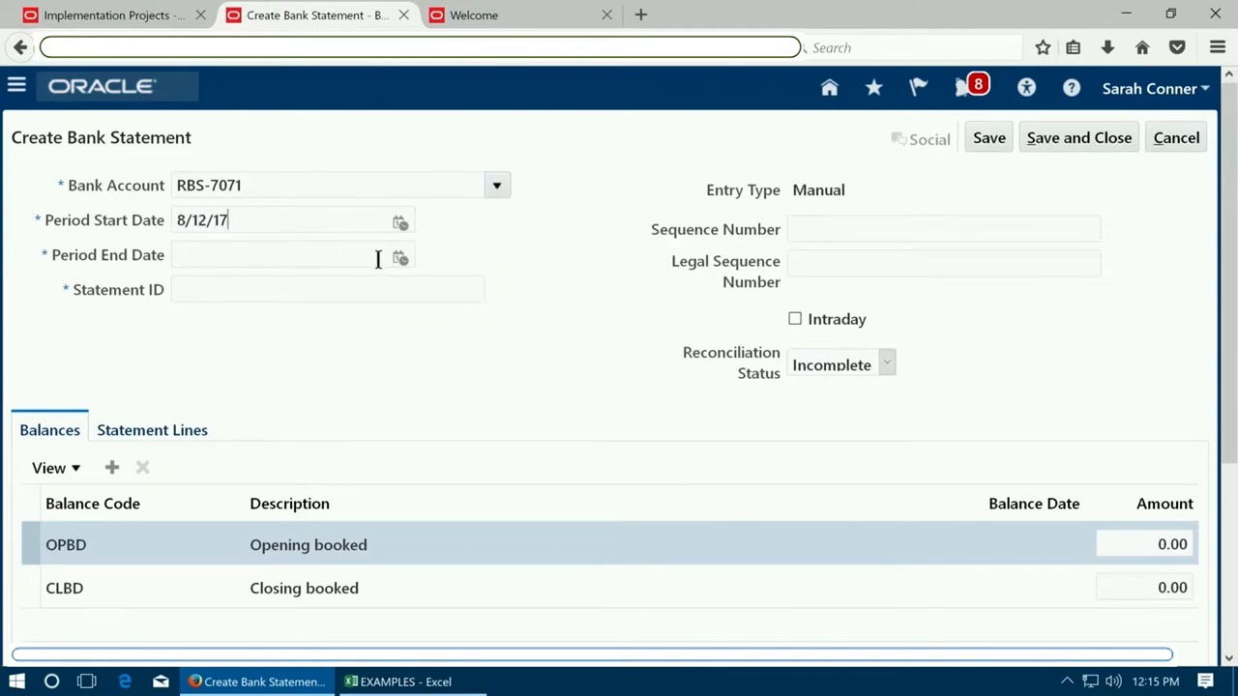
left_click(401, 256)
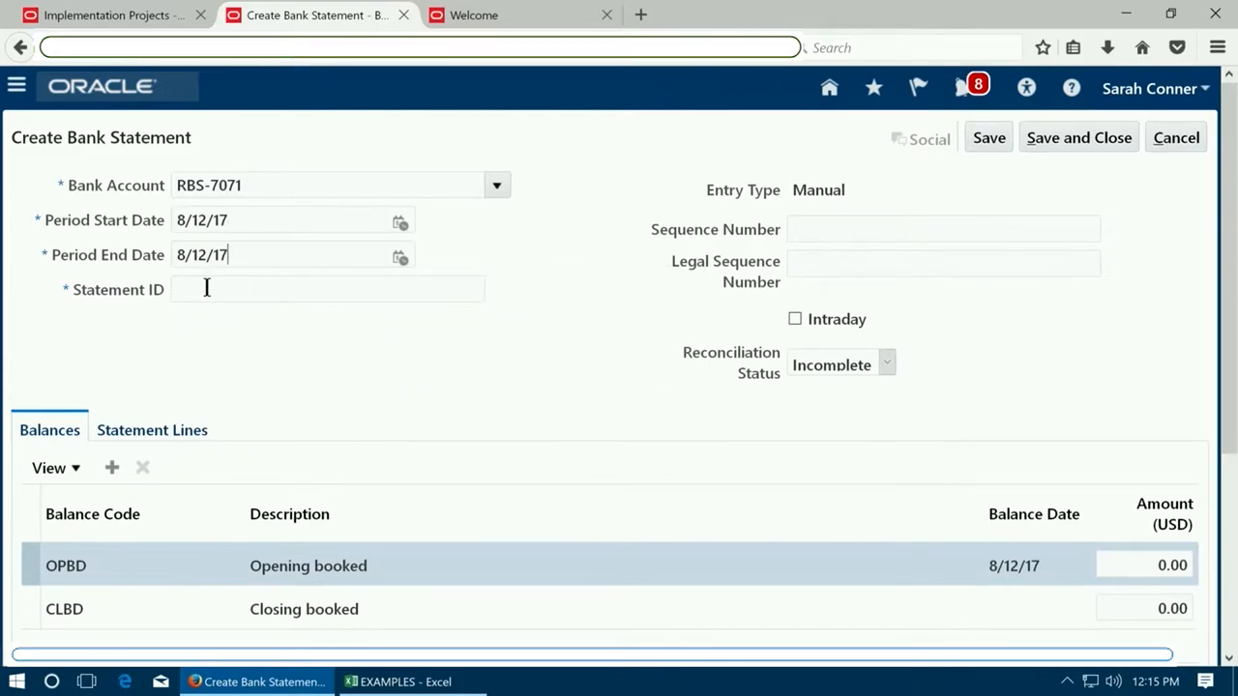
Step: Enter statement ID RBS-7071-1004 and the closing booked balance, then view statement lines
type("RBS-7071-1004")
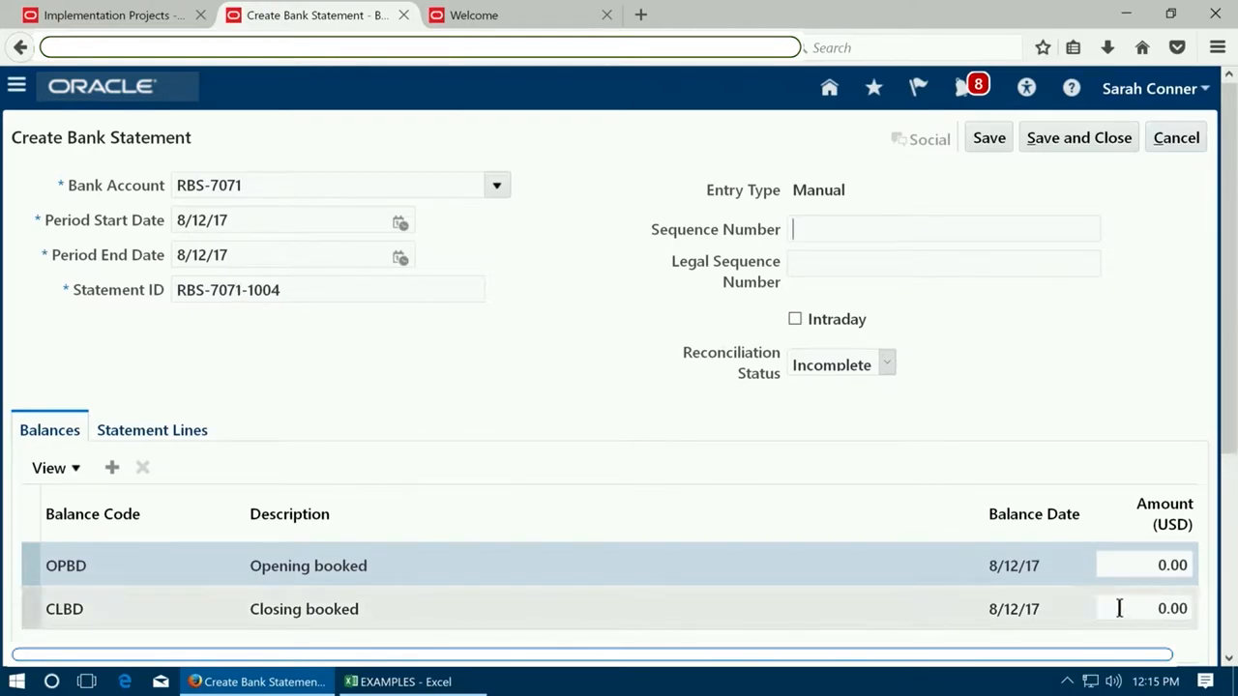
left_click(1146, 609)
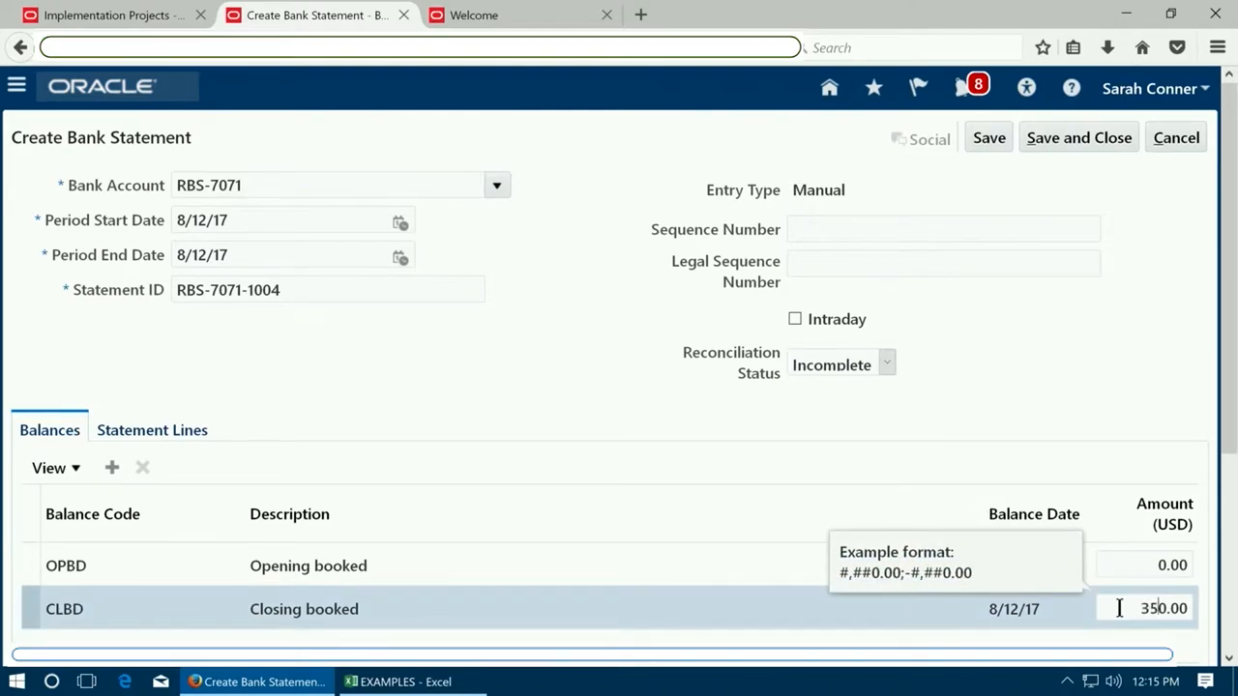
type("50000.00")
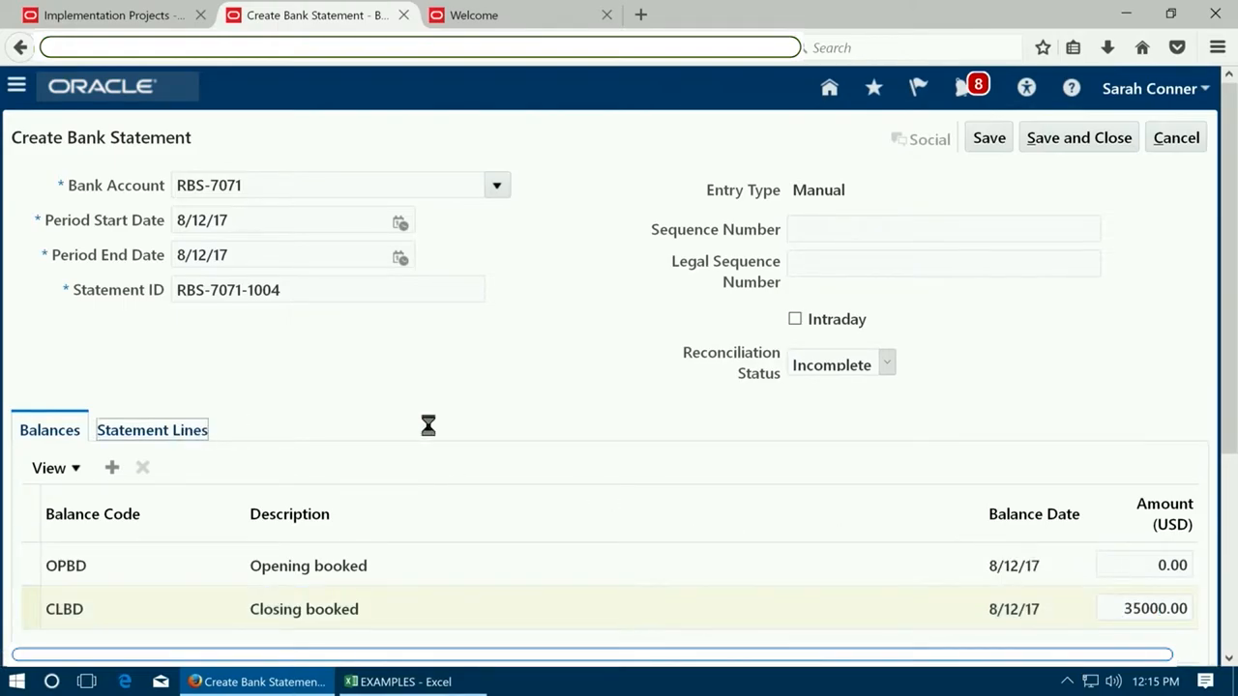
left_click(152, 430)
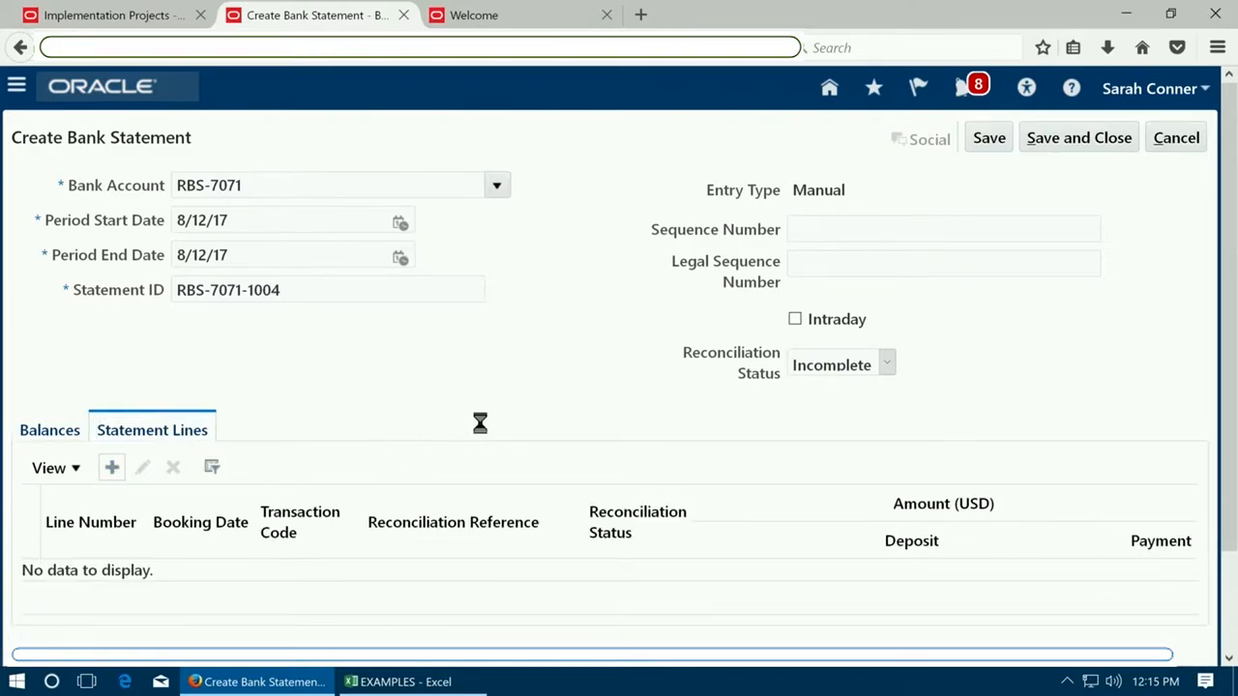
Step: Add line 1 dated 8/12/17, transaction code 100, as a 35,000.00 credit
left_click(111, 467)
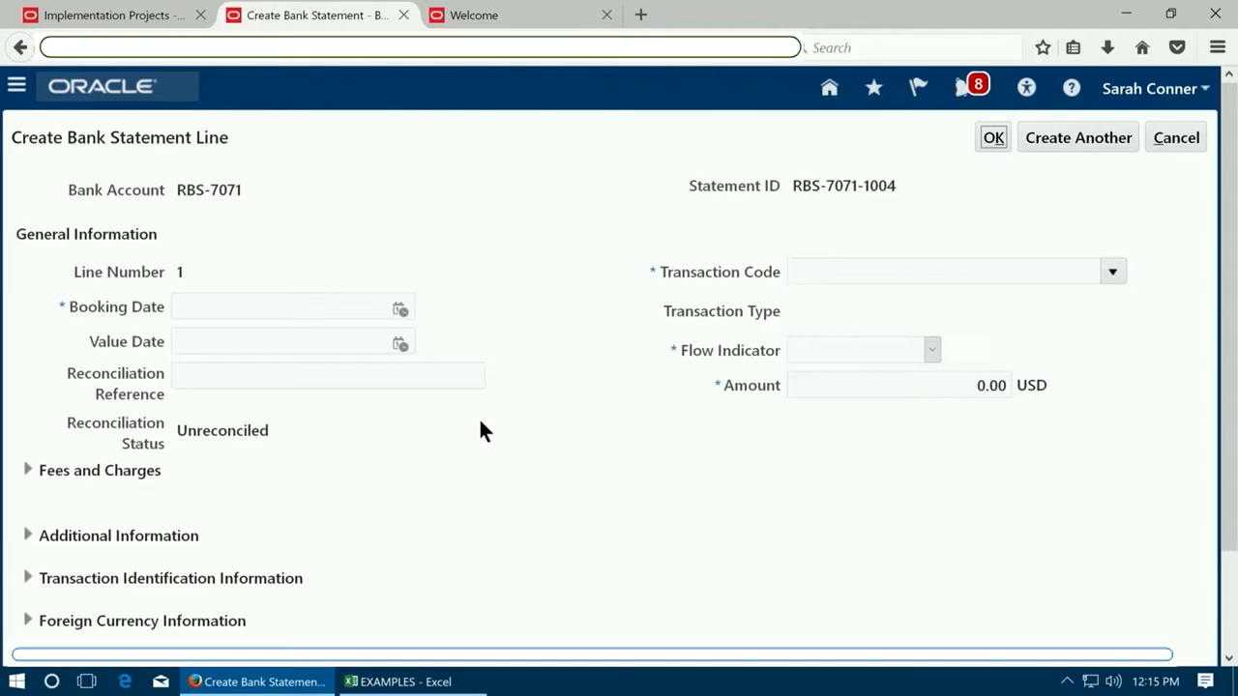
left_click(400, 307)
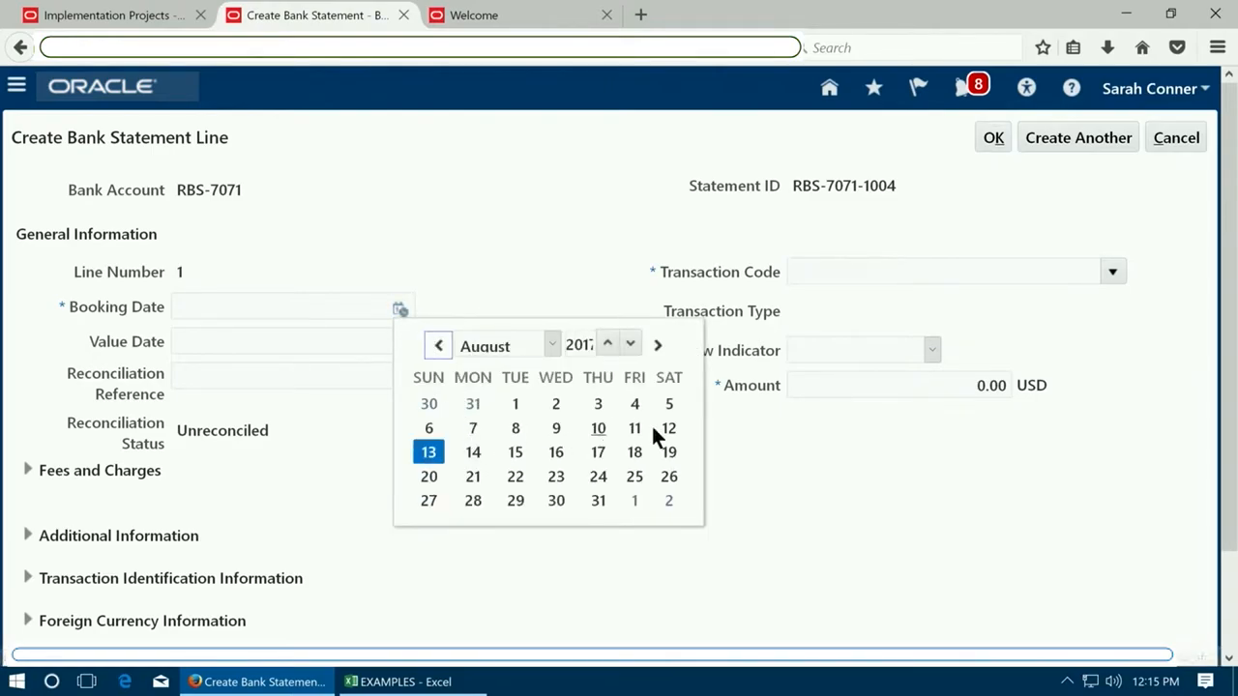
left_click(668, 428)
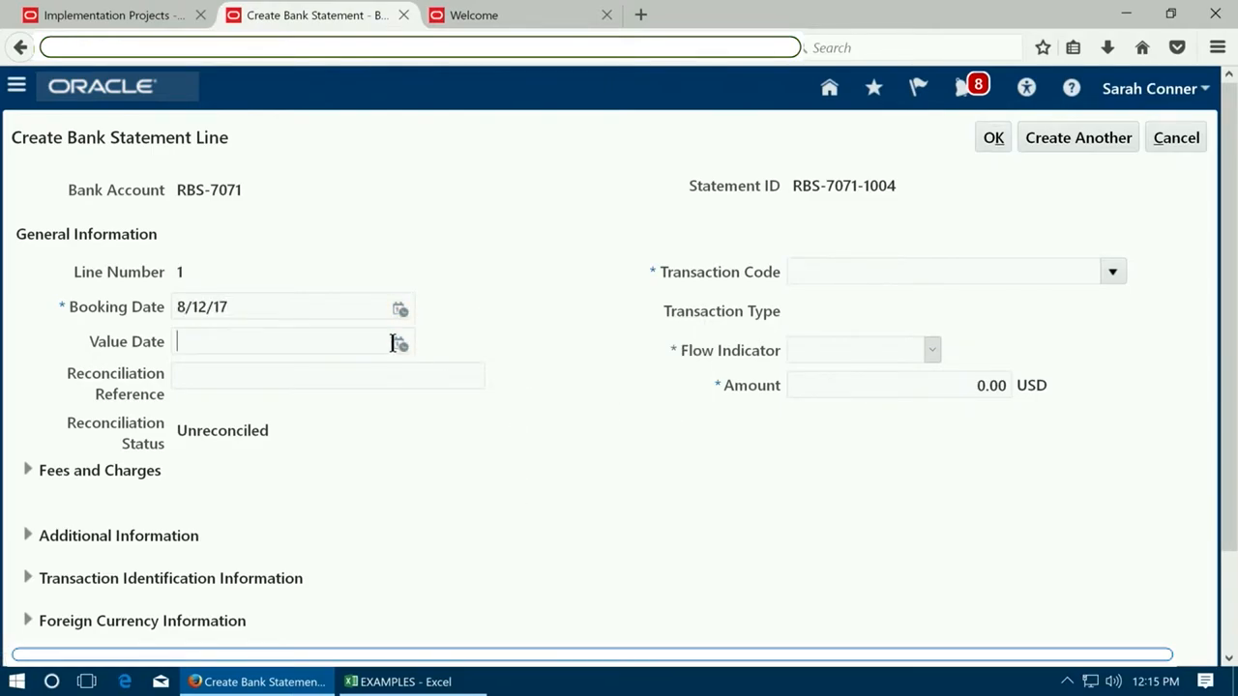
left_click(401, 342)
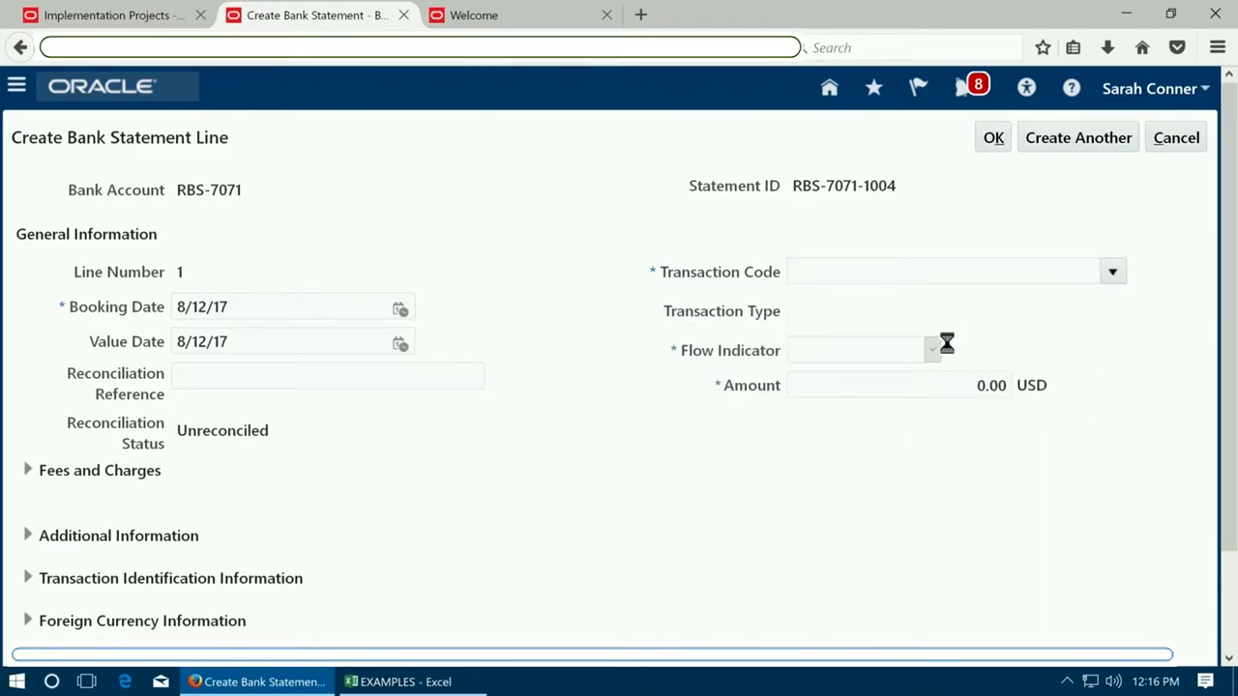
left_click(930, 350)
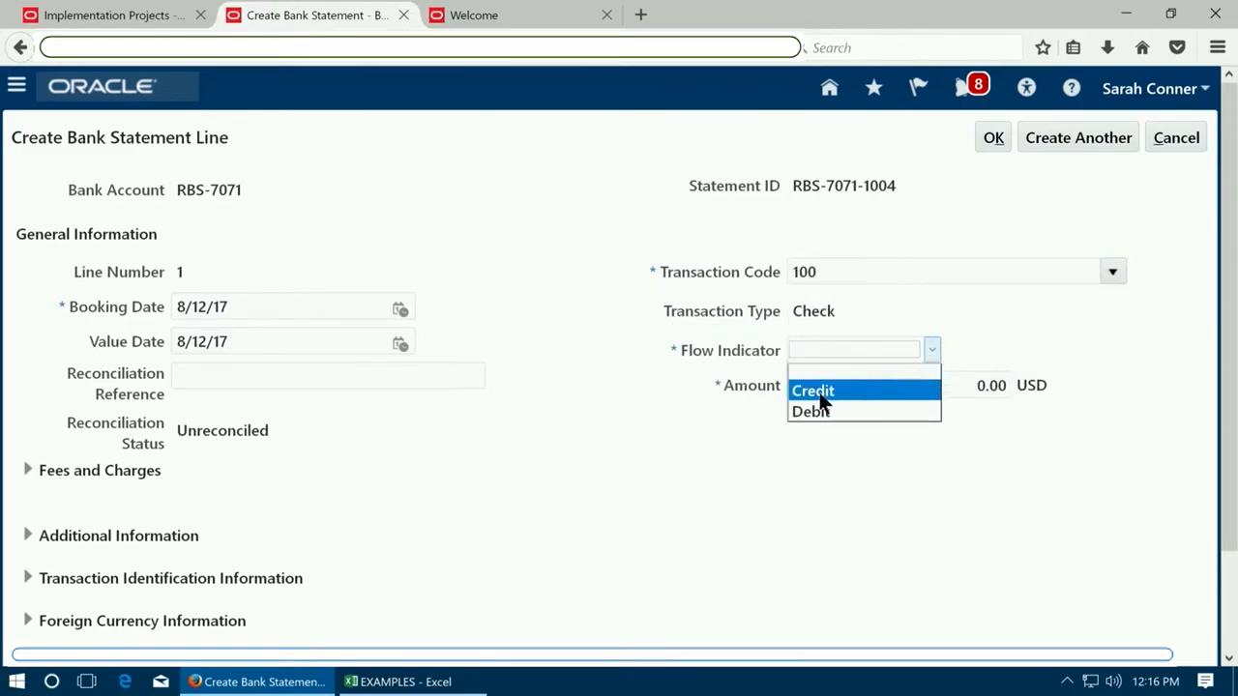
left_click(812, 390)
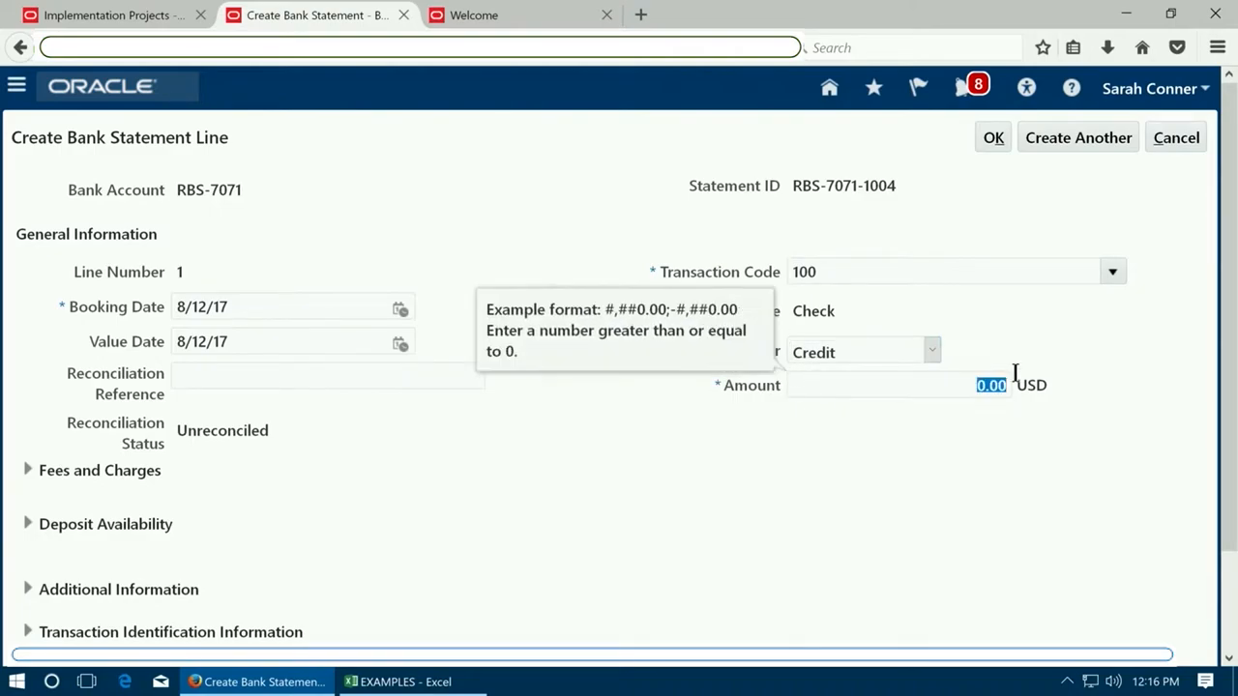
type("35000")
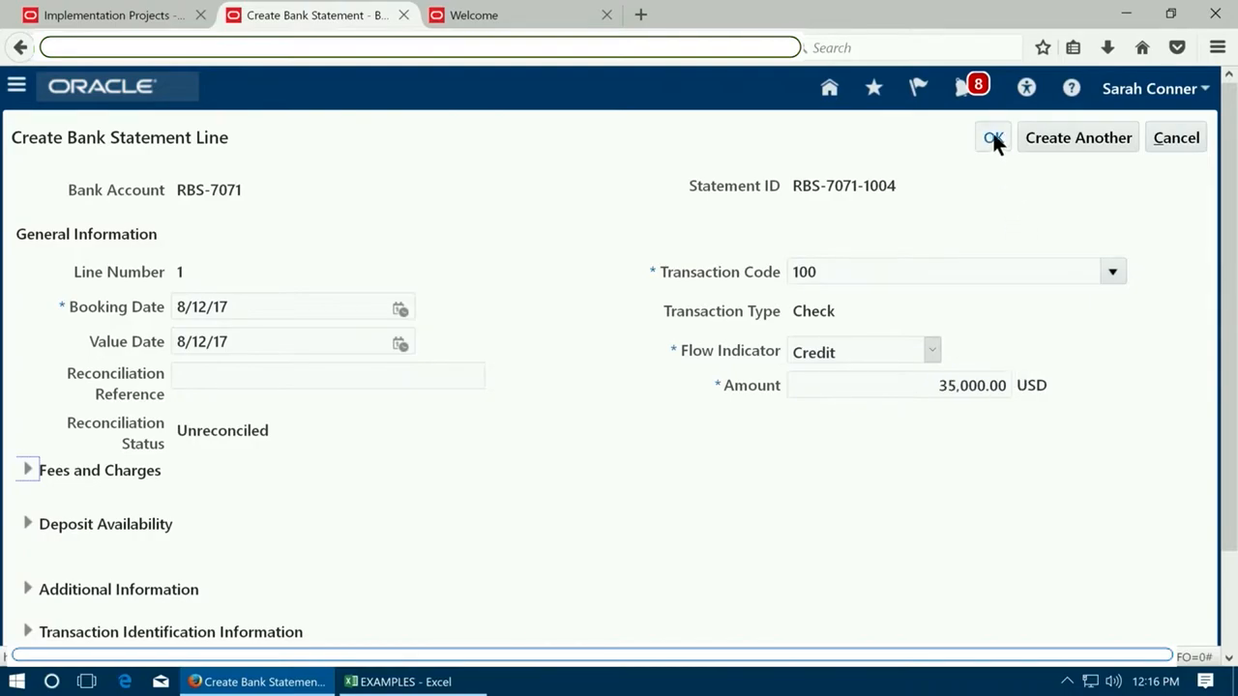
left_click(992, 137)
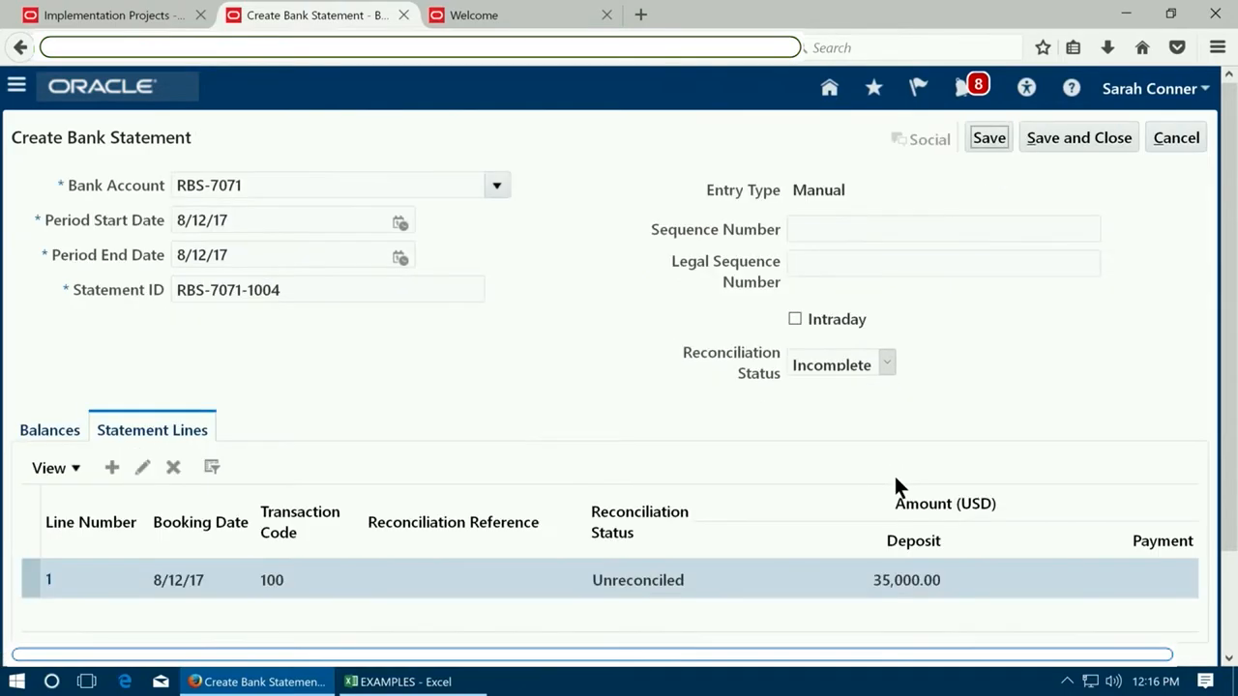
mouse_move(1077, 137)
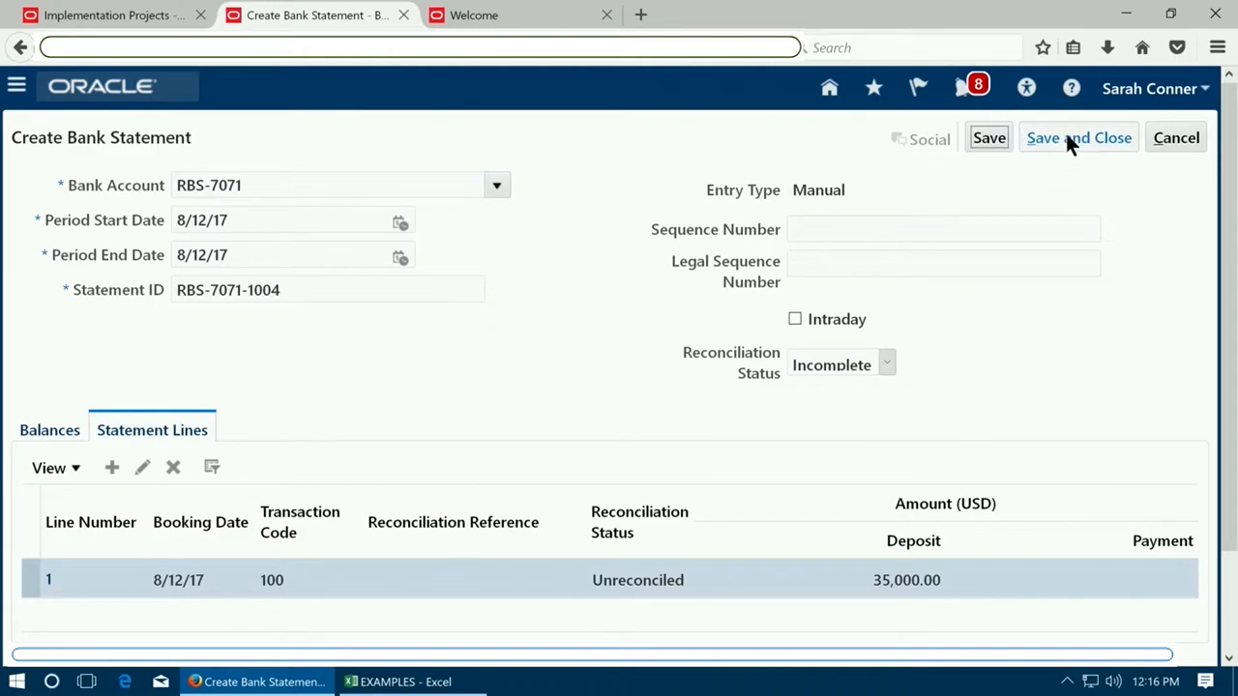
Step: Save and close statement RBS-7071-1004, confirming the save message
left_click(1078, 138)
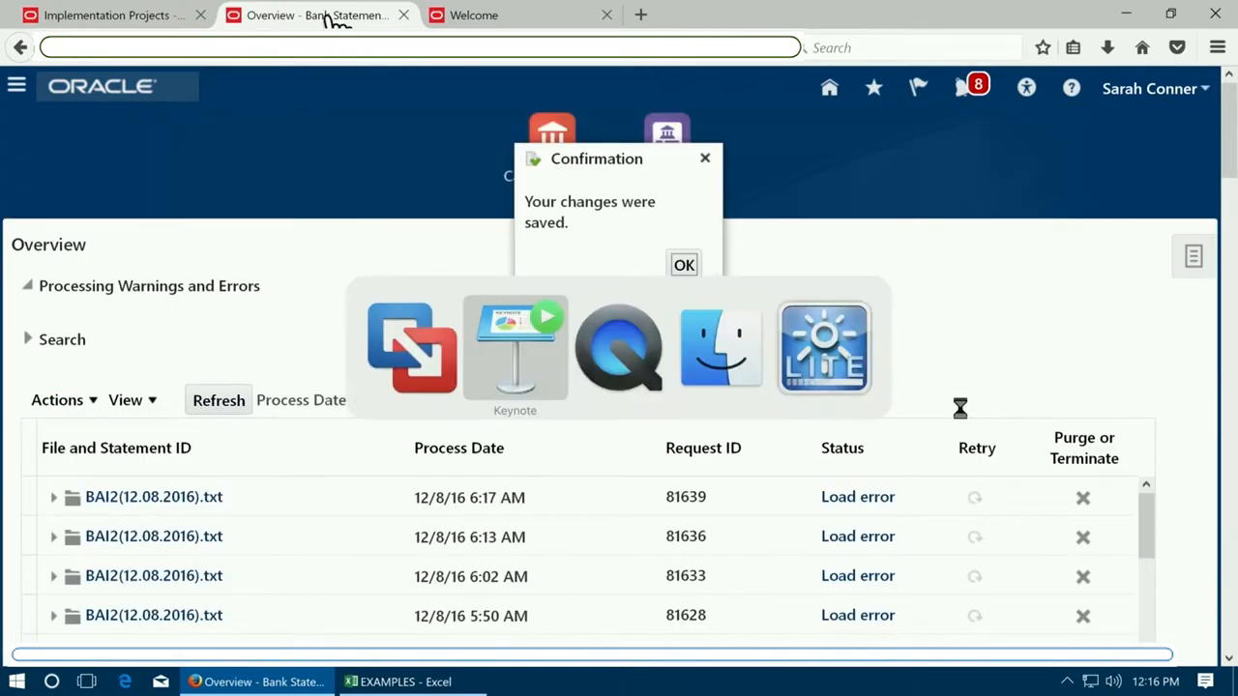
left_click(683, 264)
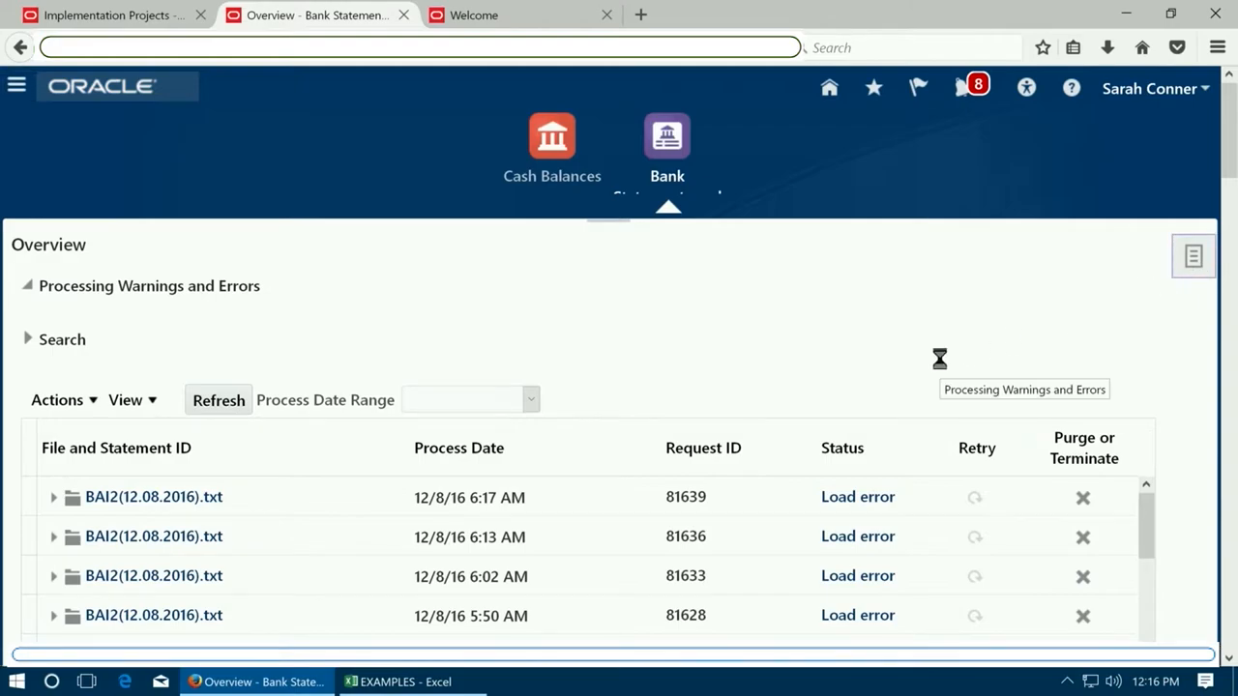
Step: Start another bank statement for account RBS-7071
left_click(1192, 255)
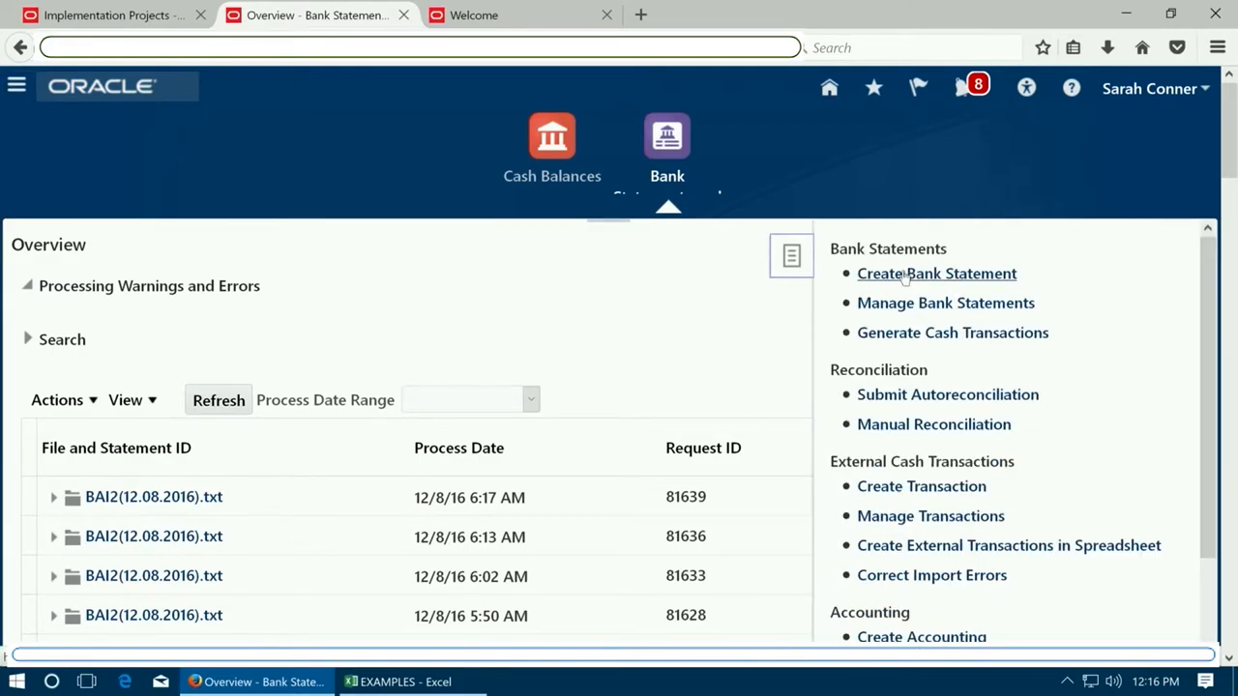
left_click(935, 272)
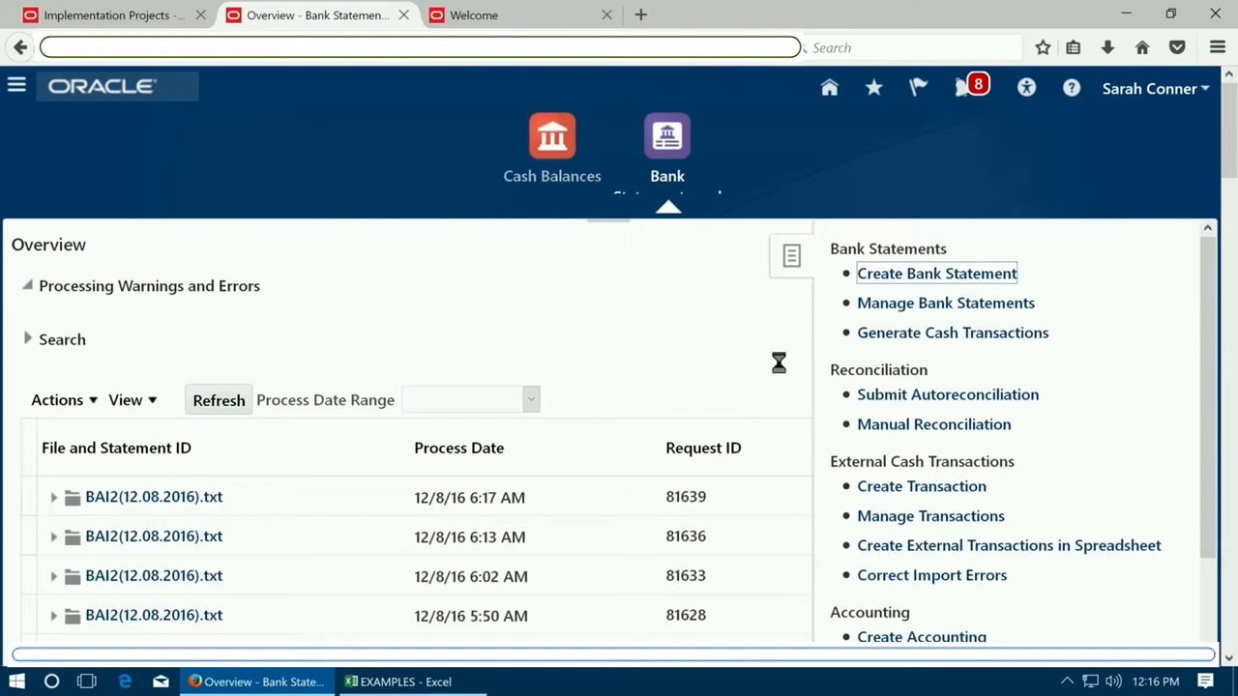
left_click(935, 272)
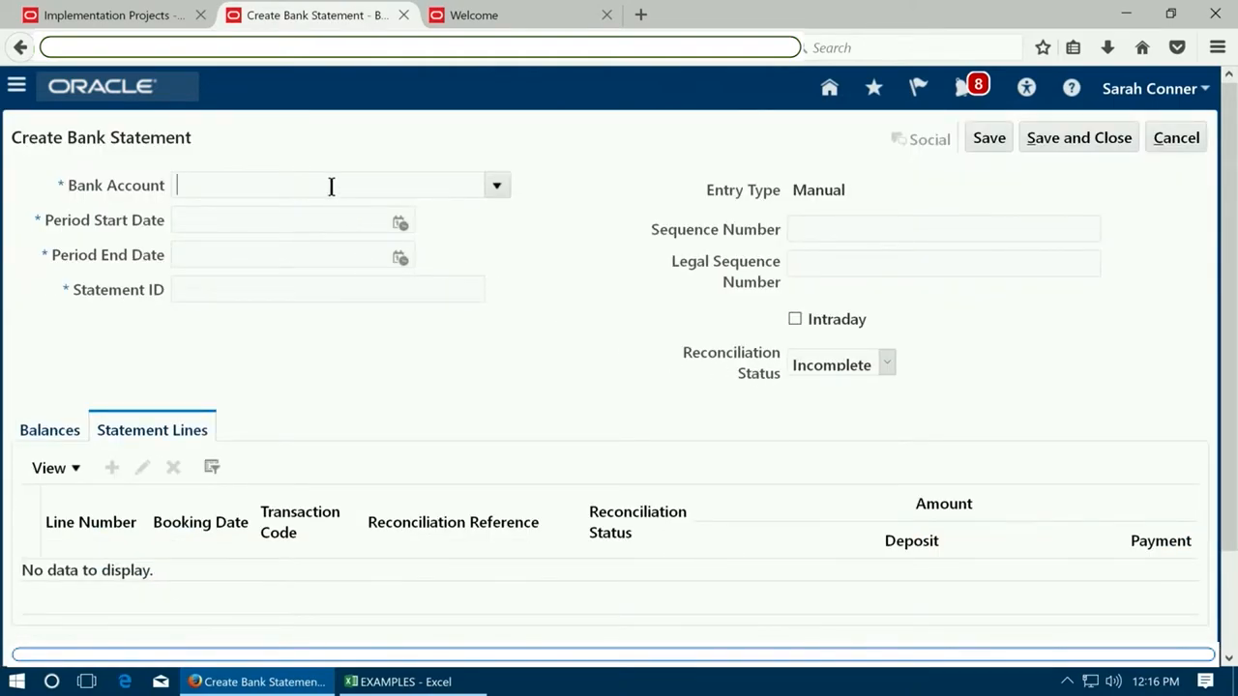
type("RBS-70")
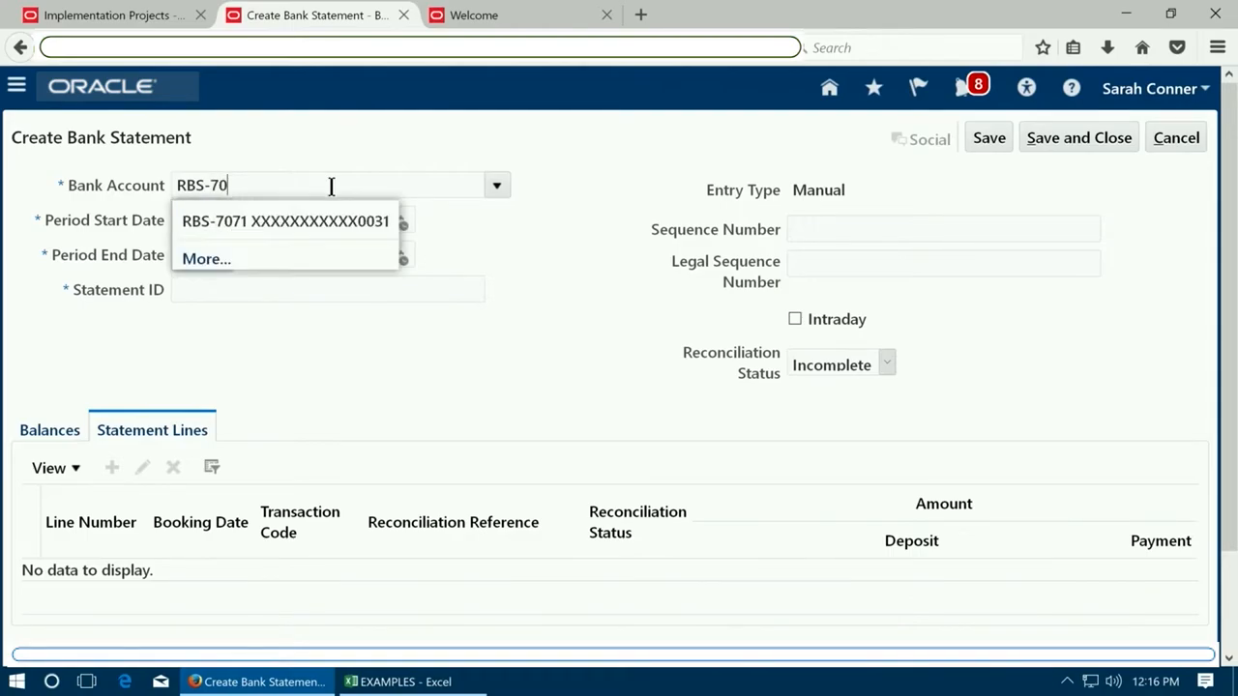
left_click(286, 221)
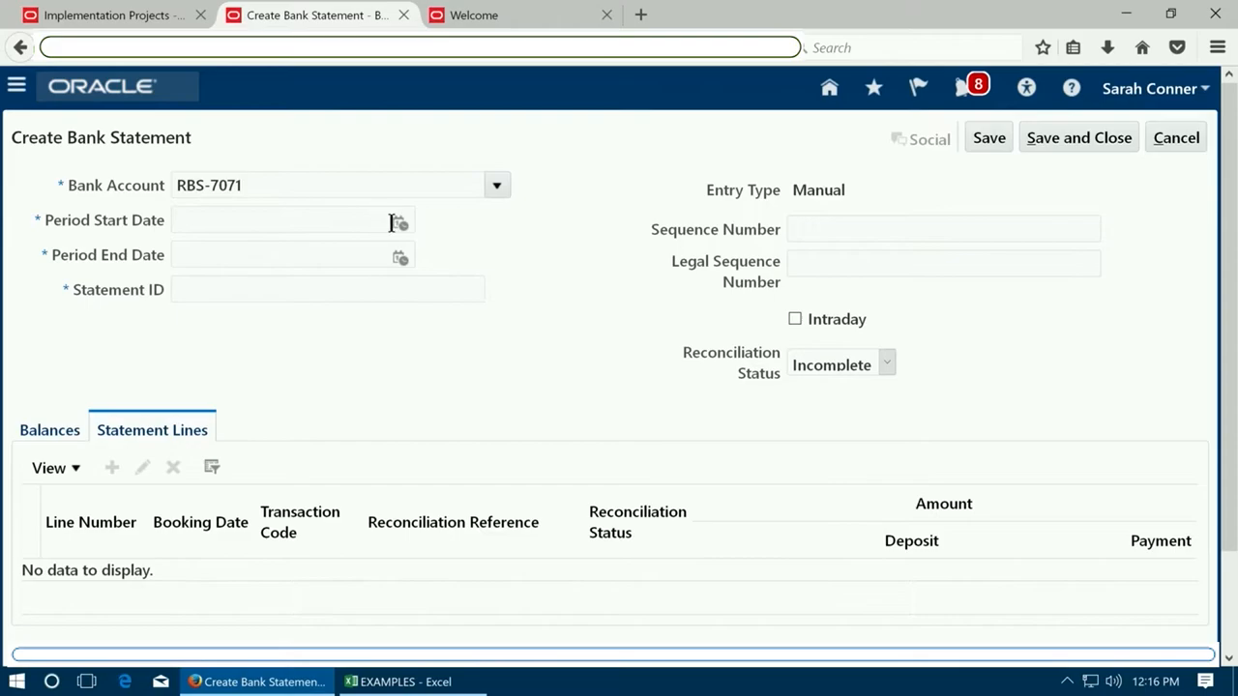
Step: Set the period to 8/13/17, mark it intraday, and add a new line
left_click(400, 220)
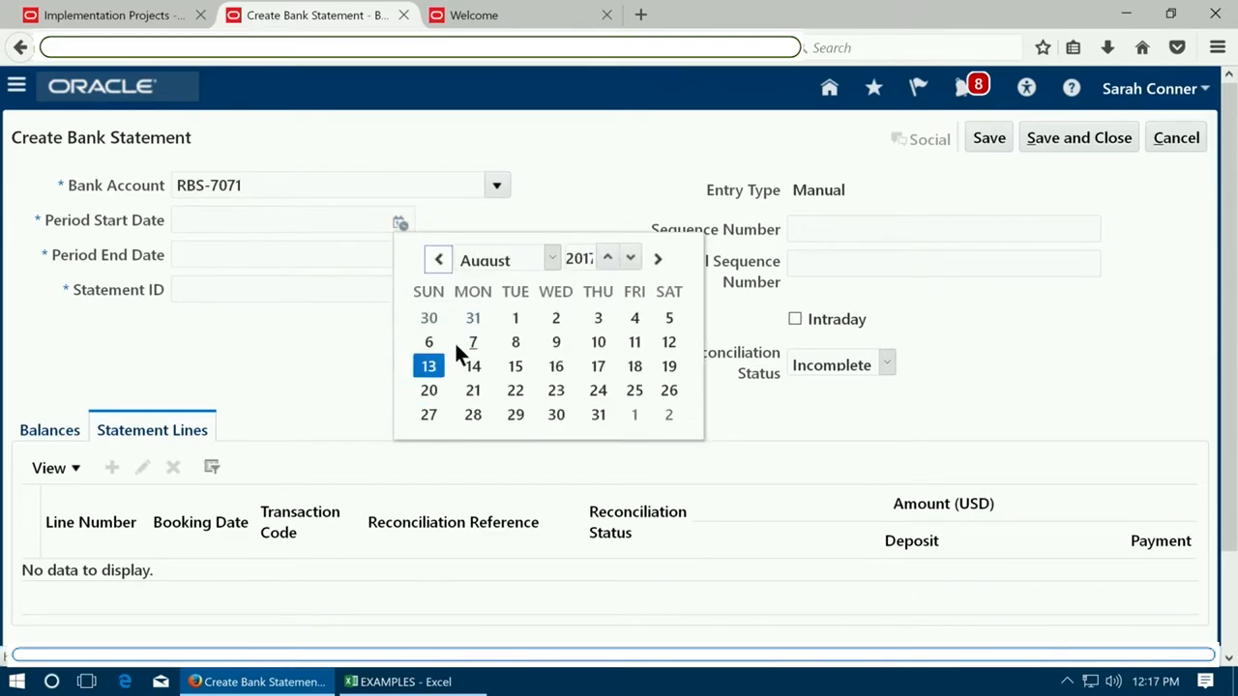
left_click(428, 366)
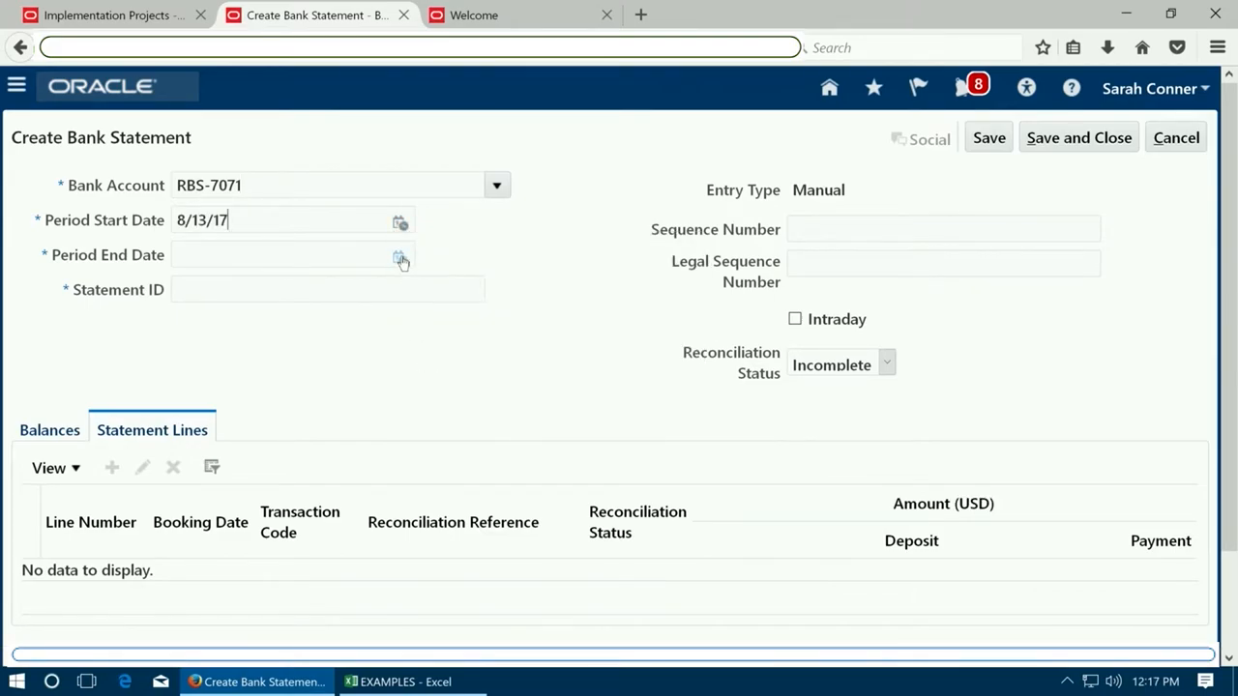
left_click(400, 257)
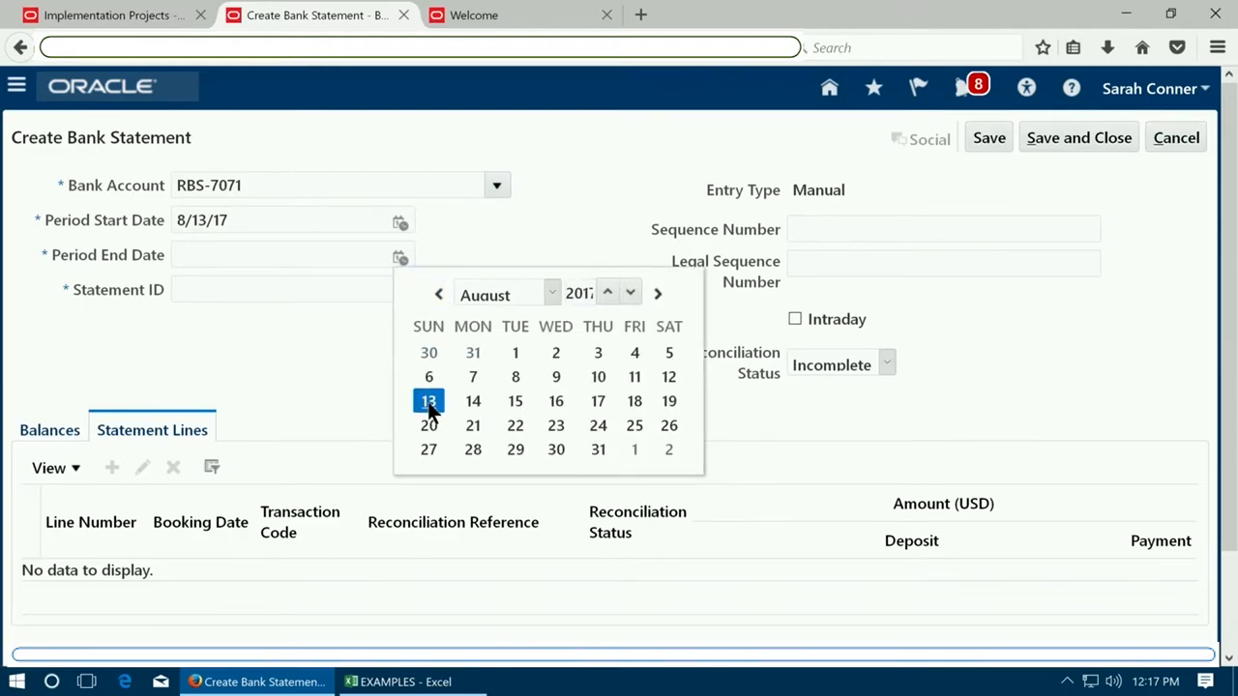
left_click(428, 400)
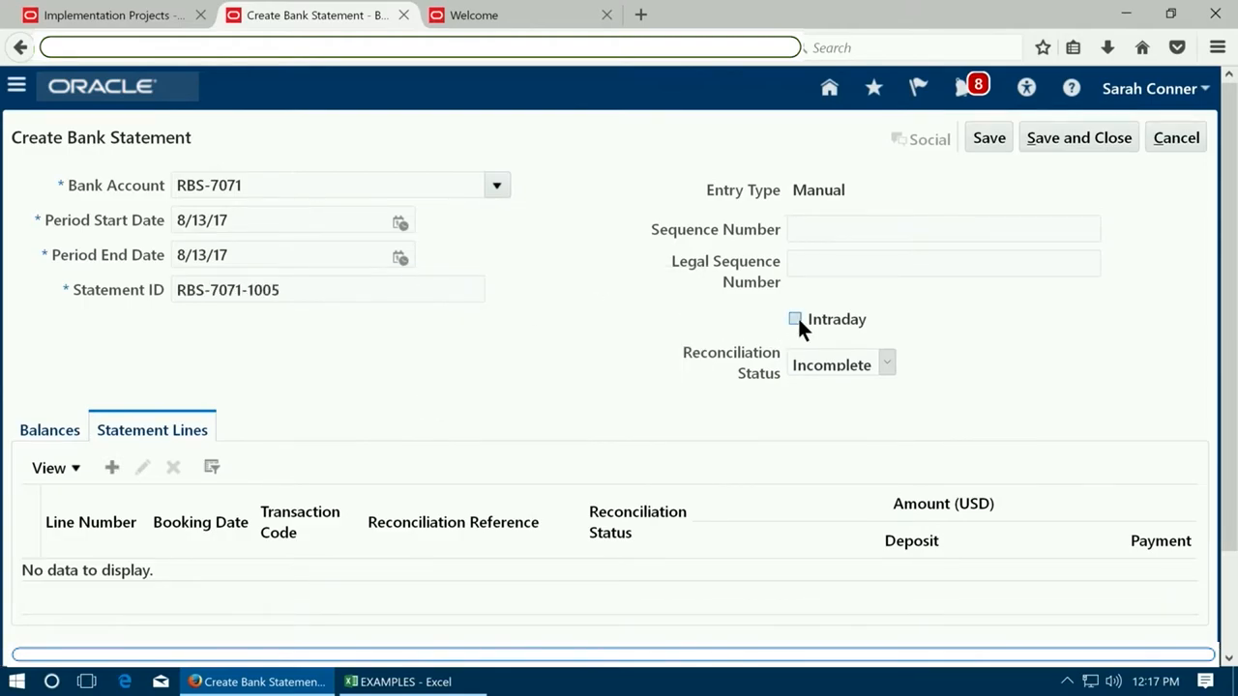
left_click(794, 318)
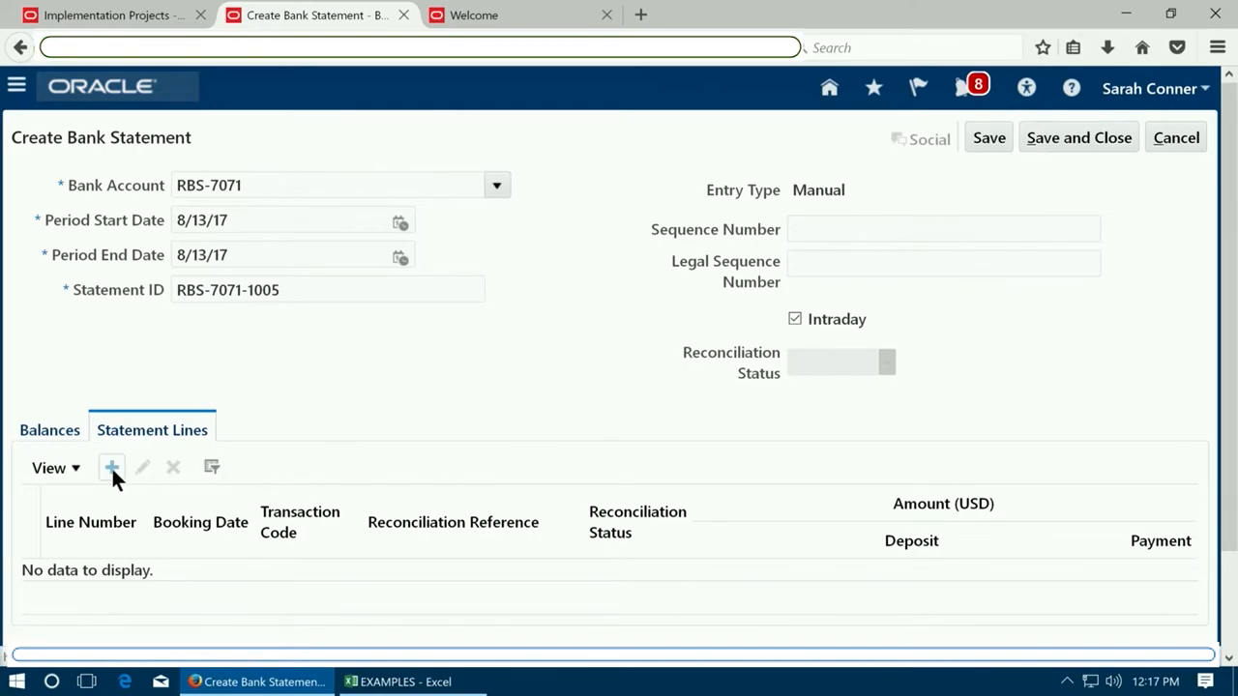
left_click(112, 467)
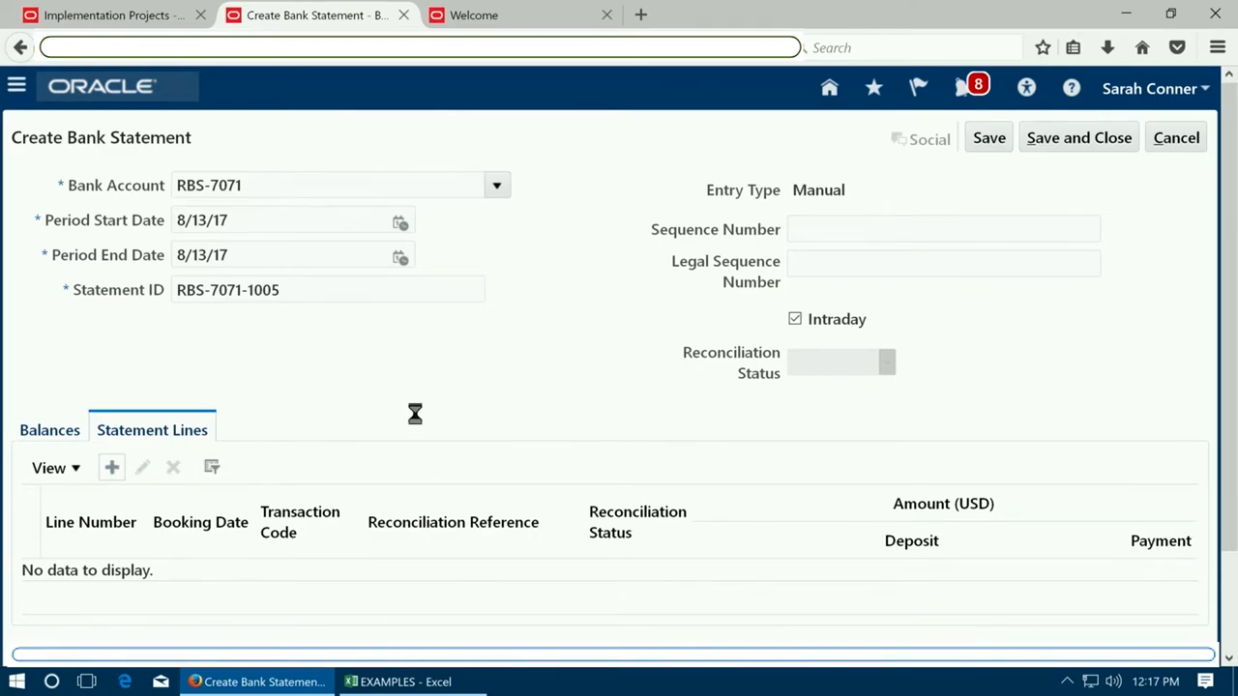
Step: Add line 1 dated 8/13/17 for booking and value, code 100, Credit, amount 54,000
left_click(111, 467)
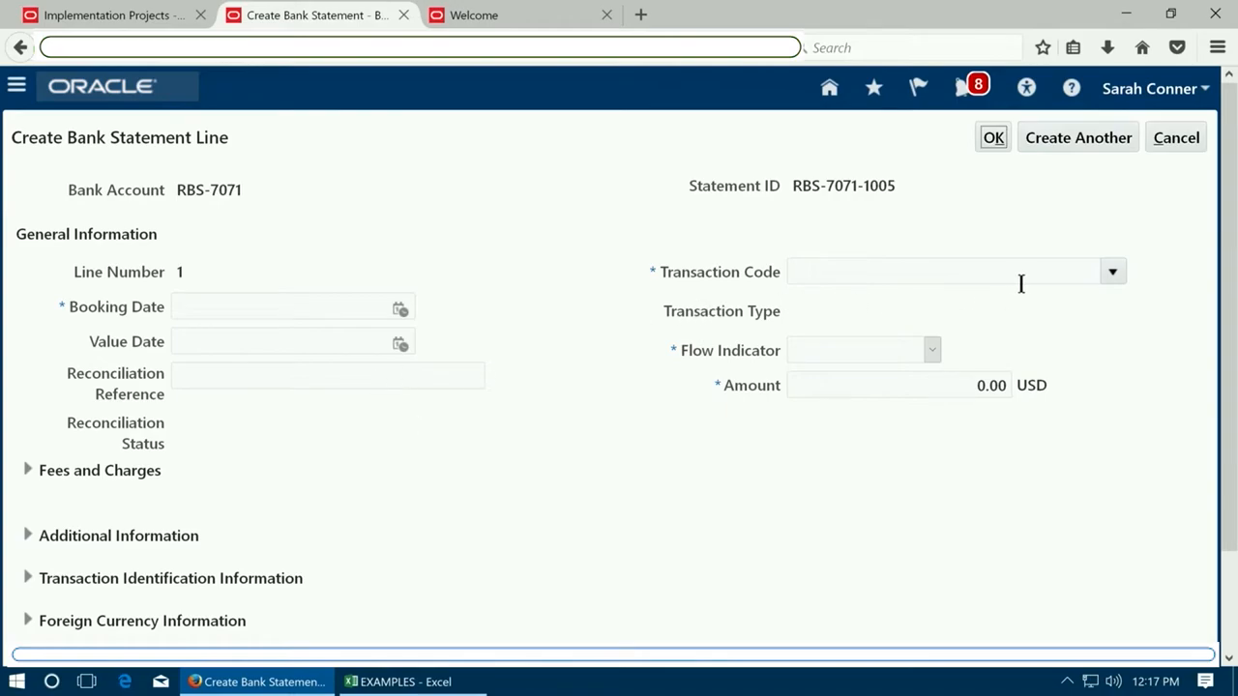
left_click(400, 307)
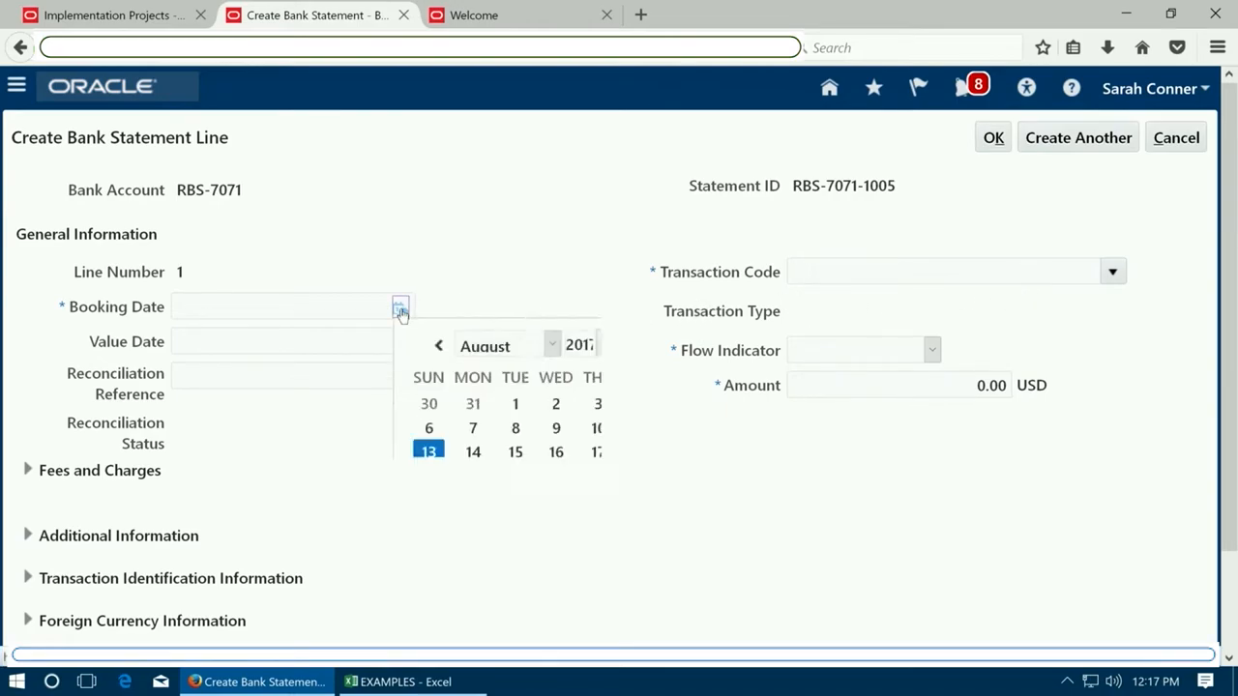
left_click(428, 450)
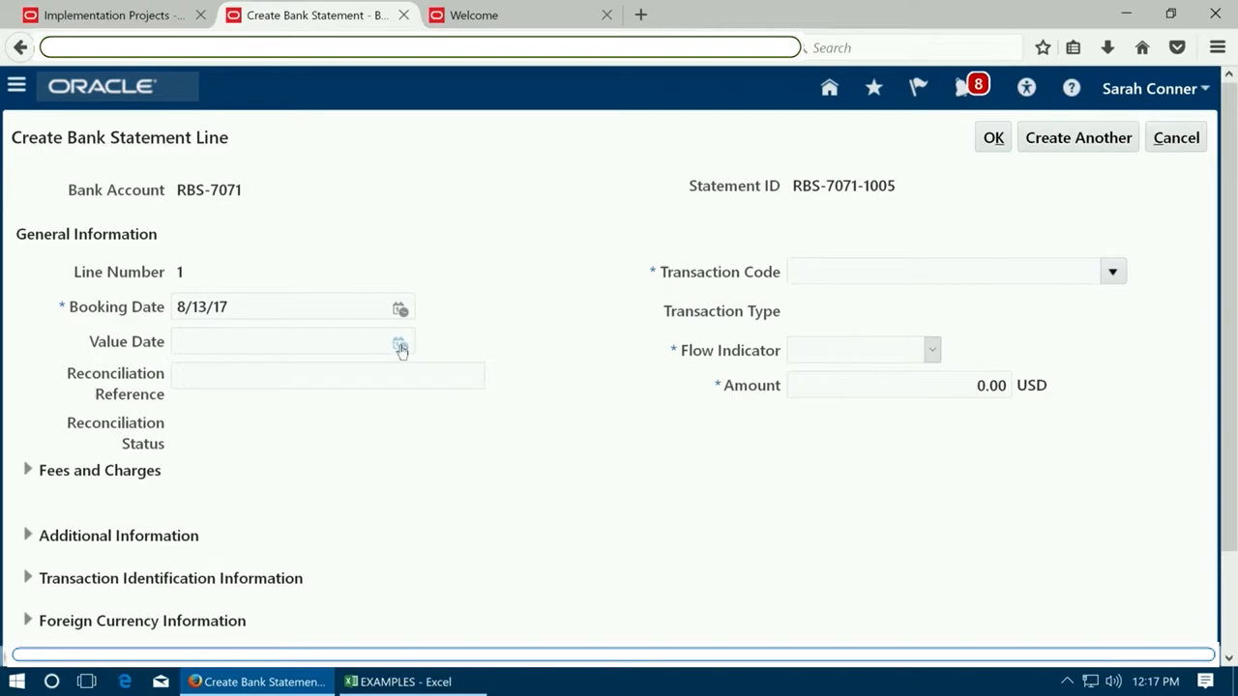
left_click(401, 345)
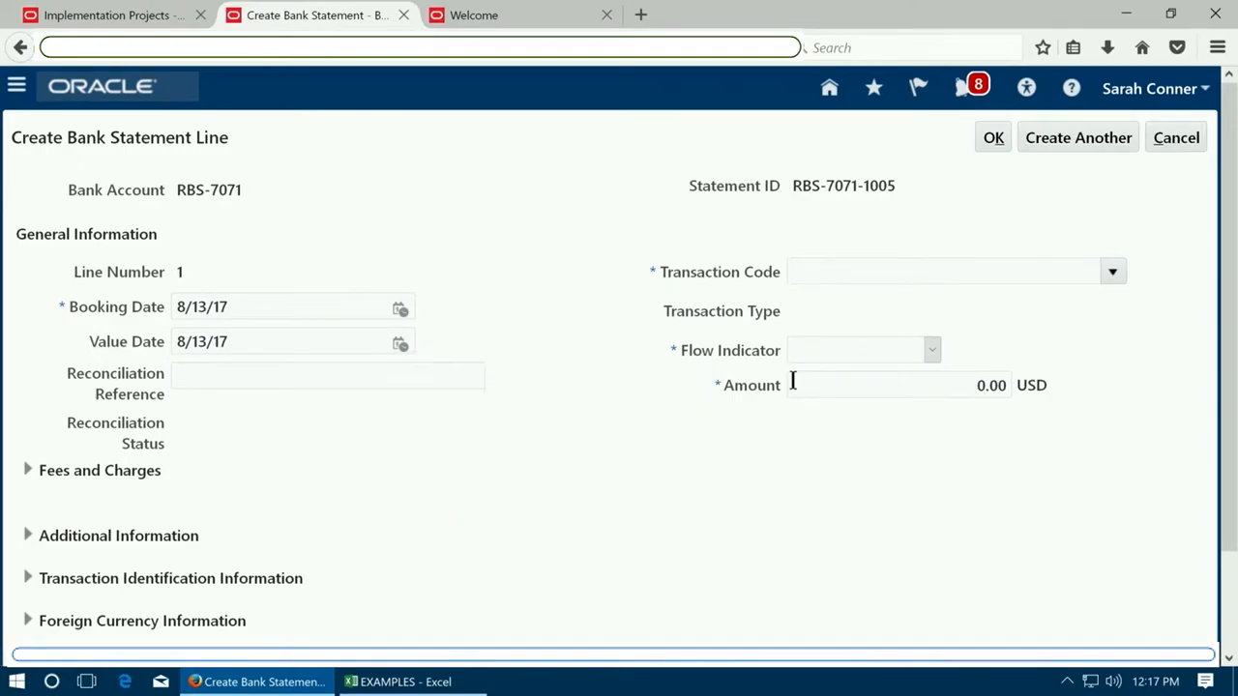
left_click(1112, 271)
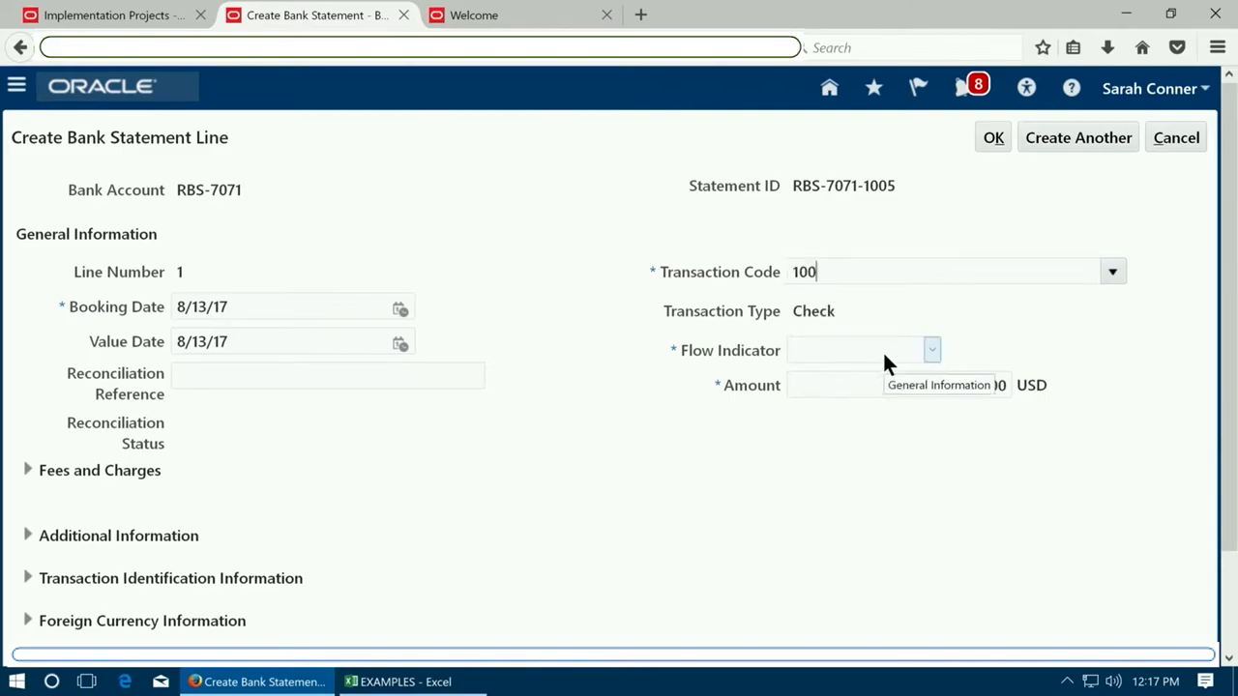
left_click(860, 350)
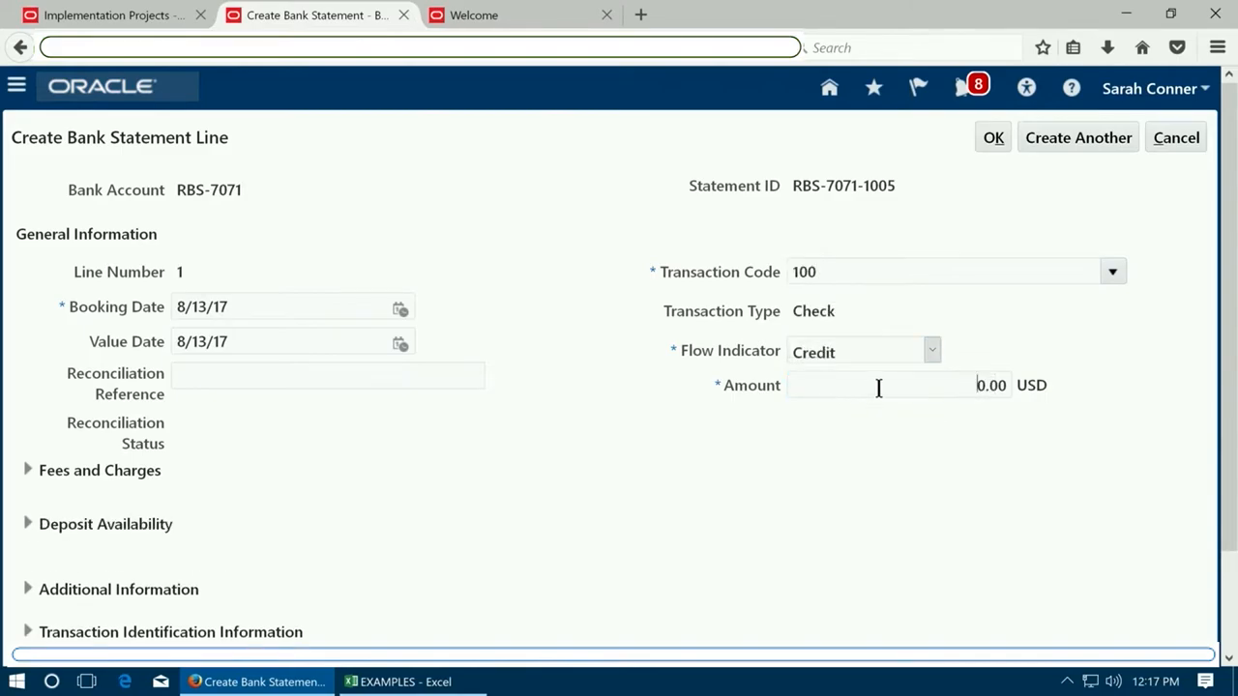
left_click(895, 385)
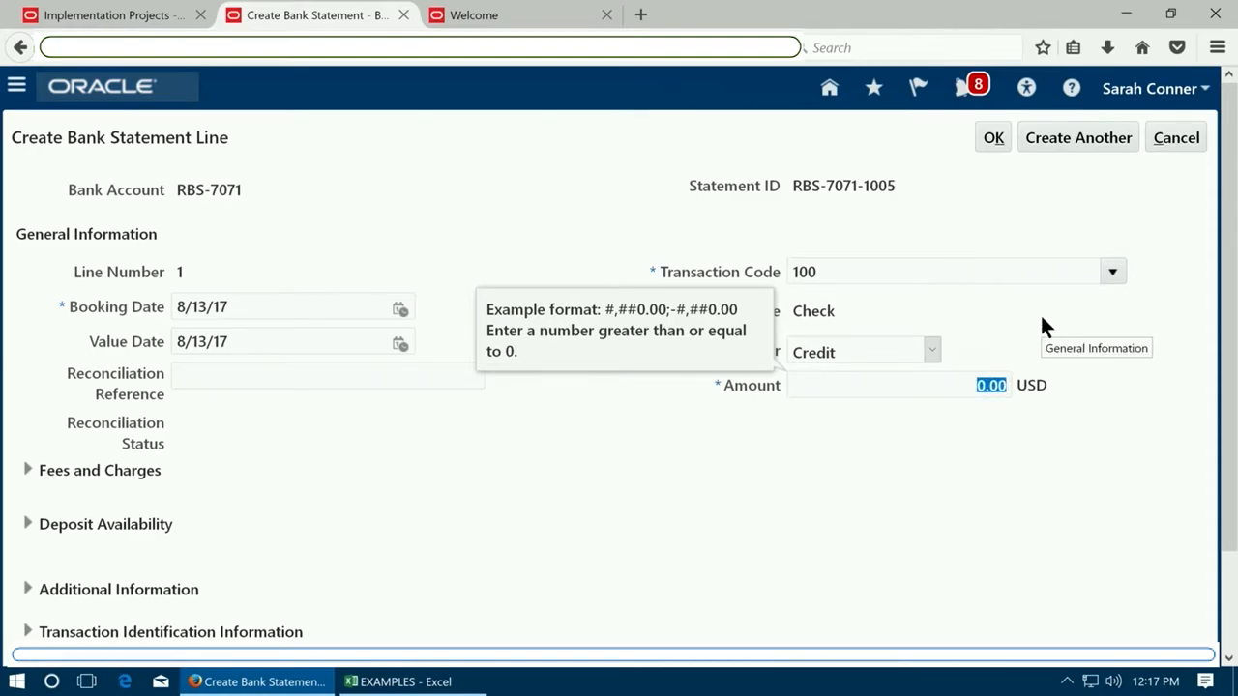
type("54000")
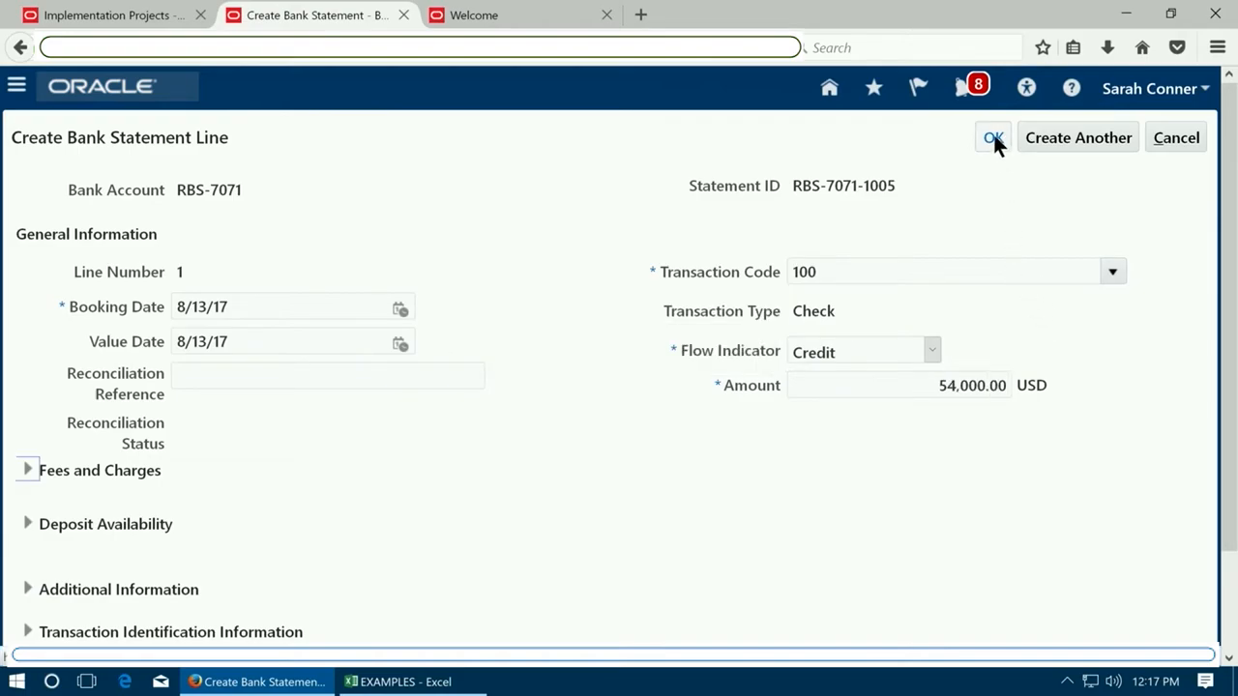
left_click(993, 137)
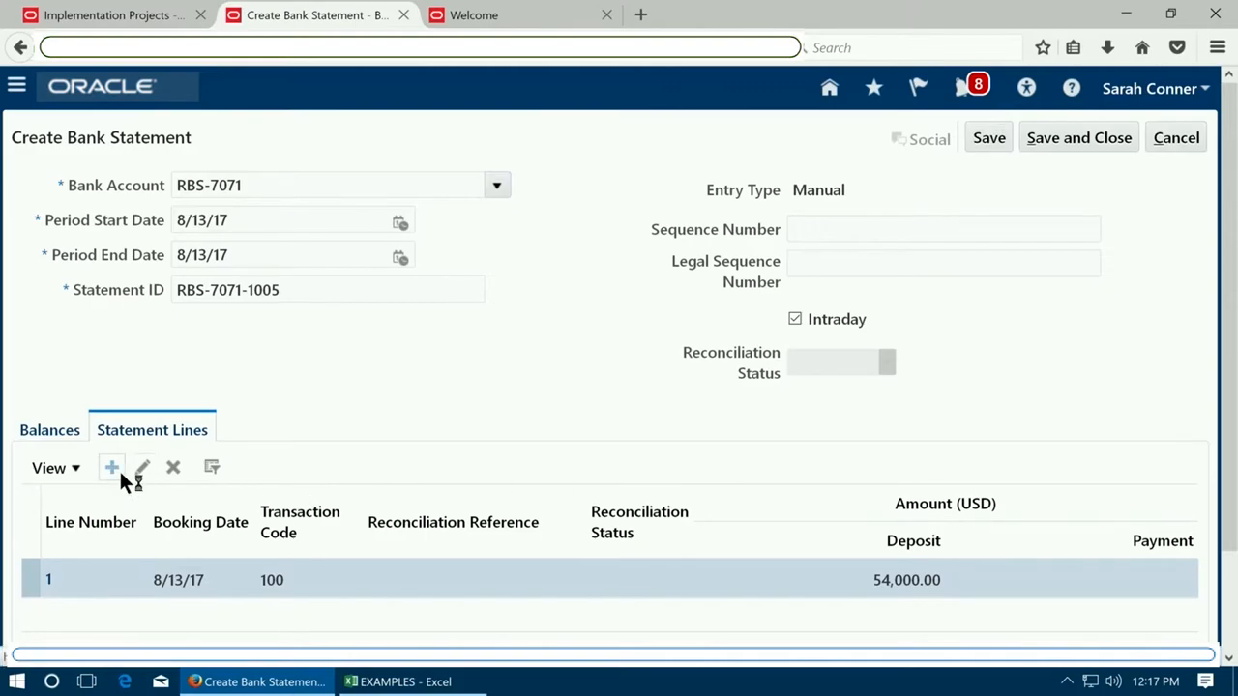
Step: Add line 2 dated 8/13/17 for booking and value, Debit flow, amount 19,000.00
left_click(111, 467)
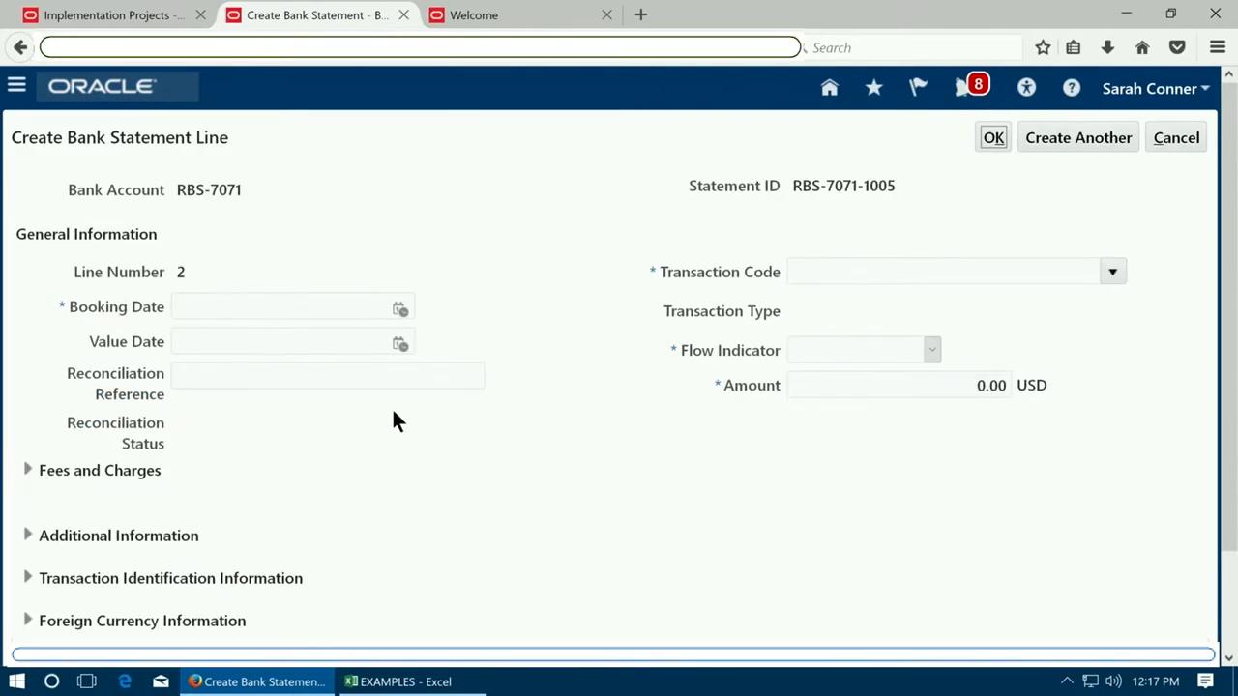
left_click(401, 307)
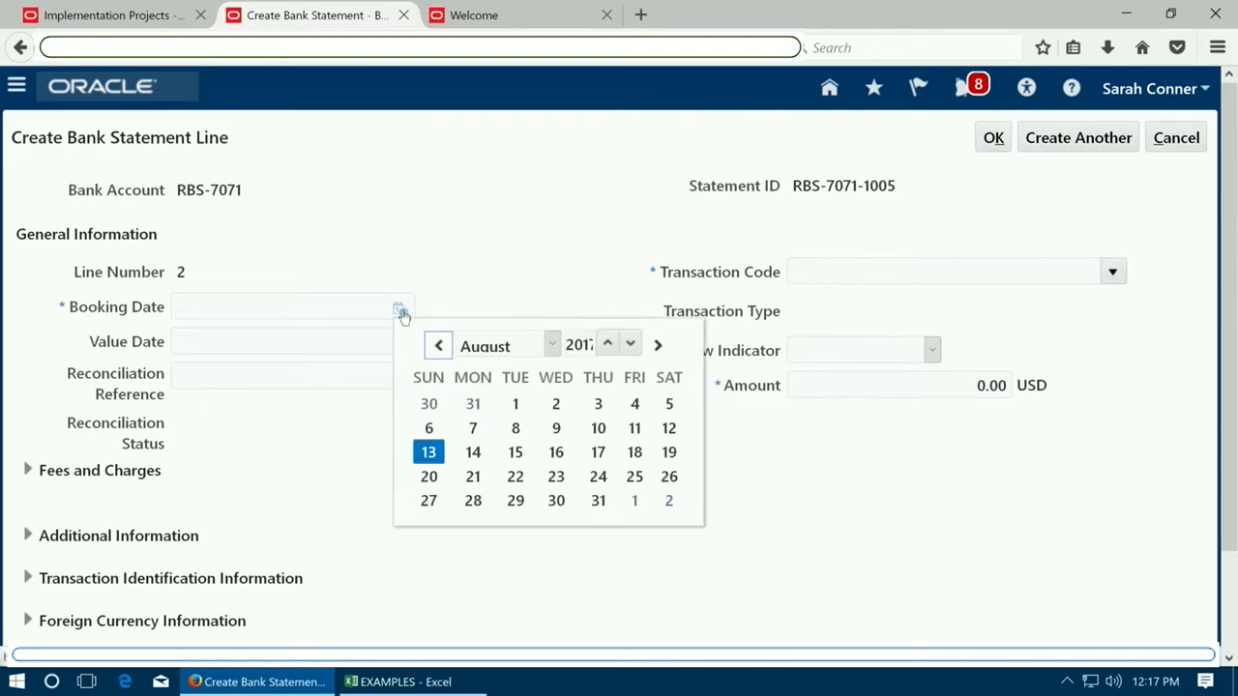
left_click(428, 451)
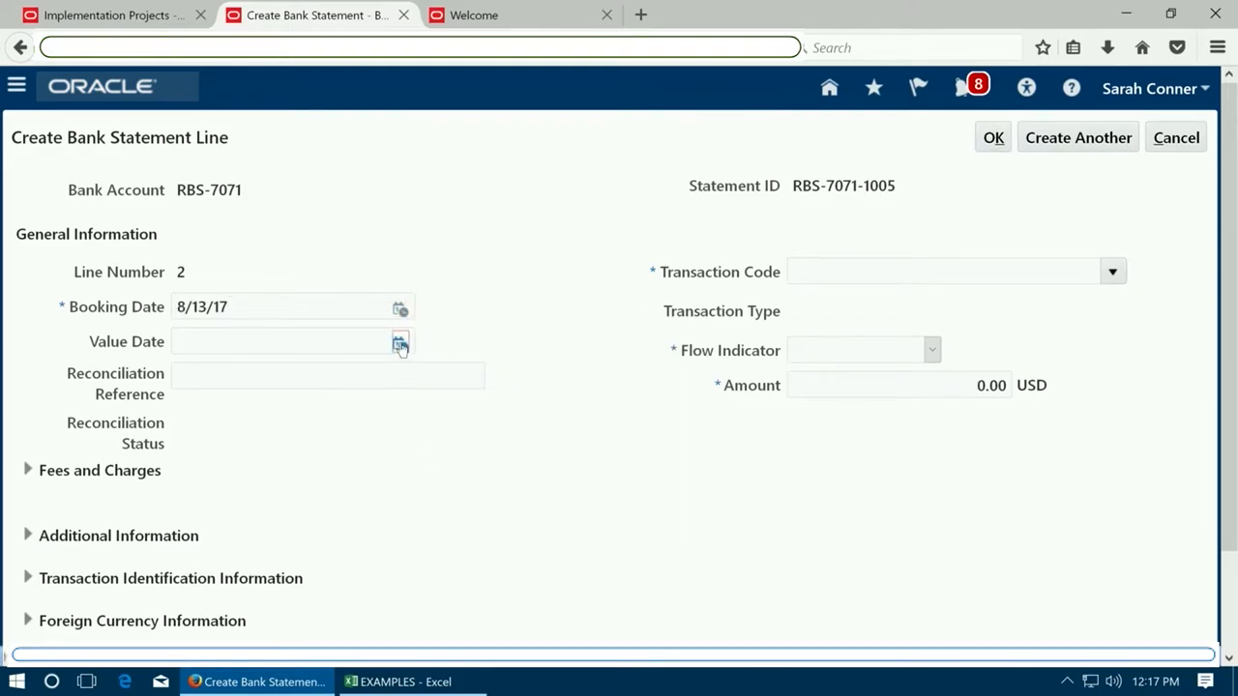
left_click(400, 343)
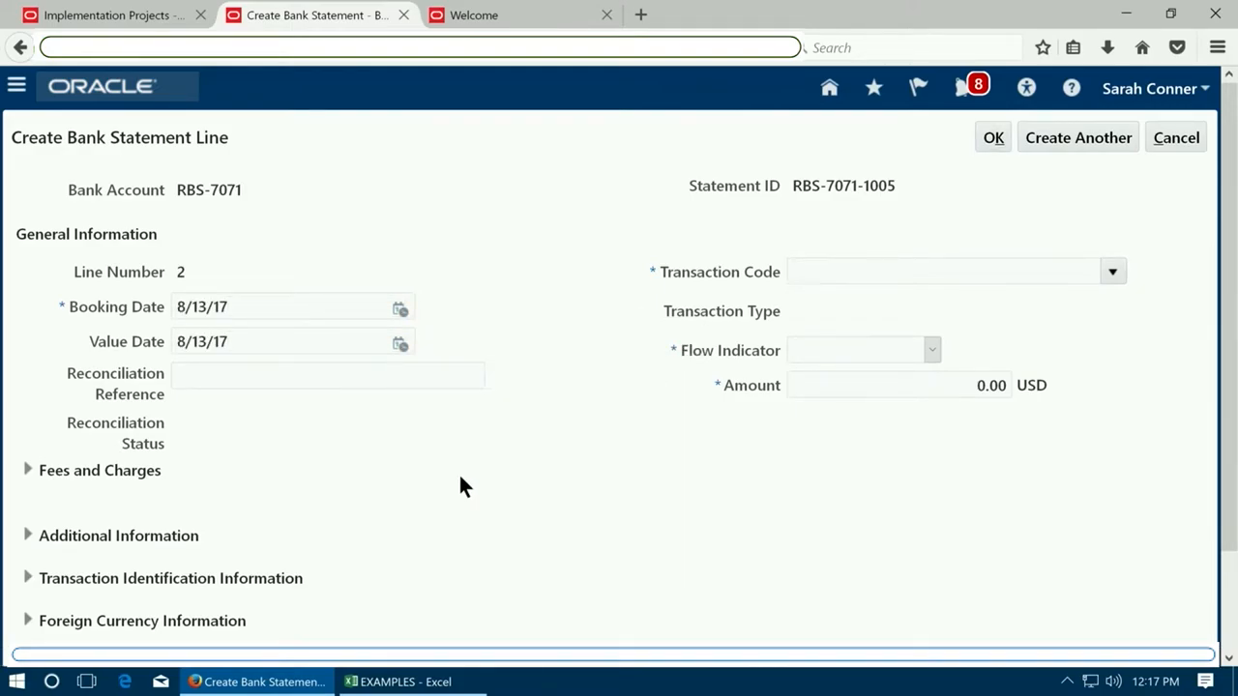
left_click(1112, 272)
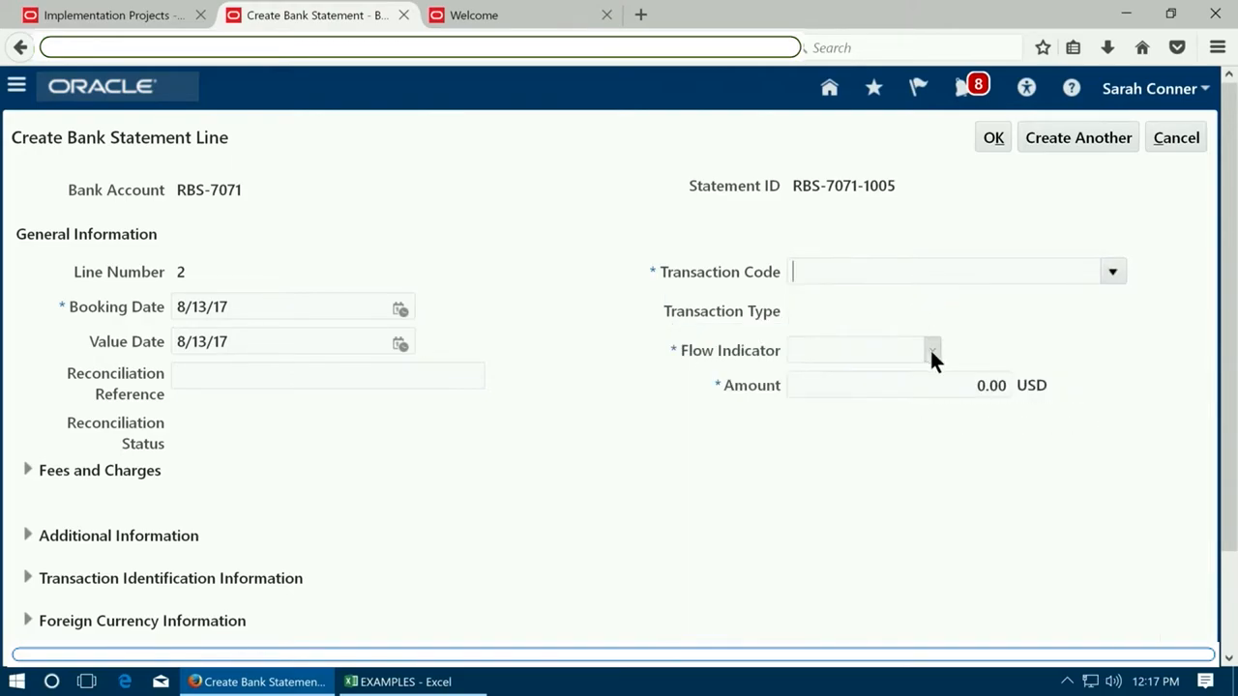
left_click(930, 350)
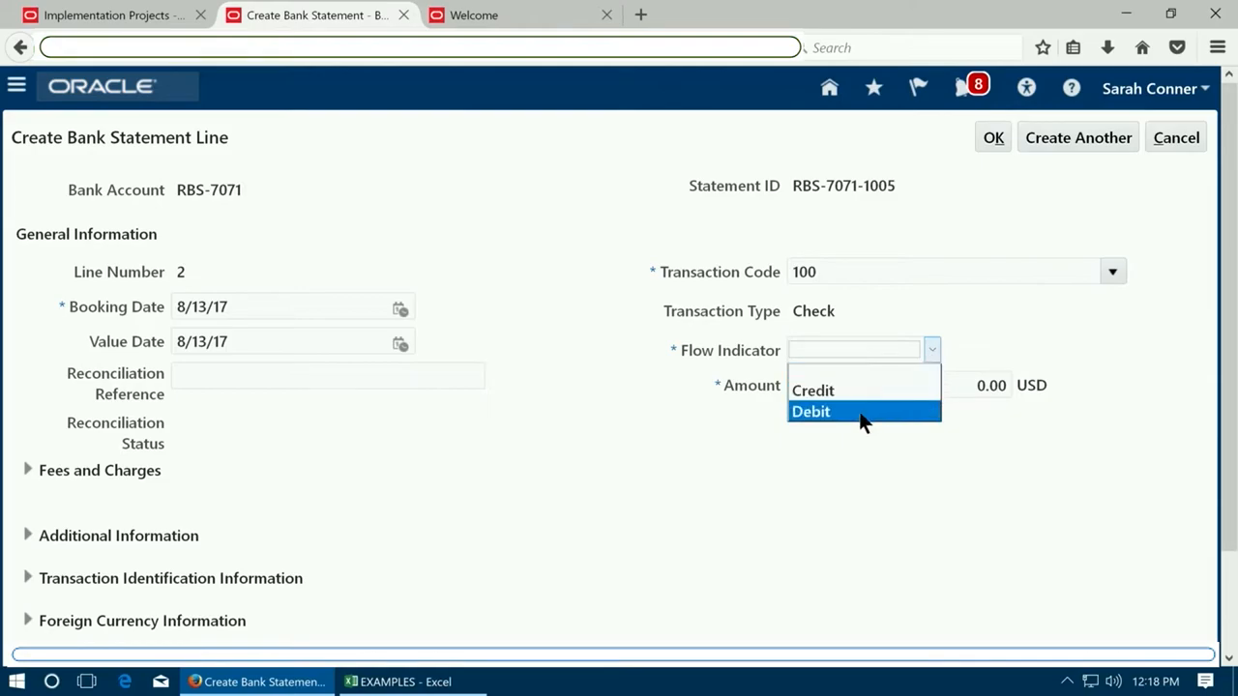
left_click(811, 411)
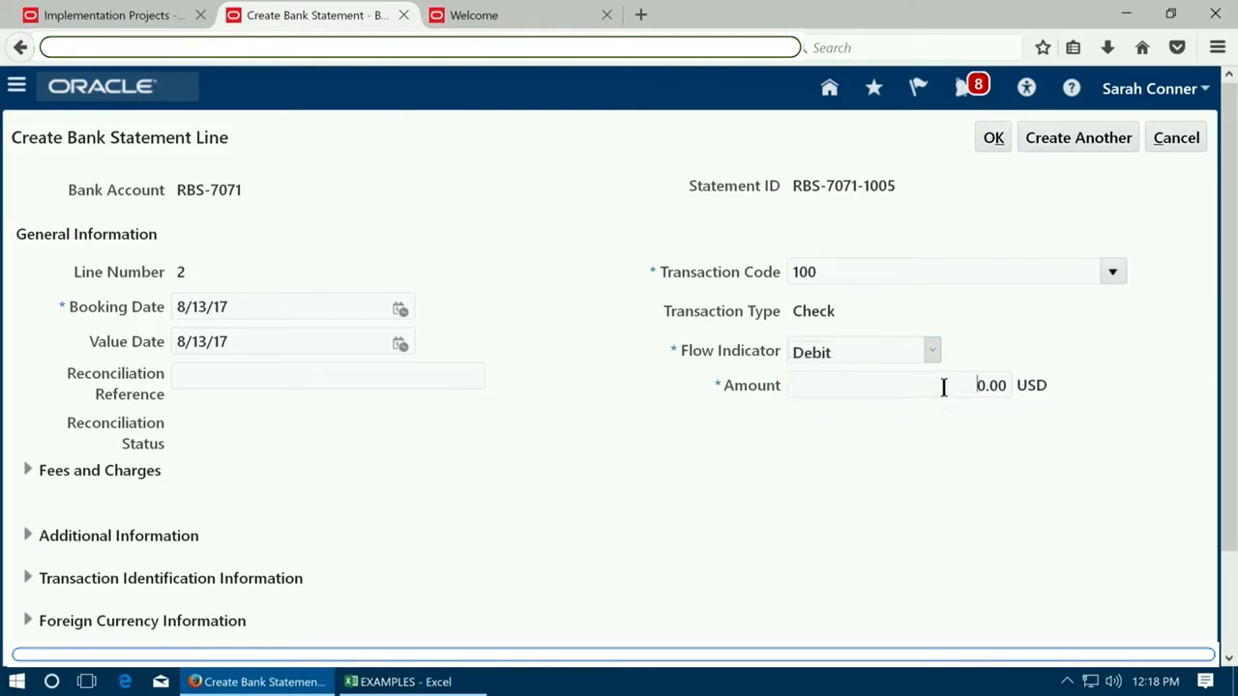
type("190")
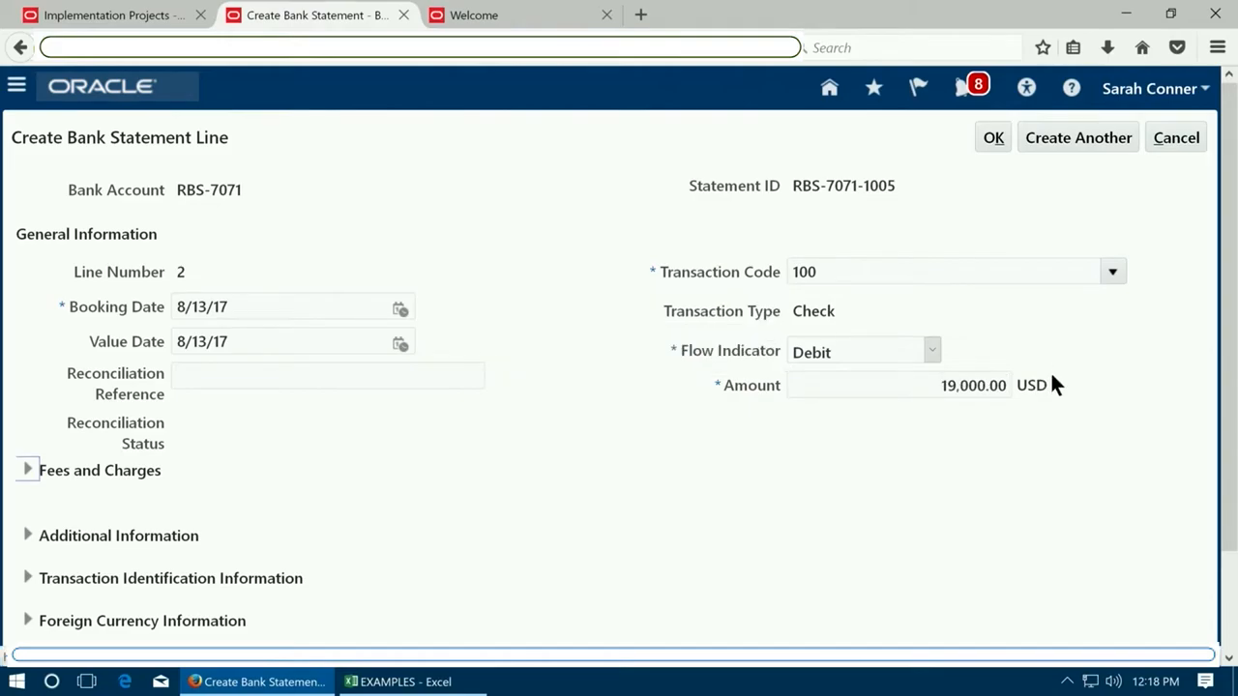
left_click(992, 137)
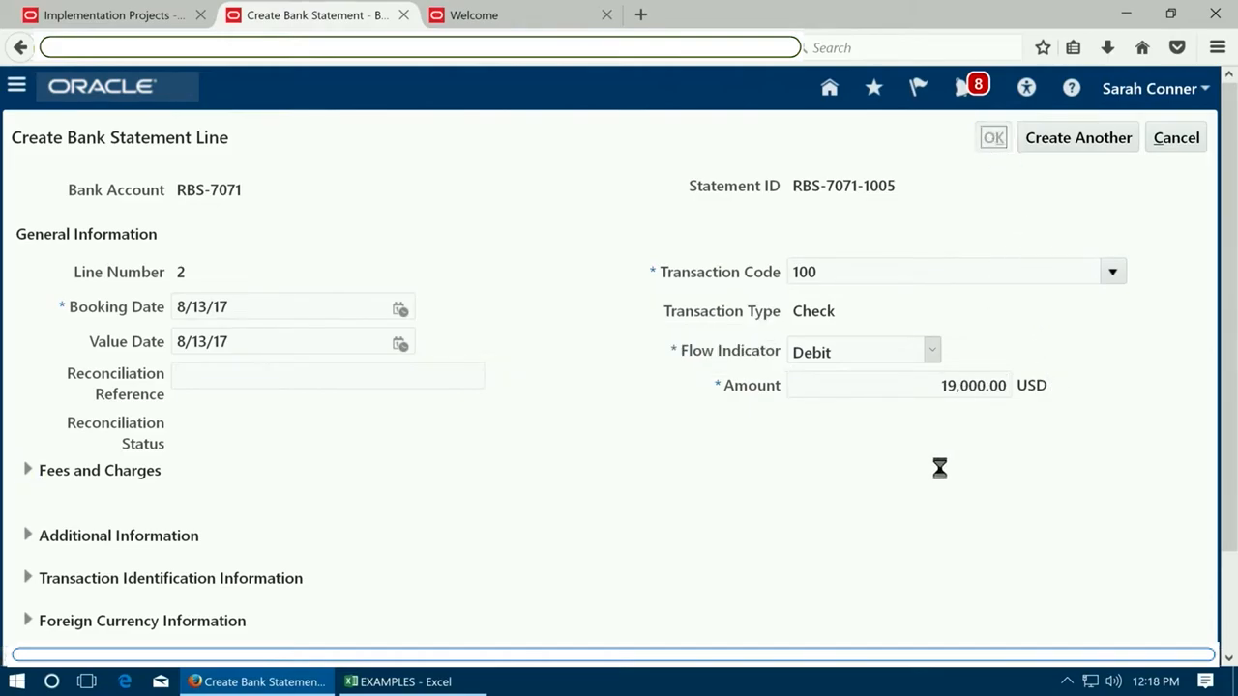
left_click(993, 137)
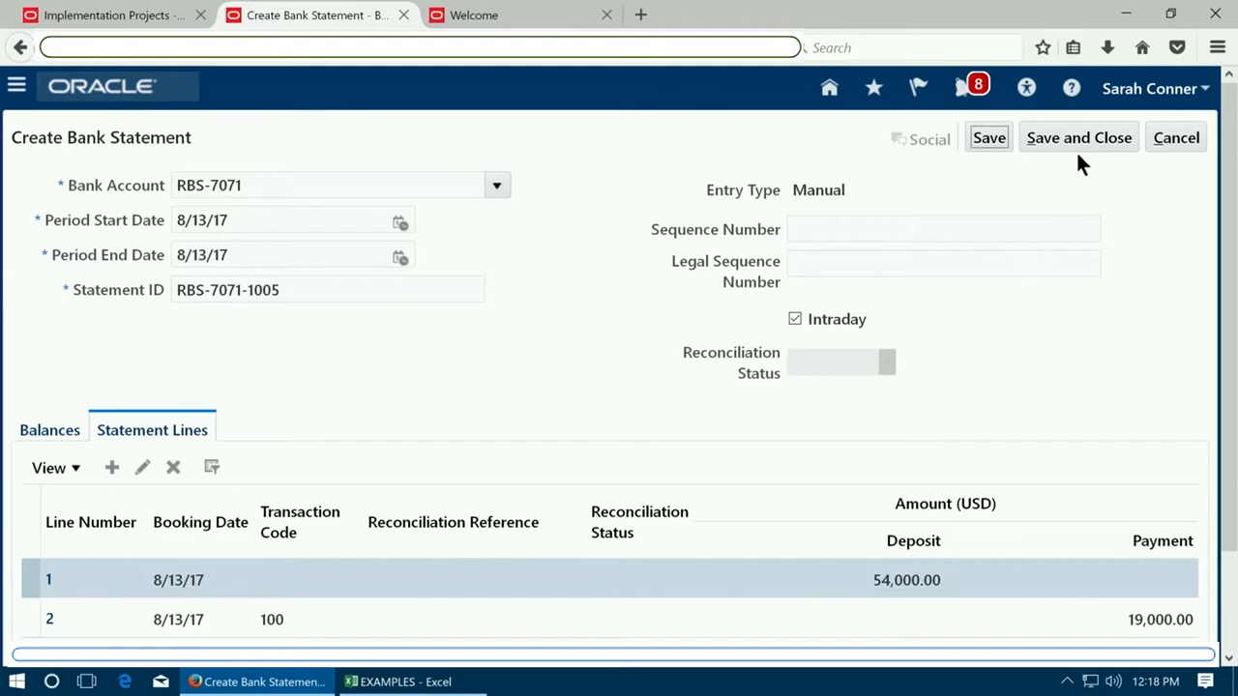
mouse_move(1079, 138)
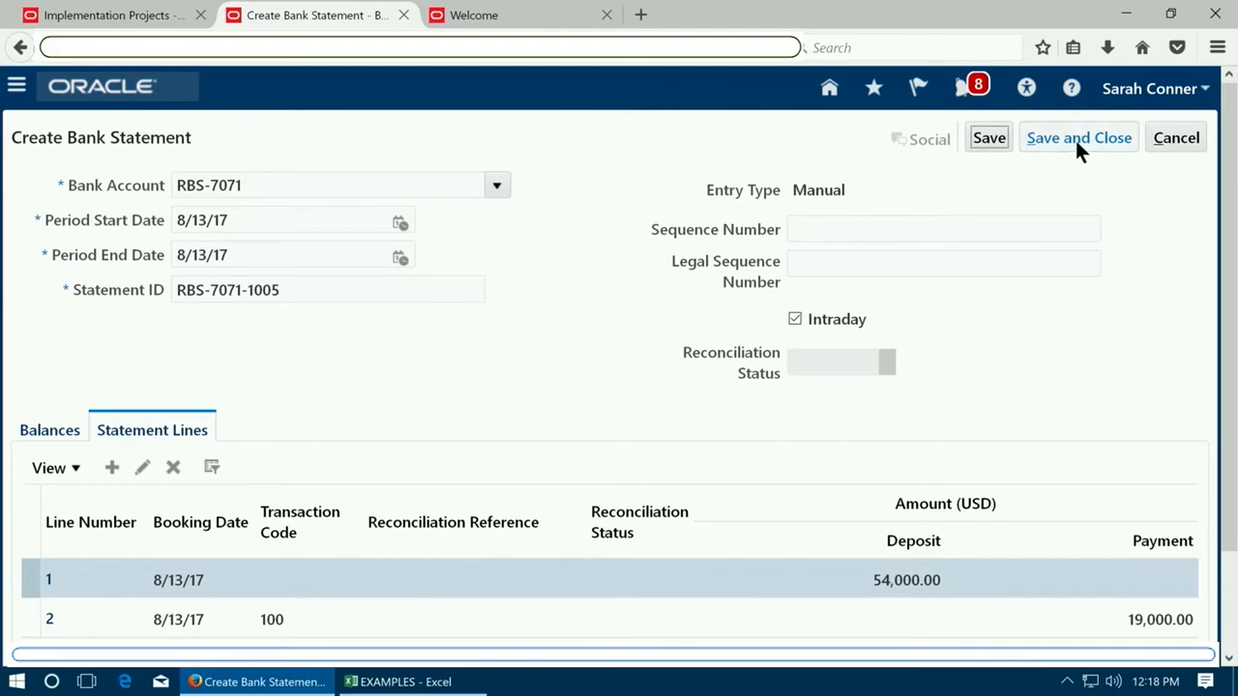
Step: Save and close statement RBS-7071-1005, accepting the balance mismatch warning
left_click(1078, 137)
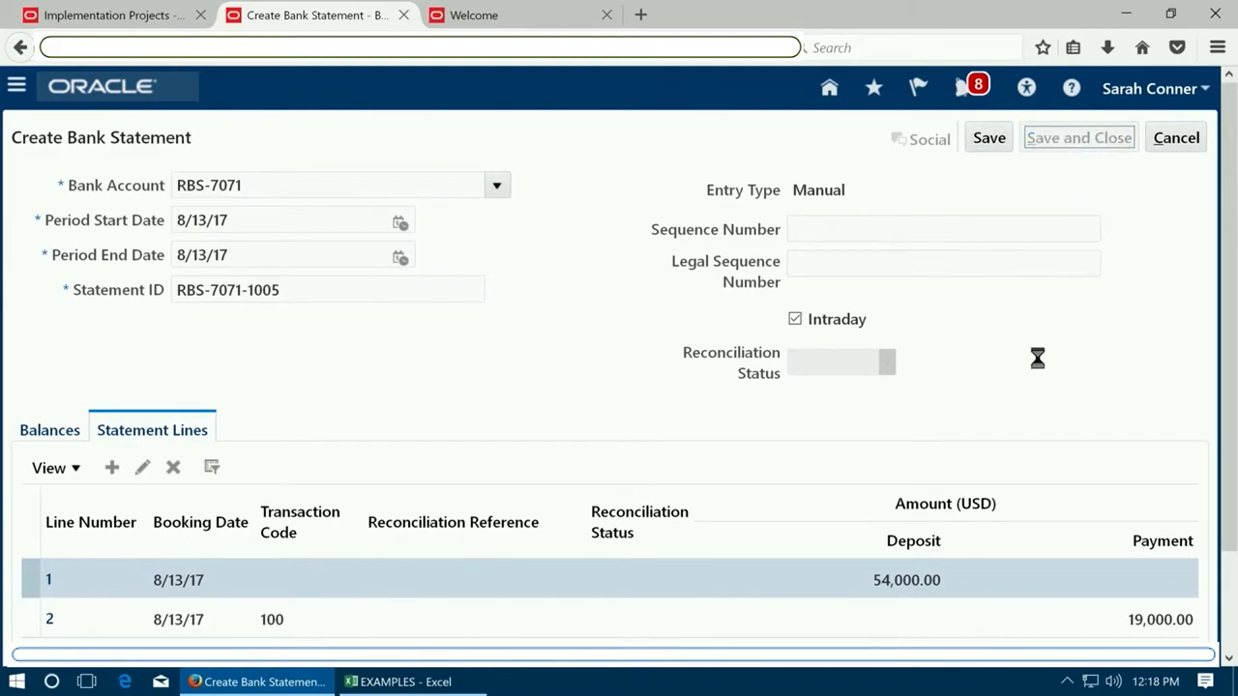
left_click(988, 138)
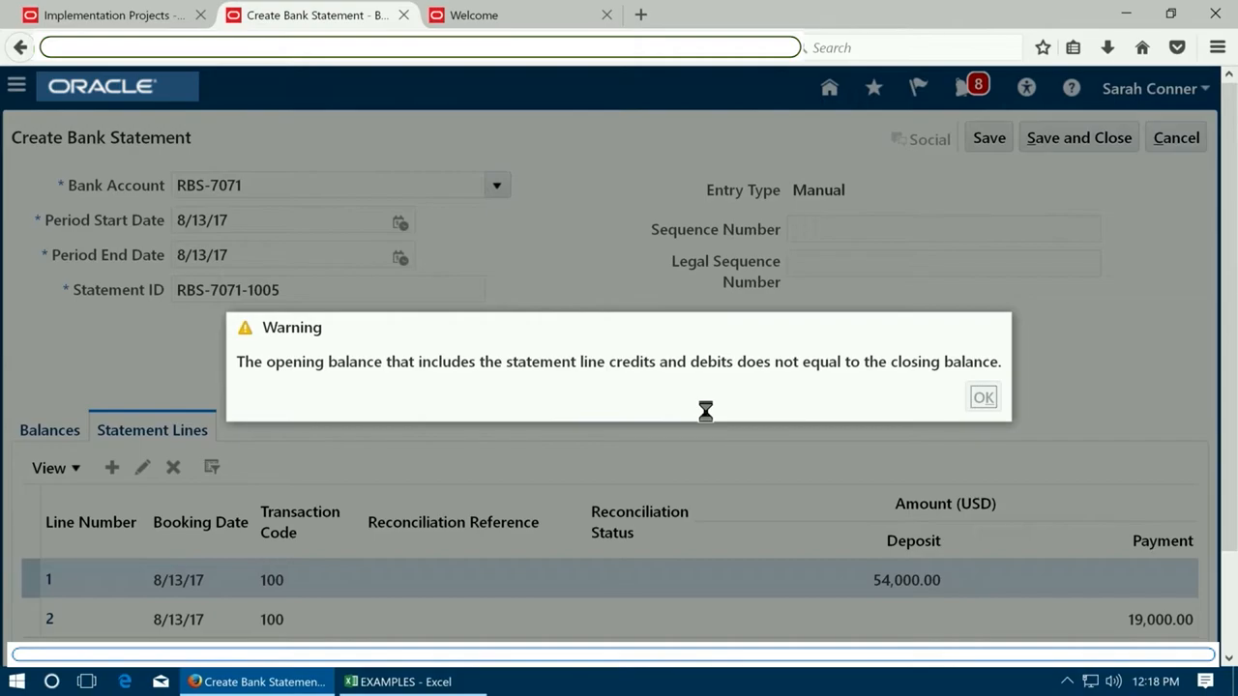
left_click(981, 396)
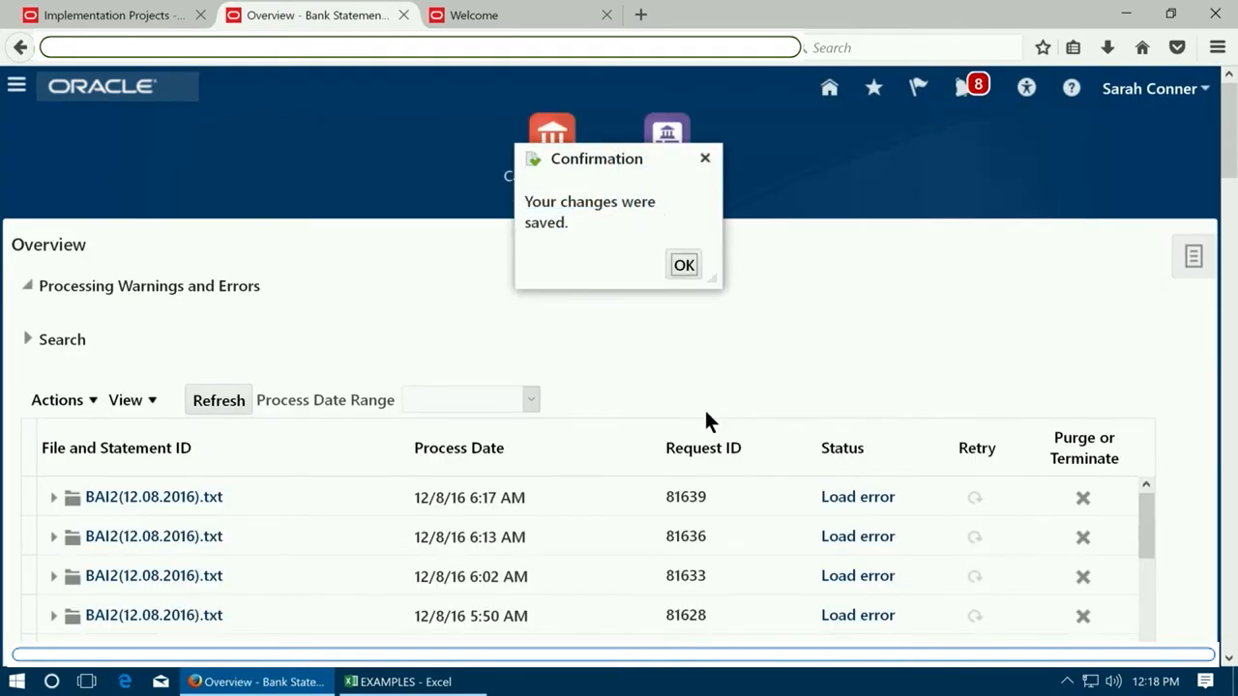
mouse_move(711, 426)
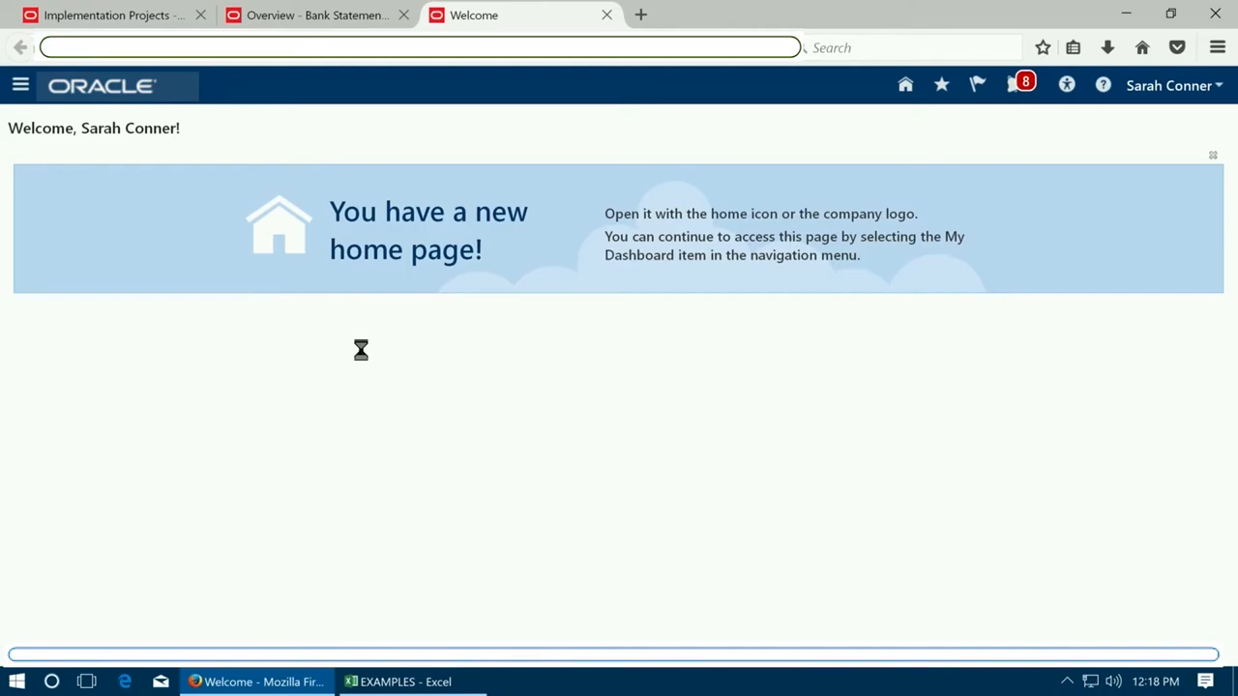
Step: Go to Scheduled Processes and select Cash Position Data Transfer process 129745
left_click(21, 85)
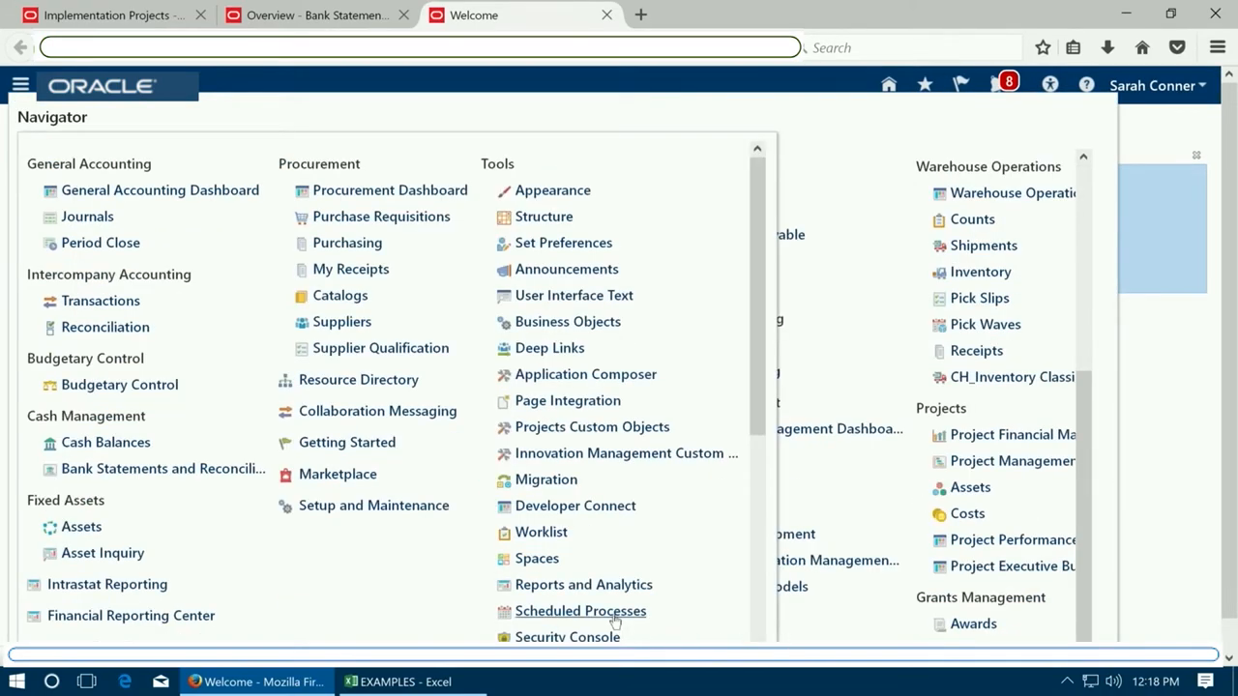
left_click(580, 611)
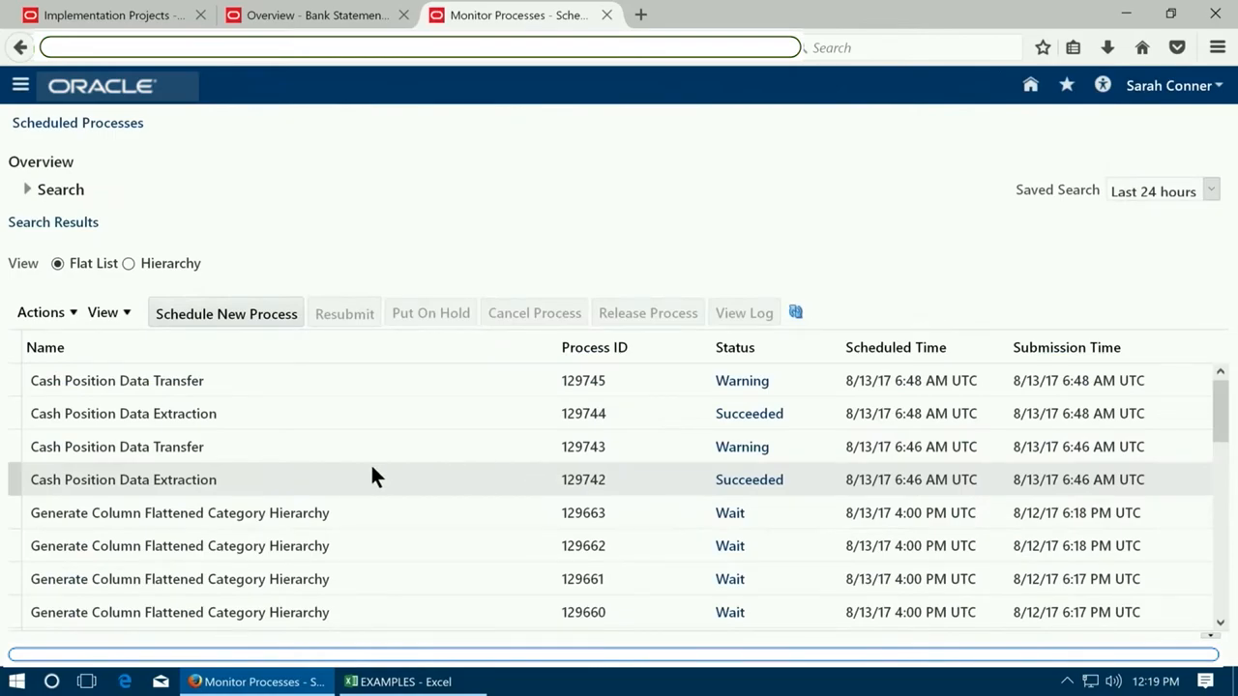
mouse_move(135, 493)
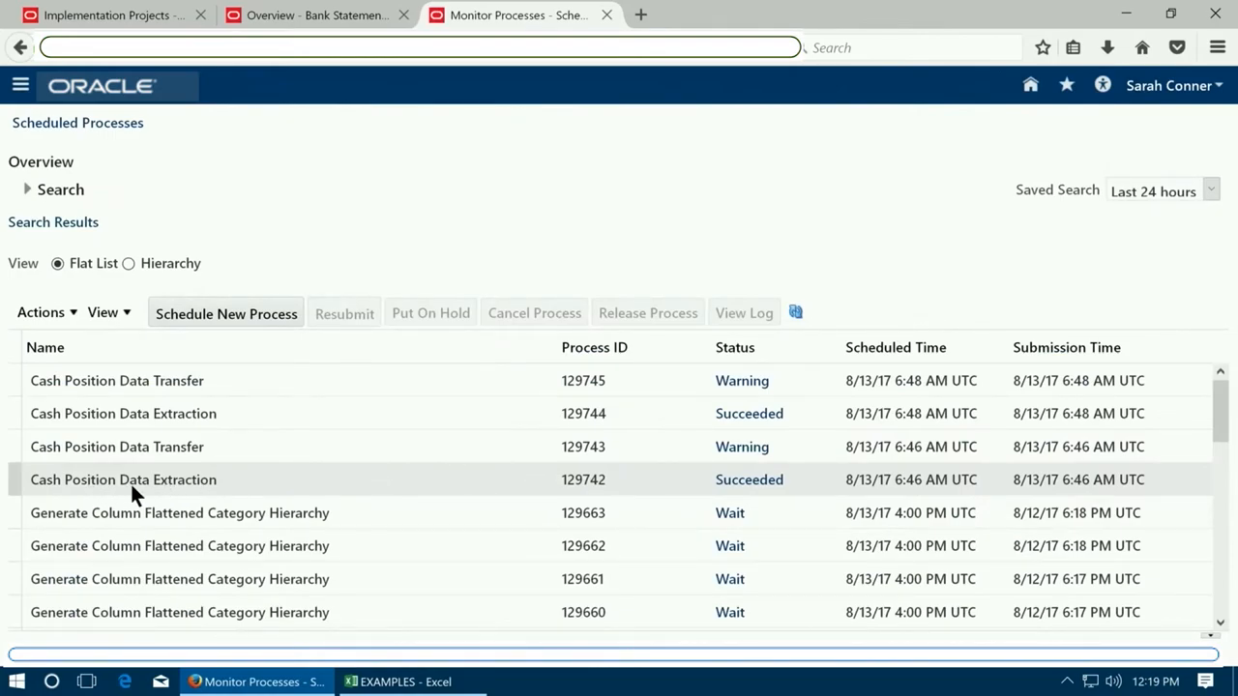
mouse_move(203, 493)
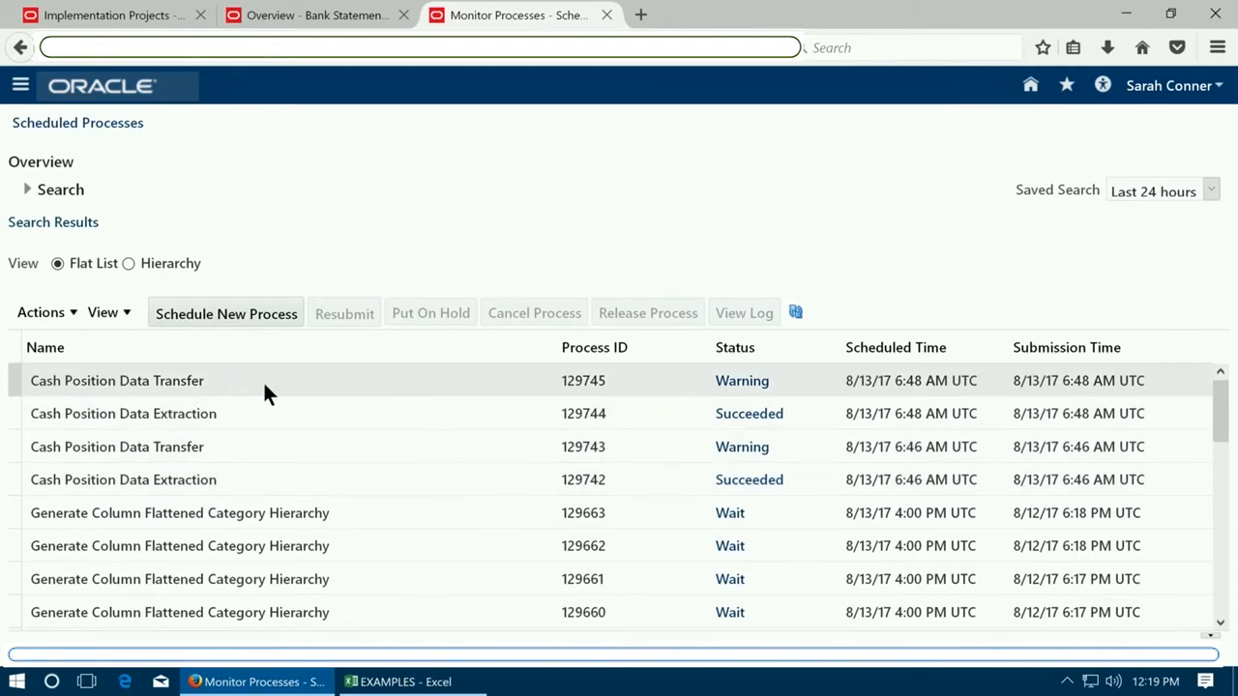
mouse_move(401, 391)
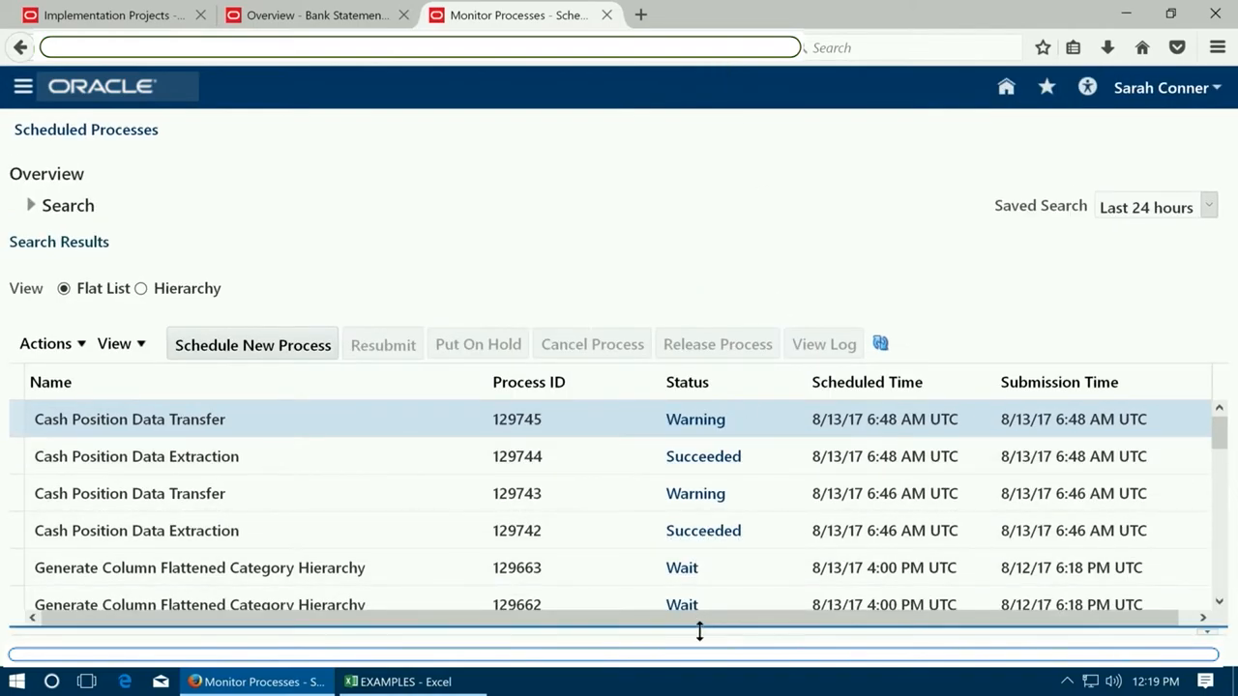
left_click(130, 418)
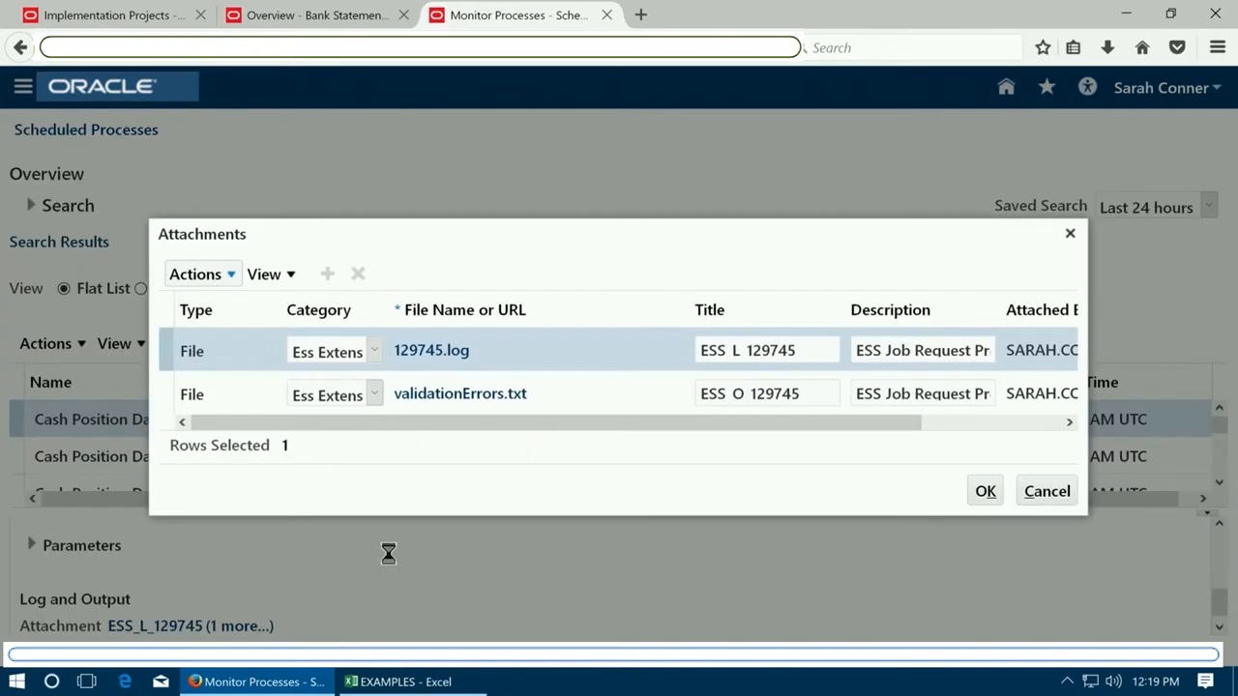
Step: Open validationErrors.txt from process 129745 with Notepad
left_click(431, 350)
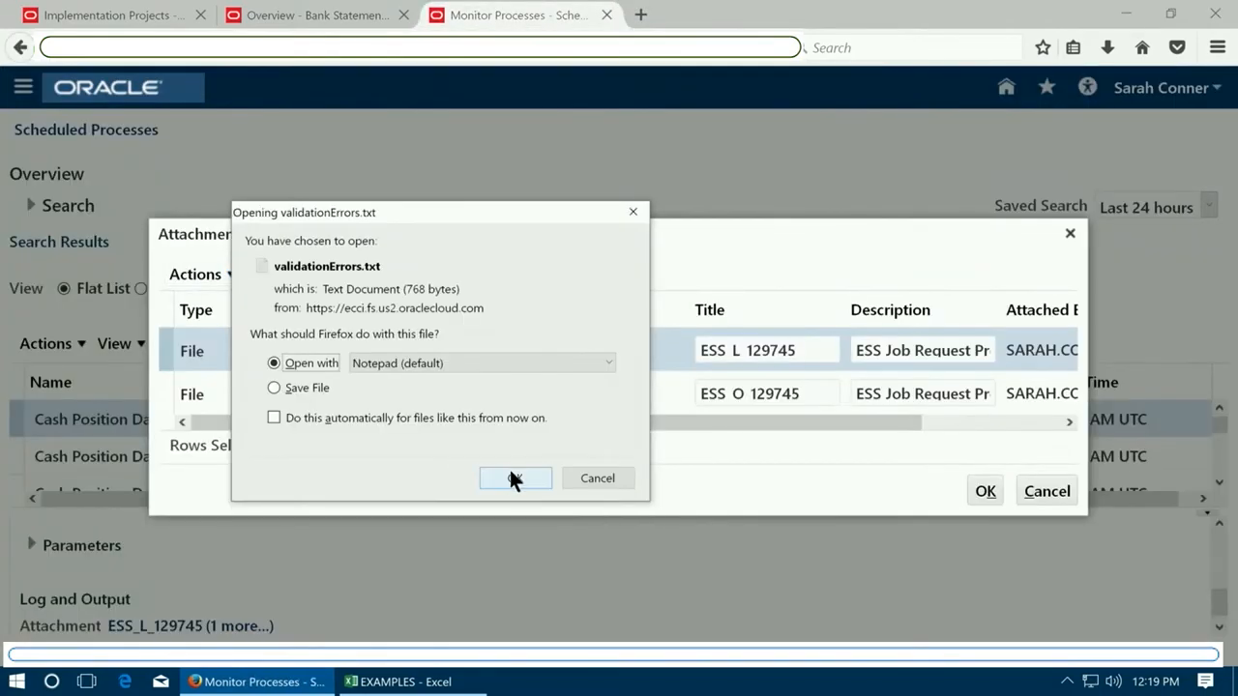
left_click(515, 477)
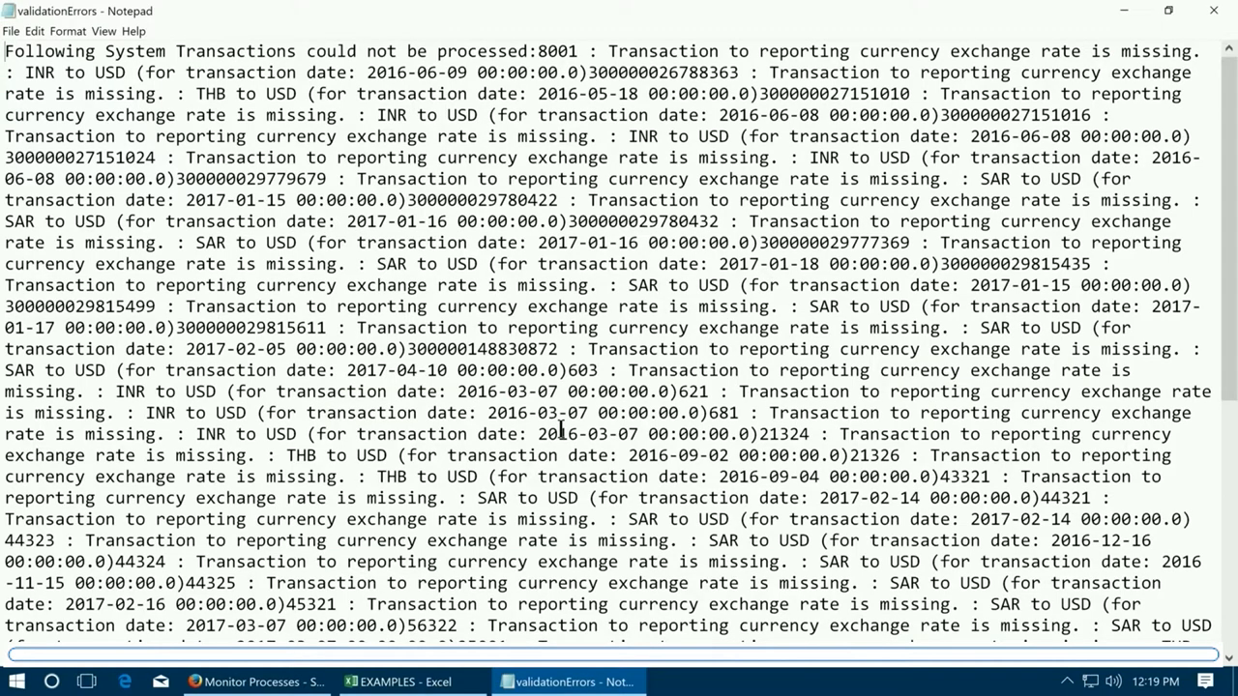
Step: Scroll to the end of the missing exchange rate errors in validationErrors
scroll("down", 3)
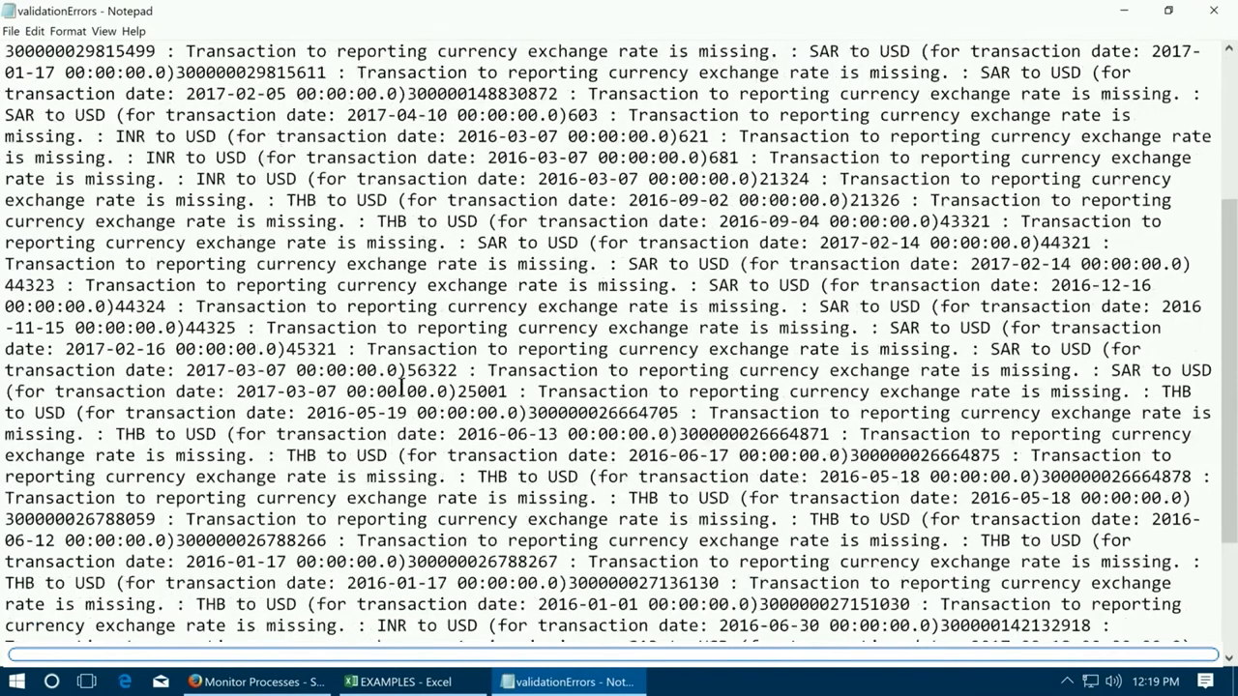
scroll("down", 3)
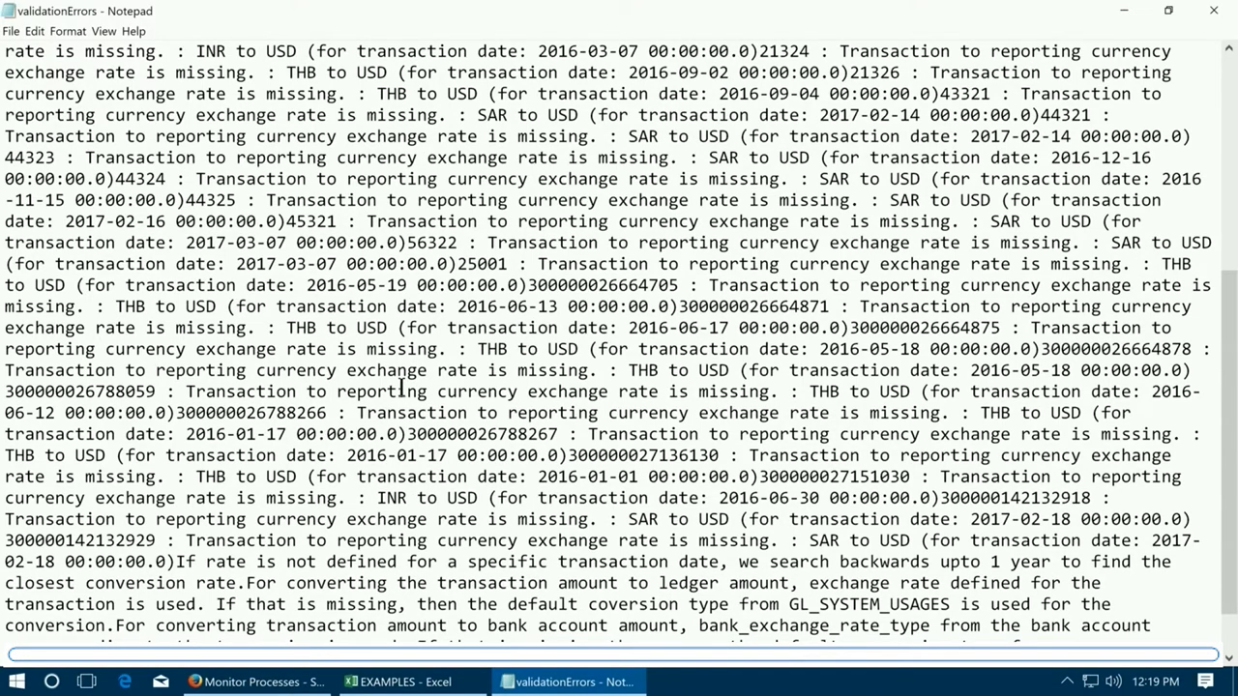
scroll("down", 3)
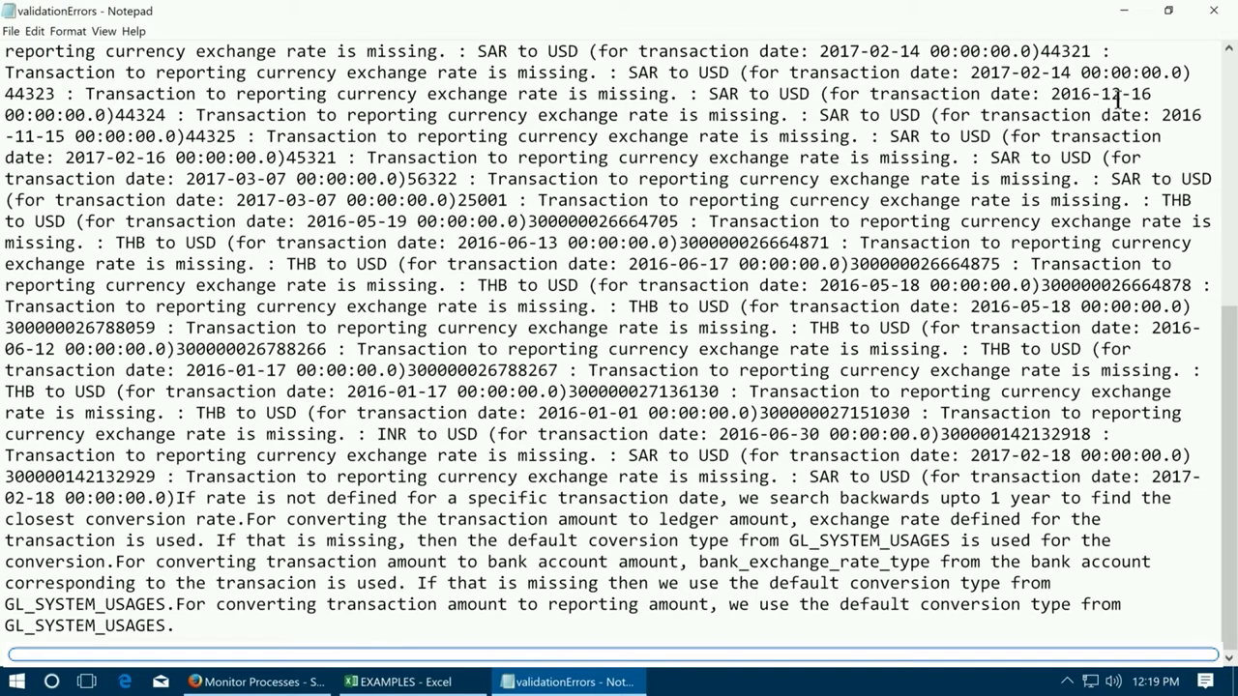
mouse_move(1215, 10)
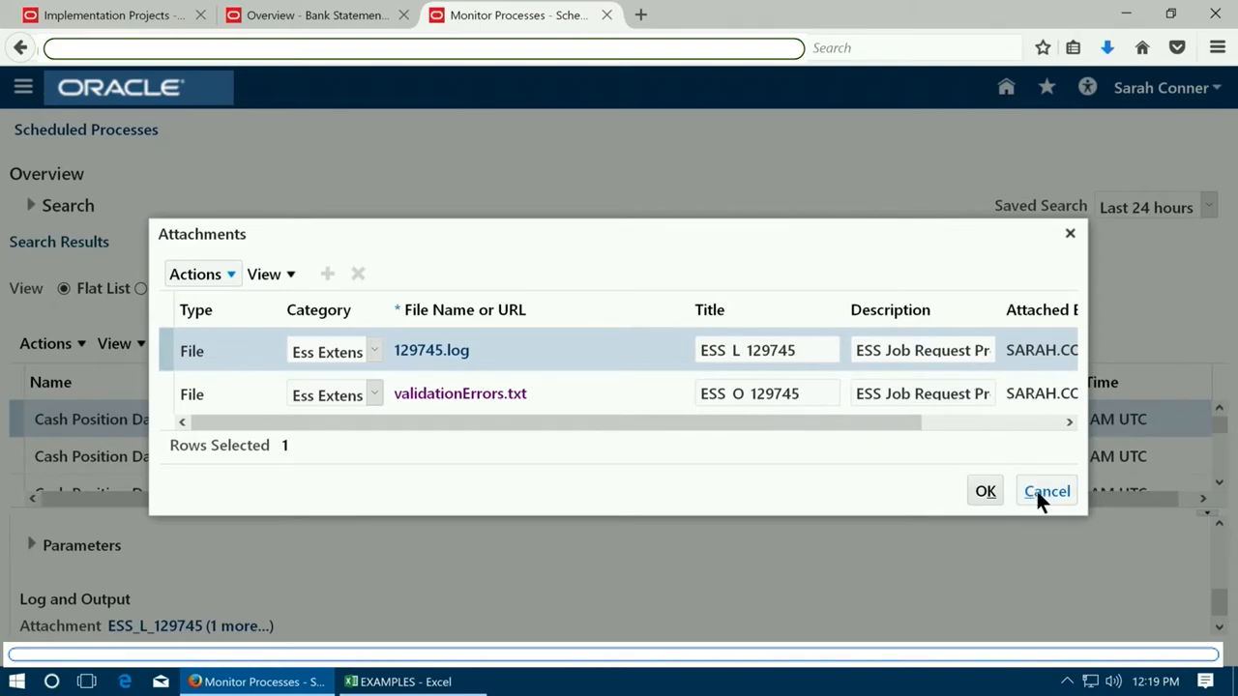
Step: Close the attachments, go to Cash Balances, and launch View Cash Position from Tasks
left_click(1046, 491)
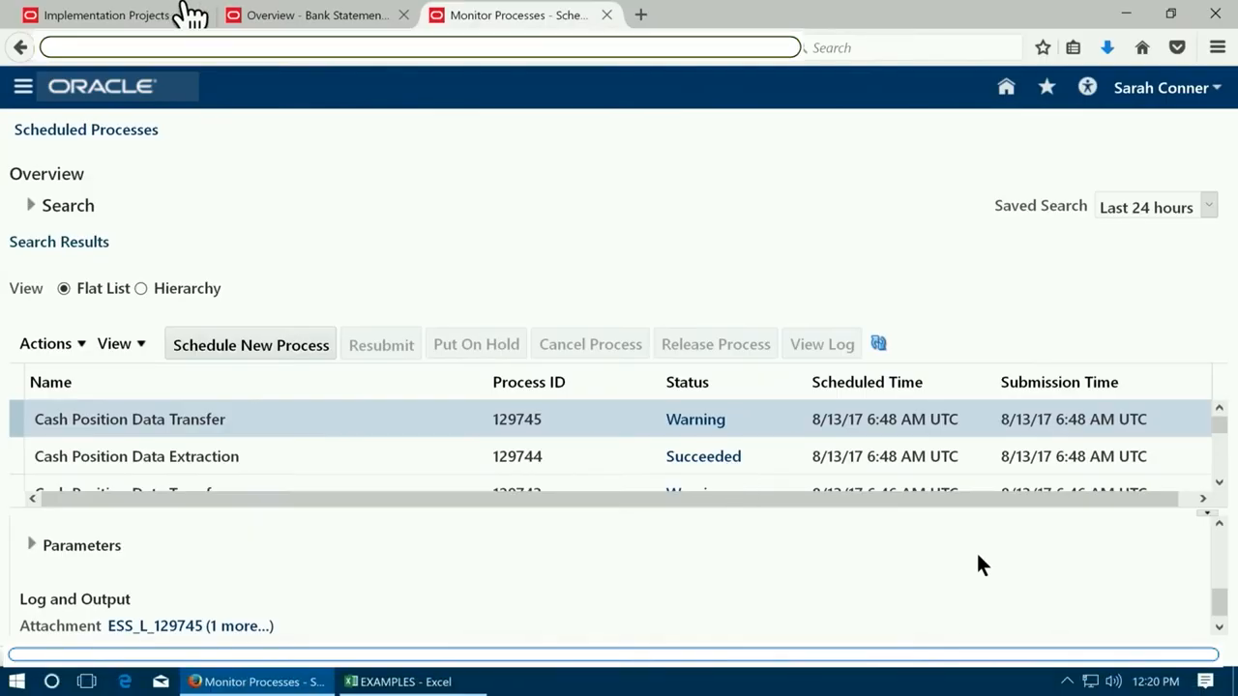
mouse_move(281, 124)
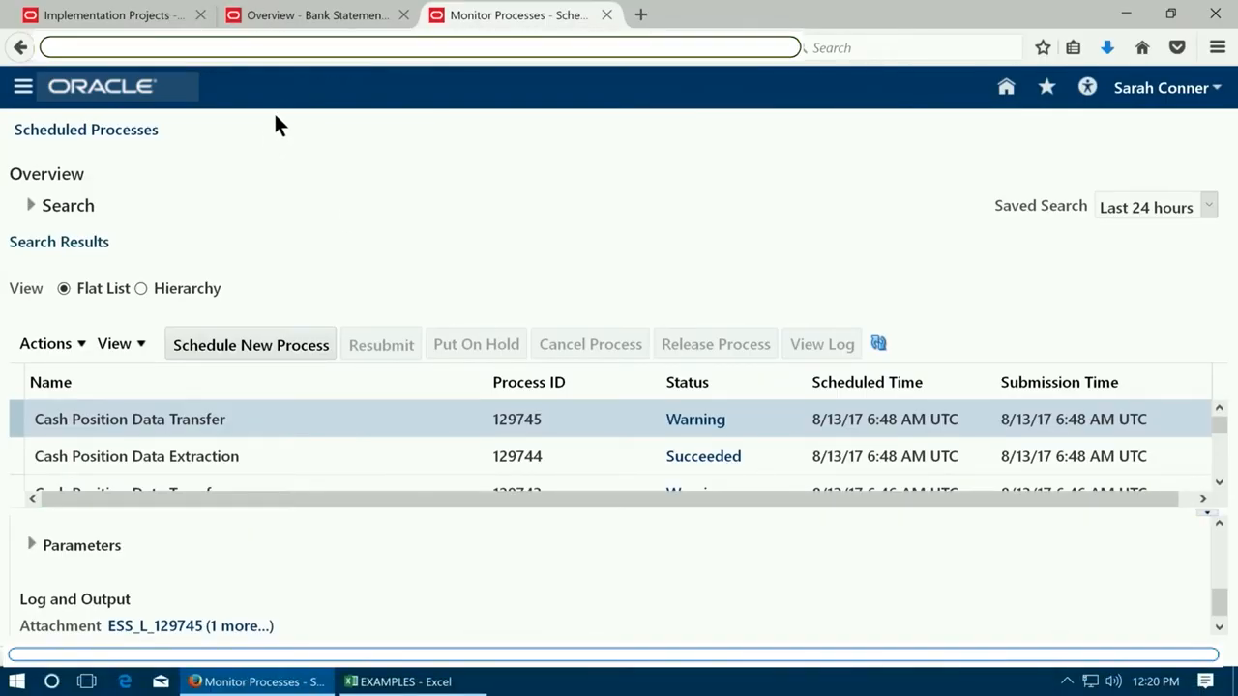
left_click(317, 14)
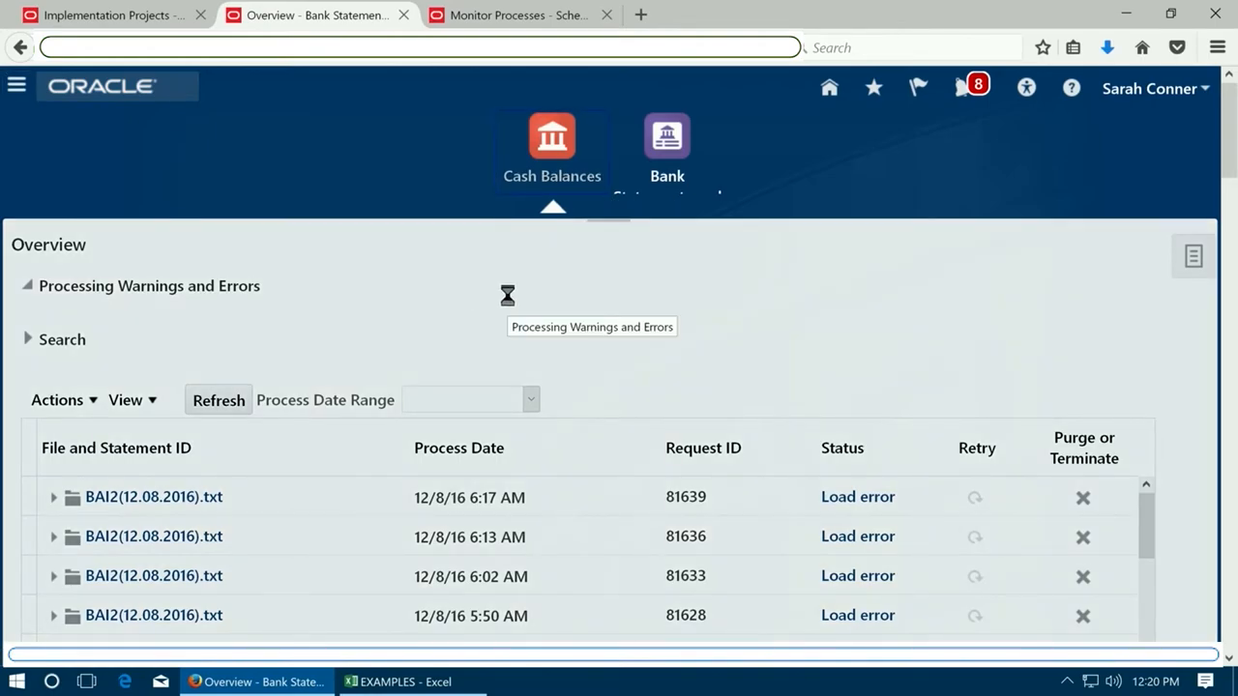
left_click(552, 135)
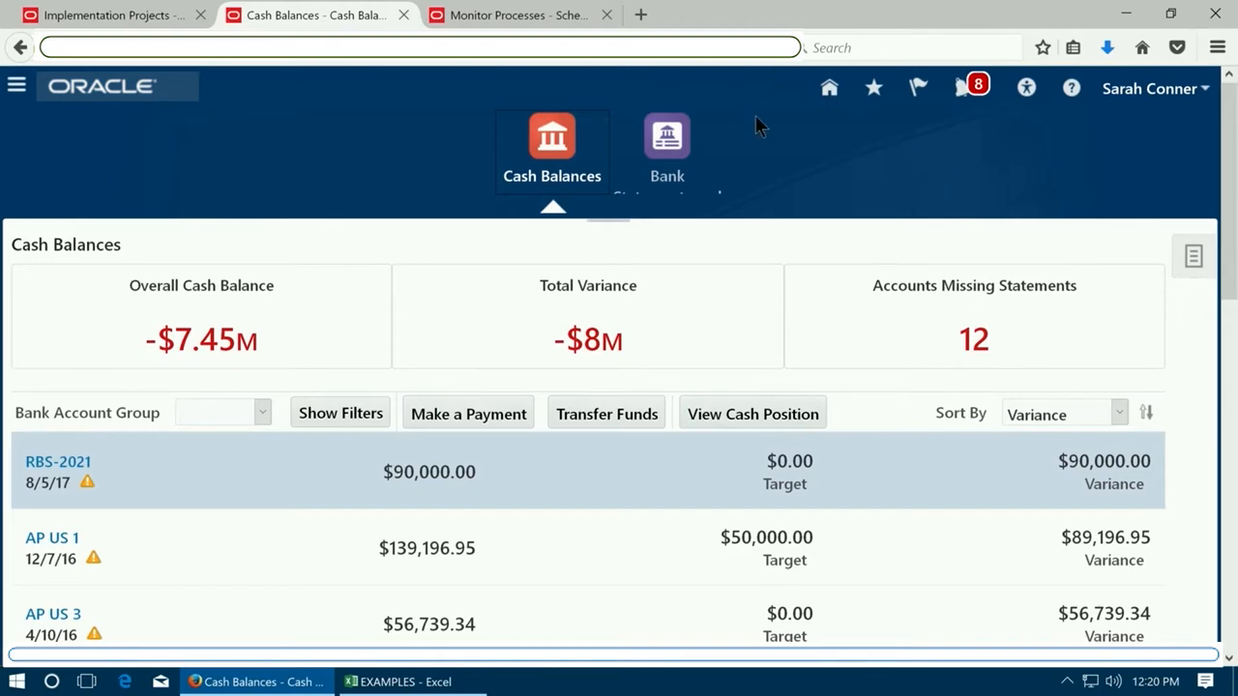
mouse_move(1194, 256)
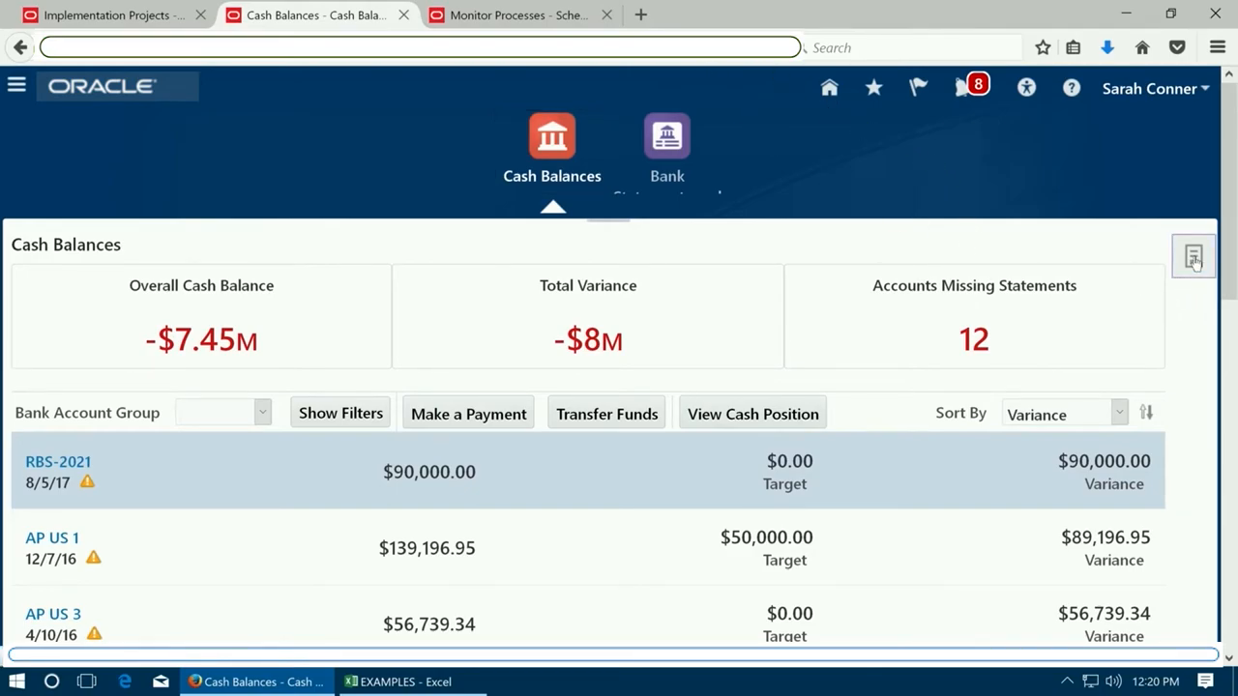
left_click(1192, 256)
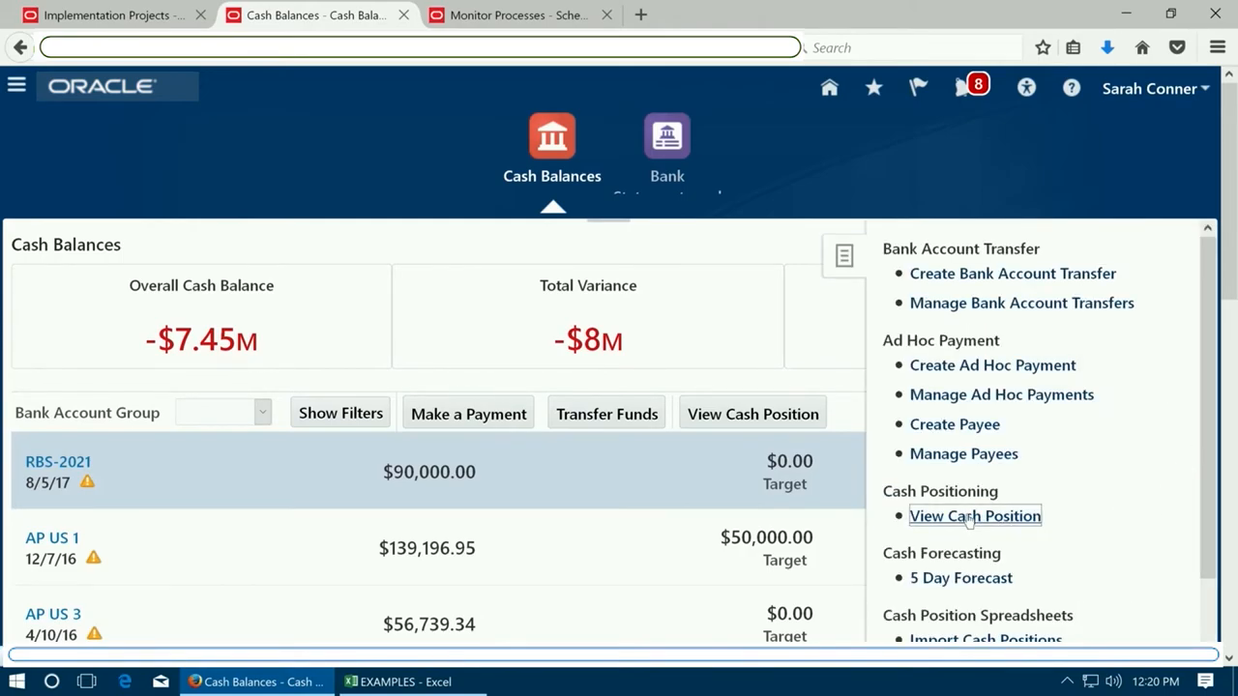
left_click(975, 515)
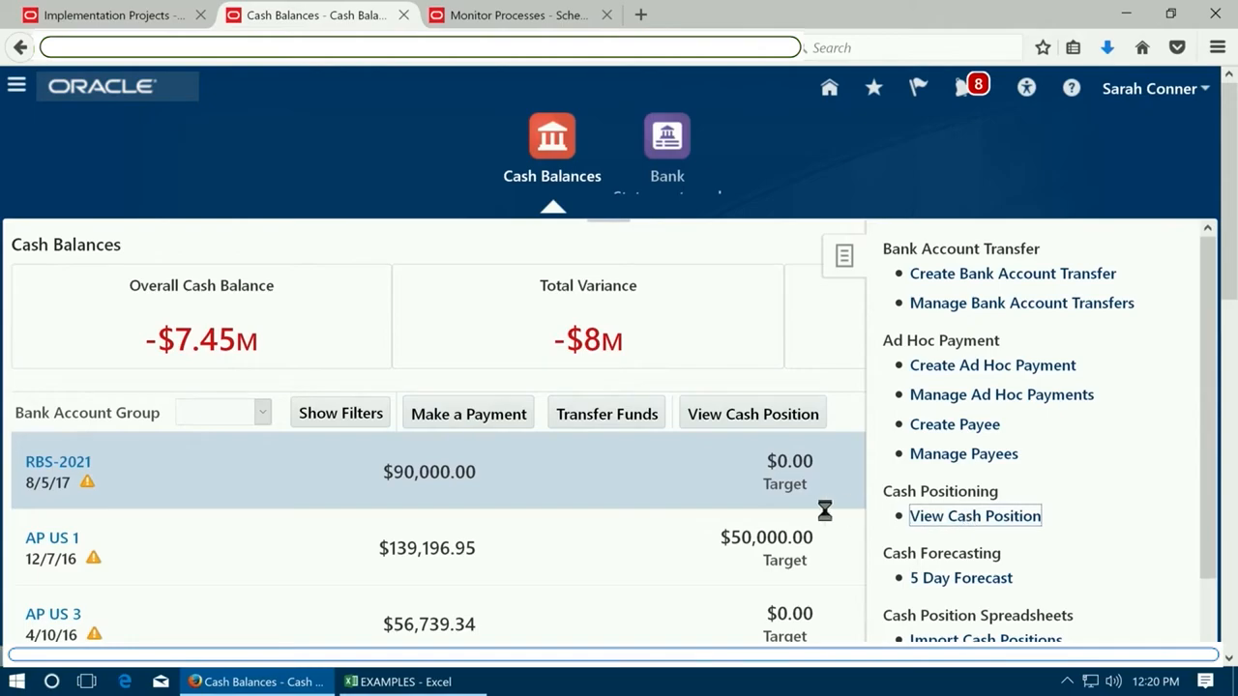
Step: Review RBS-7071's 35,000 opening, 54,000 inflow, 19,000 outflow, then exit to Cash Balances
left_click(975, 516)
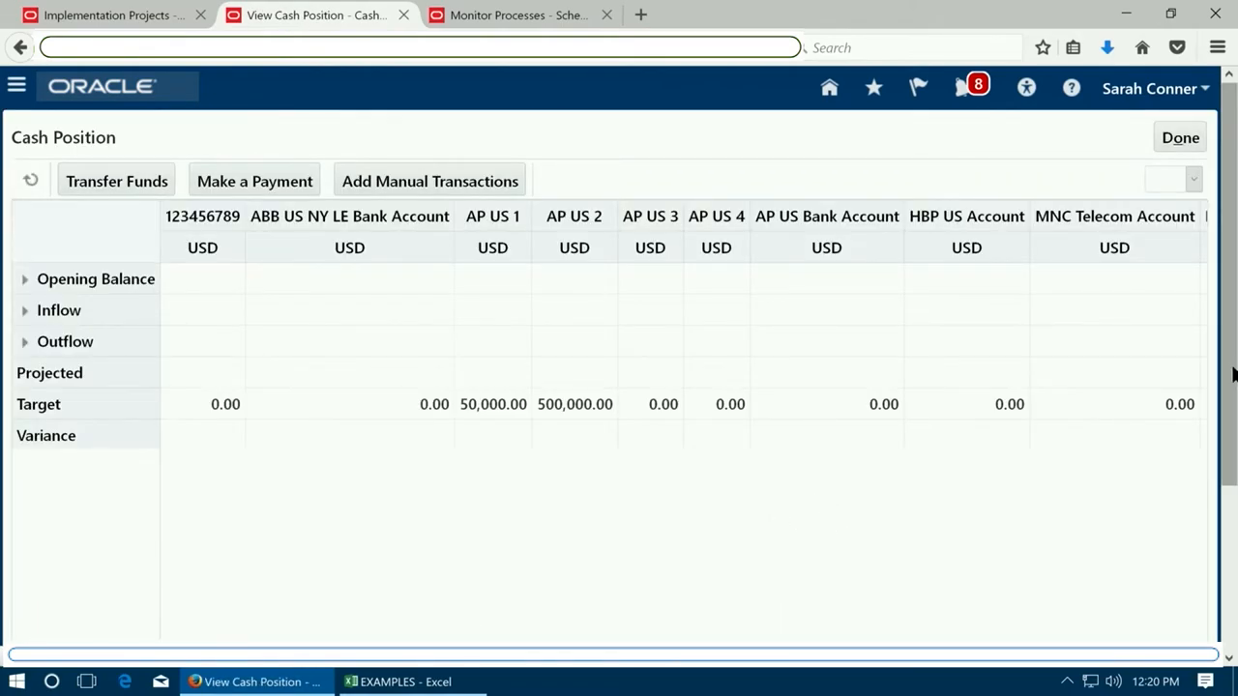
scroll("down", 3)
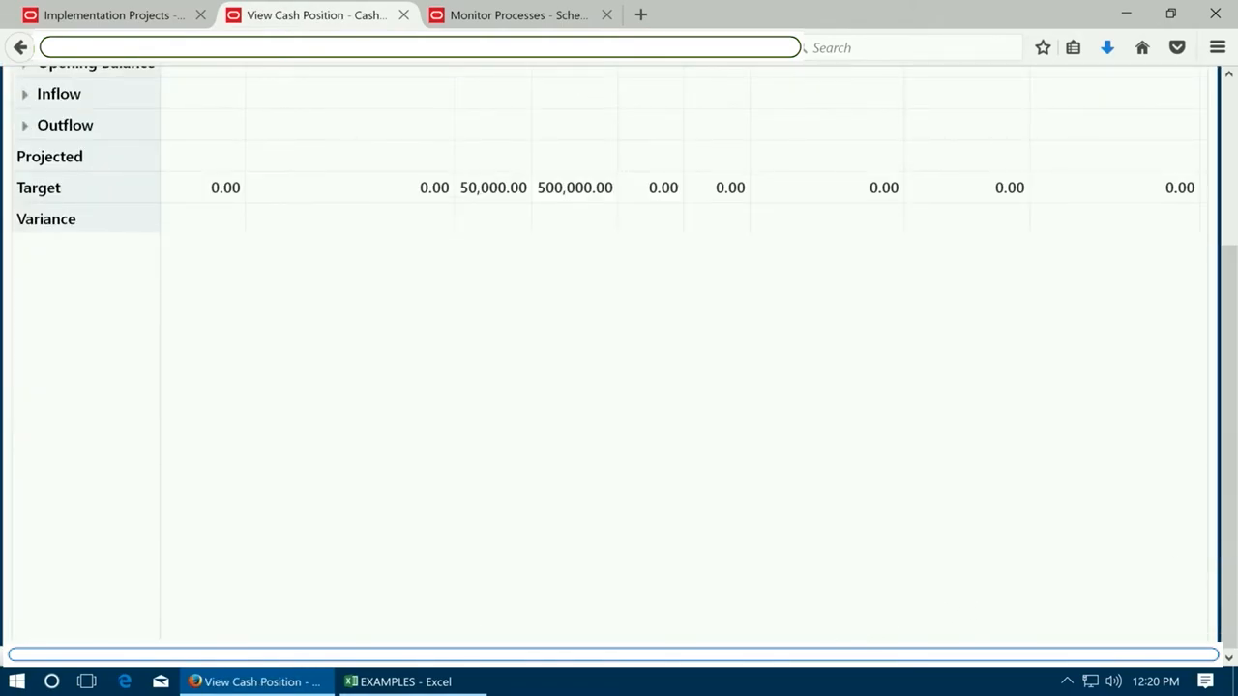
scroll("right", 3)
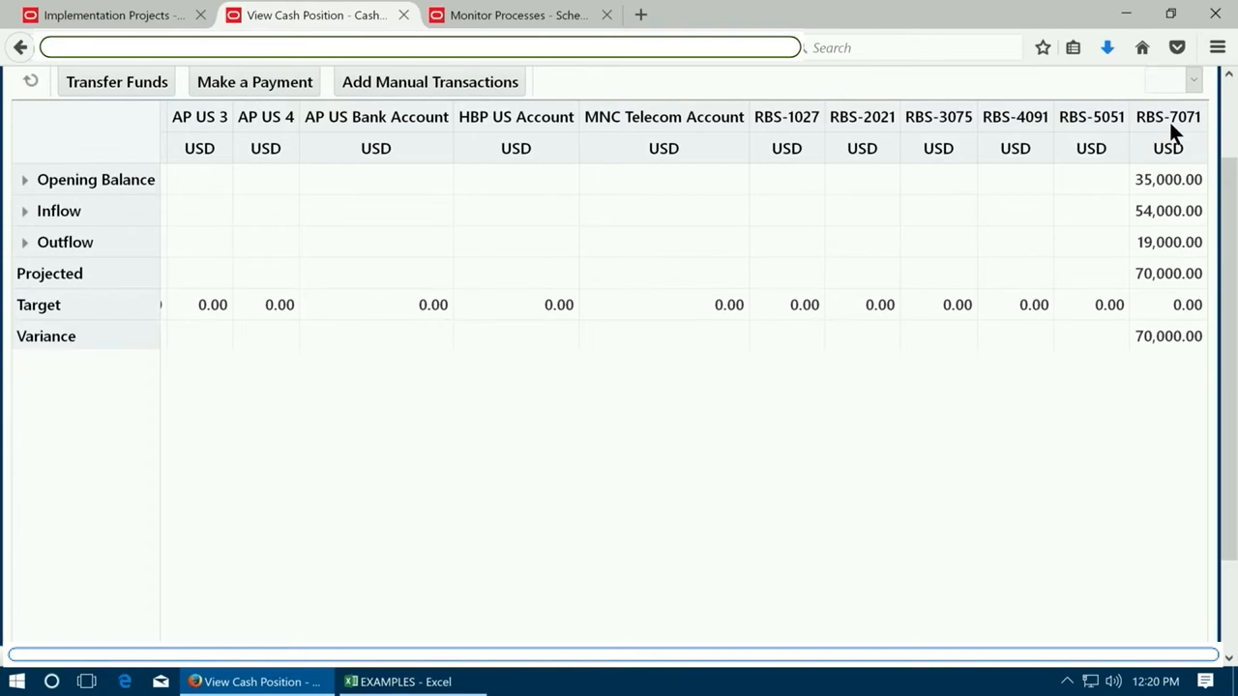
mouse_move(484, 195)
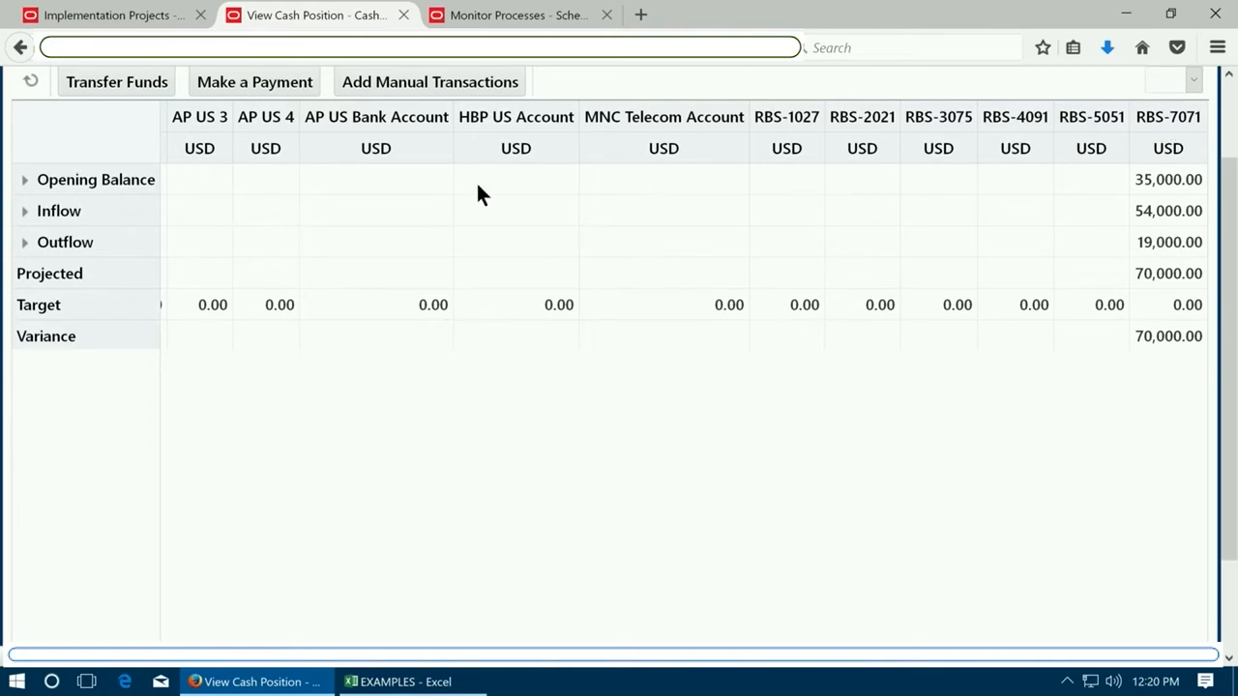
mouse_move(1161, 199)
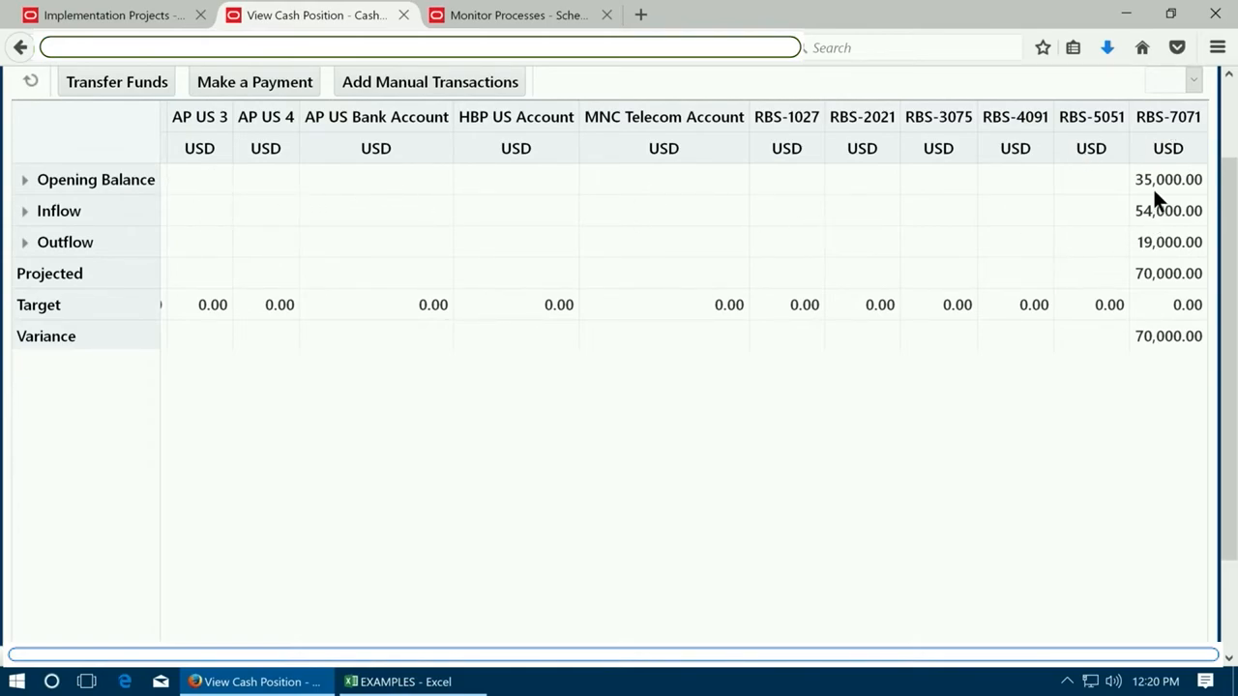
mouse_move(1170, 222)
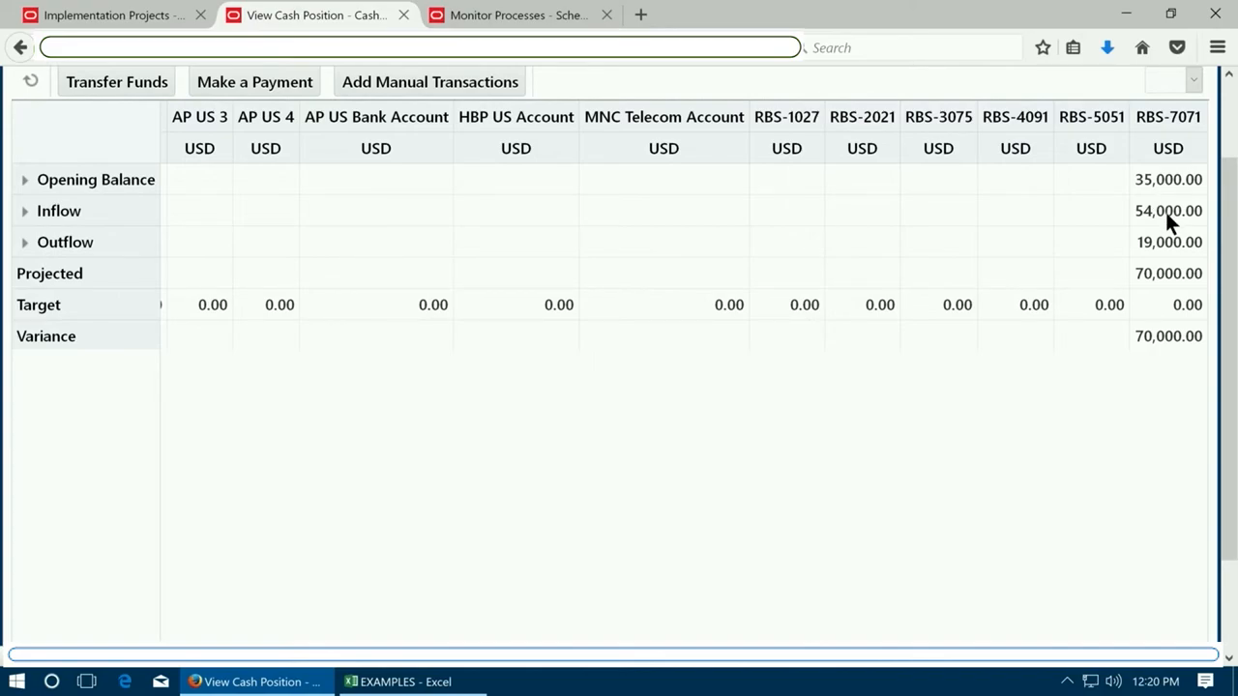
mouse_move(1199, 261)
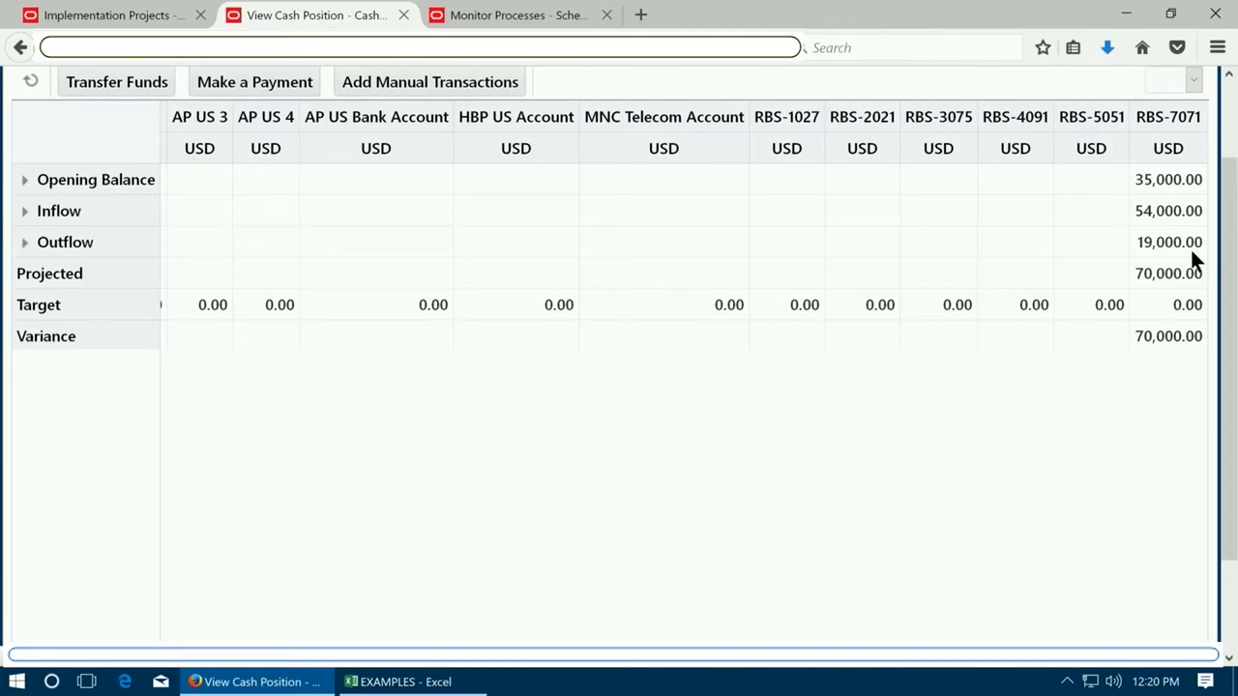
mouse_move(1170, 191)
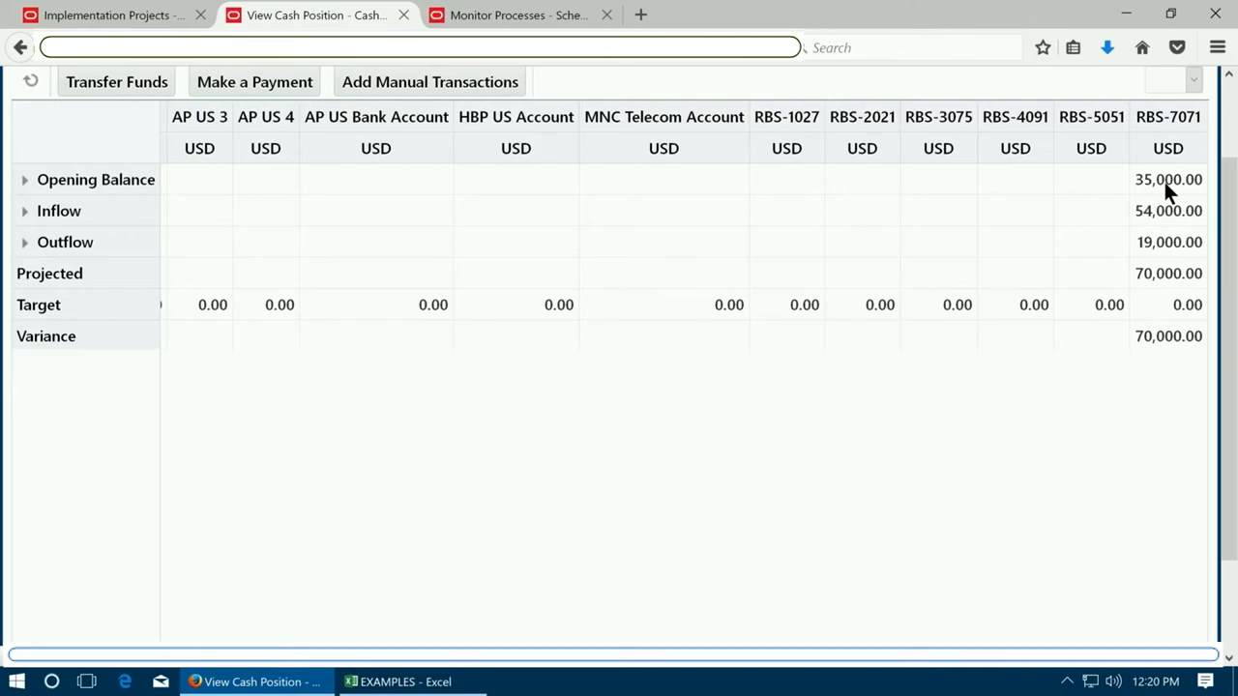
mouse_move(1170, 223)
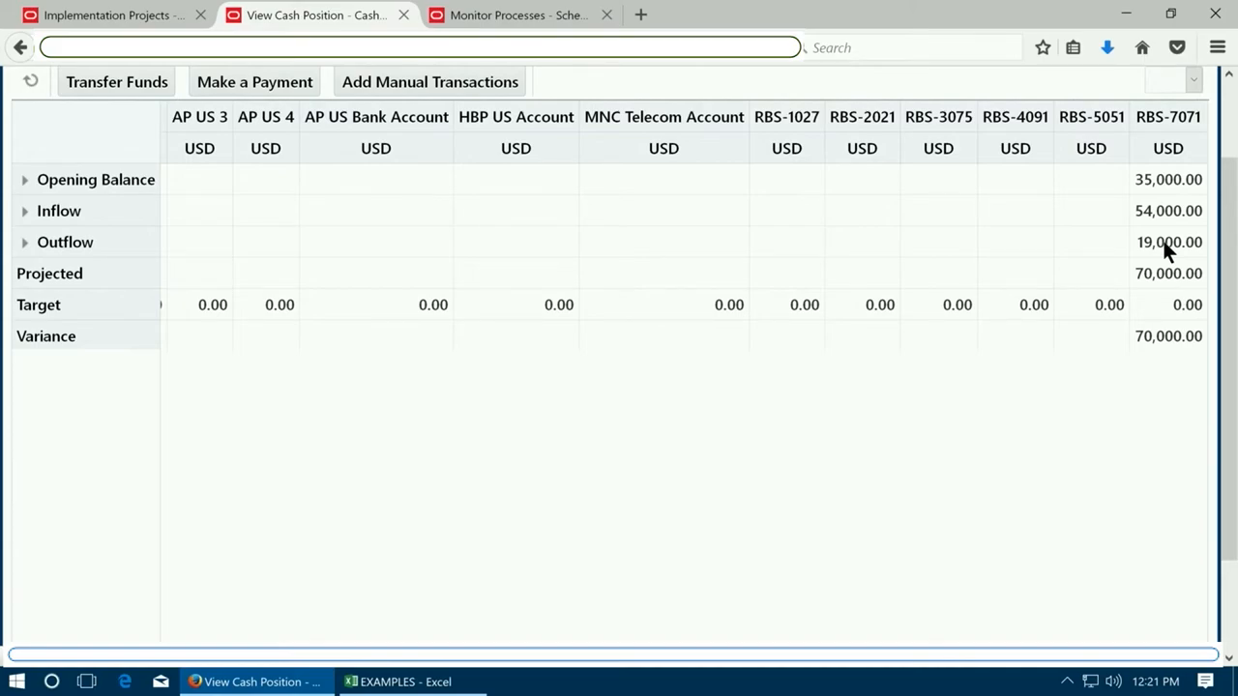
mouse_move(1170, 314)
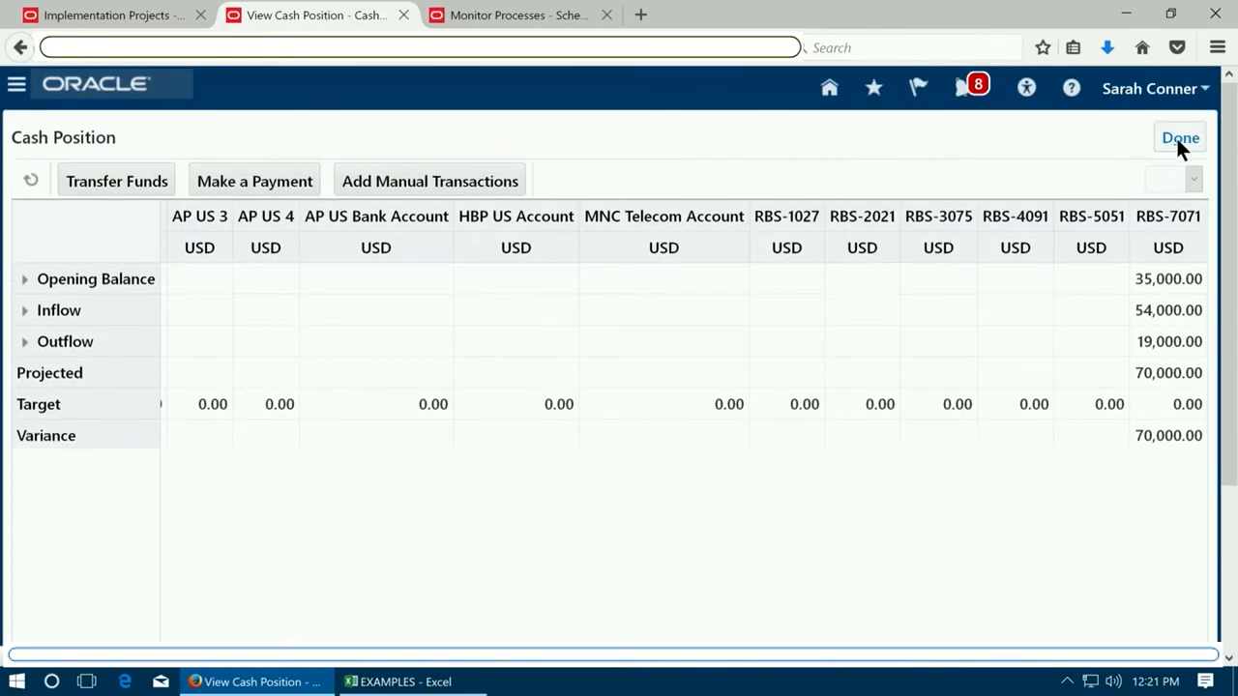
left_click(1180, 137)
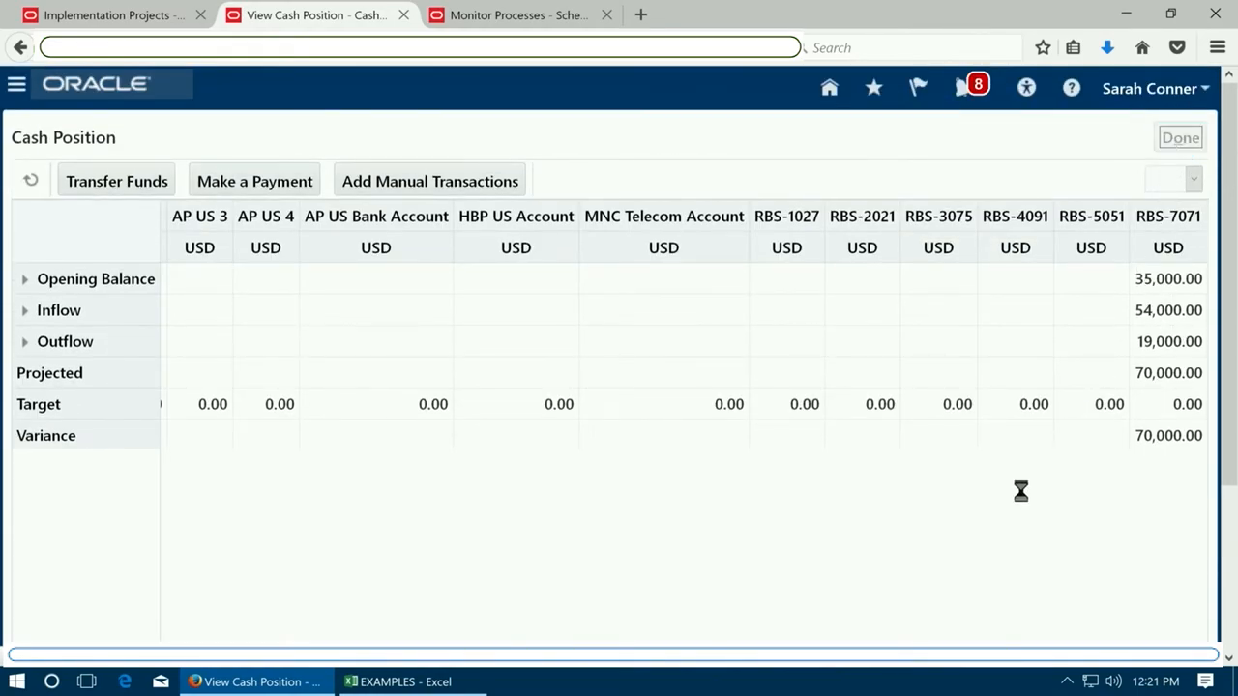
left_click(1179, 137)
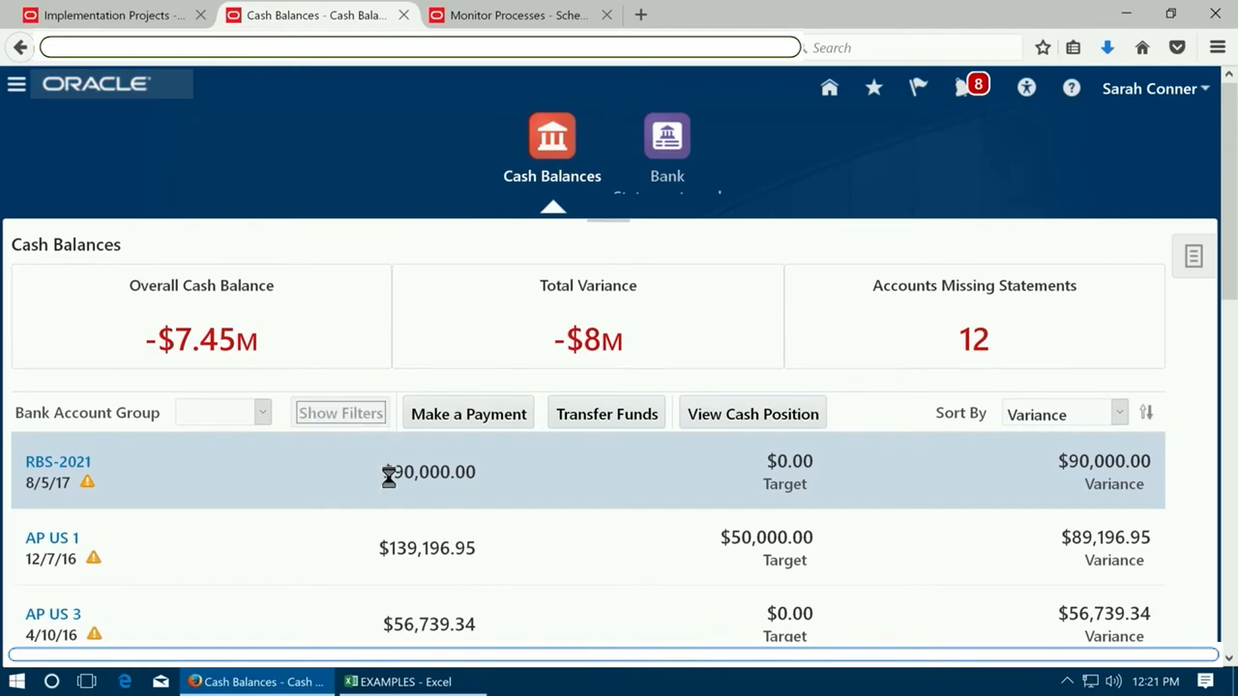
Step: Filter Cash Balances by Bank to every Royal Bank of Scotland account
left_click(340, 413)
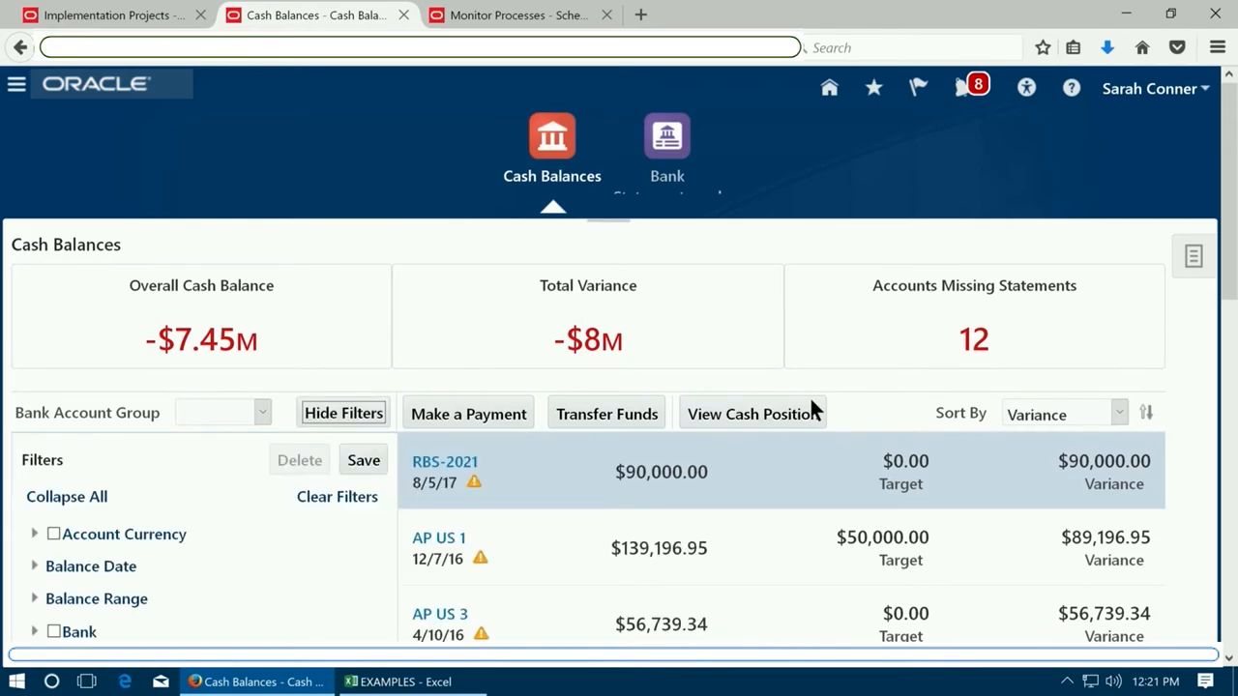
scroll("down", 3)
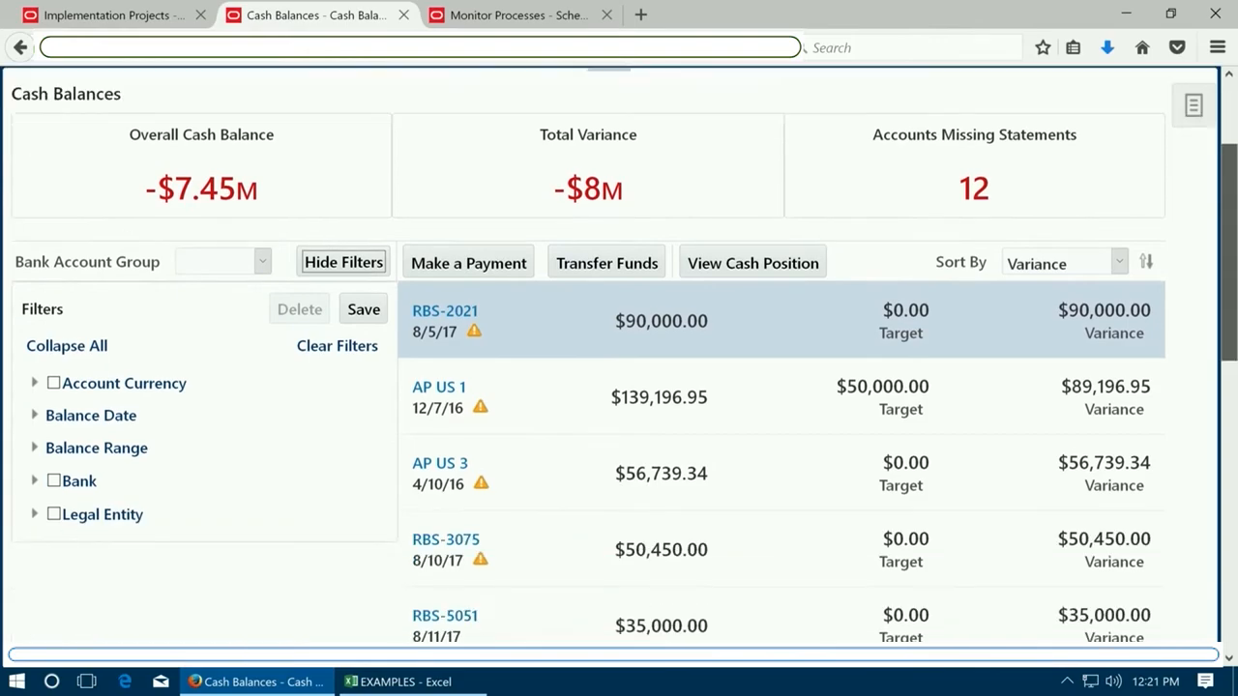
scroll("down", 3)
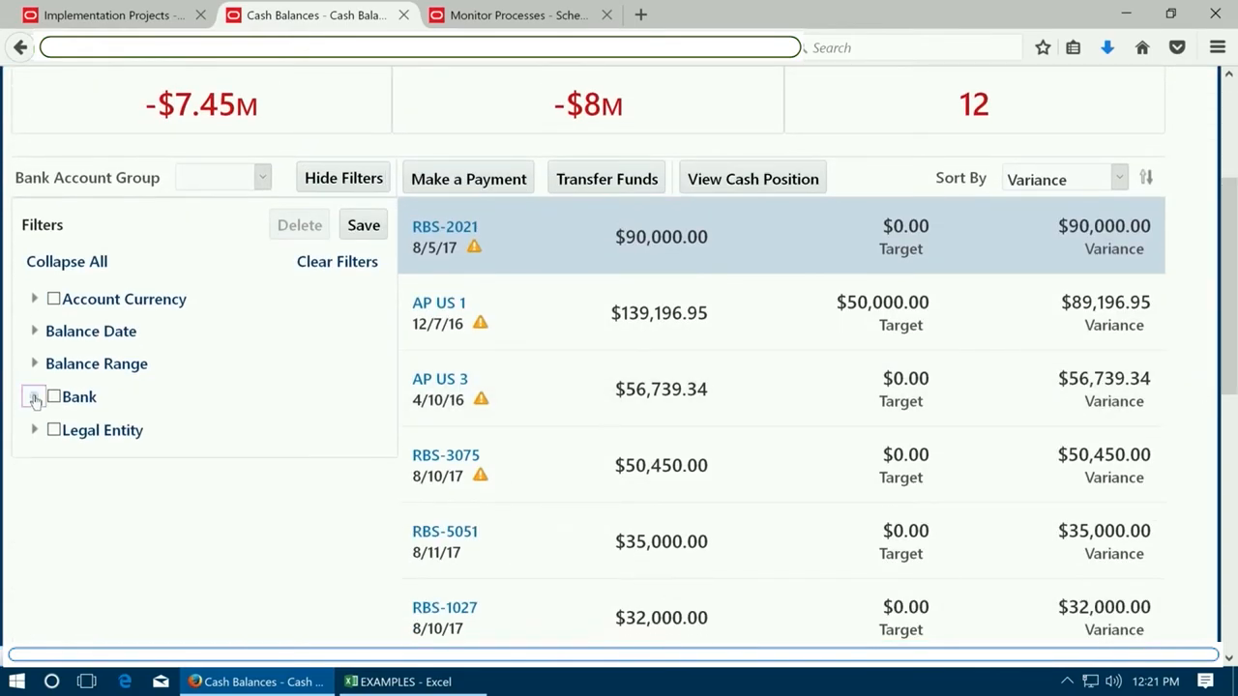
left_click(34, 396)
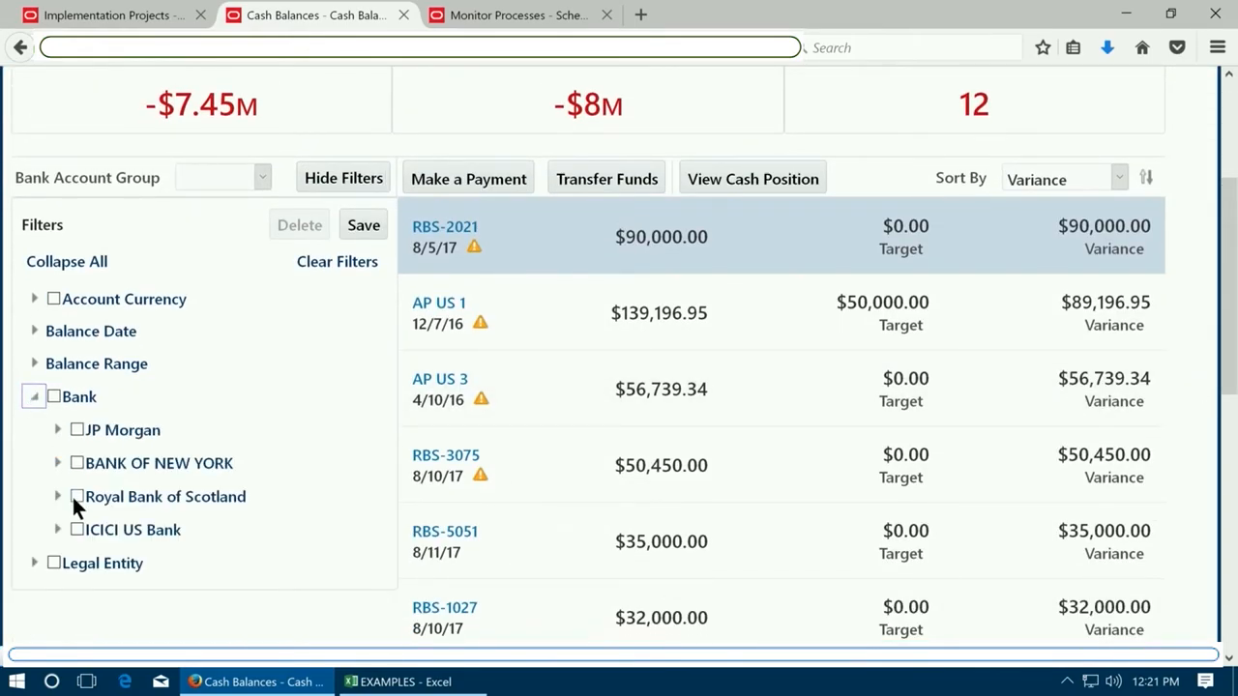
left_click(57, 496)
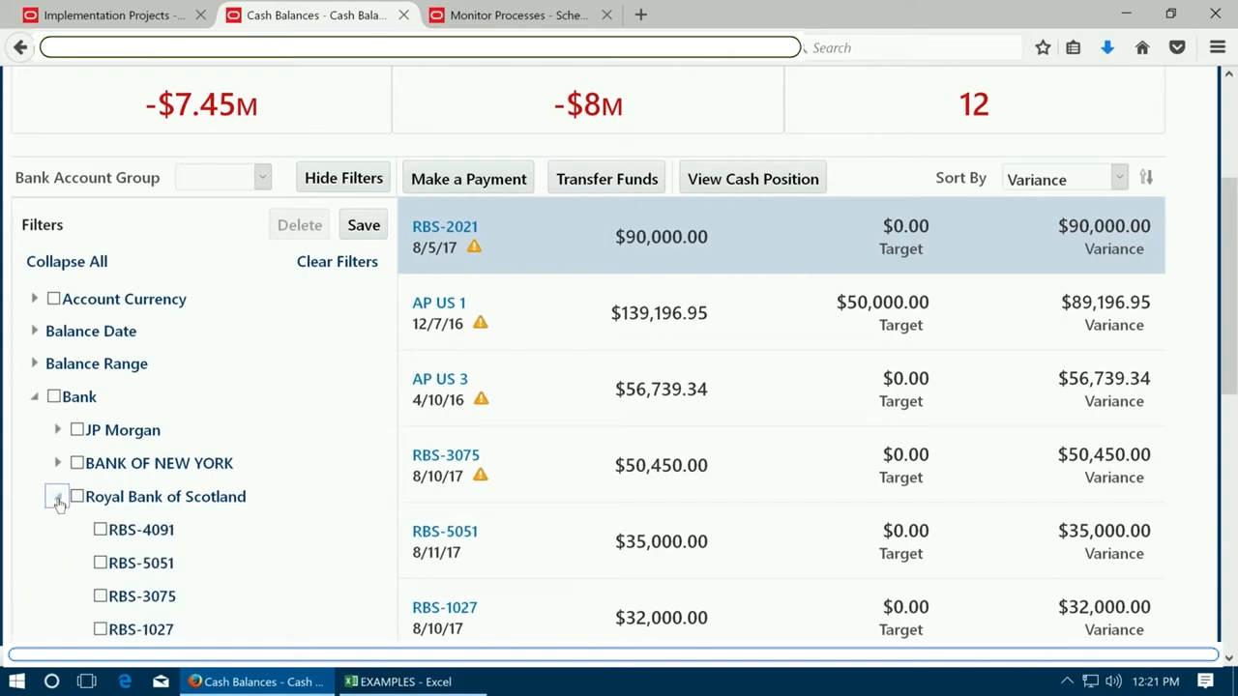
scroll("down", 3)
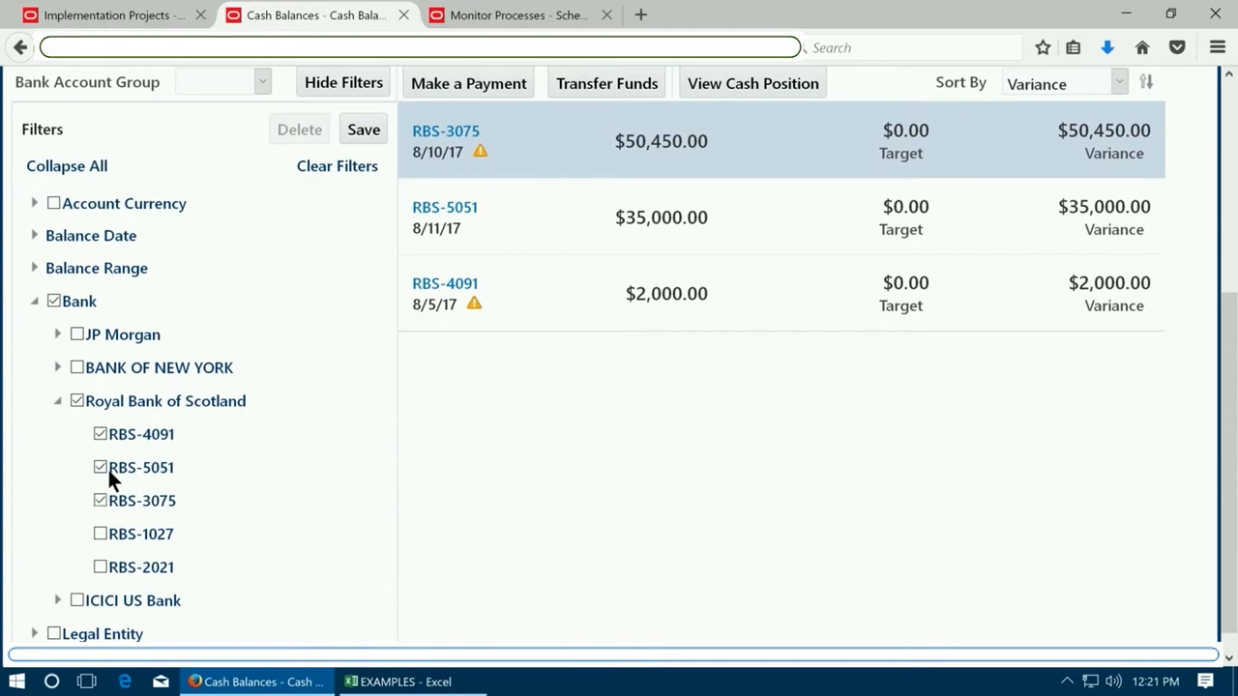
left_click(100, 534)
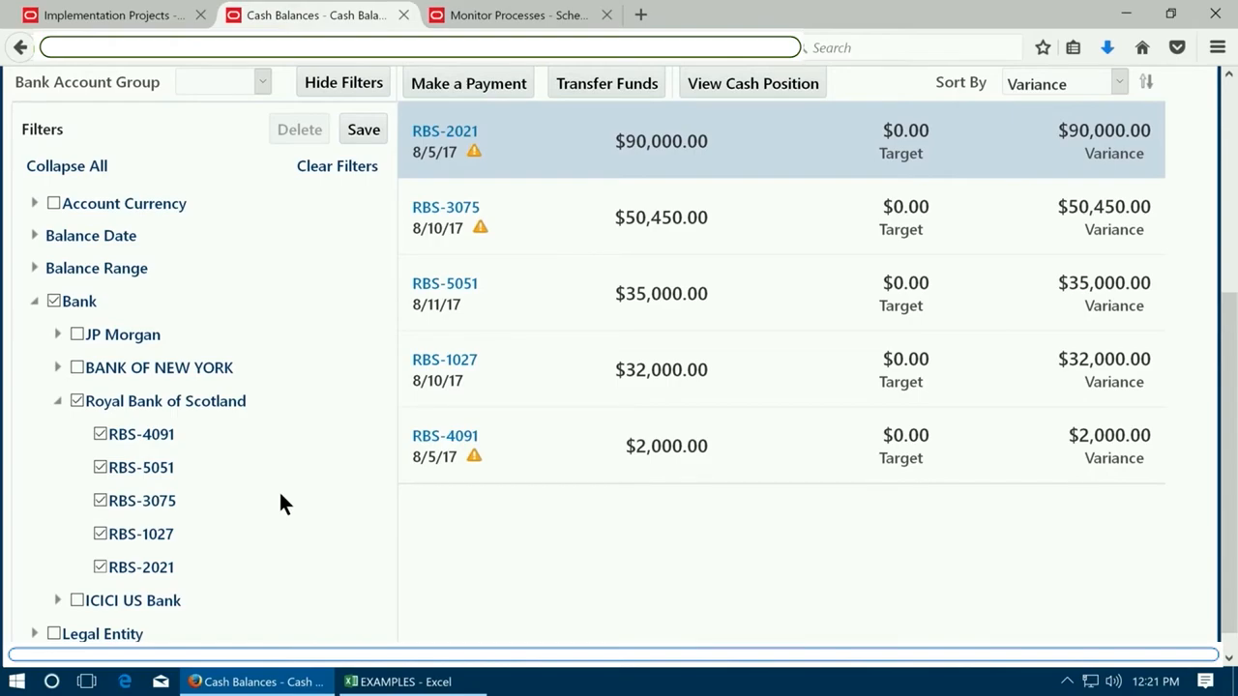
mouse_move(242, 530)
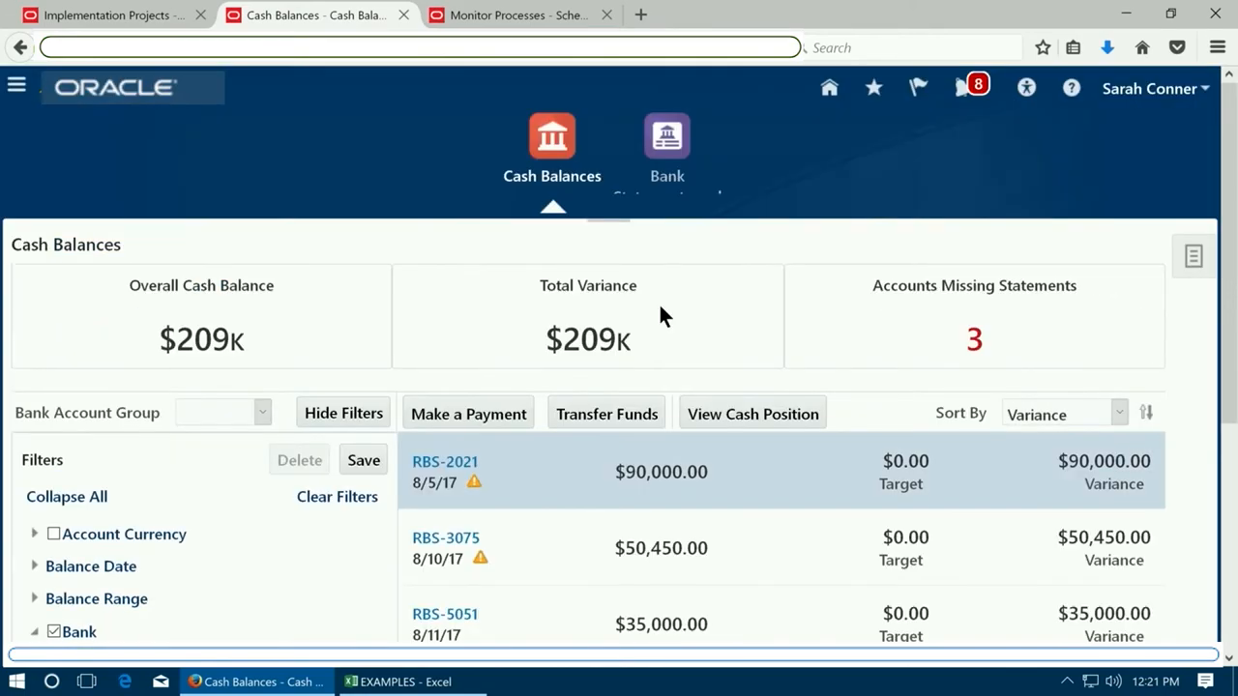
mouse_move(542, 14)
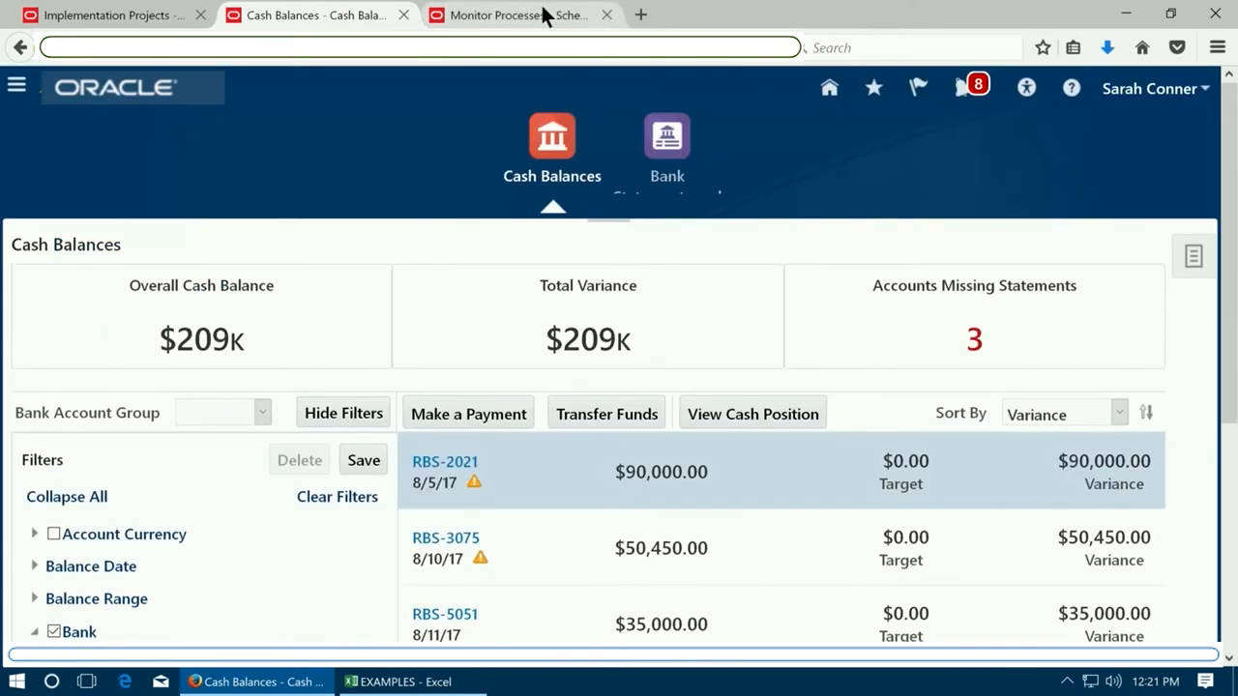
Step: Submit Cash Position Data Deletion and refresh until process 129746 shows Succeeded
left_click(520, 14)
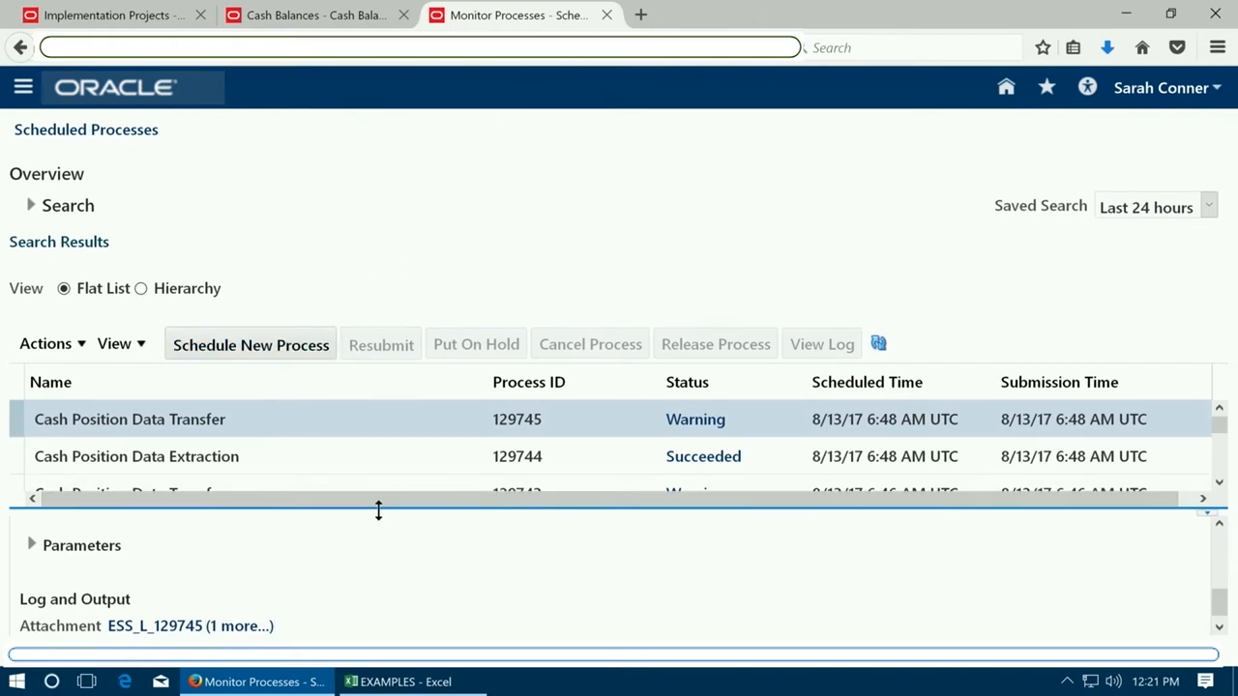
left_click(250, 345)
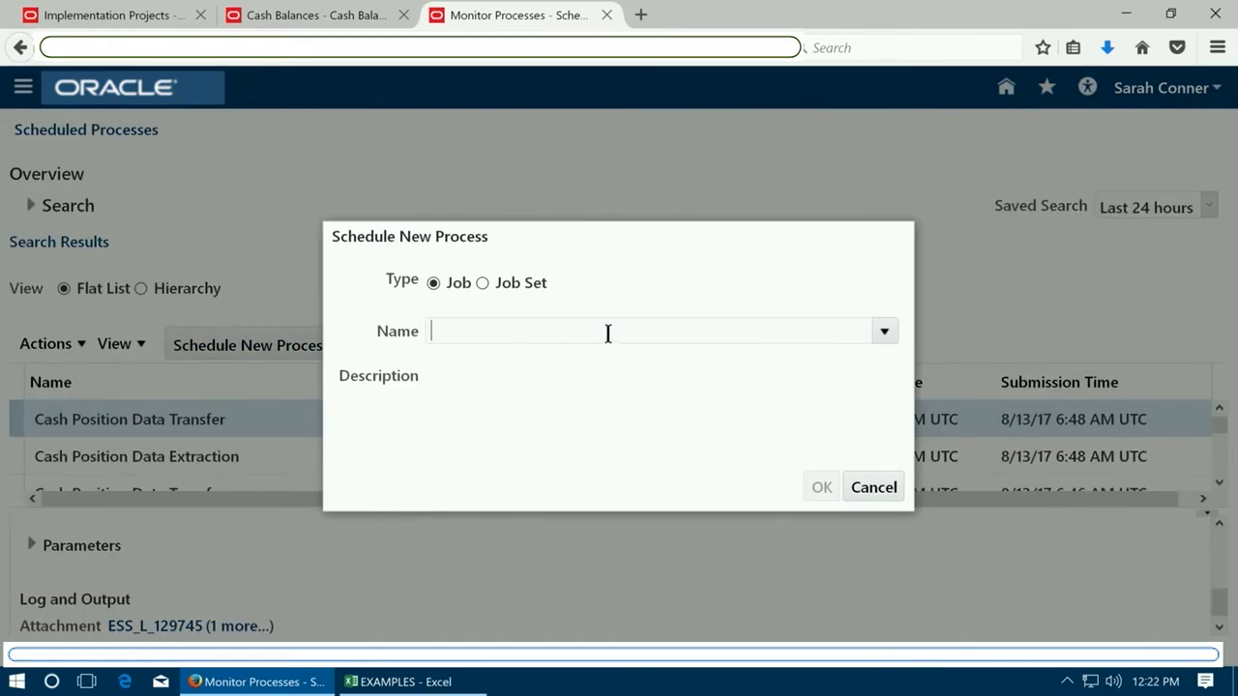
type("Cash Position Data Deletion")
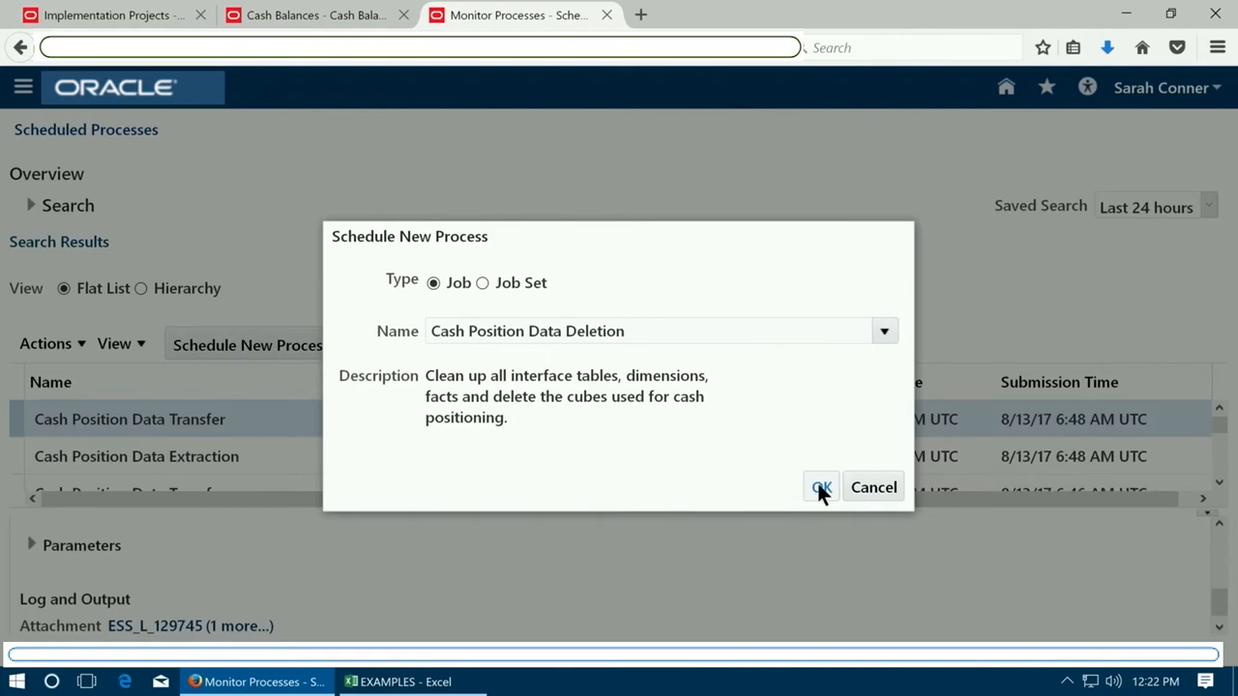
left_click(821, 487)
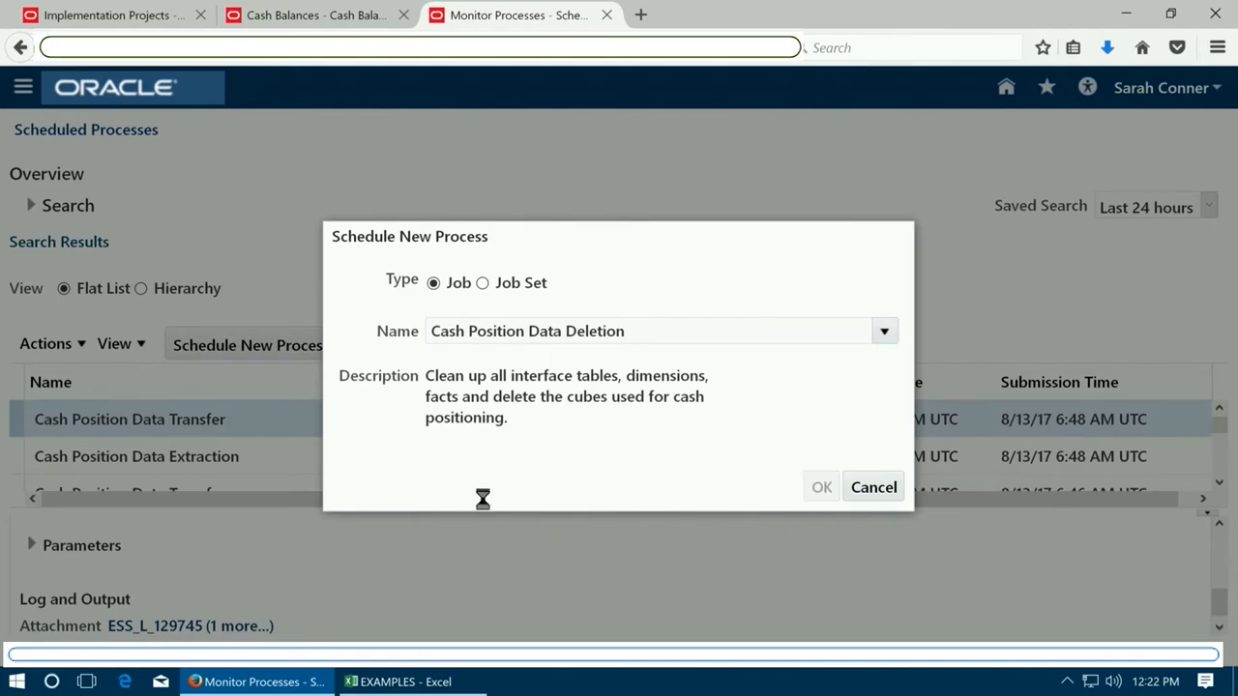
left_click(872, 486)
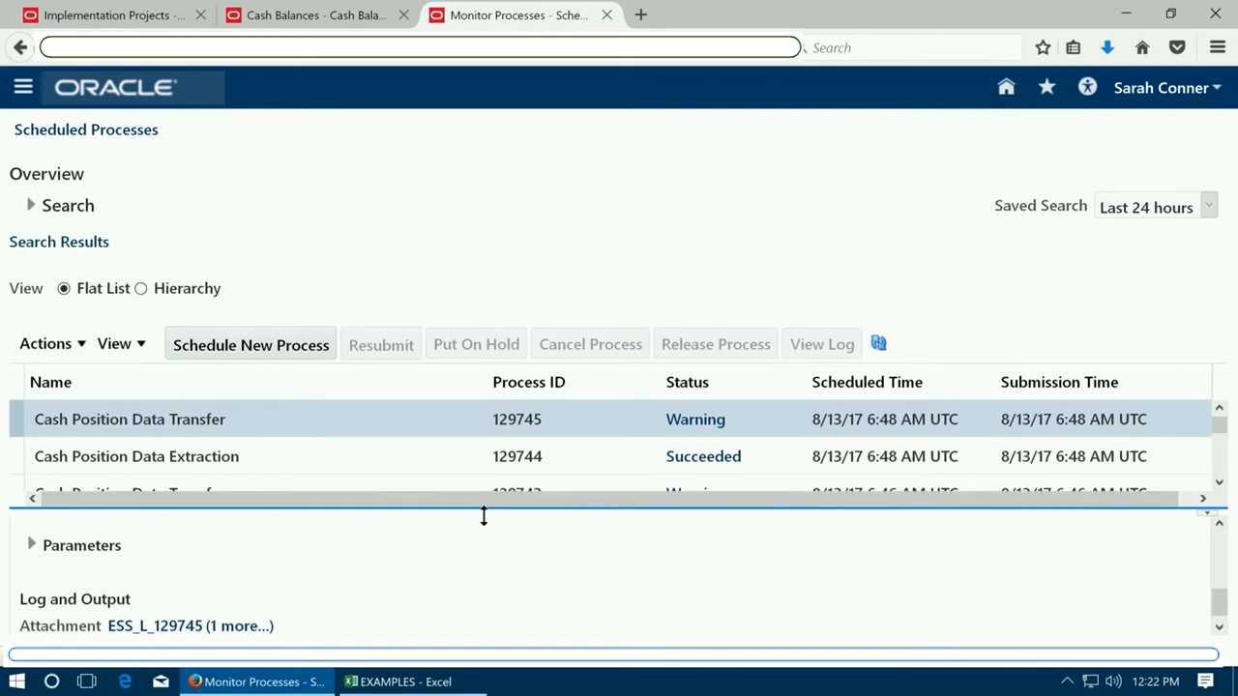
left_click(250, 345)
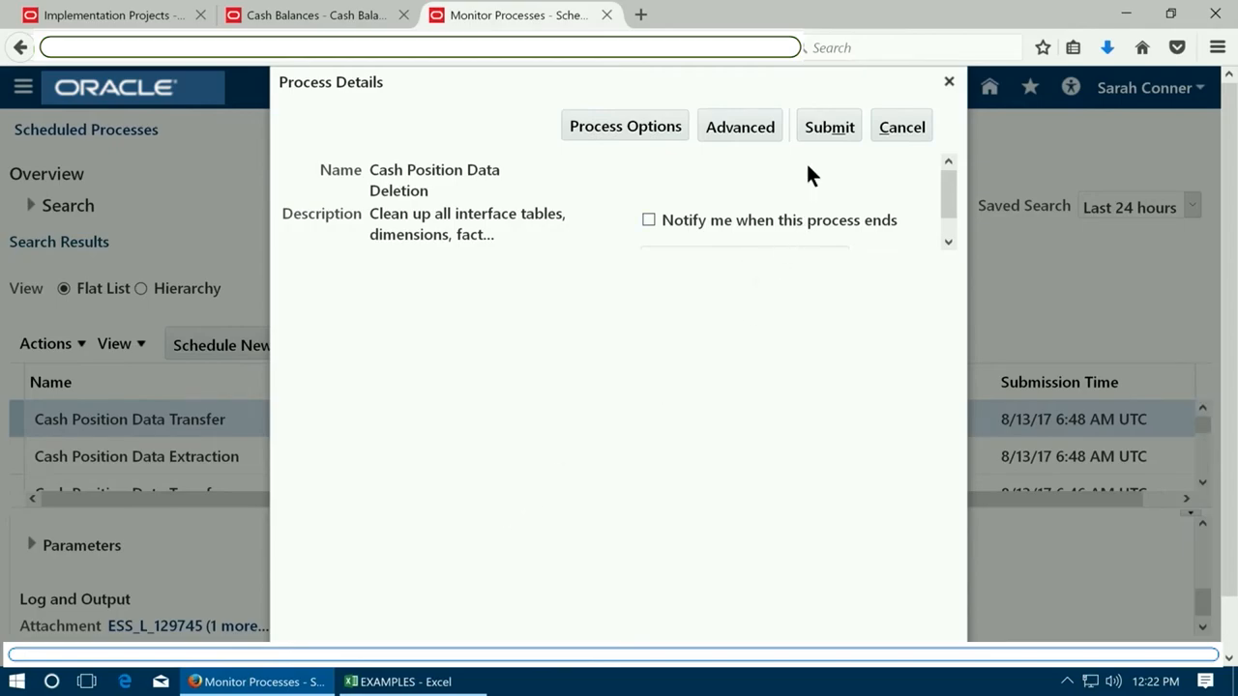
left_click(829, 127)
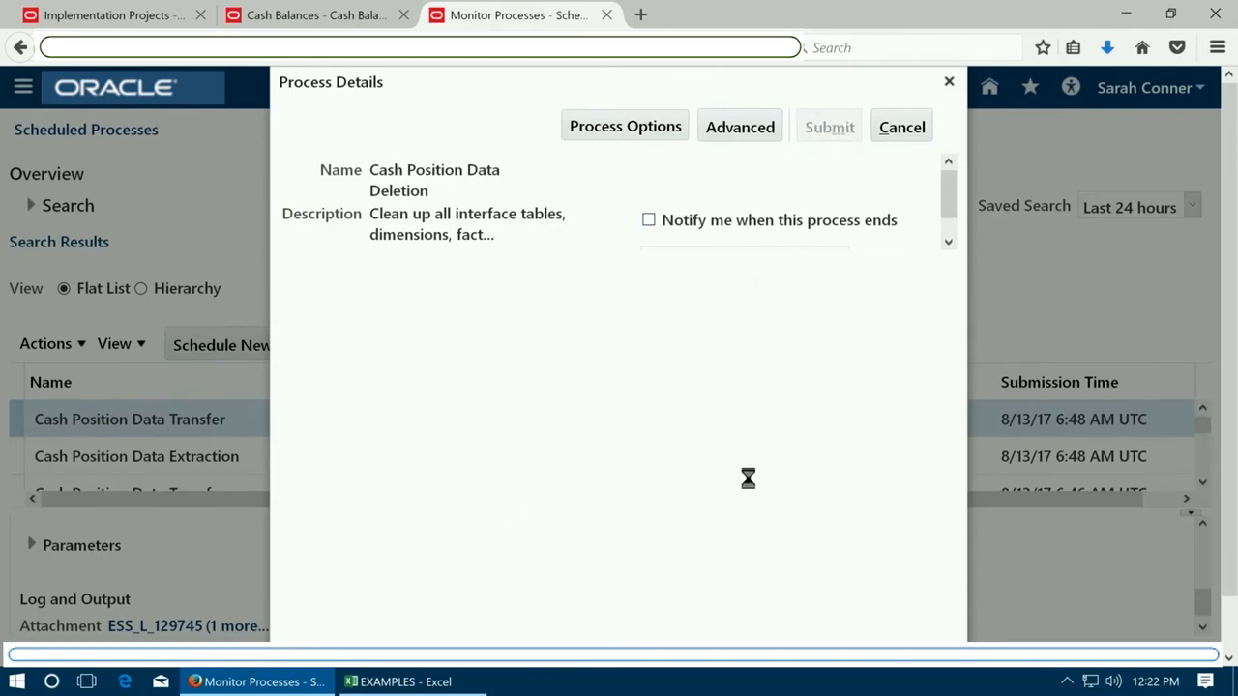
left_click(828, 127)
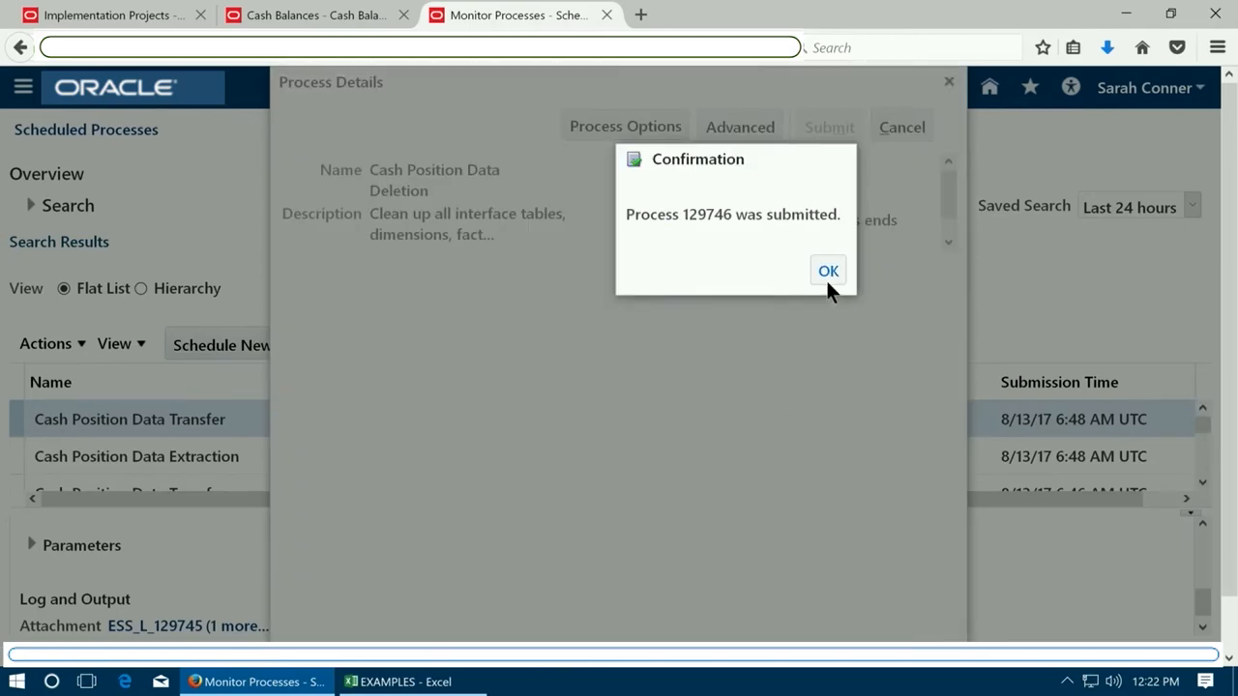
left_click(828, 270)
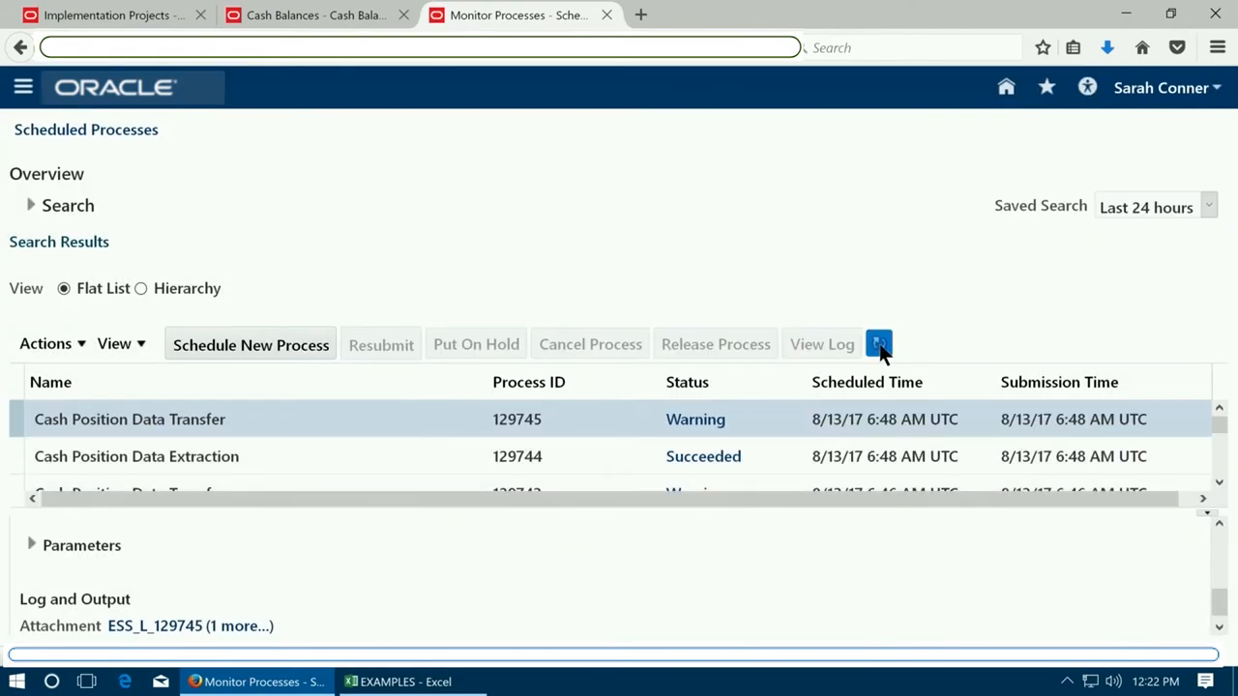
left_click(878, 343)
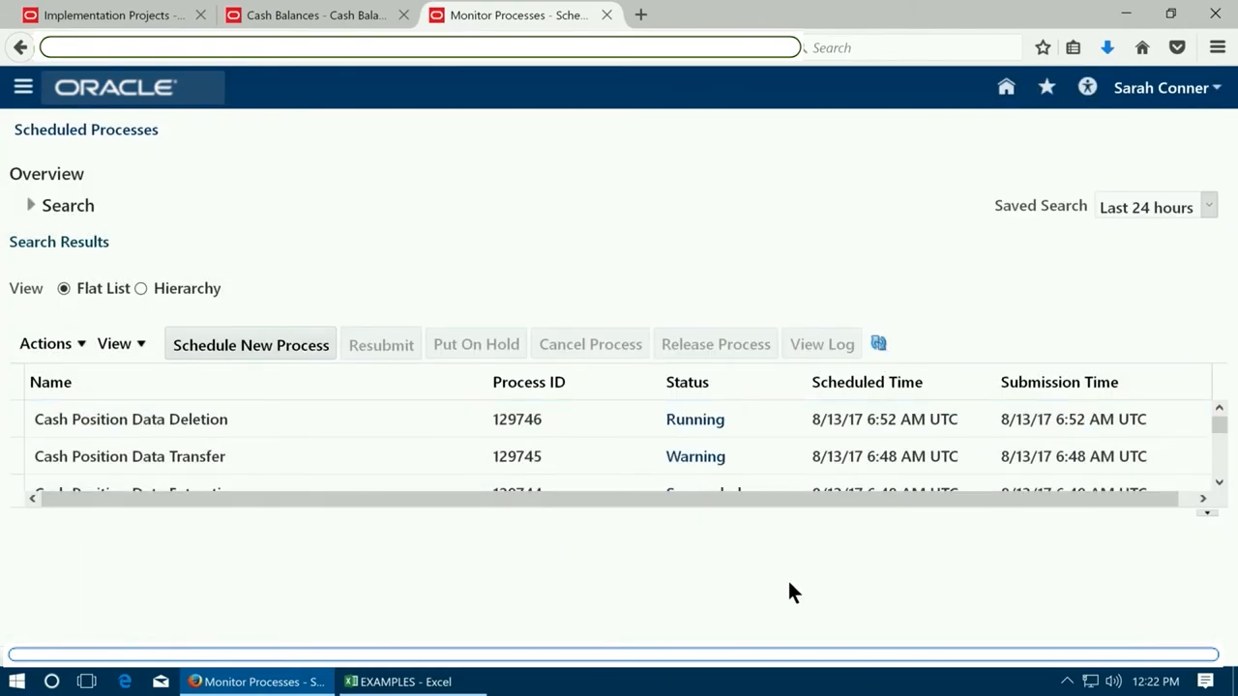
left_click(878, 344)
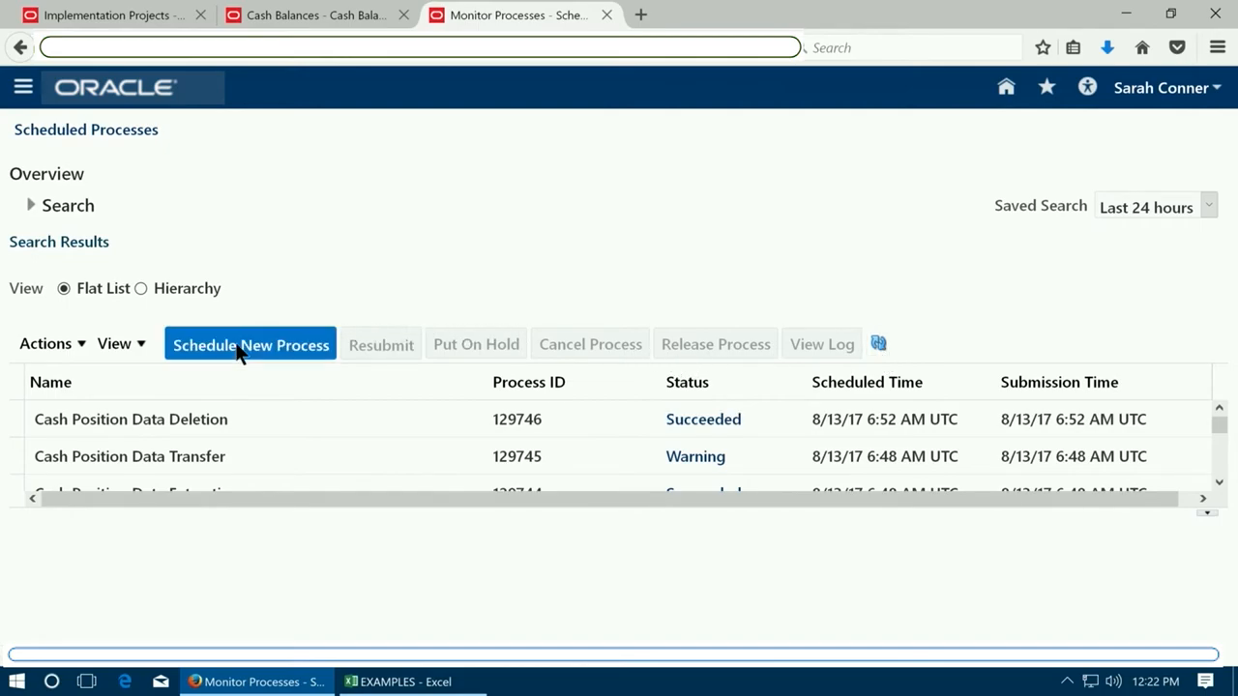
Step: Submit Cash Position Data Extraction; refresh until 129747 succeeds and transfer 129748 waits
left_click(251, 345)
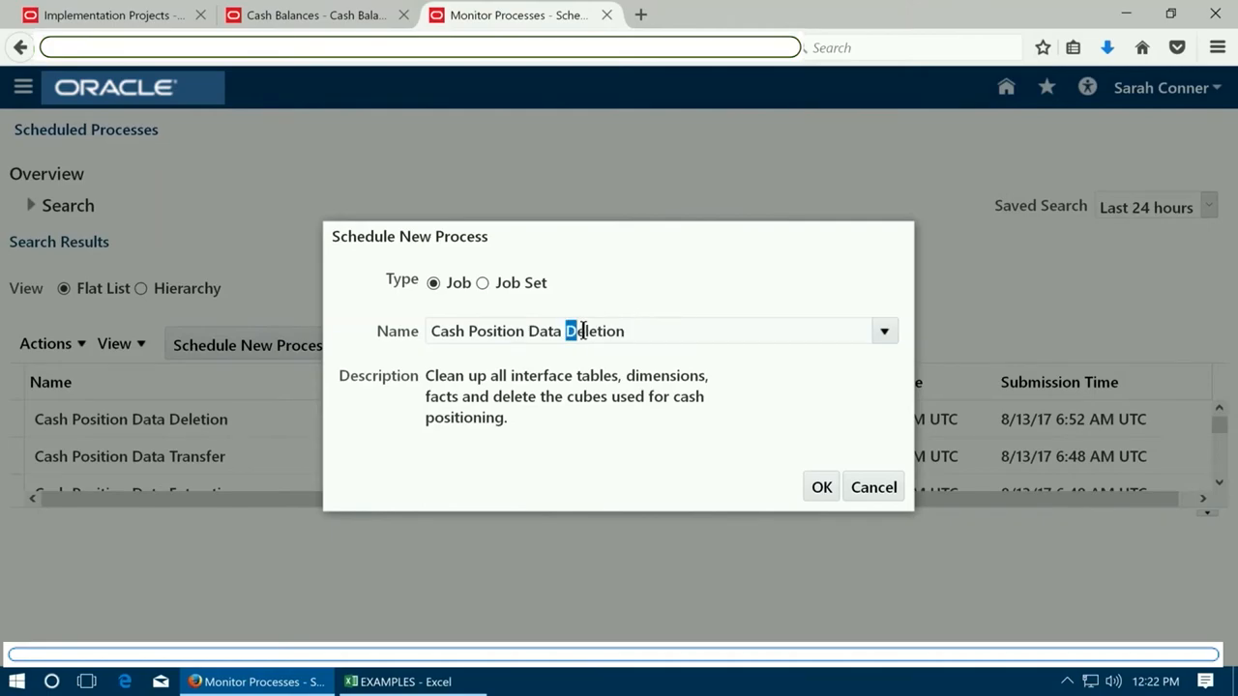
double_click(594, 331)
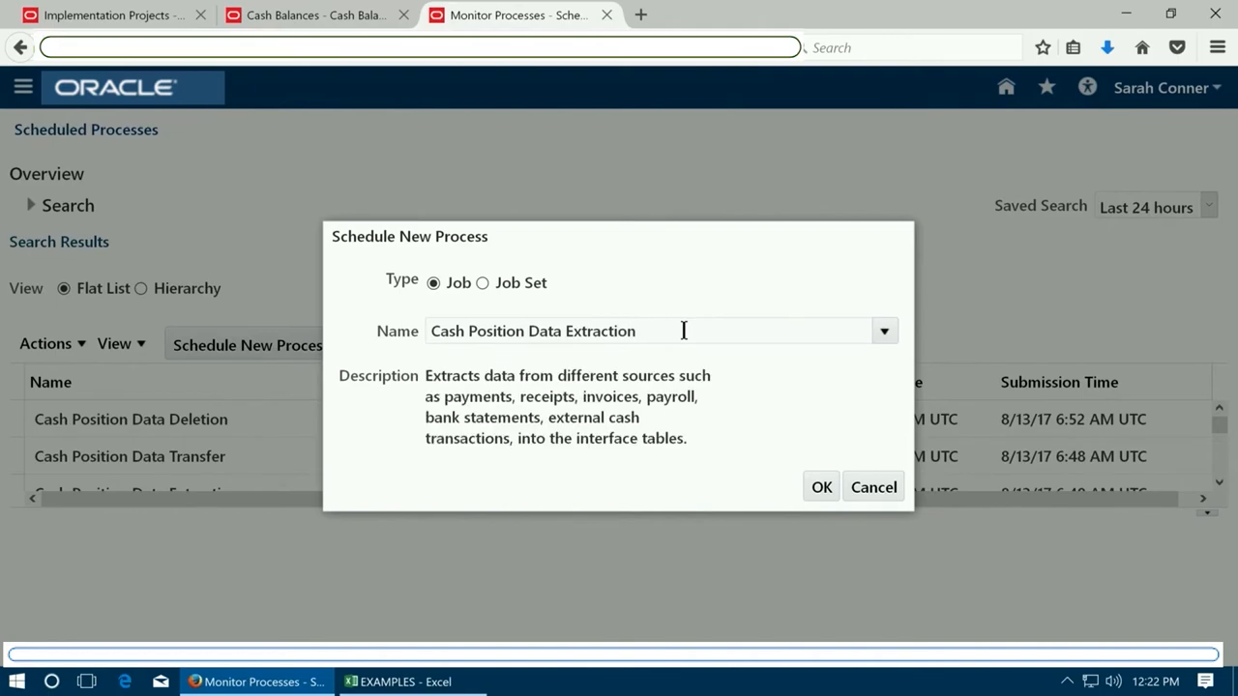
left_click(821, 487)
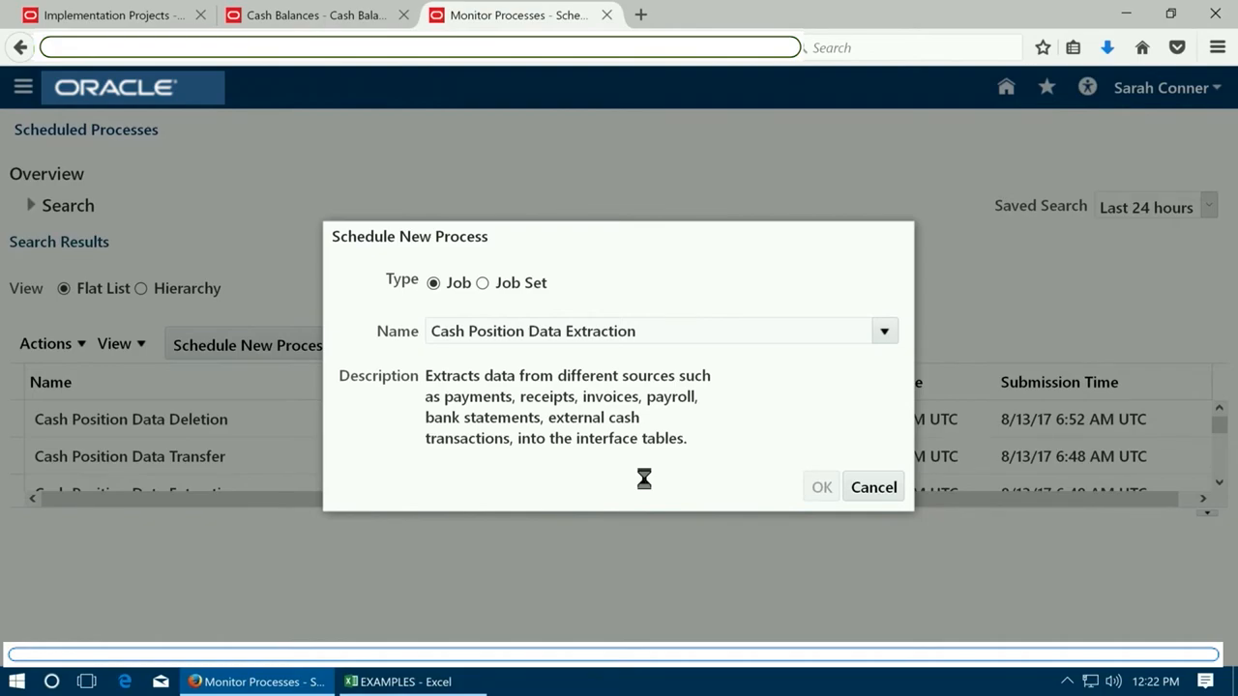
left_click(872, 487)
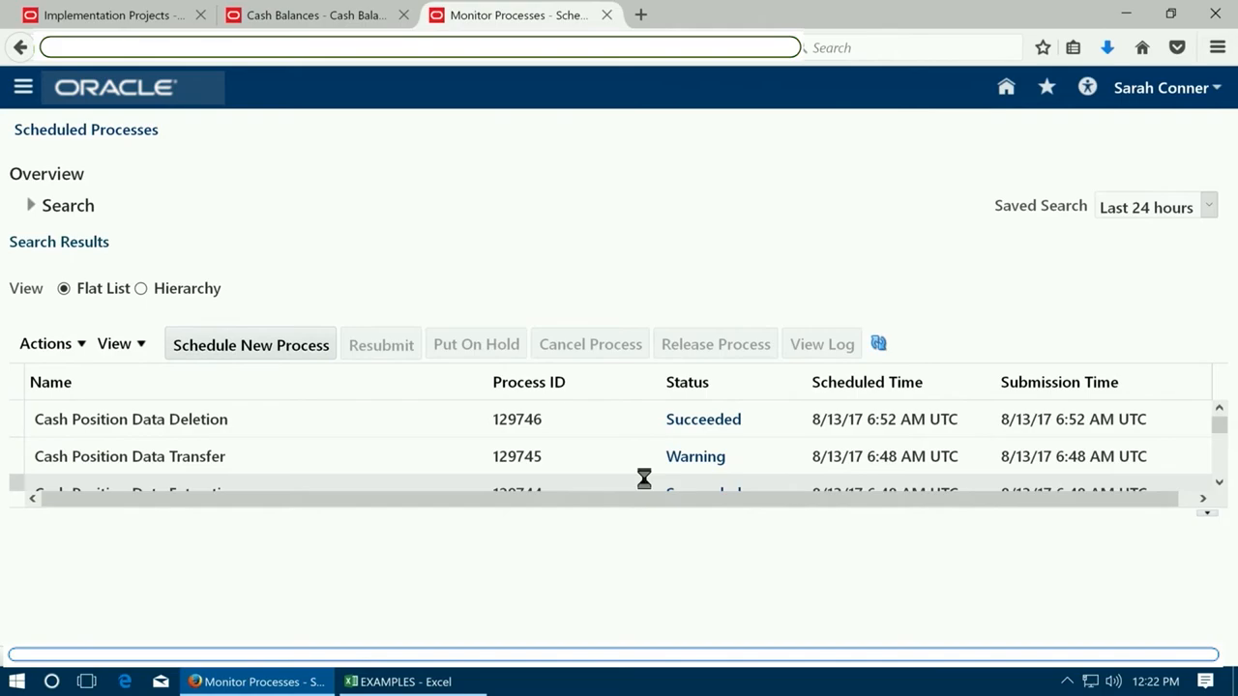
left_click(250, 344)
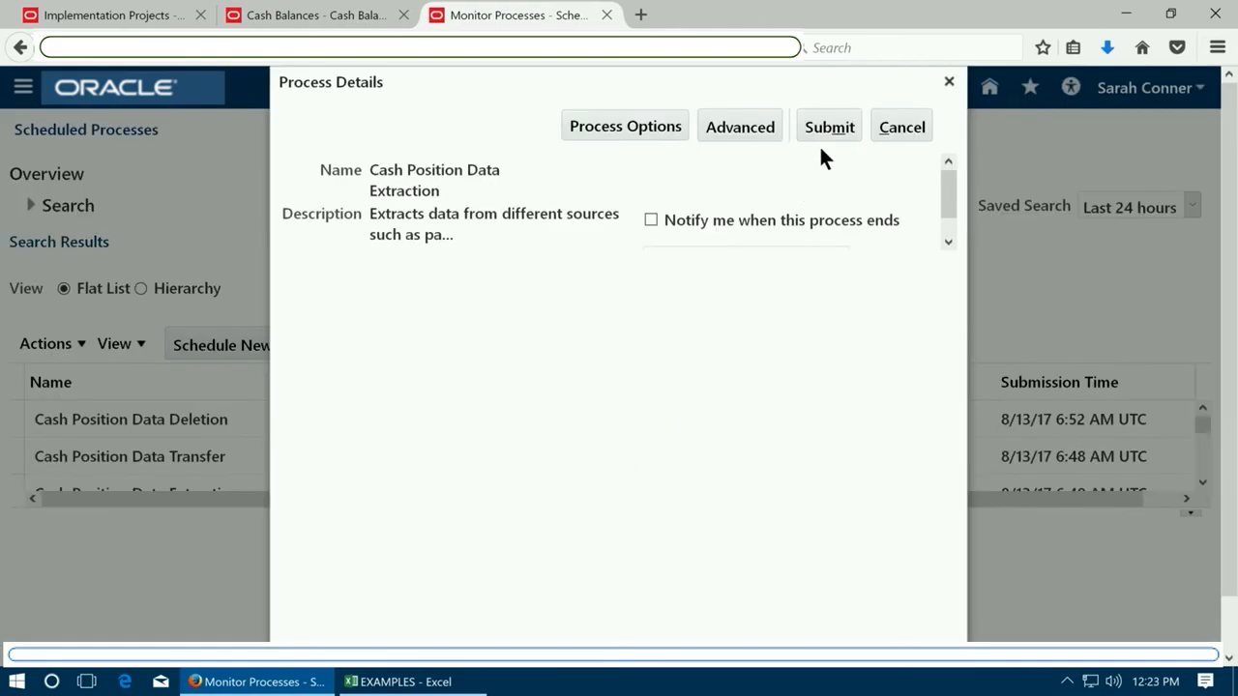
left_click(829, 127)
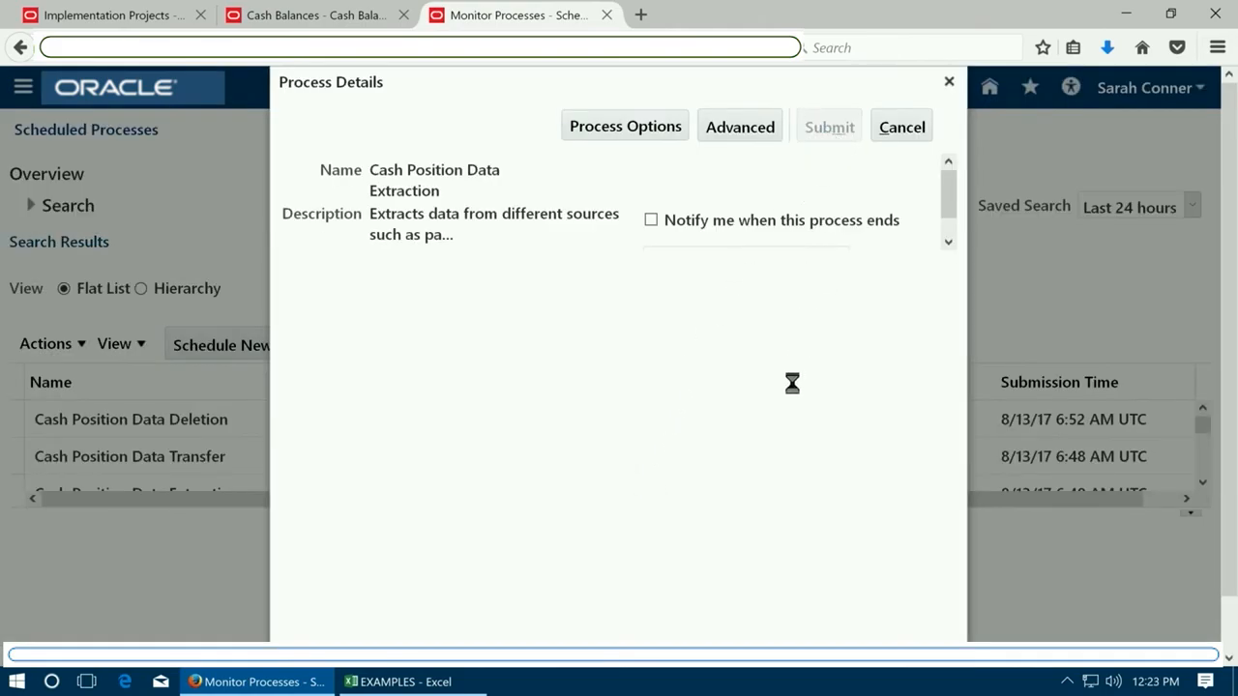
left_click(828, 127)
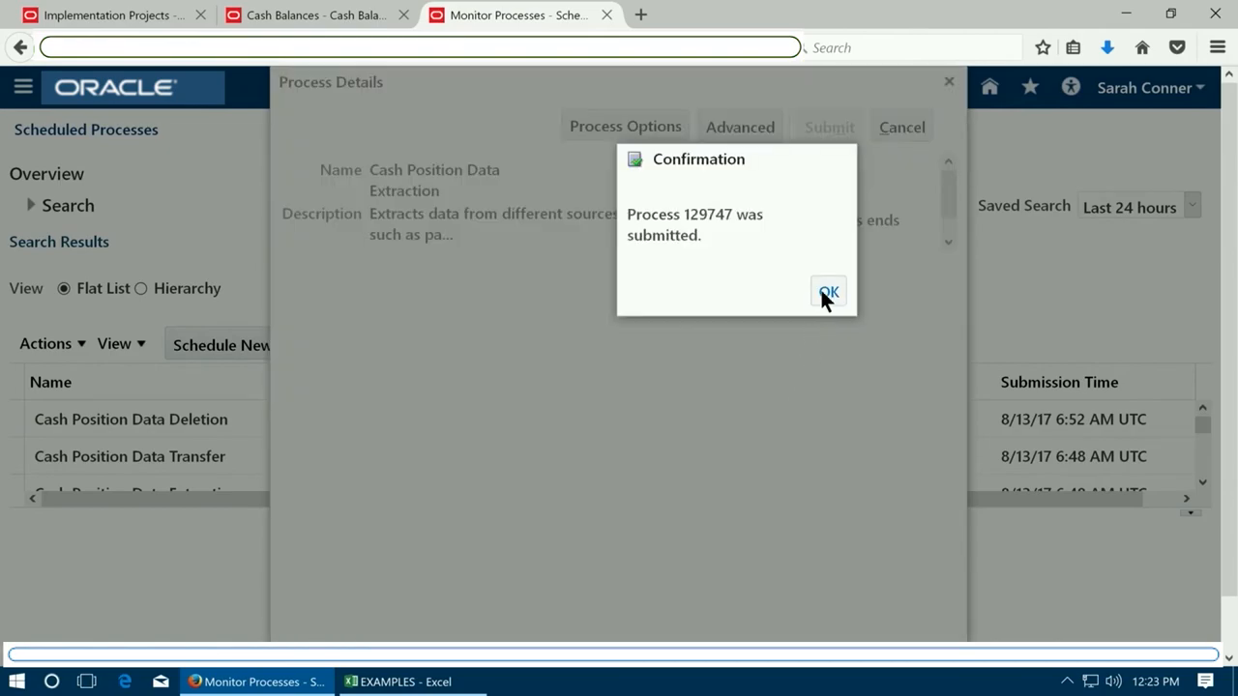
left_click(828, 292)
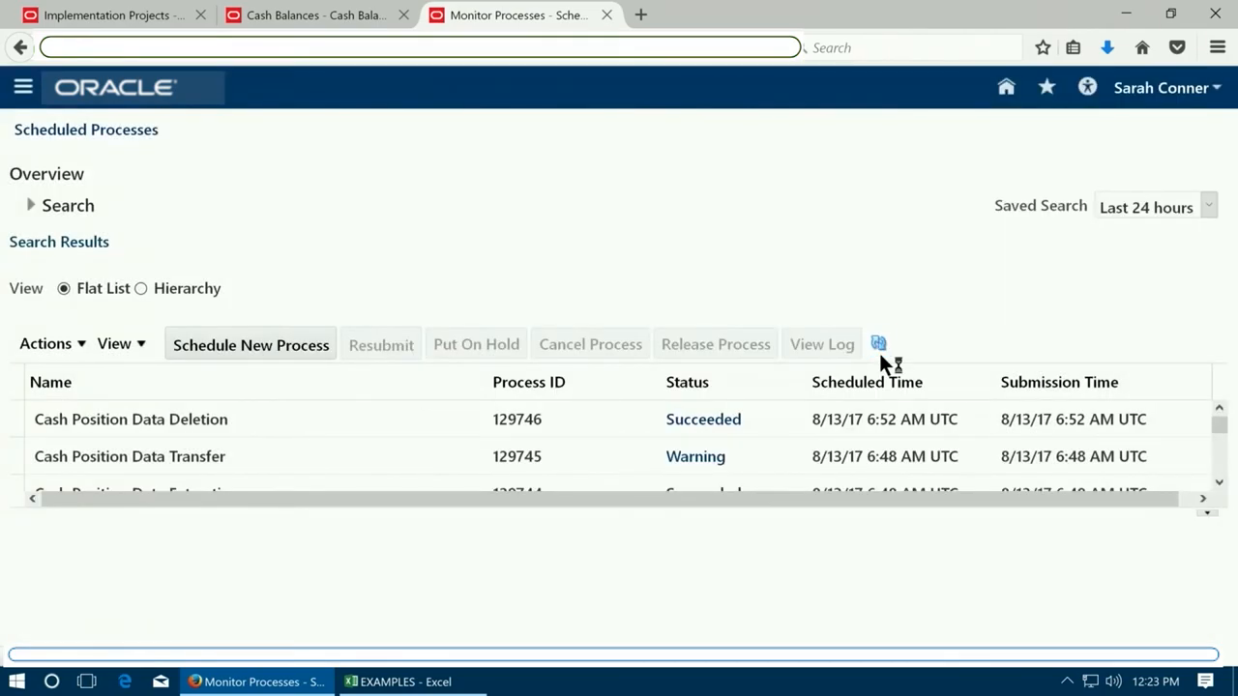
left_click(877, 344)
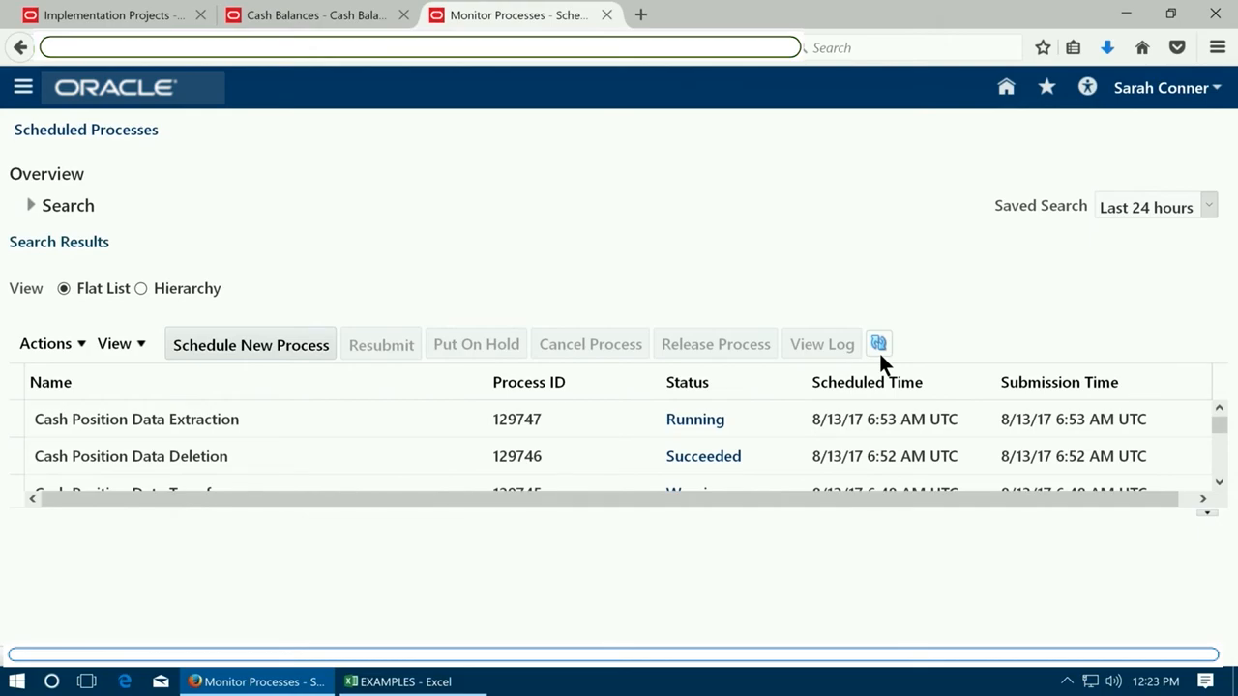
left_click(136, 419)
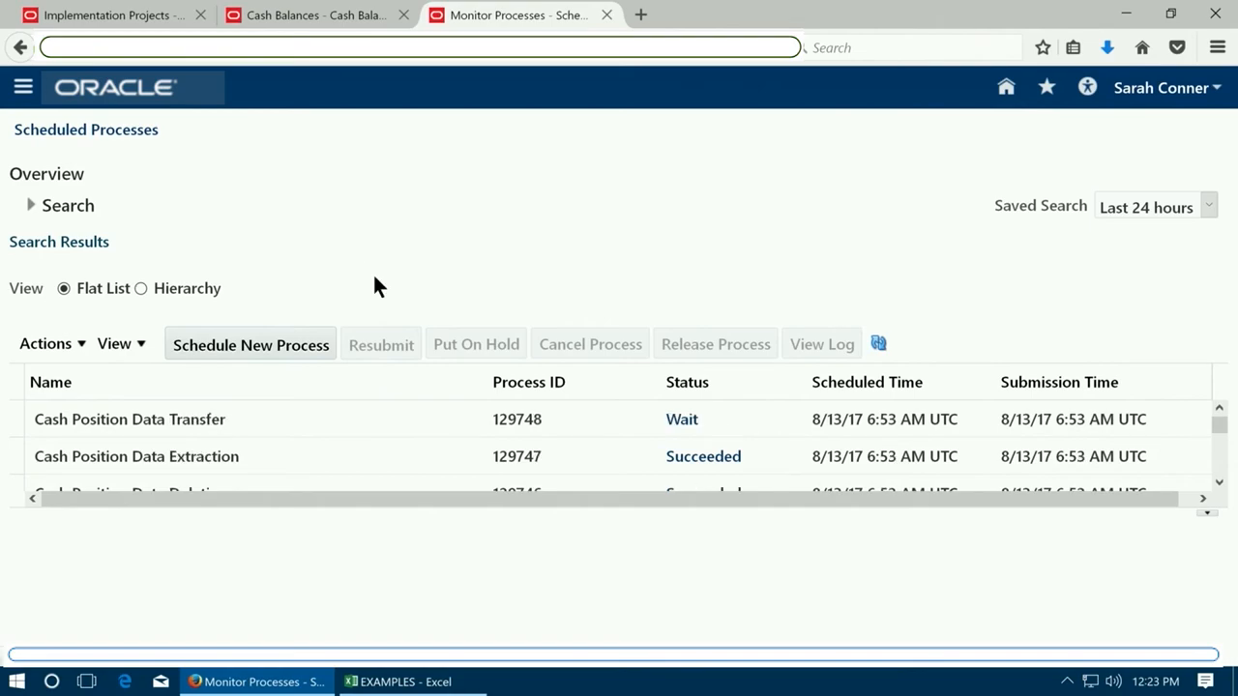
mouse_move(848, 358)
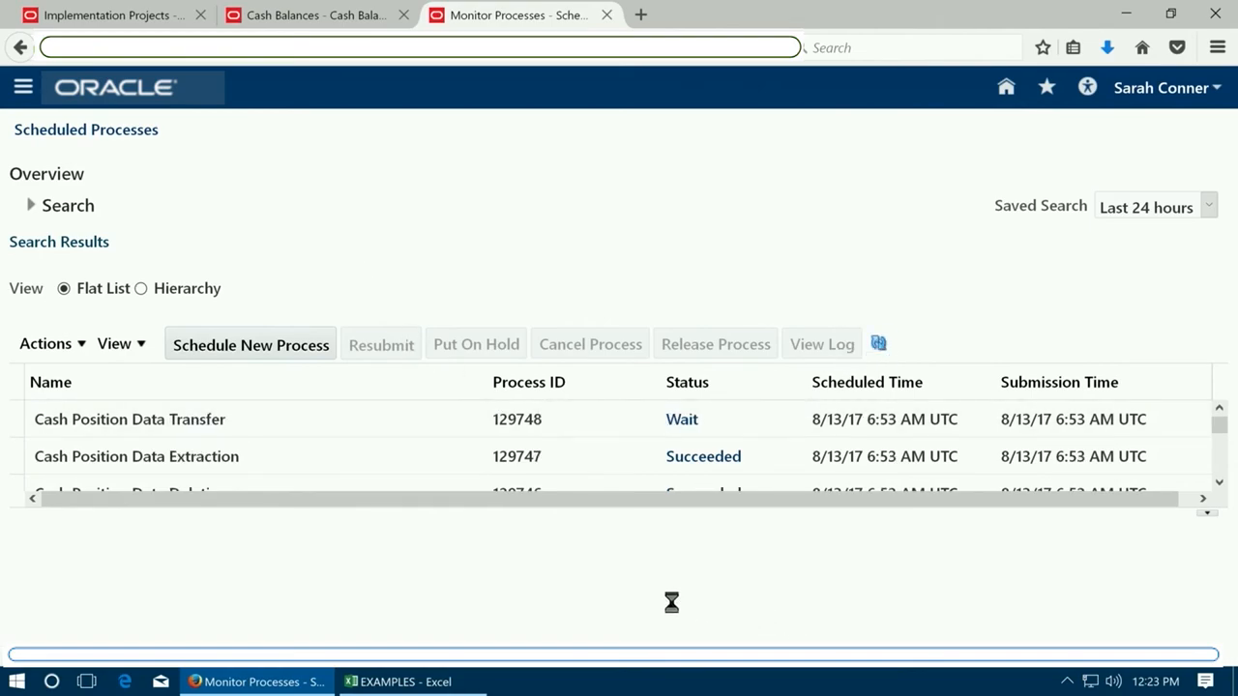
mouse_move(676, 613)
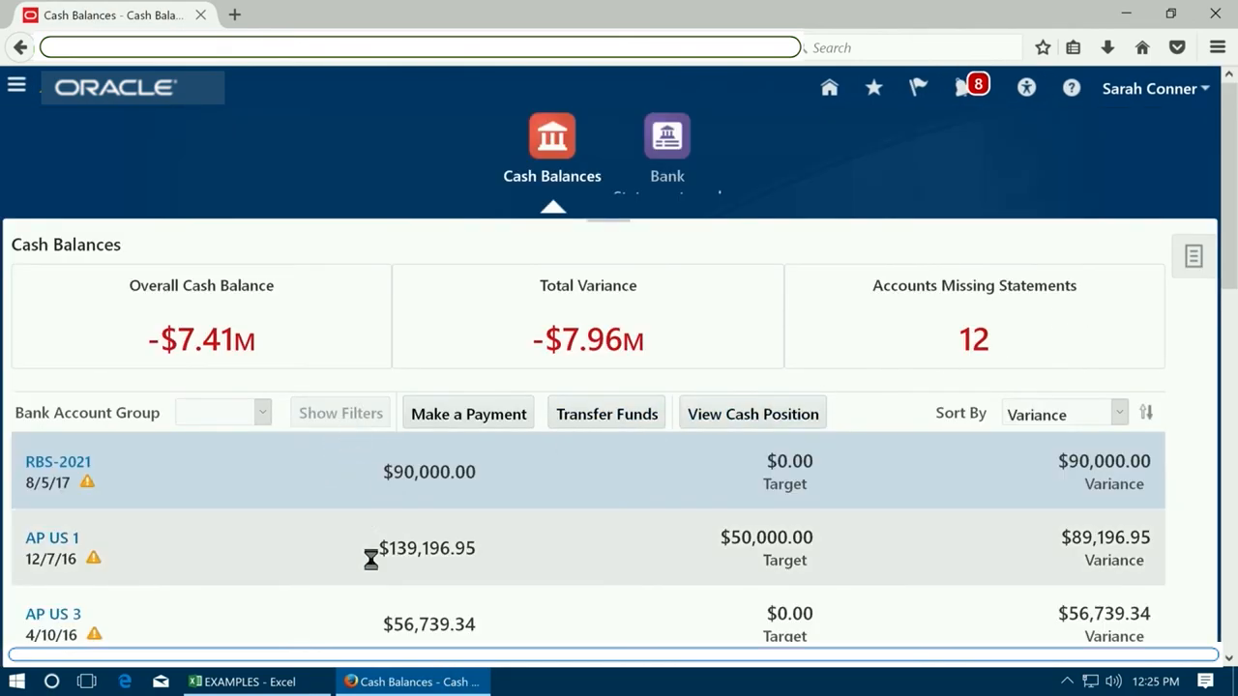
Step: Filter Cash Balances by Royal Bank of Scotland accounts RBS-7071, RBS-5051 and RBS-2021
left_click(339, 413)
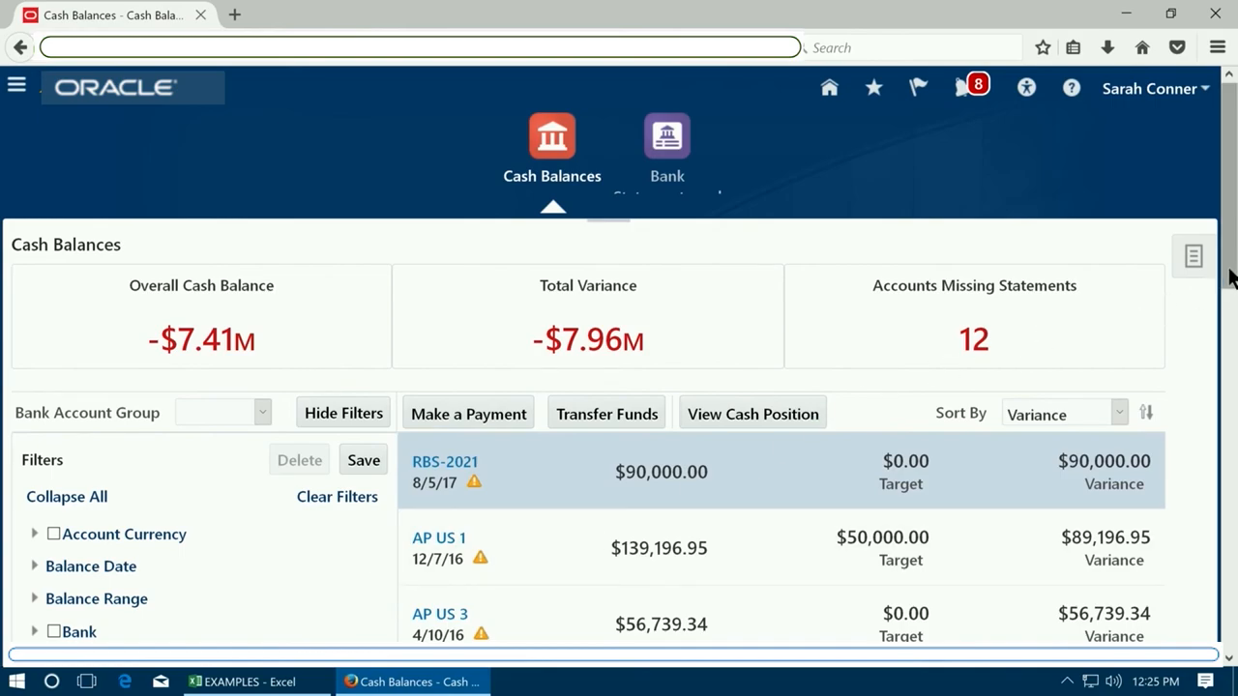
scroll("down", 3)
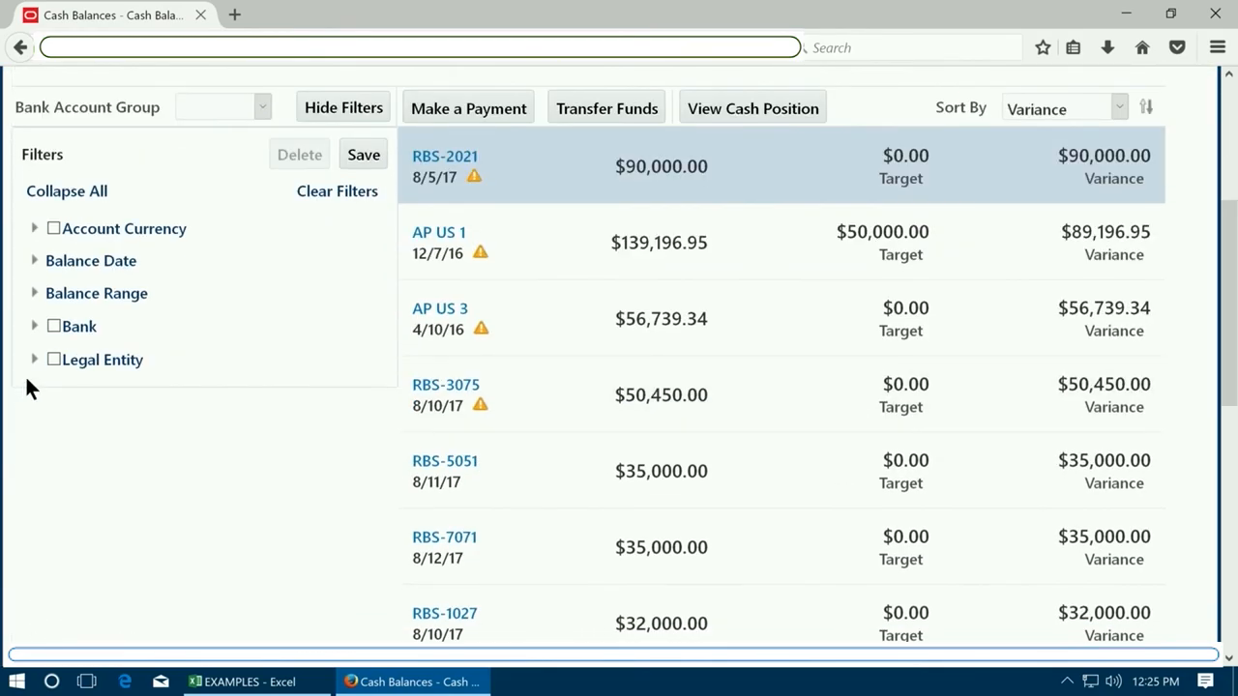
left_click(34, 326)
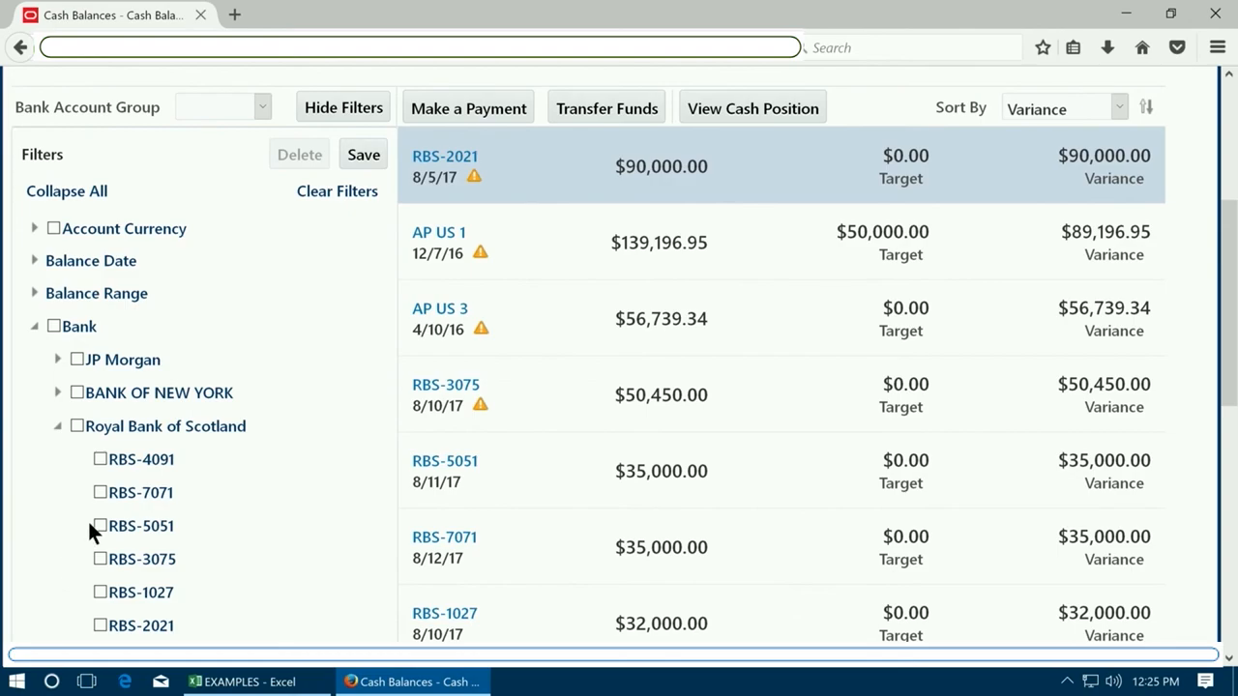
left_click(100, 493)
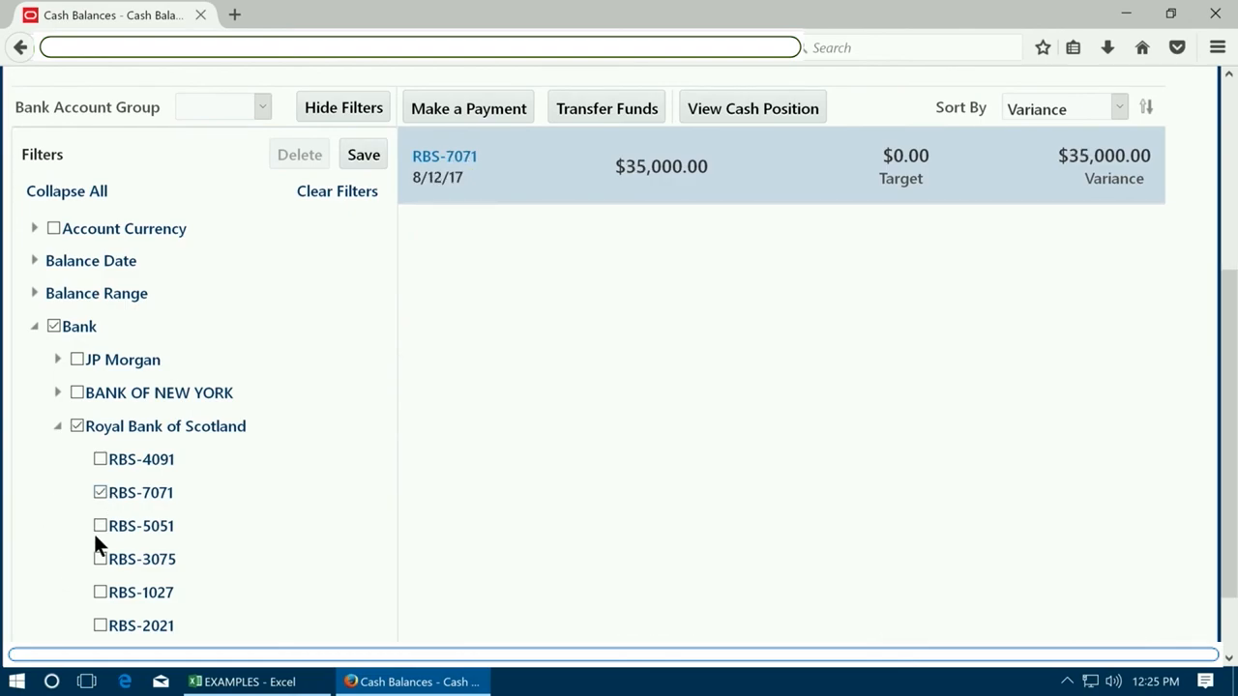
left_click(99, 525)
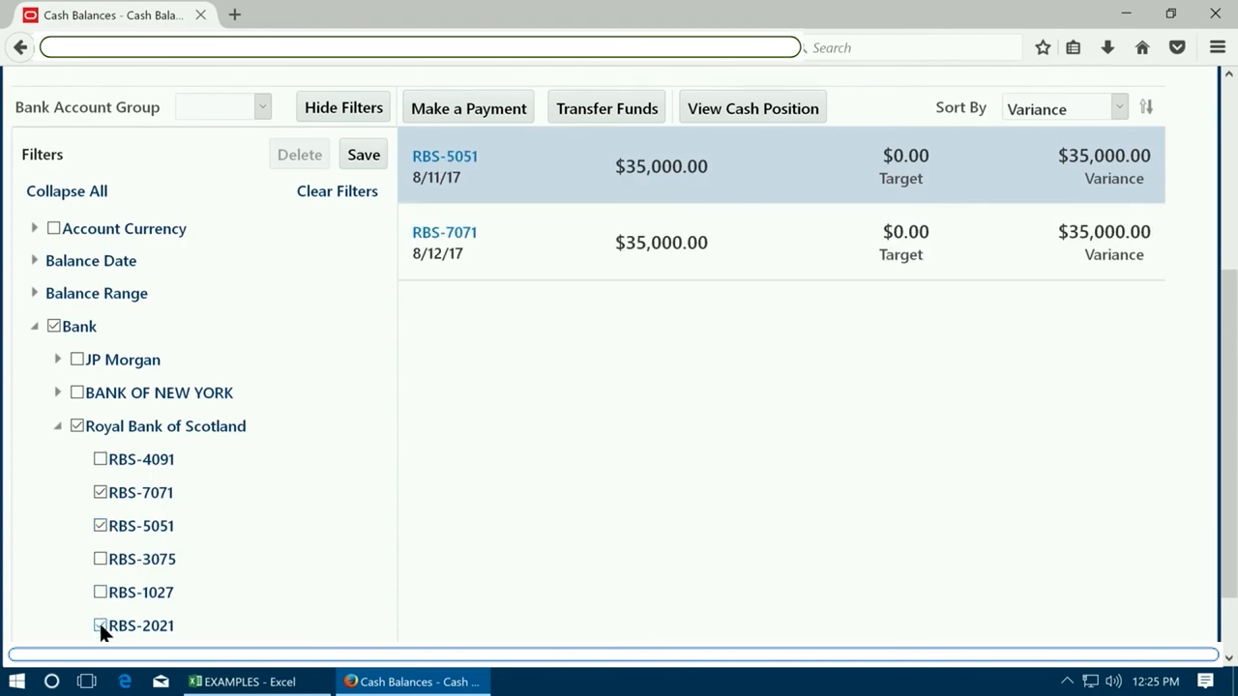
left_click(100, 626)
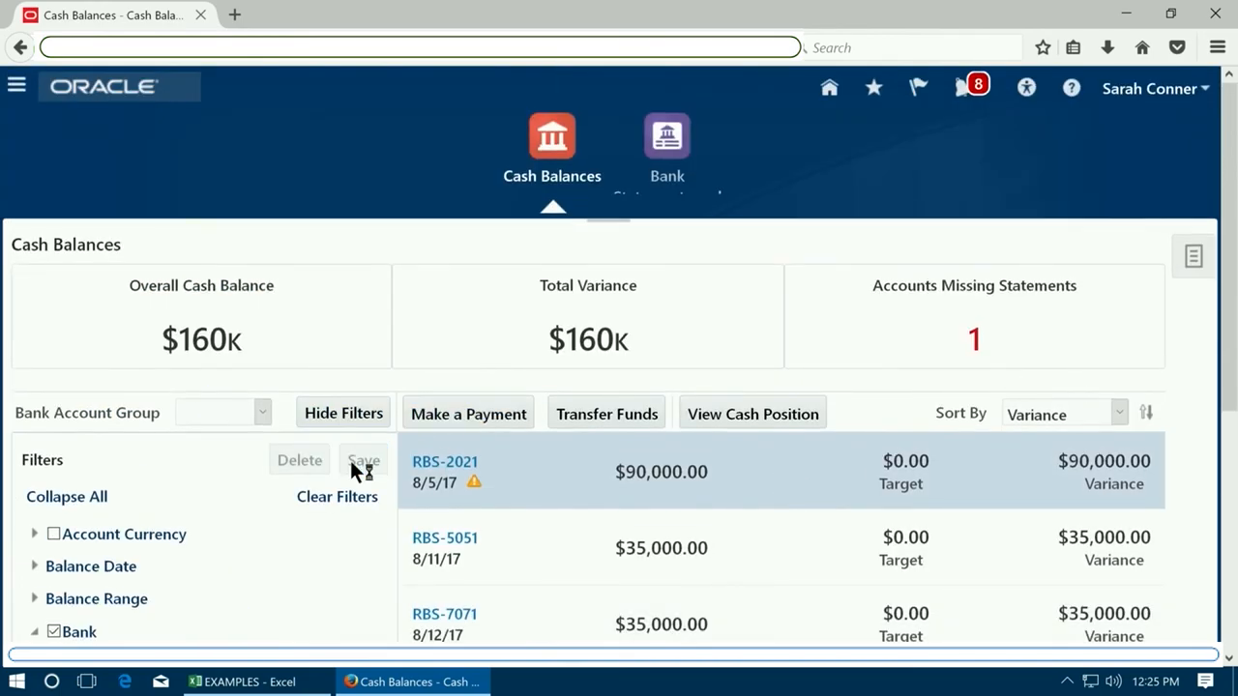
Step: Save the three-account filter as bank account group 'RBS-SELECT'
left_click(363, 460)
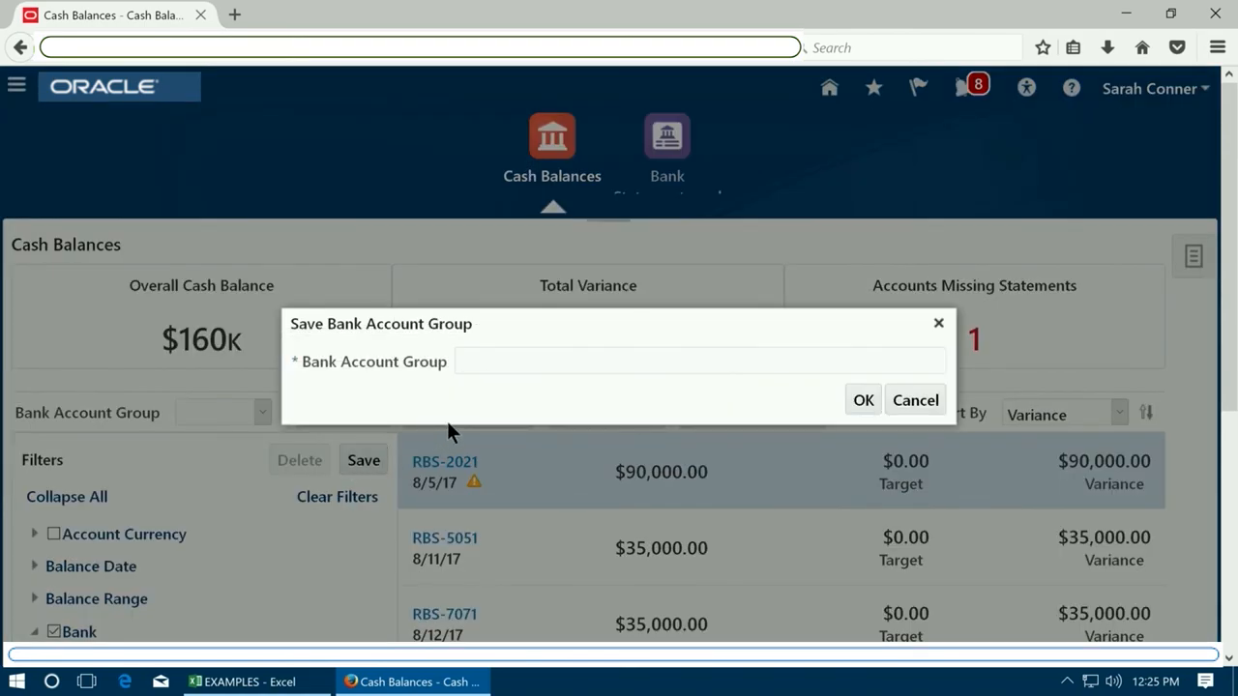
type("RBS-SELE")
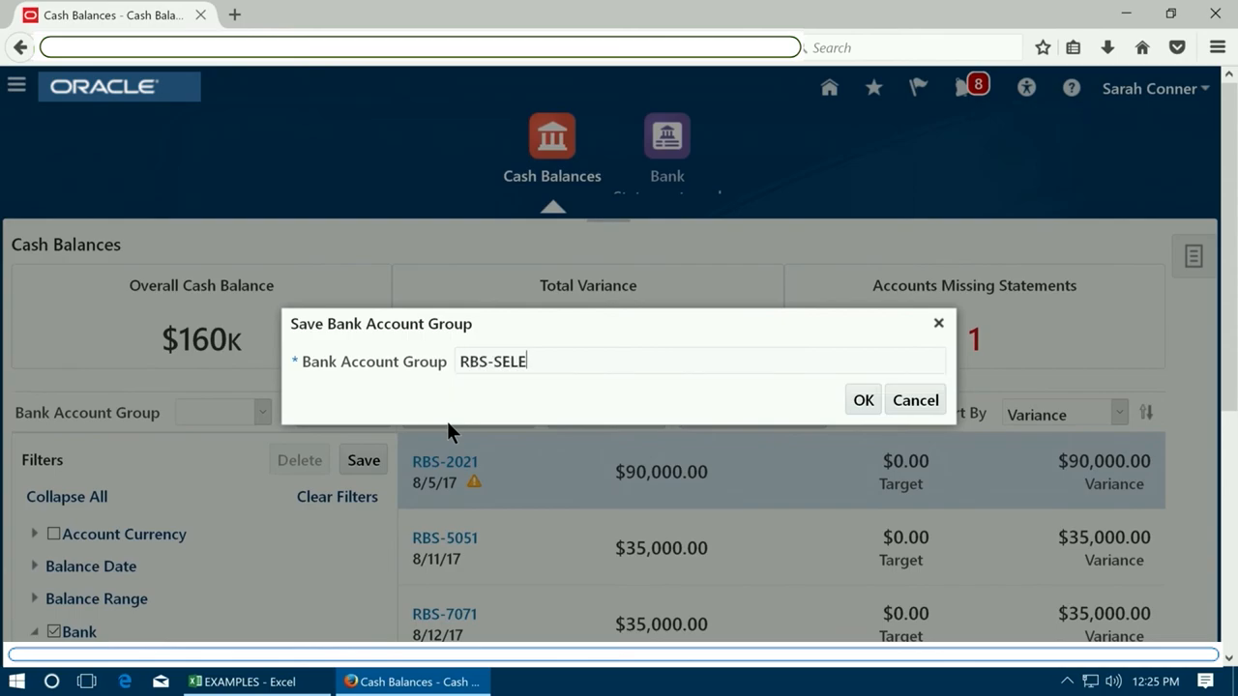
type("CT")
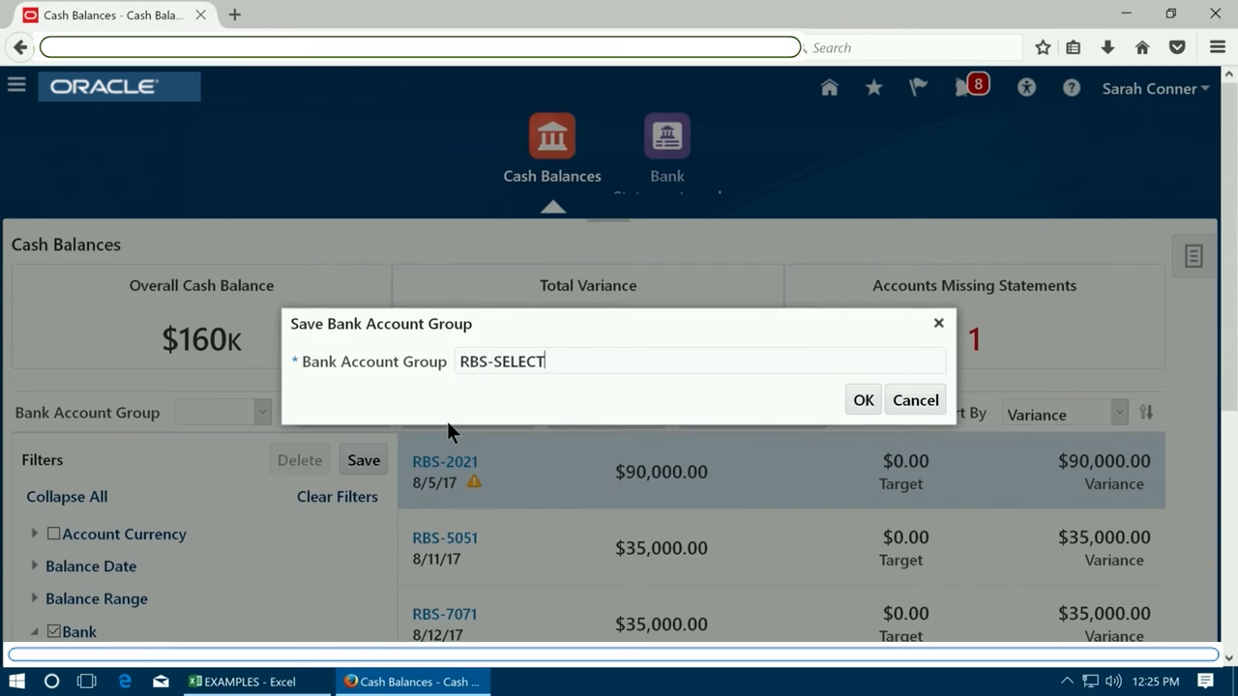
left_click(862, 400)
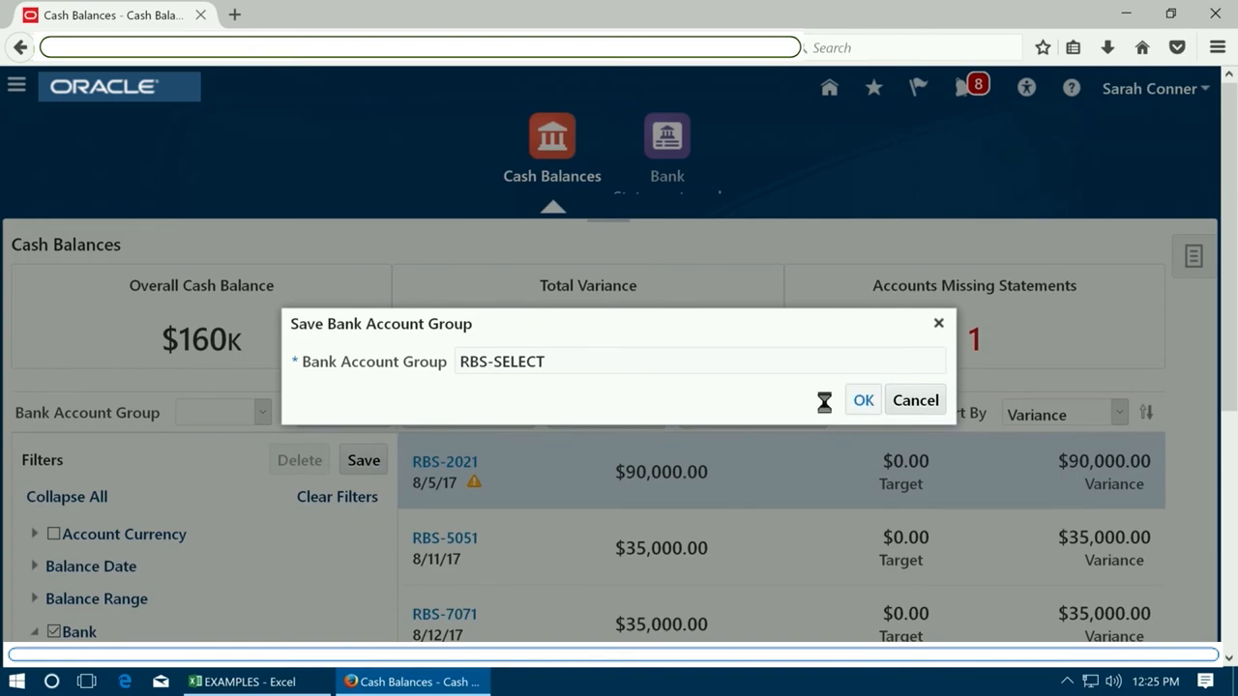
left_click(862, 399)
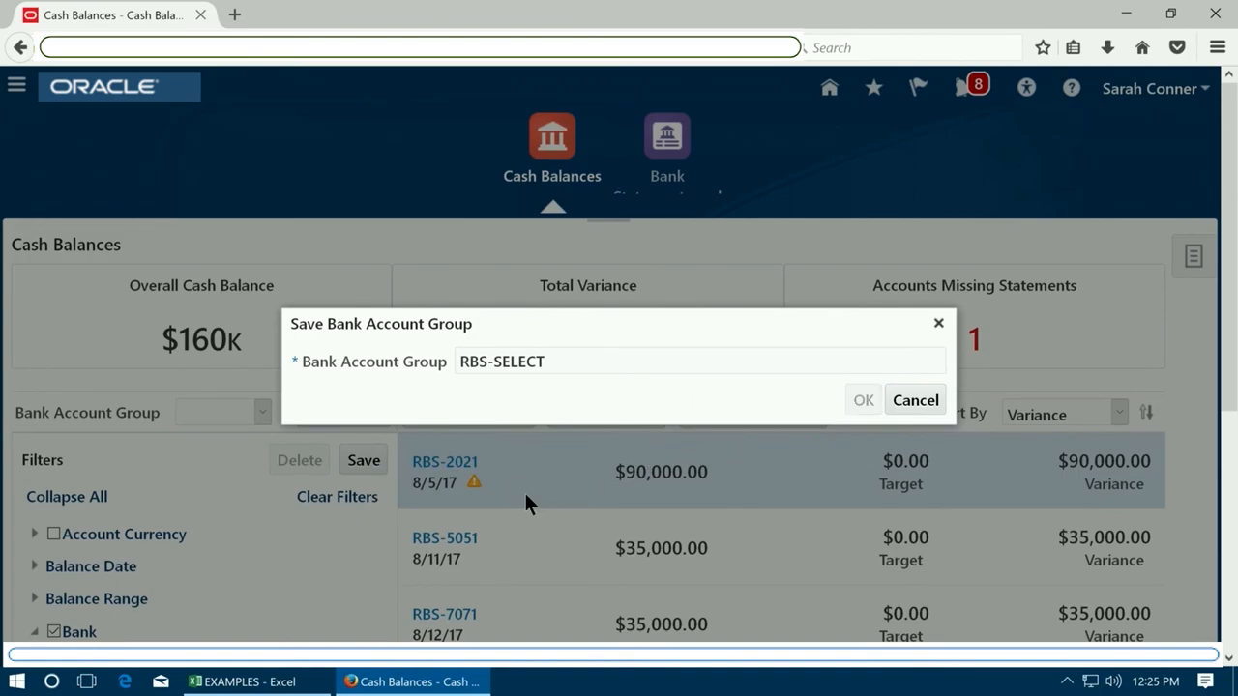
left_click(862, 400)
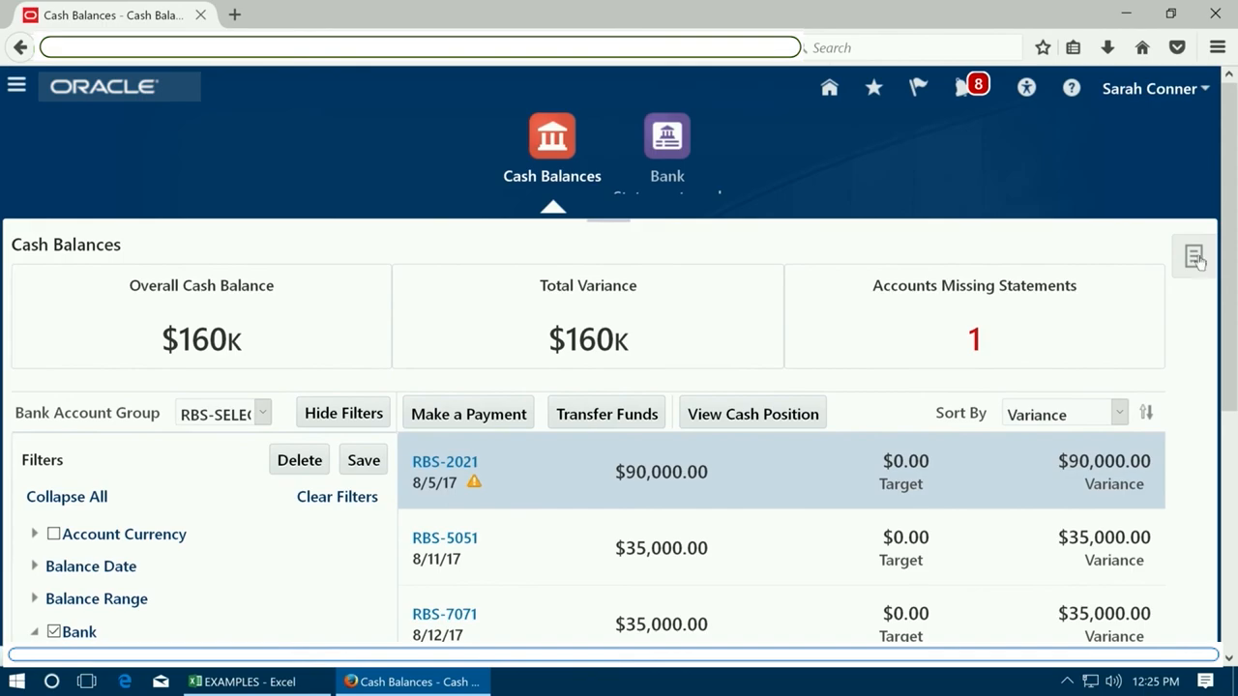
mouse_move(1150, 373)
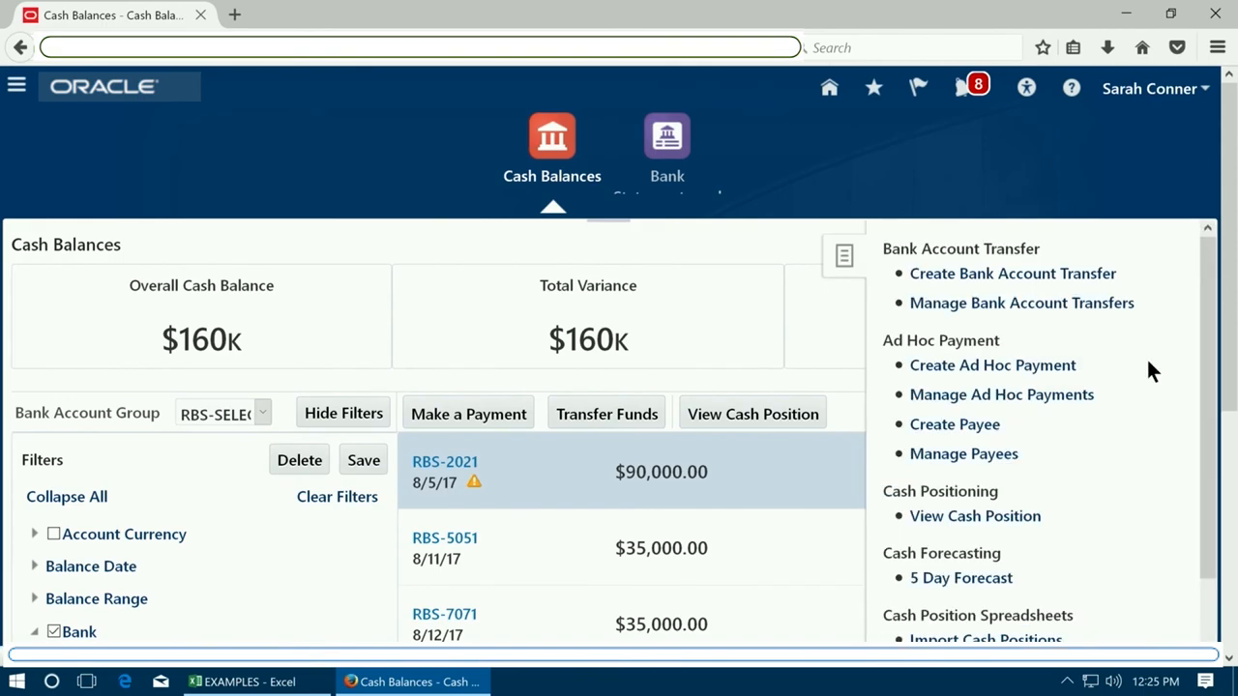
mouse_move(975, 515)
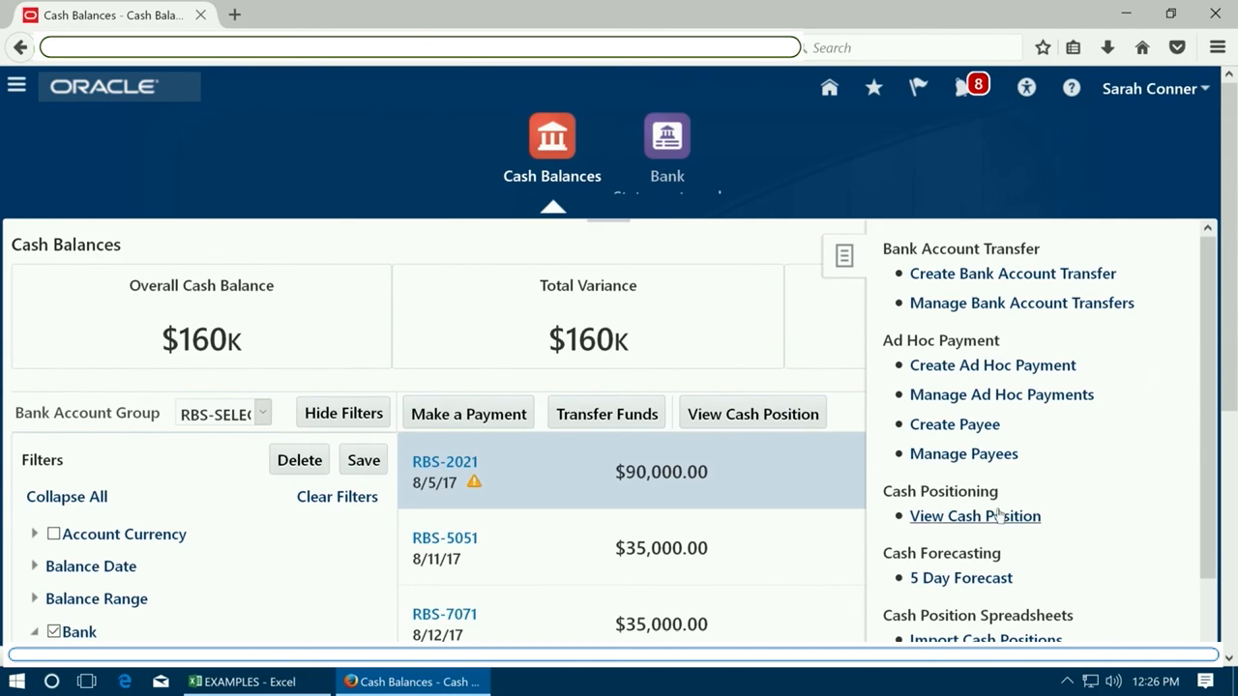
Step: Open View Cash Position and select the RBS-SELECT bank account group
left_click(974, 516)
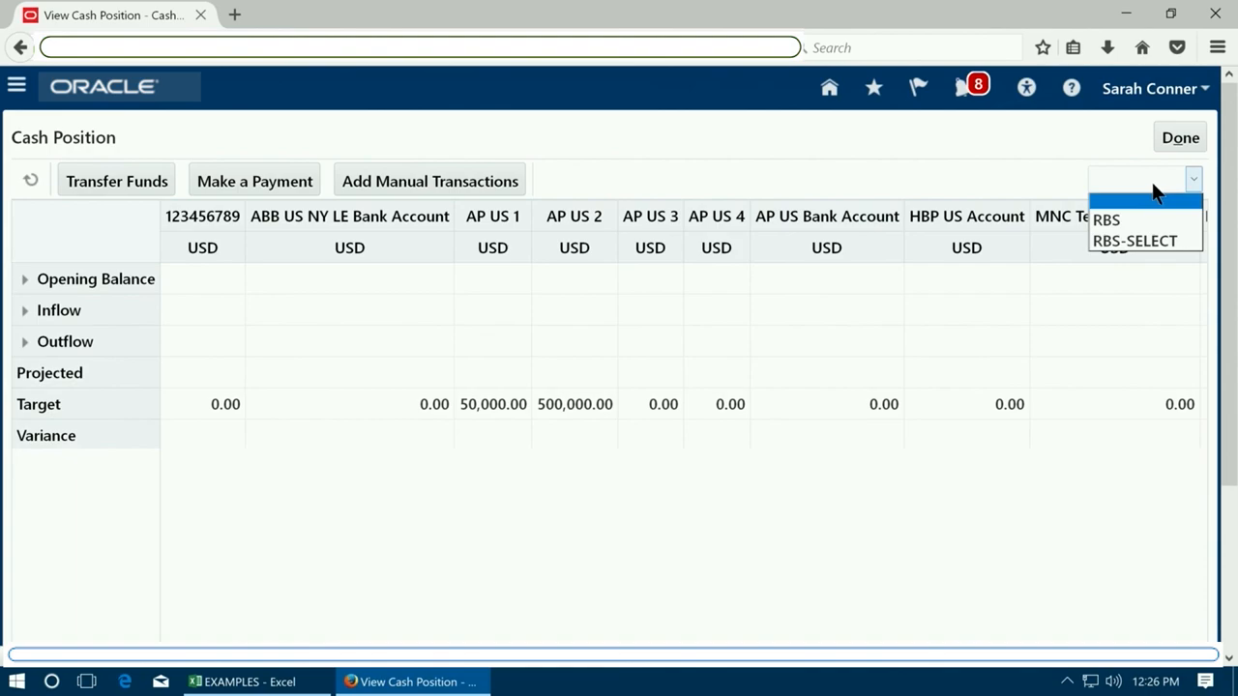
left_click(1135, 240)
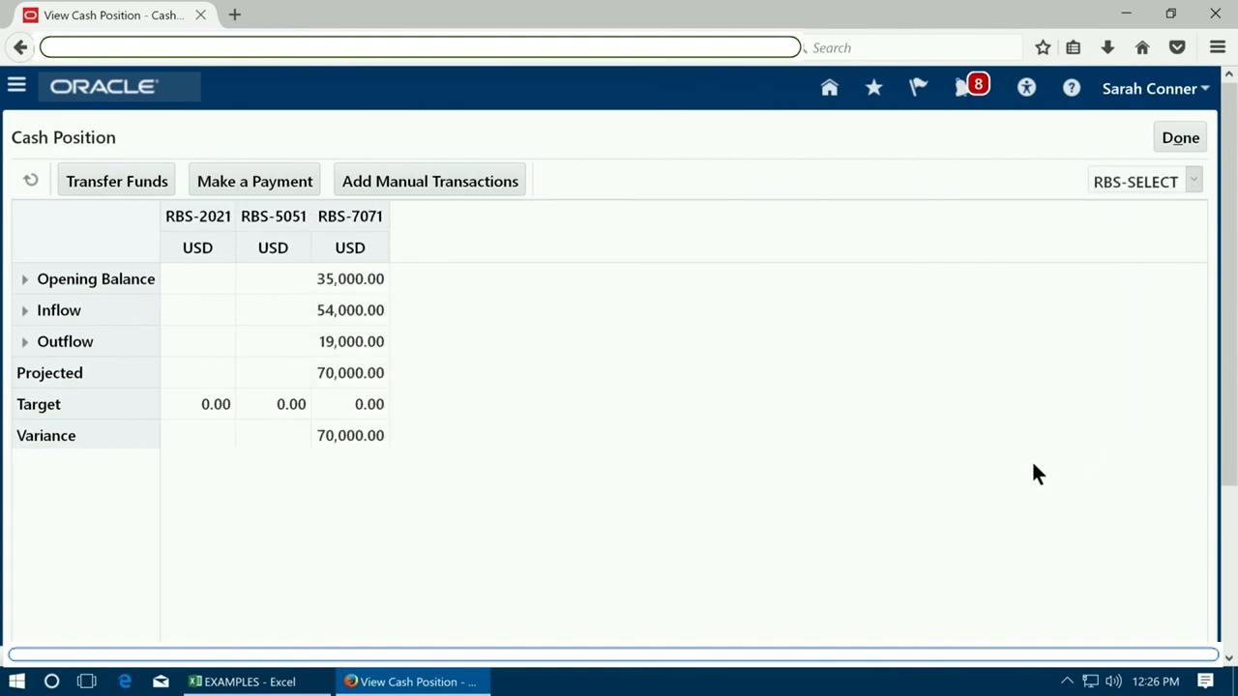
mouse_move(259, 283)
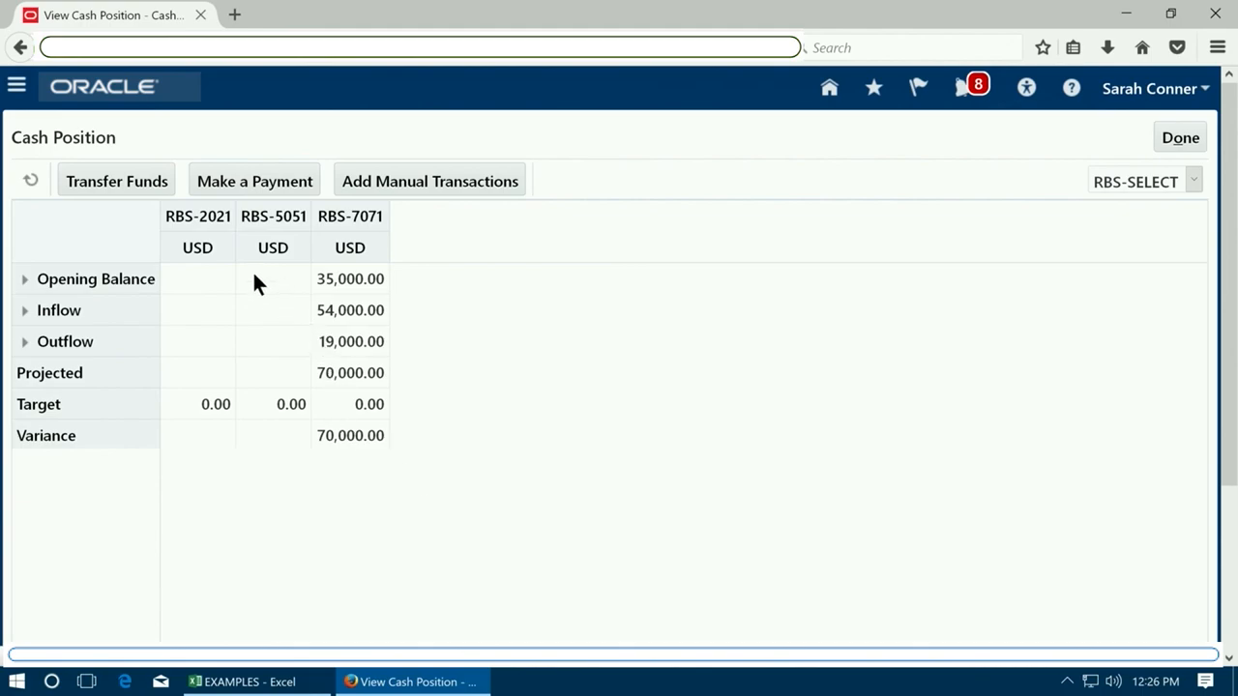